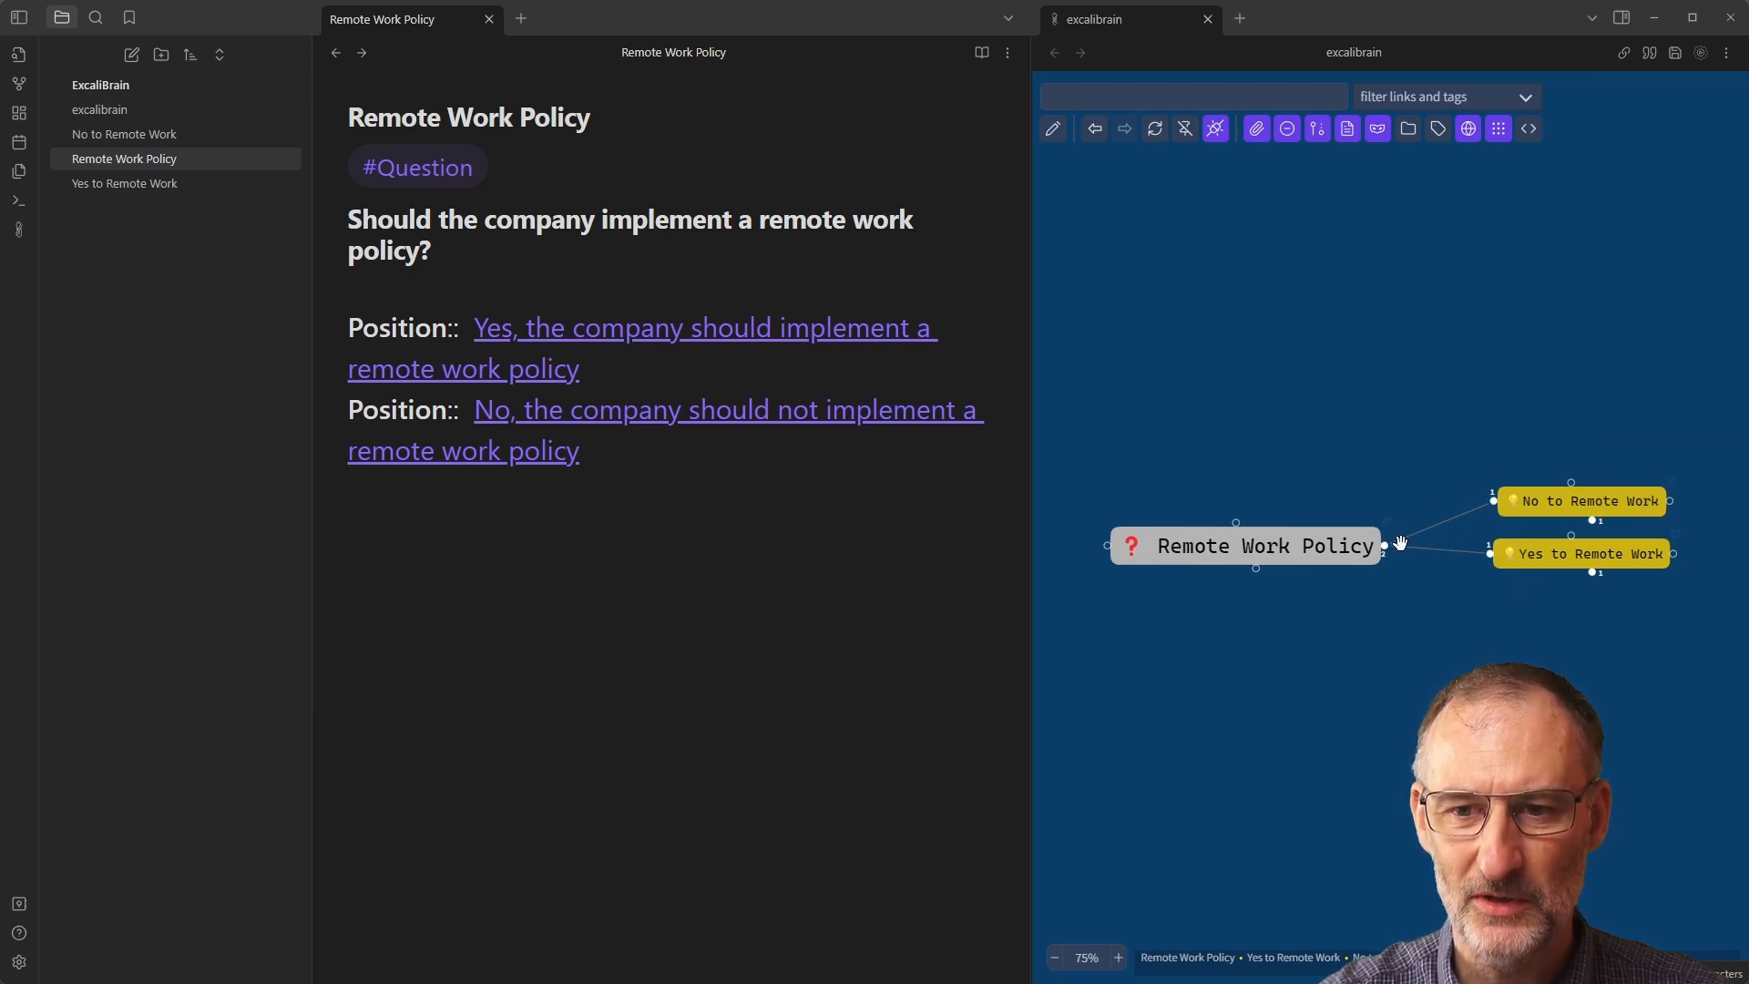
mouse_move(1491, 548)
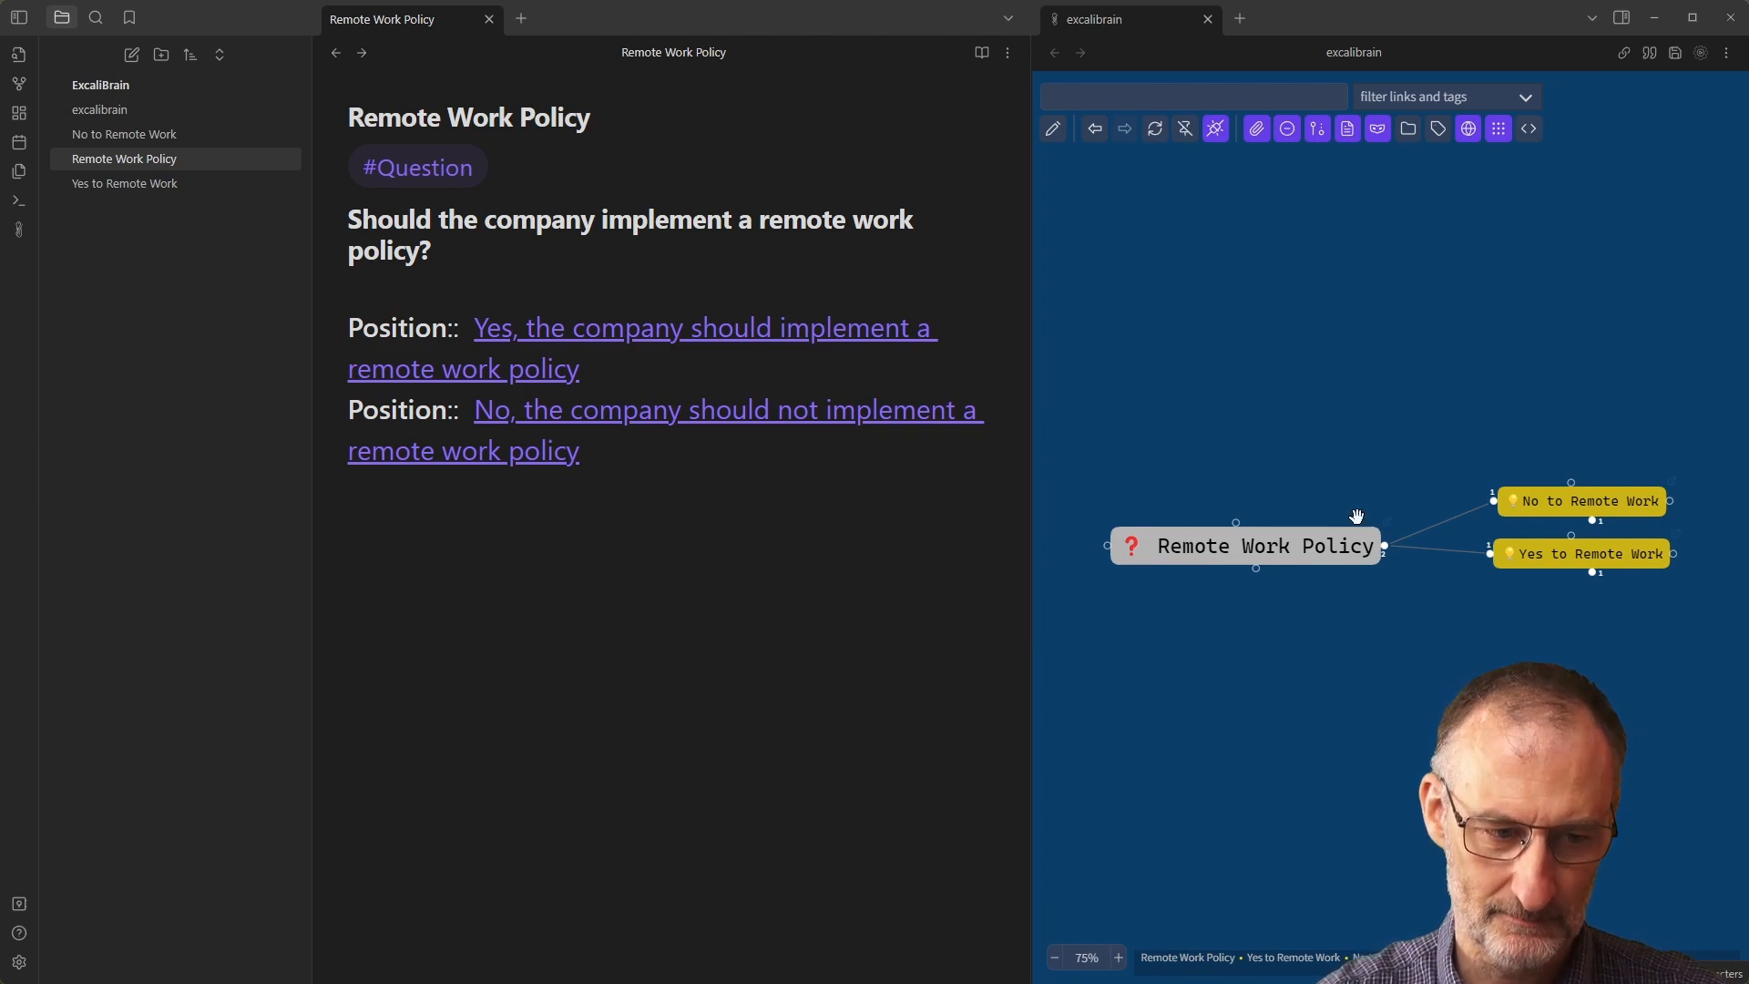
Browse the ExcaliBrain Ontology settings down to the Next (Friends) field names.
click(18, 962)
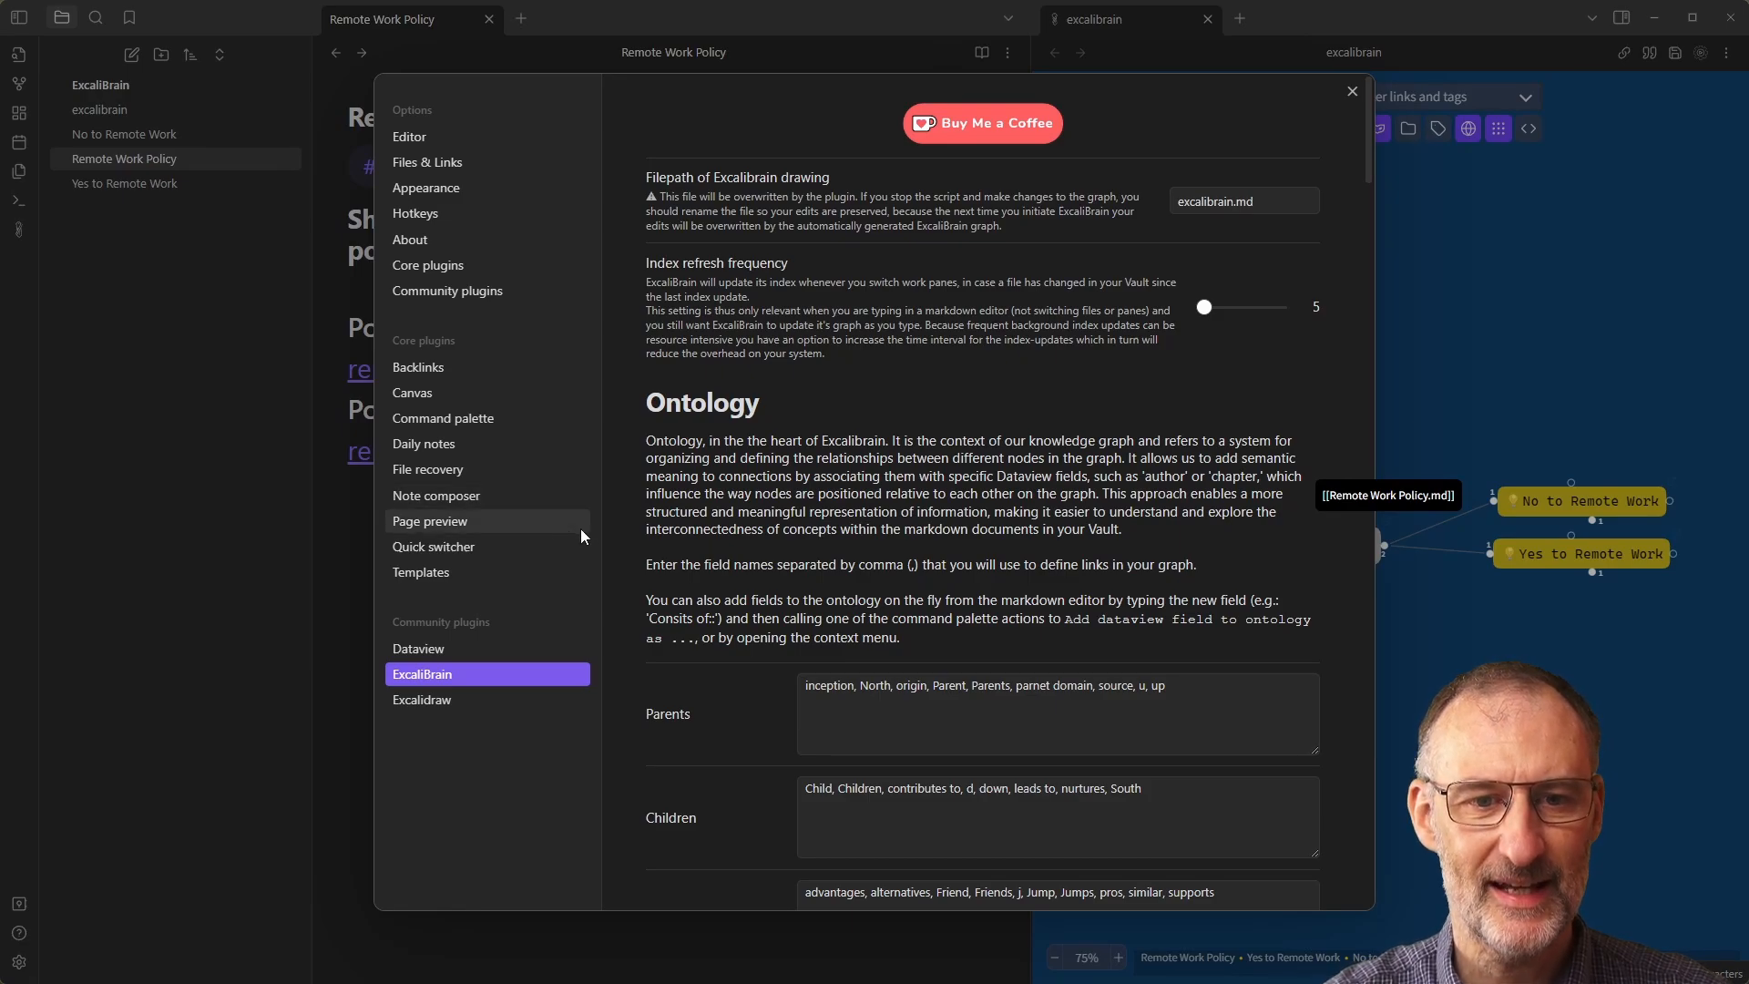
scroll(down, 3)
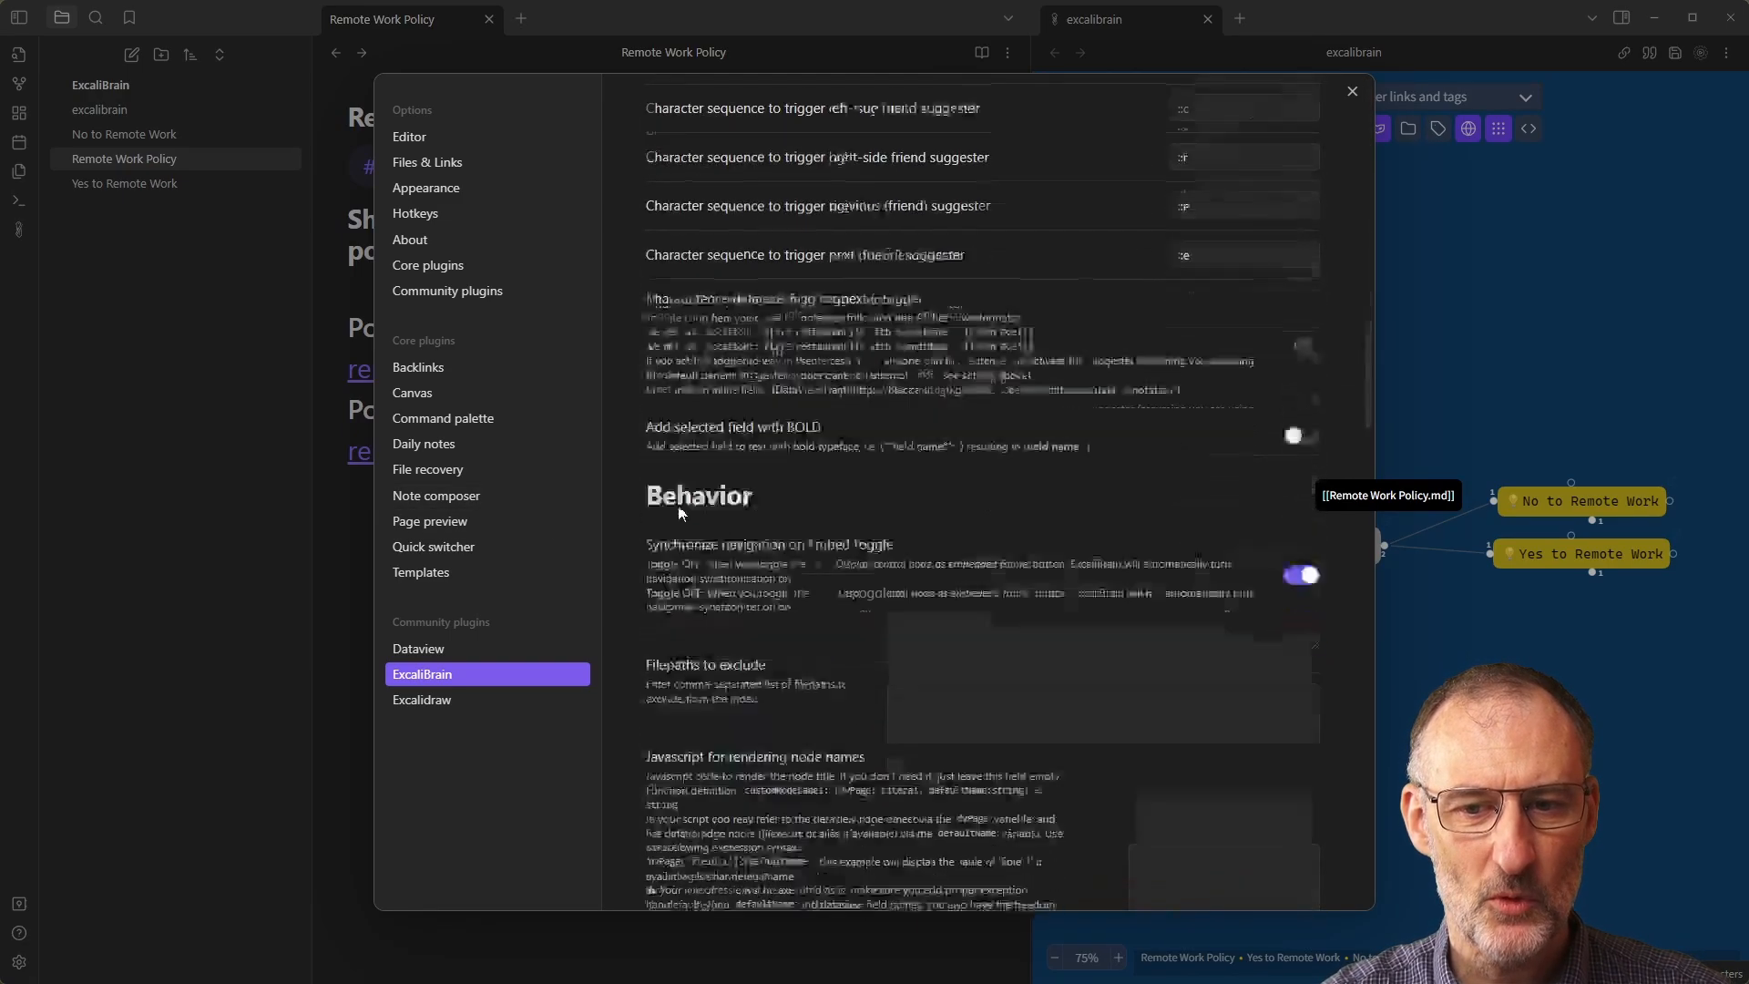
scroll(down, 3)
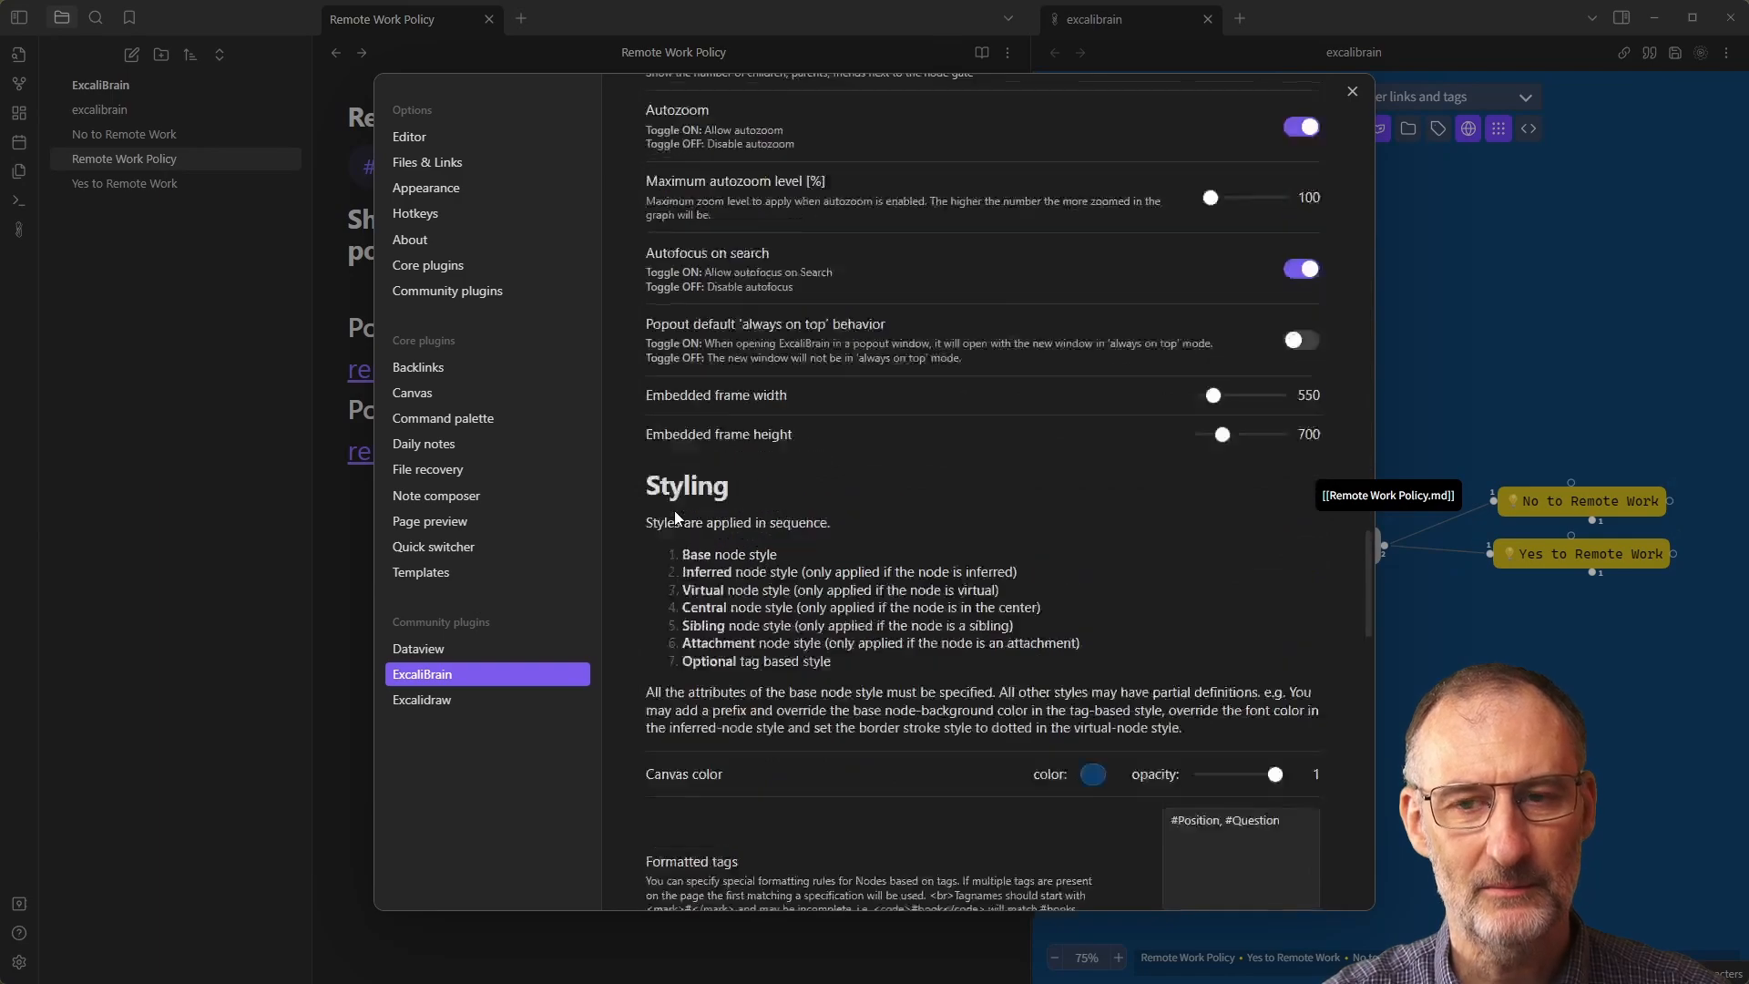
scroll(down, 3)
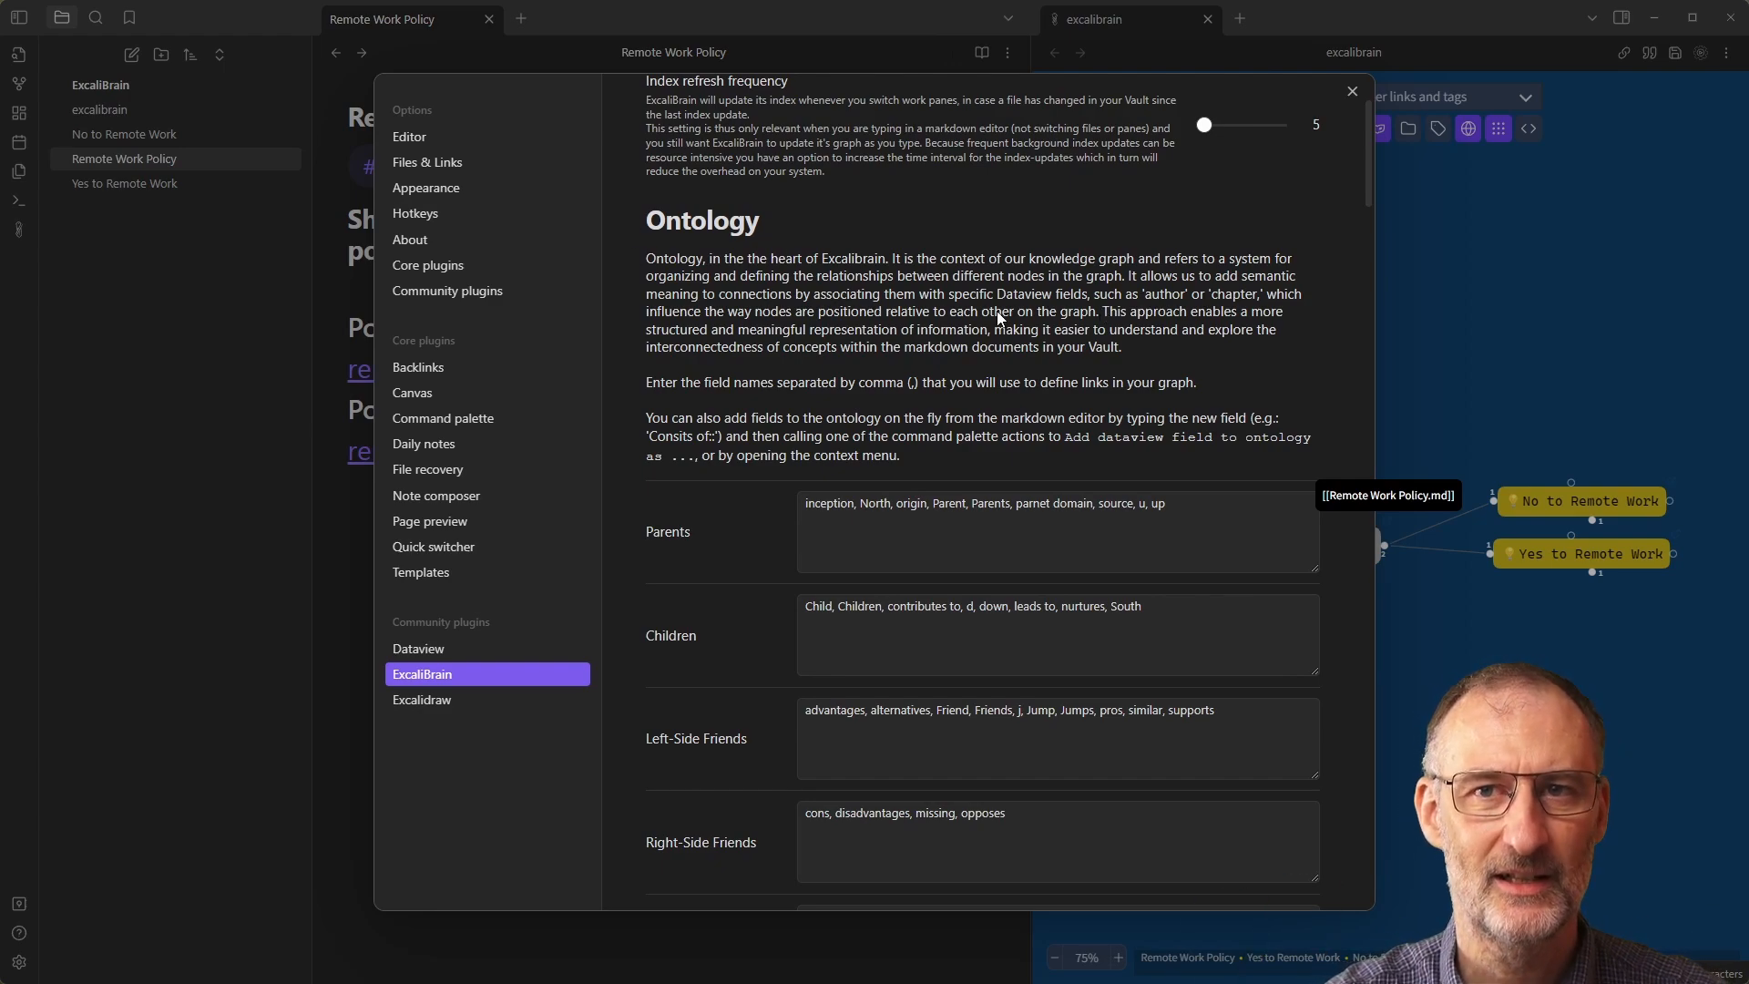
scroll(down, 3)
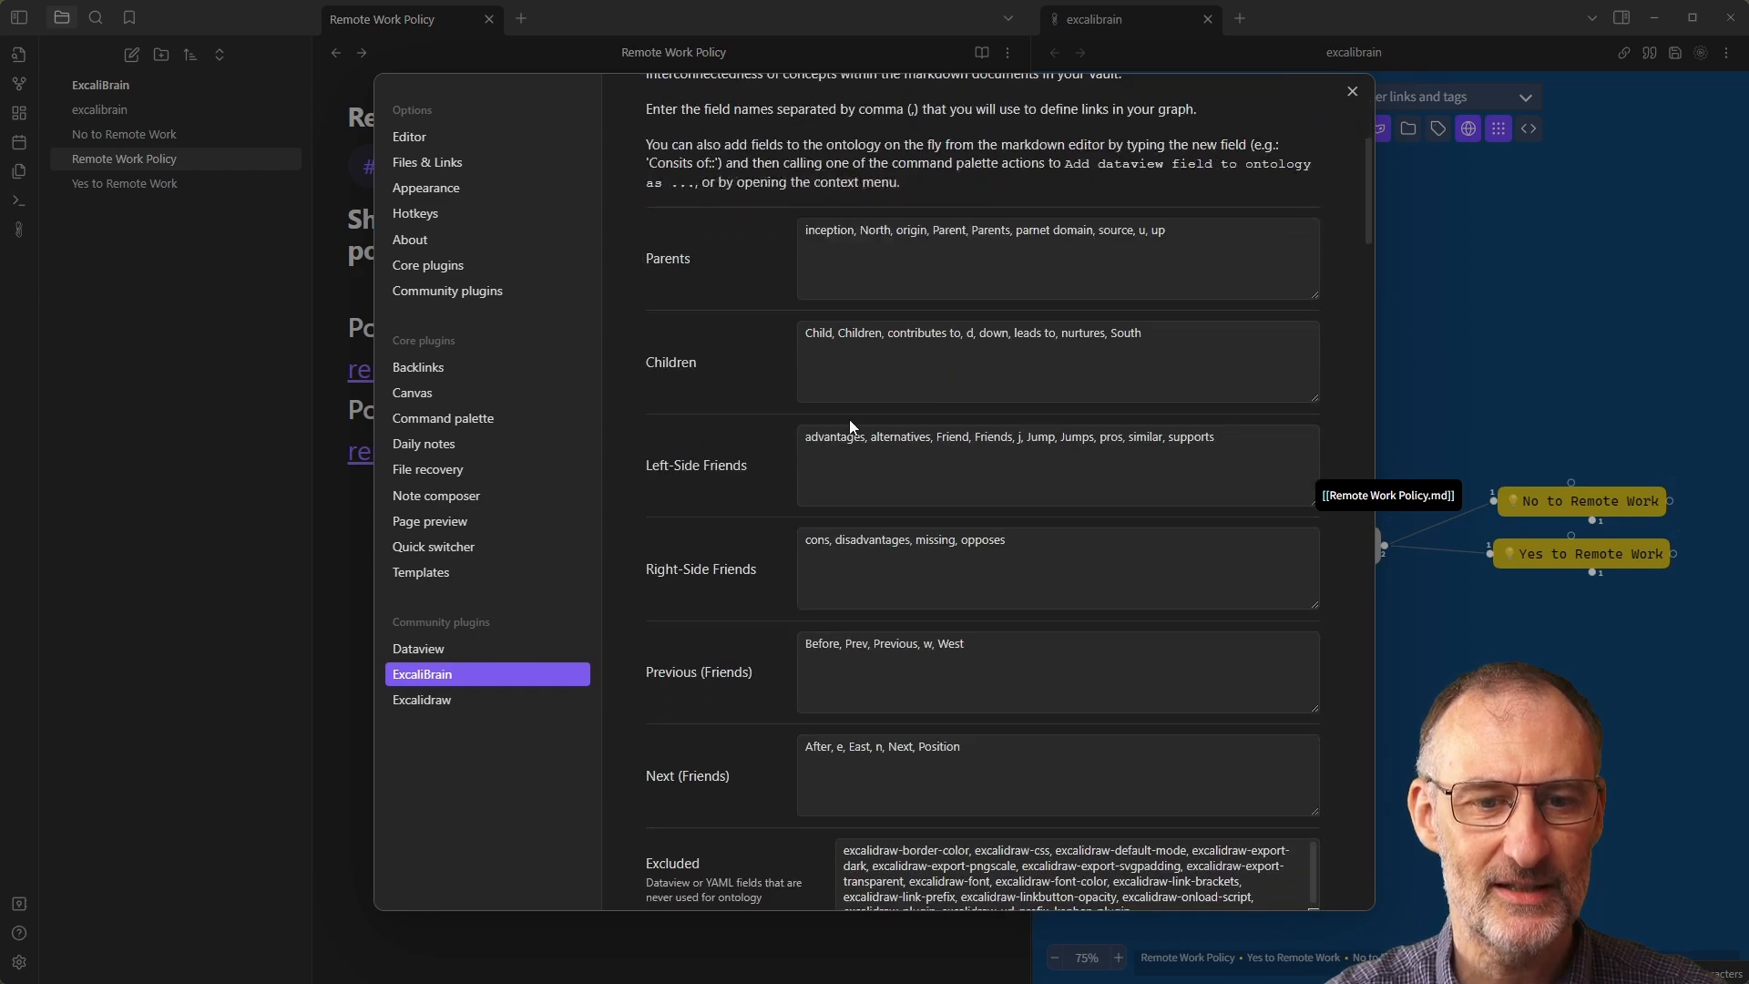
scroll(down, 3)
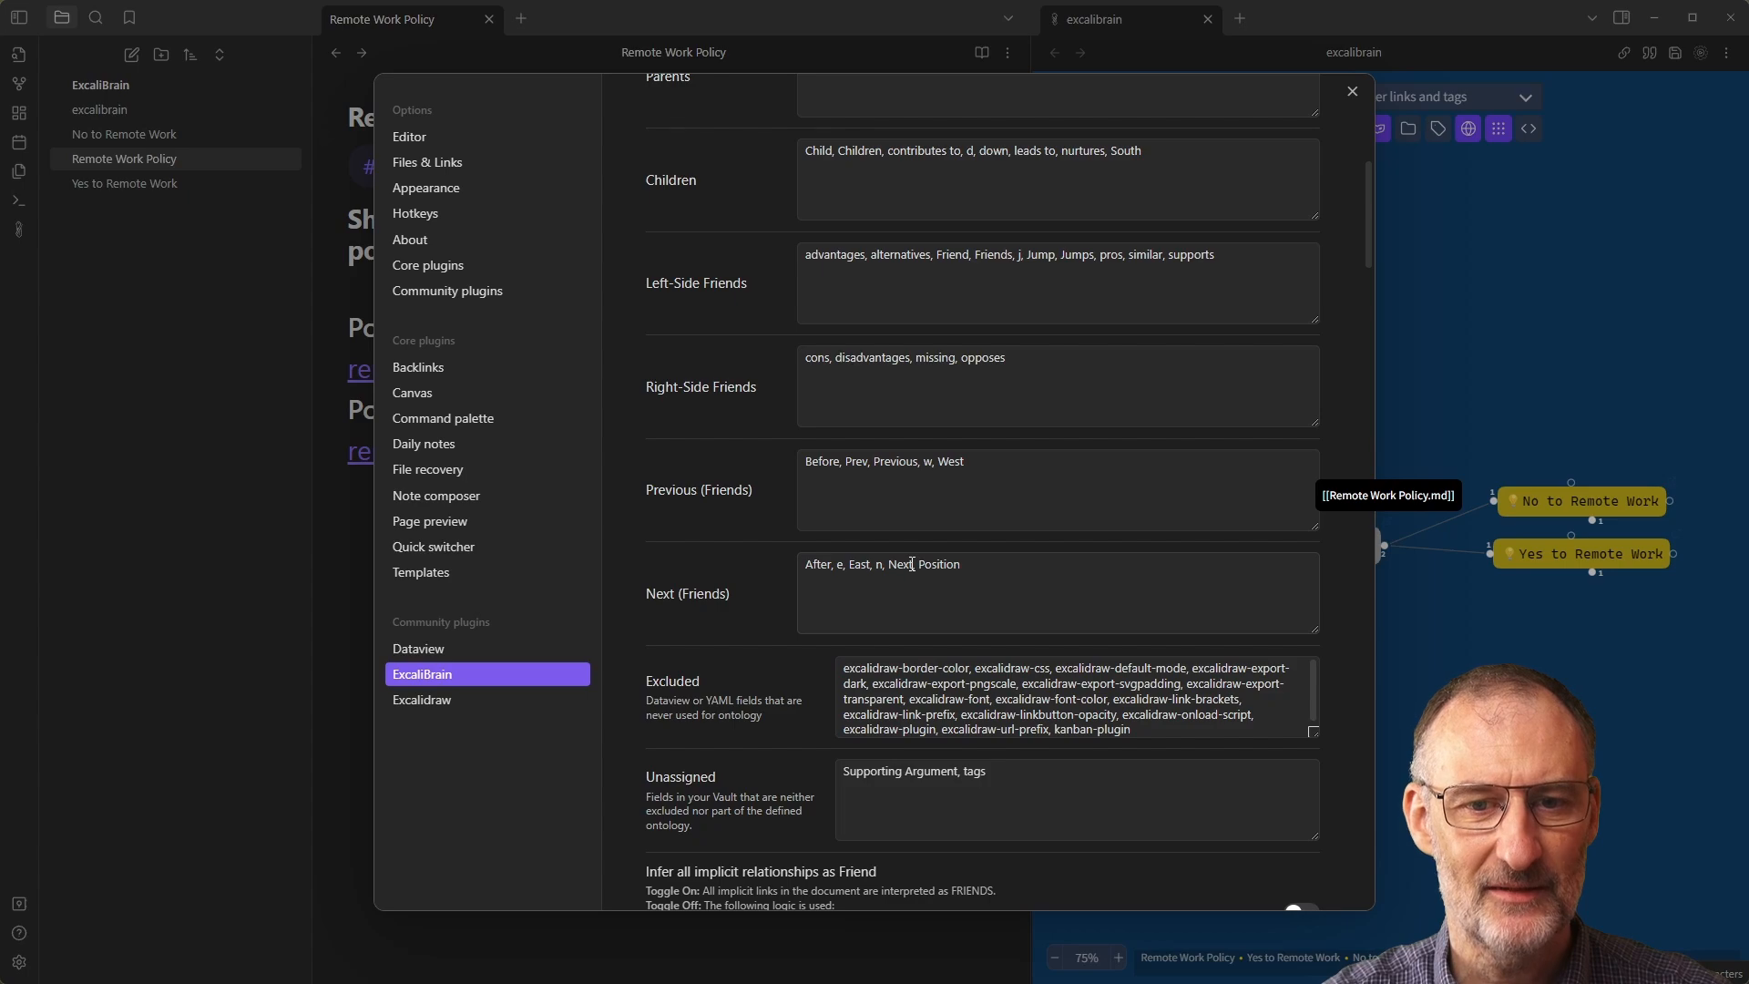
double_click(939, 563)
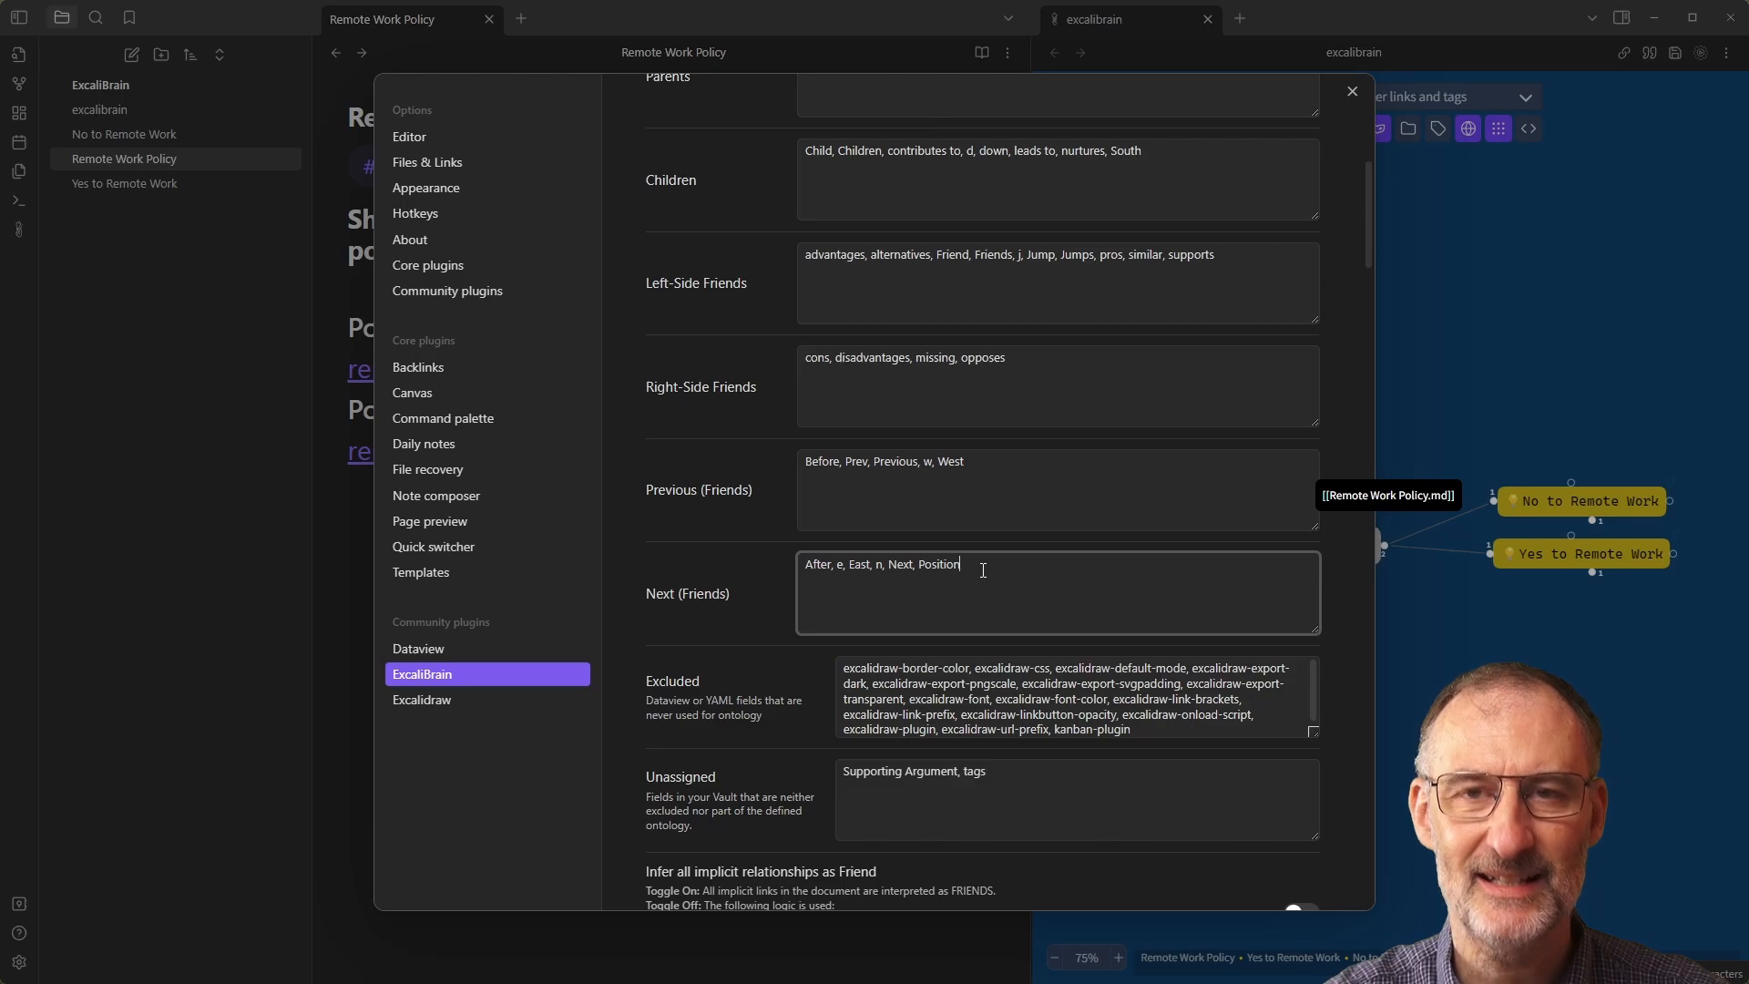
scroll(down, 3)
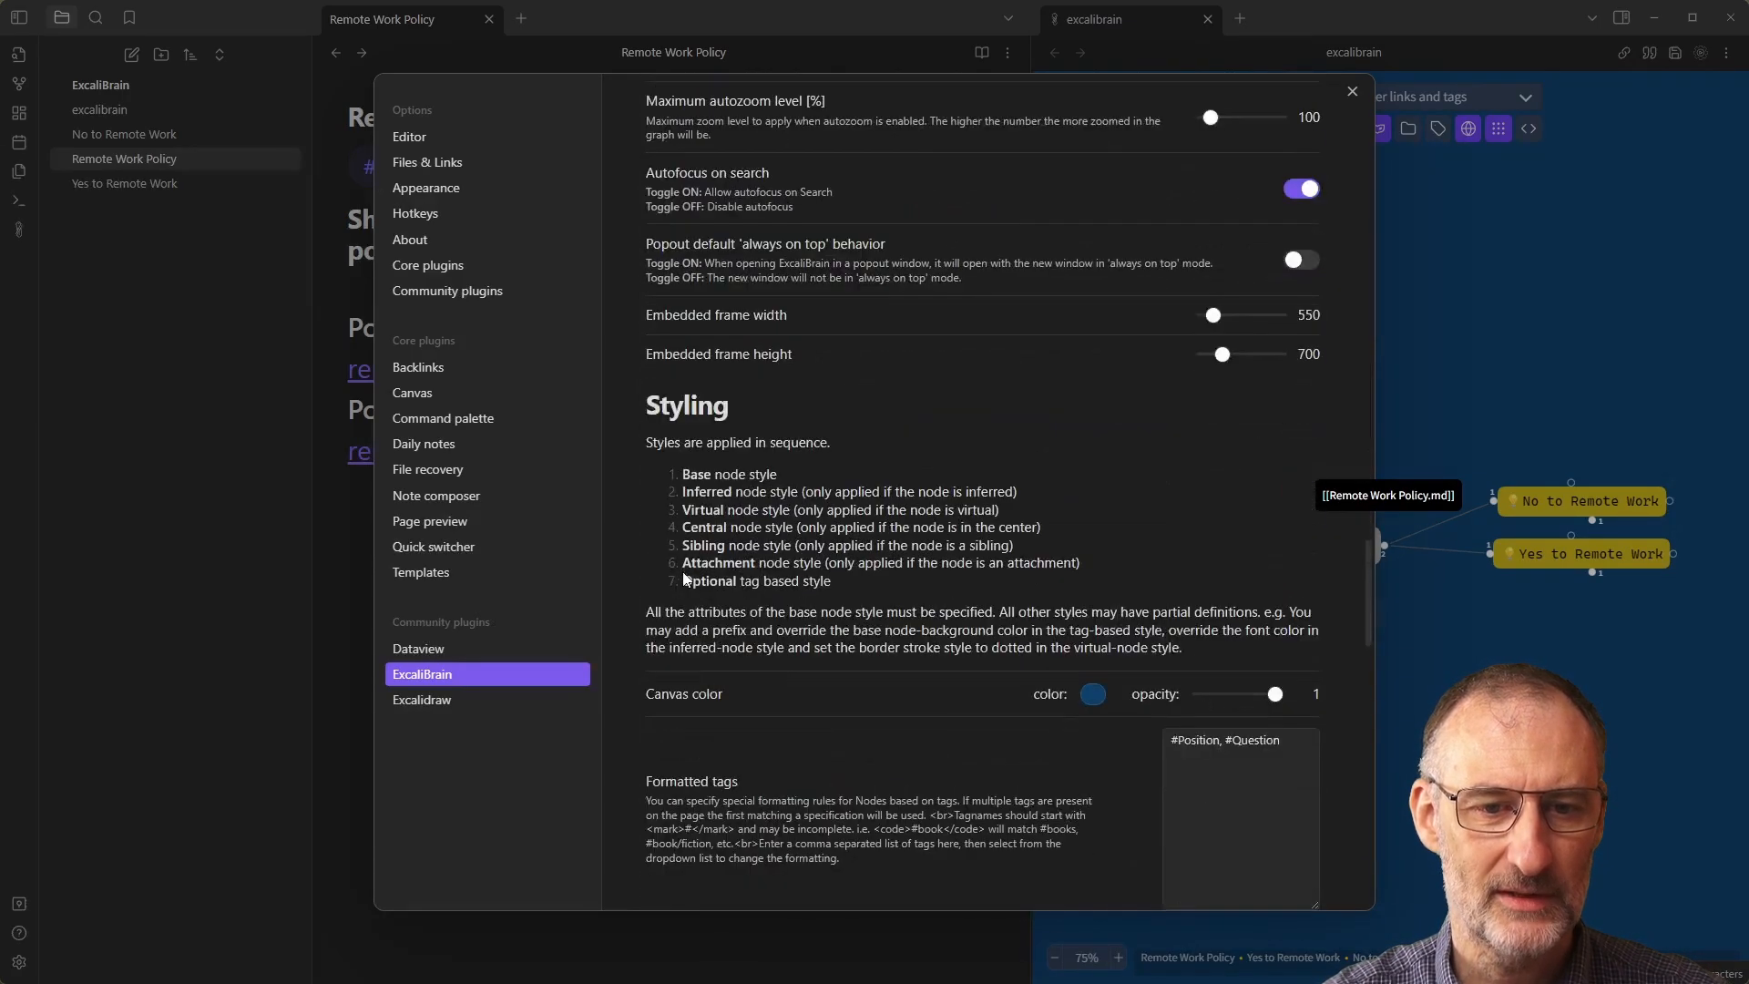
Browse the Styling link type dropdown, keeping Base link style selected.
scroll(down, 3)
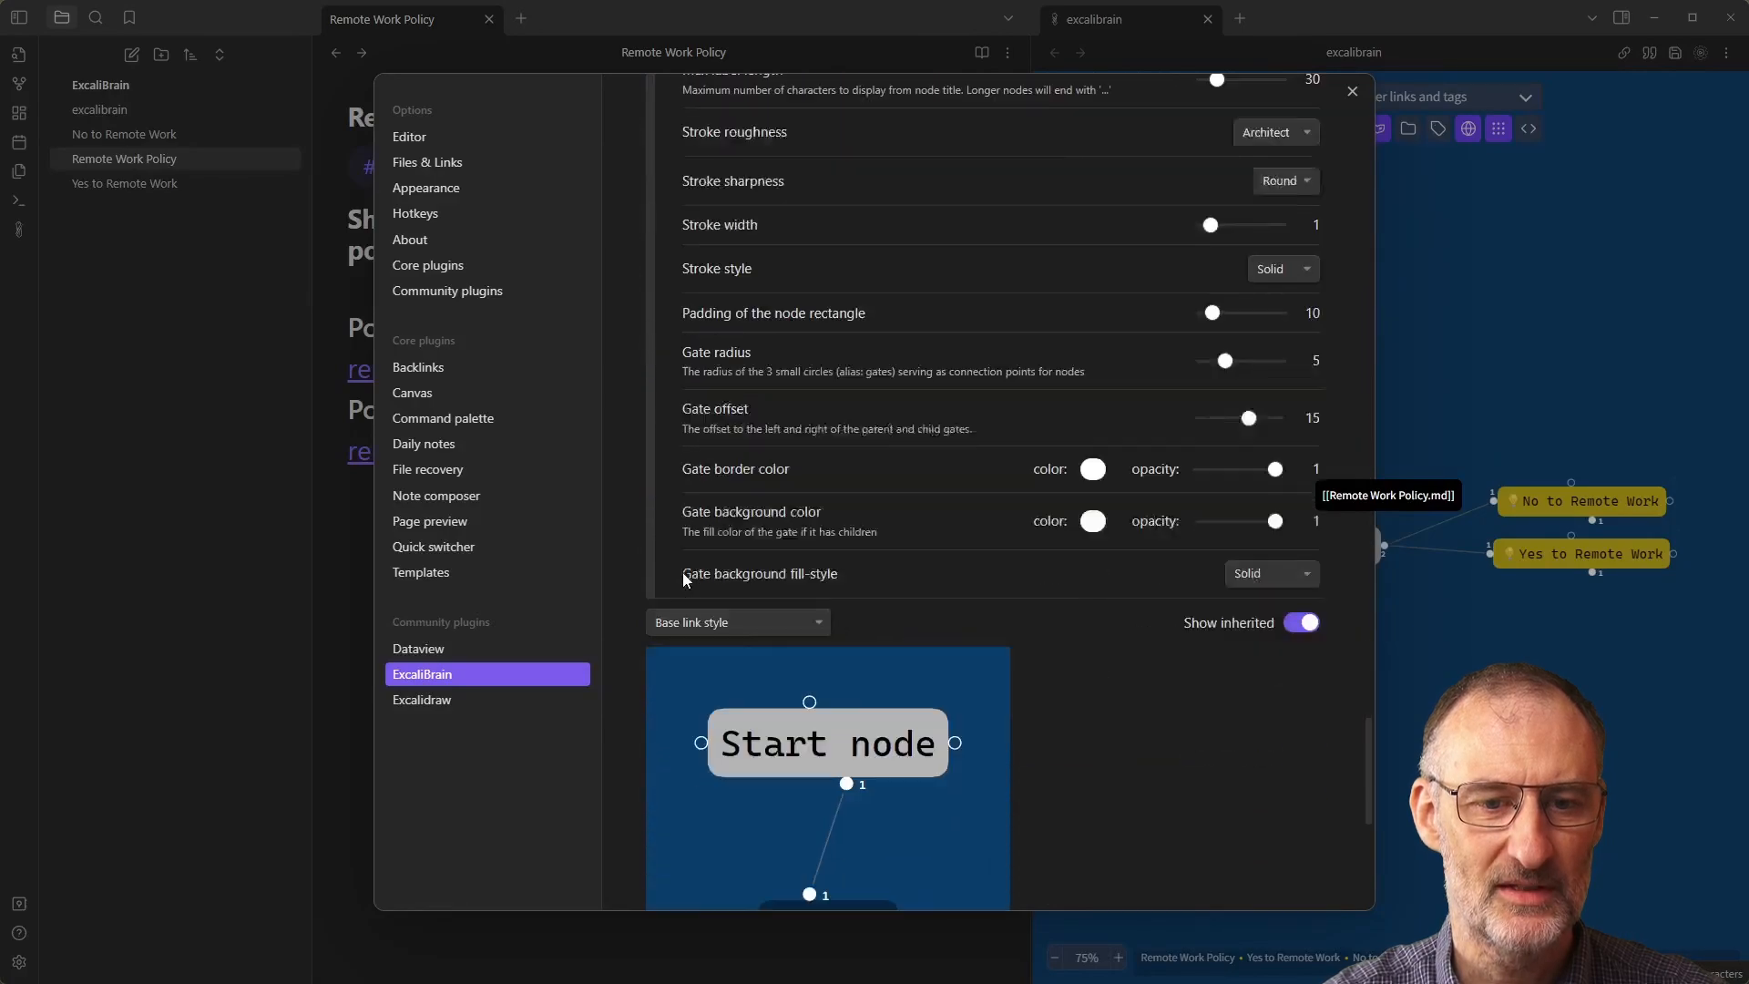
scroll(down, 3)
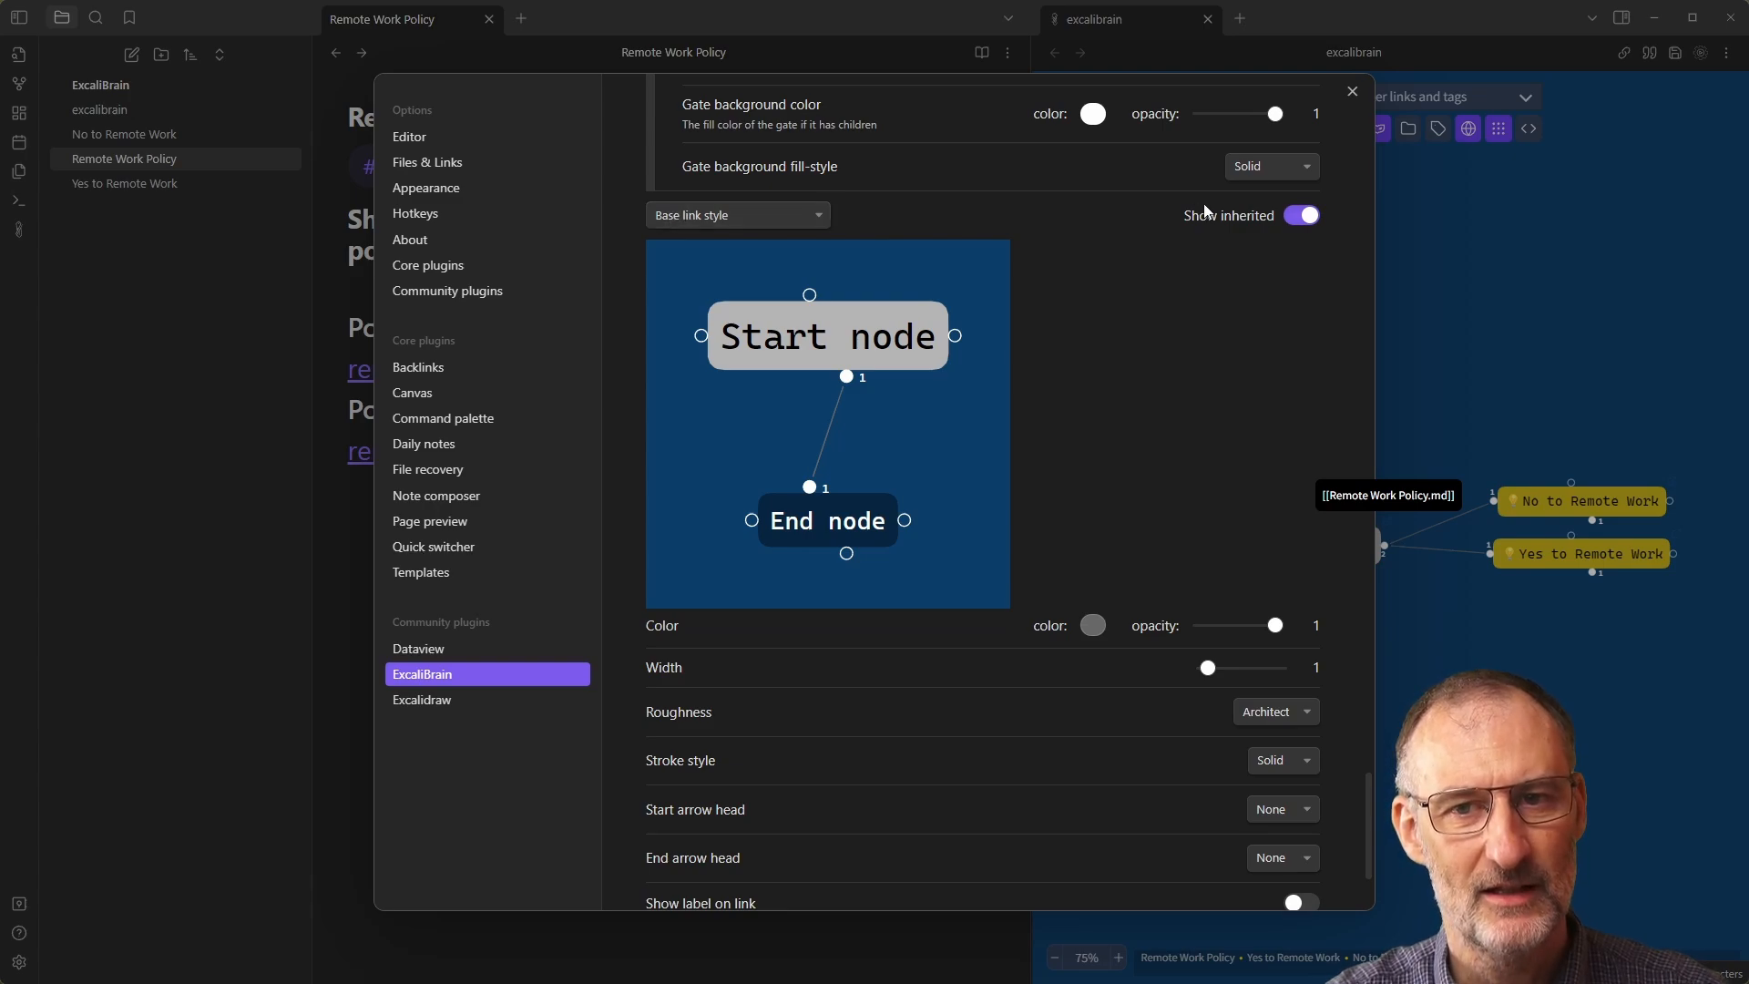
scroll(down, 3)
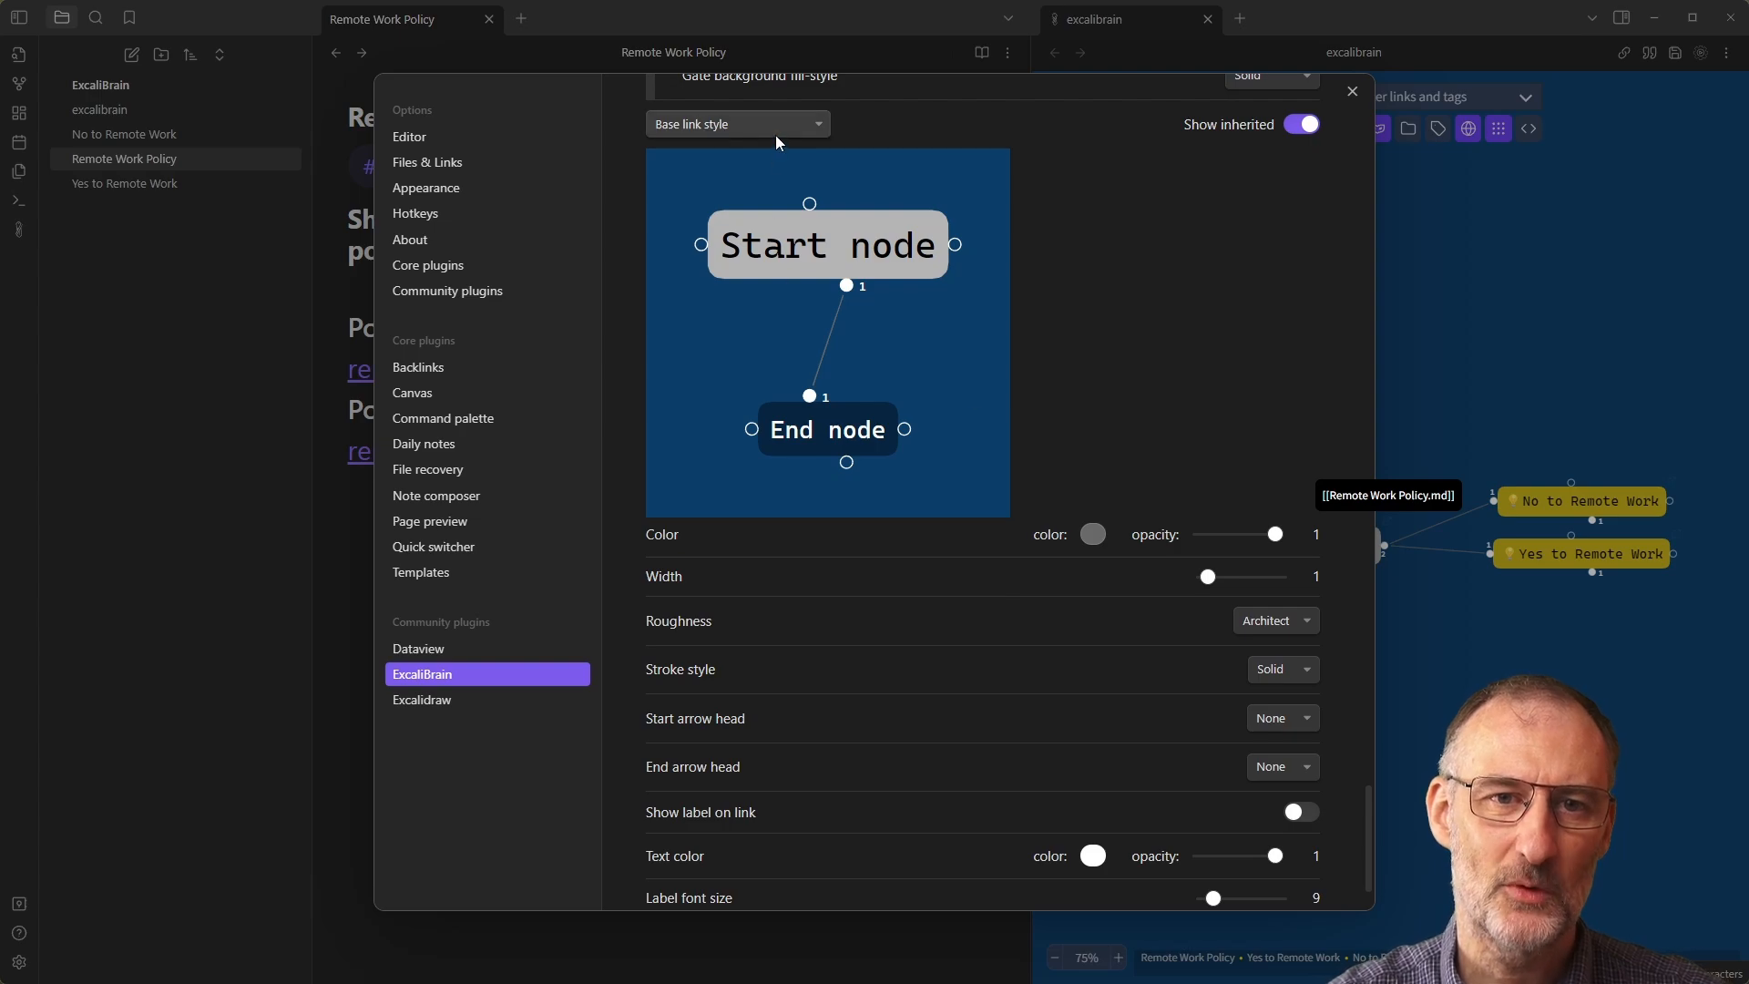
click(736, 124)
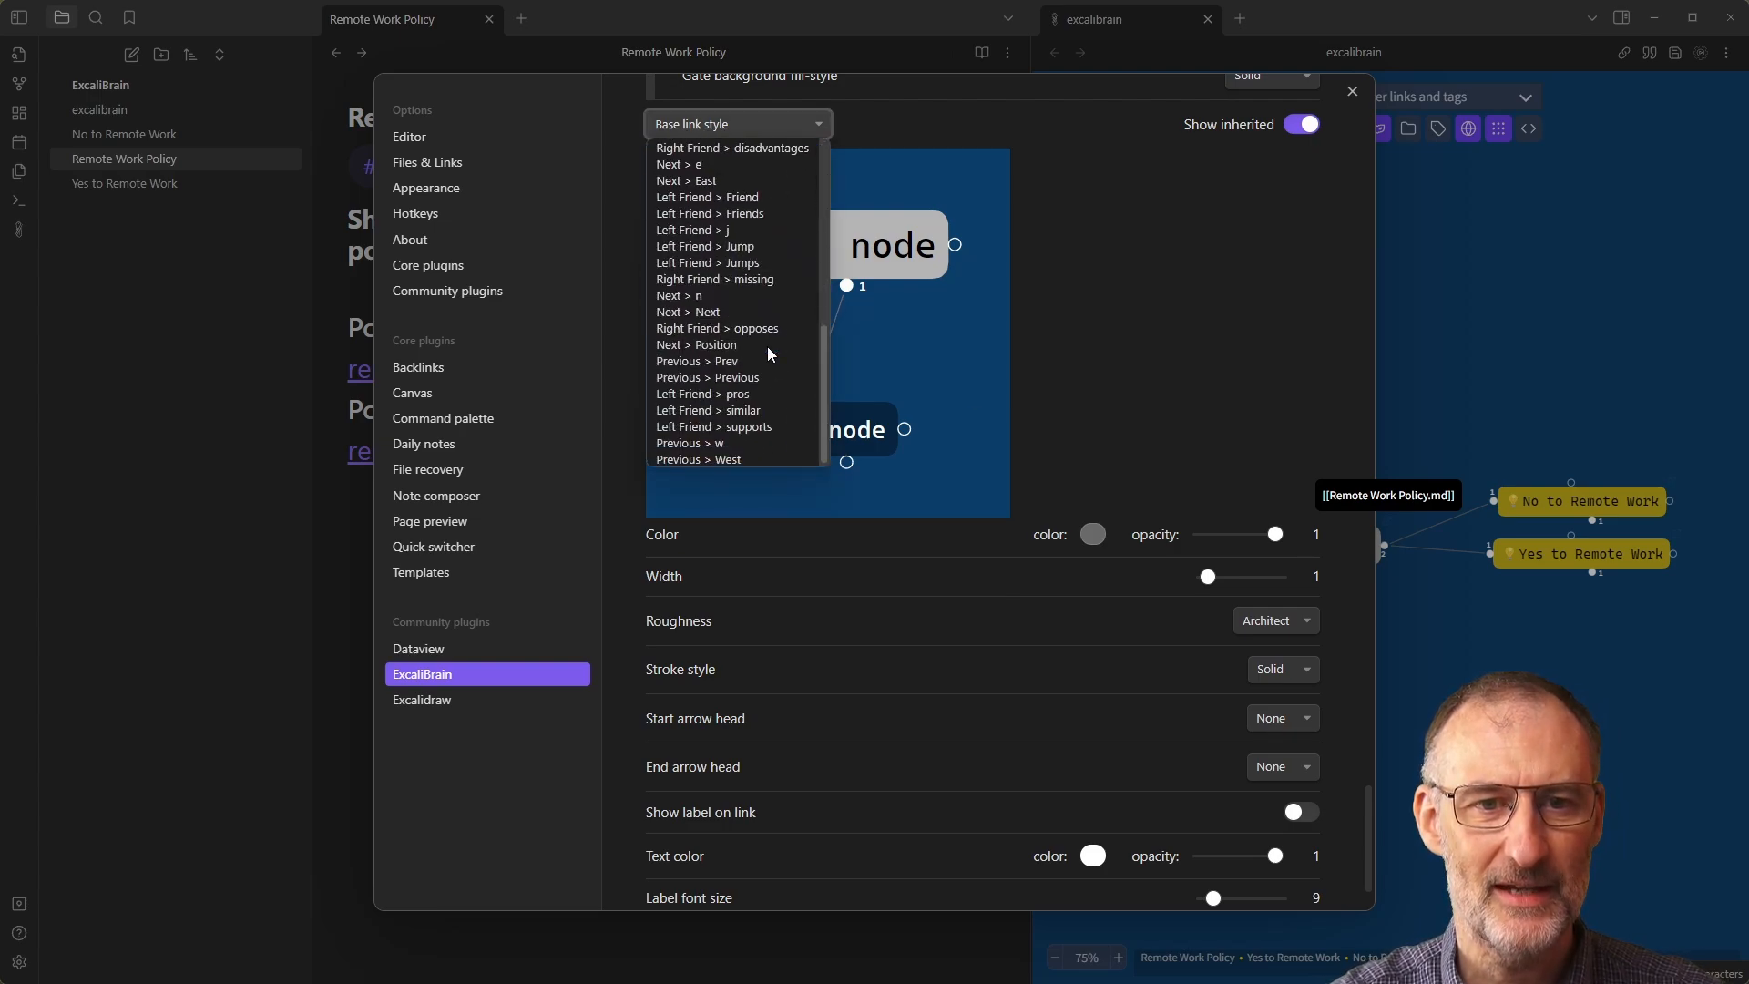
mouse_move(690, 443)
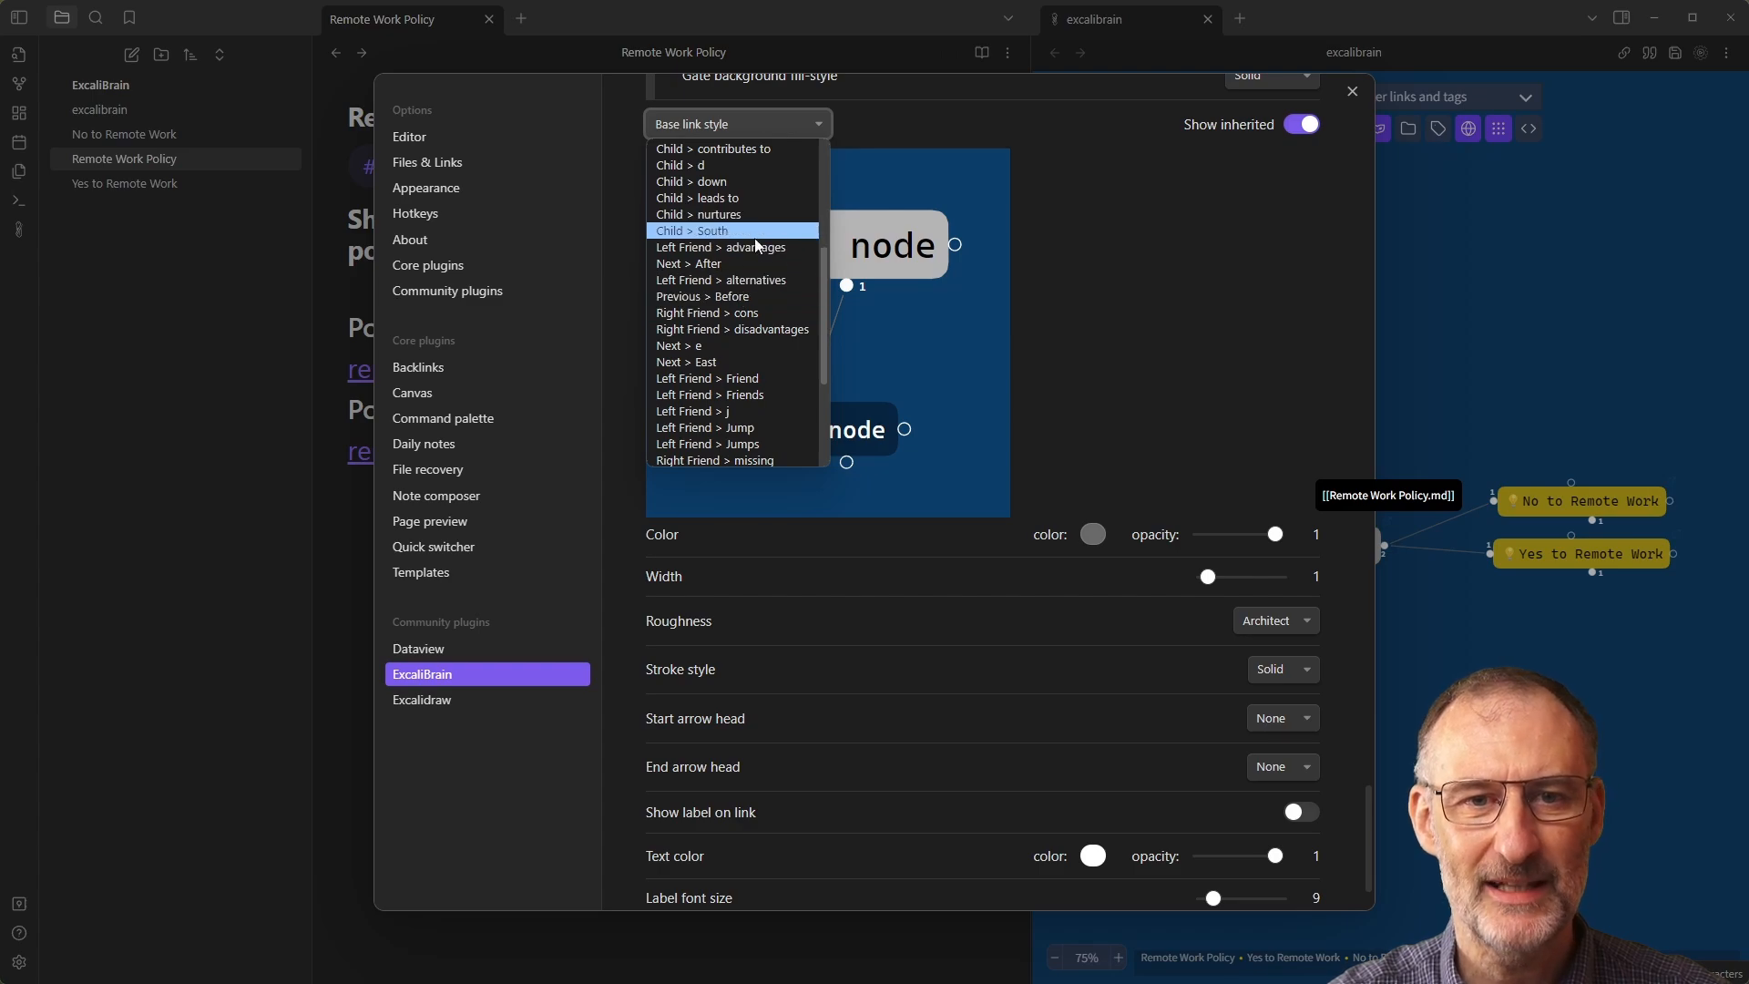
mouse_move(760, 283)
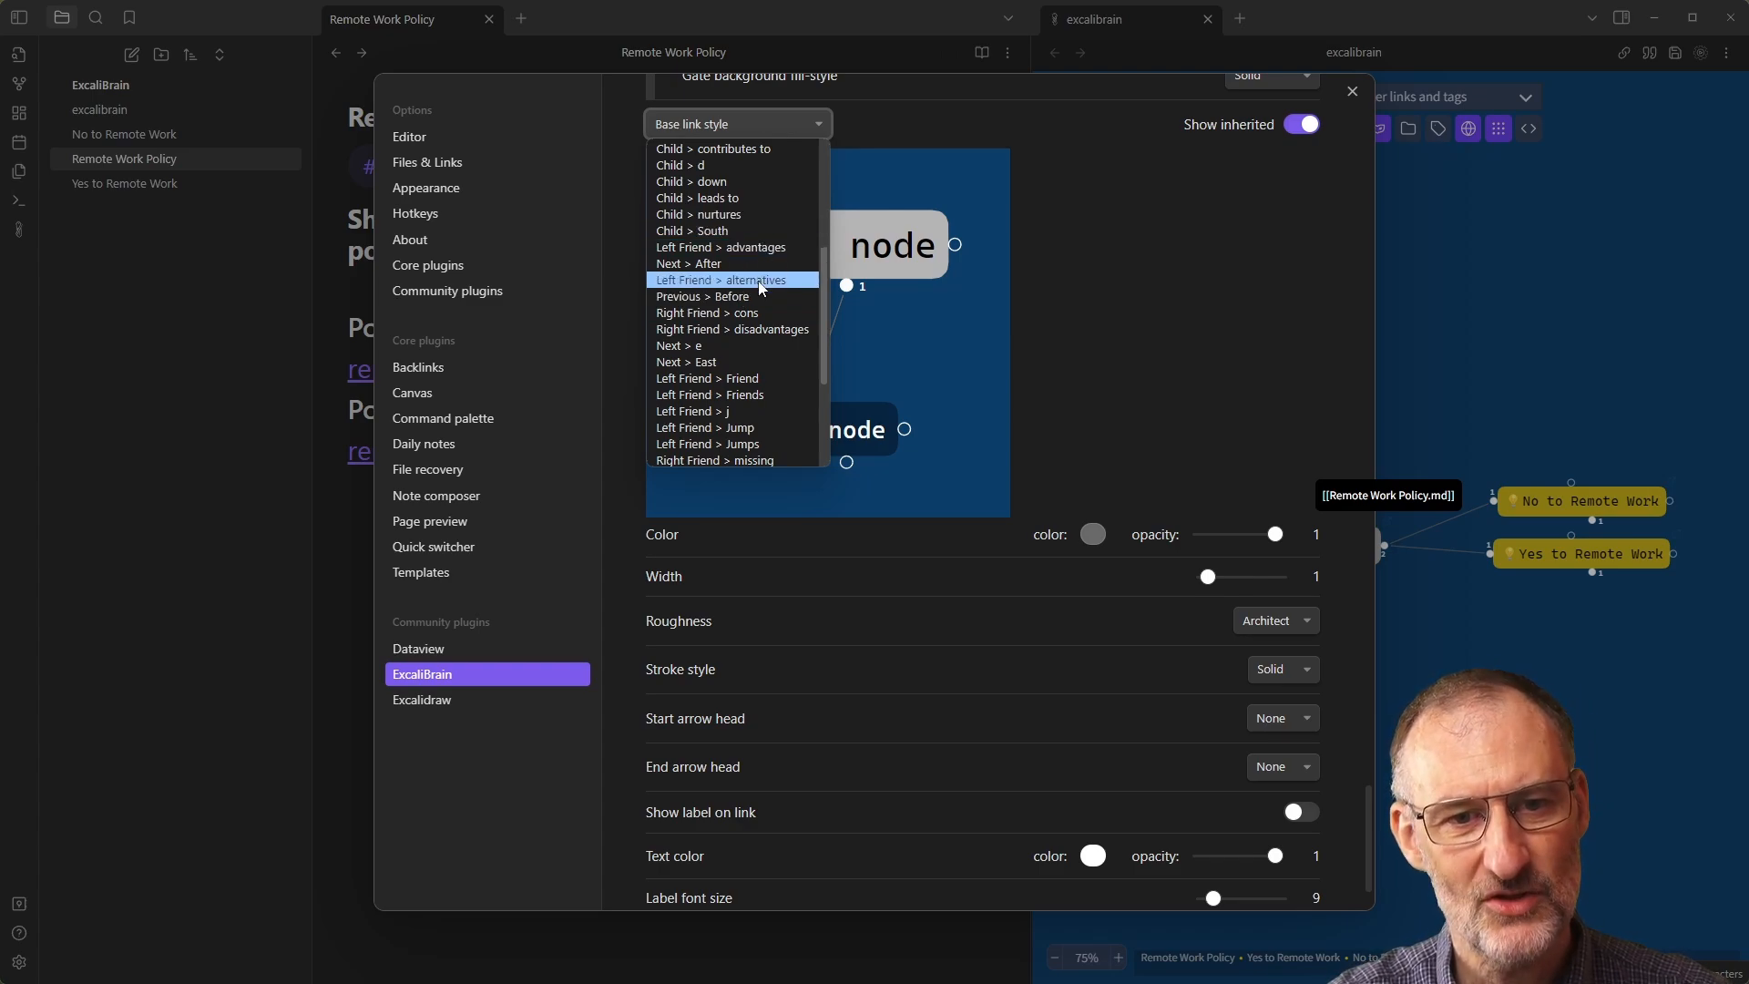
scroll(down, 3)
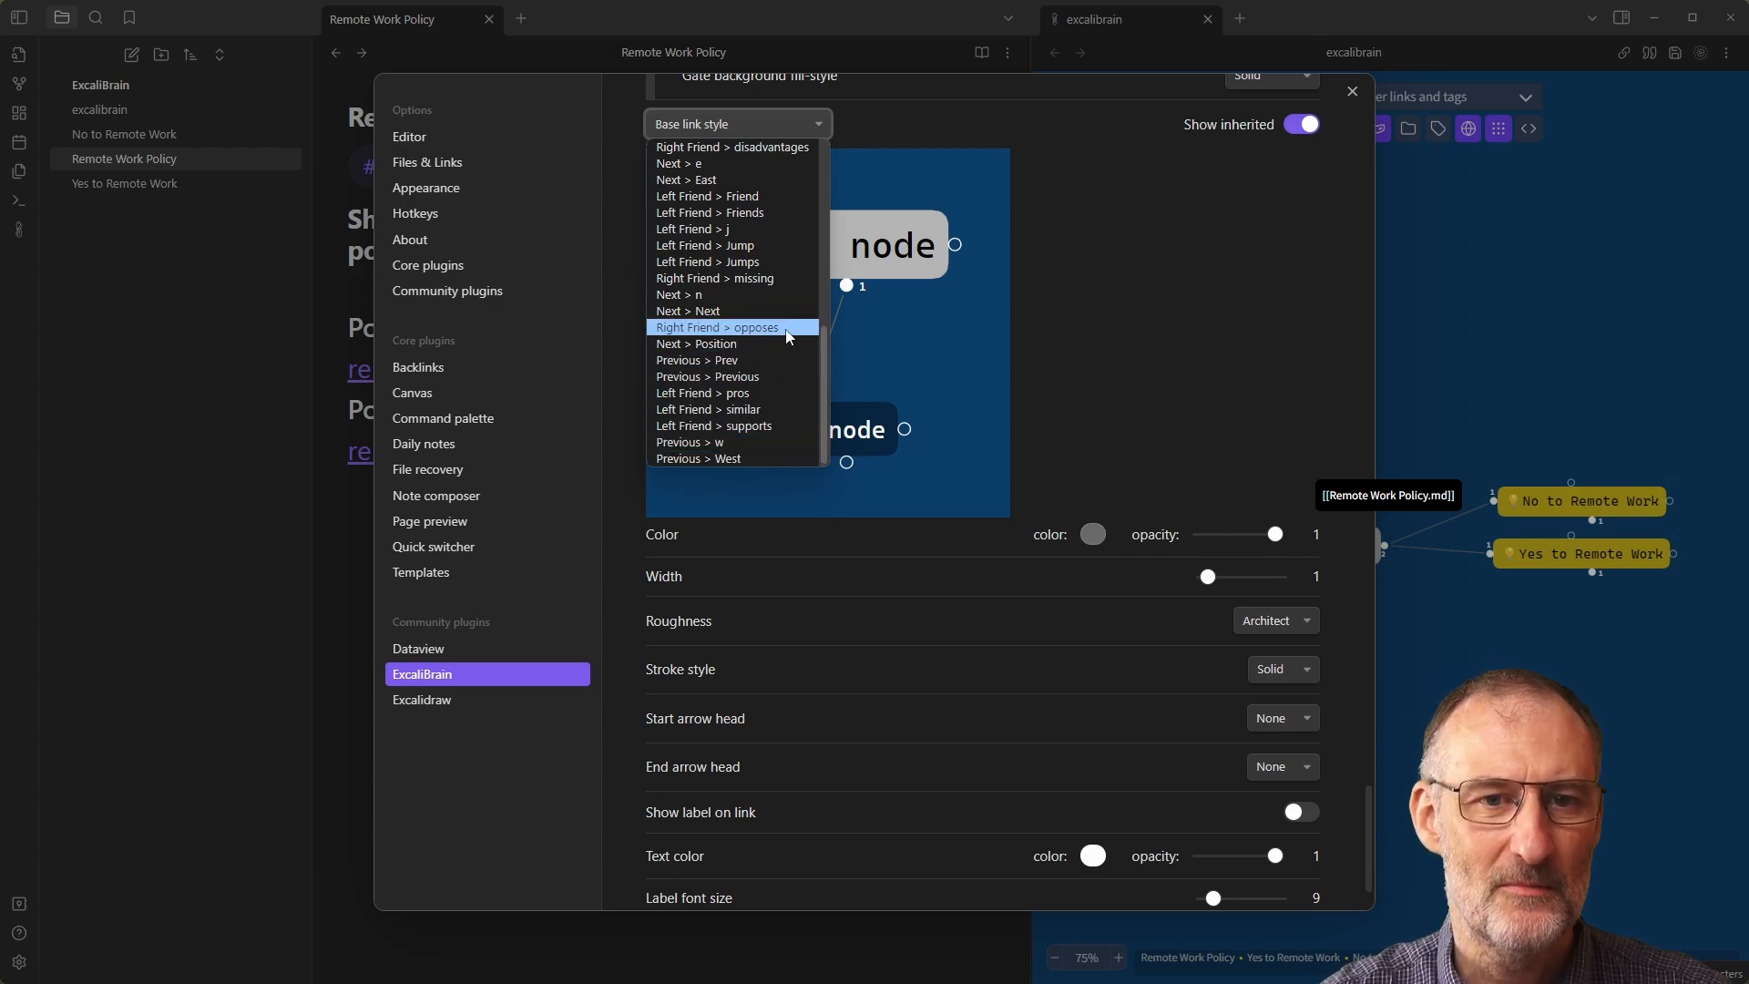
click(737, 124)
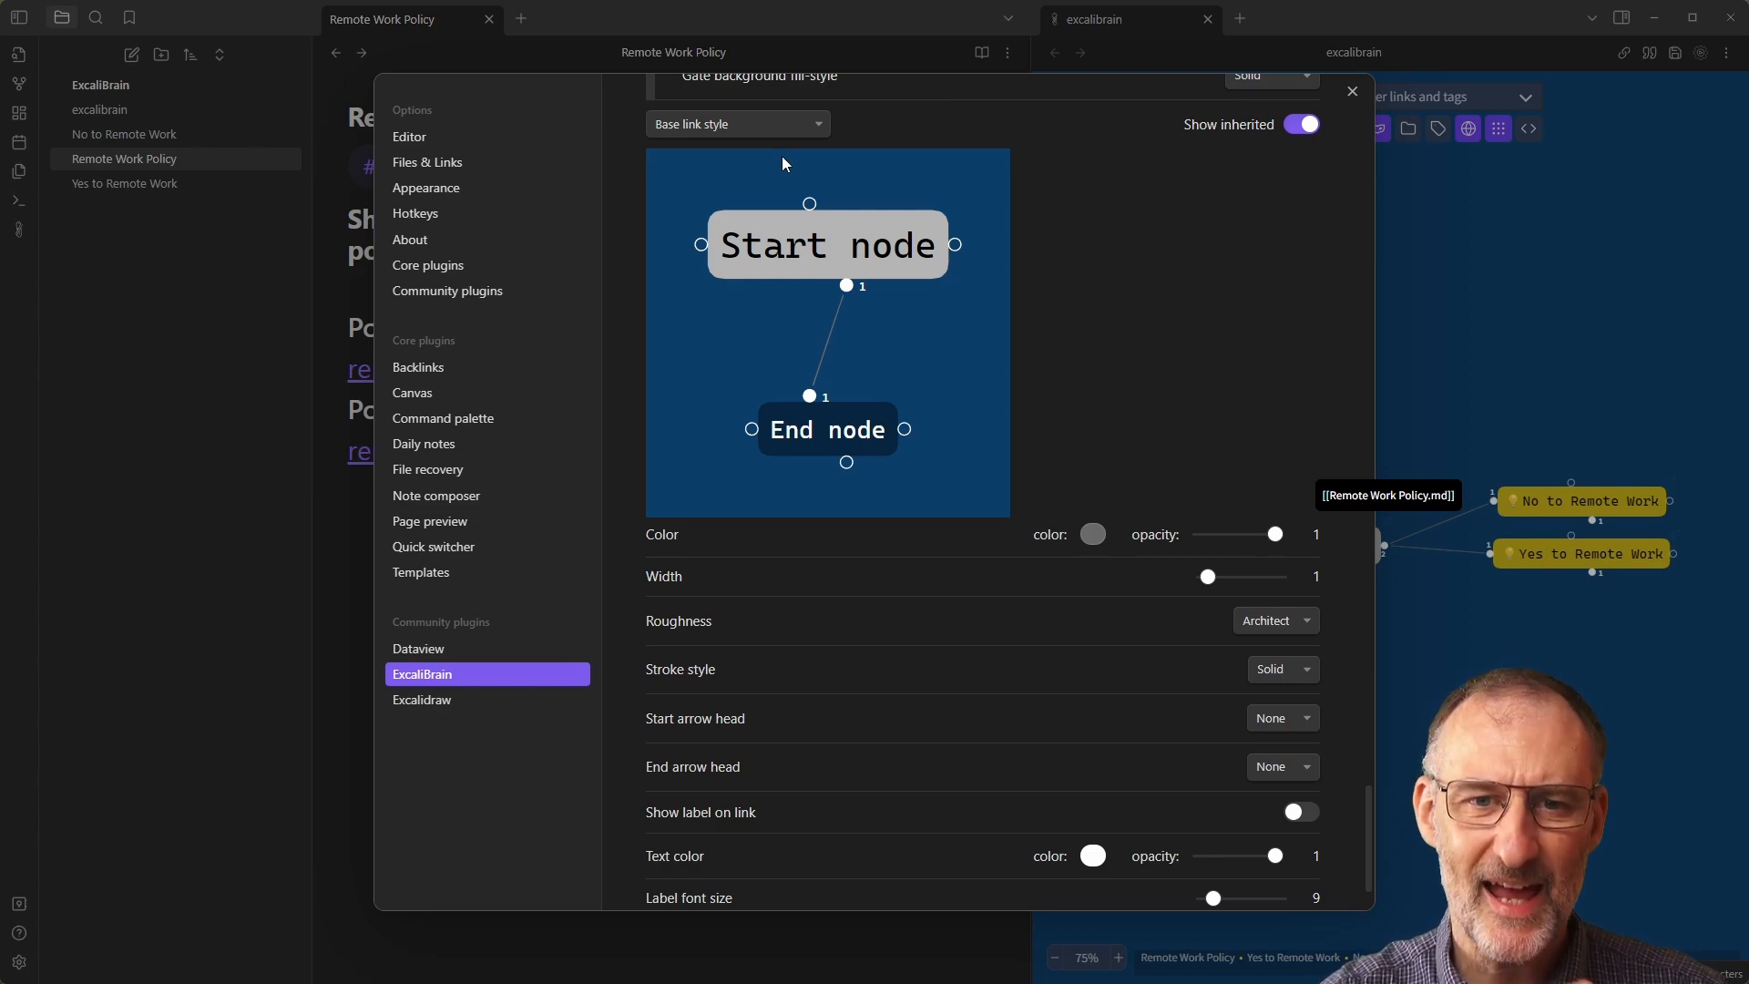
mouse_move(786, 371)
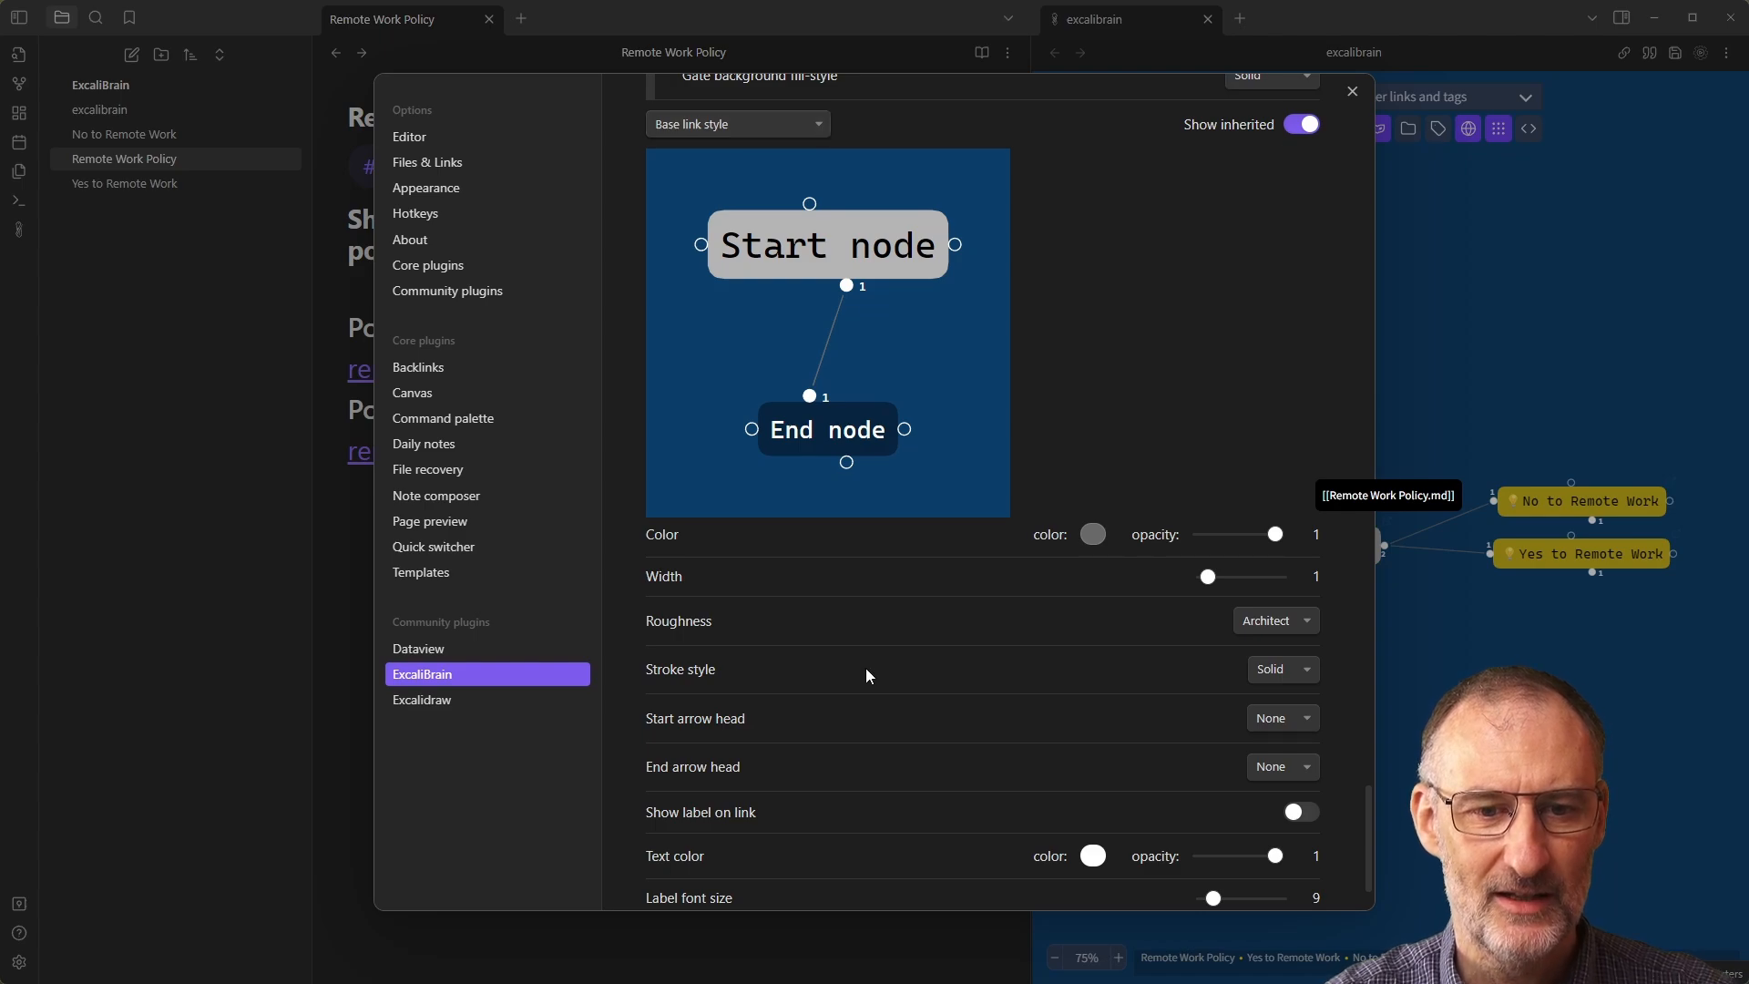
Turn on link labels, trying label font size 6 before restoring 9.
scroll(down, 3)
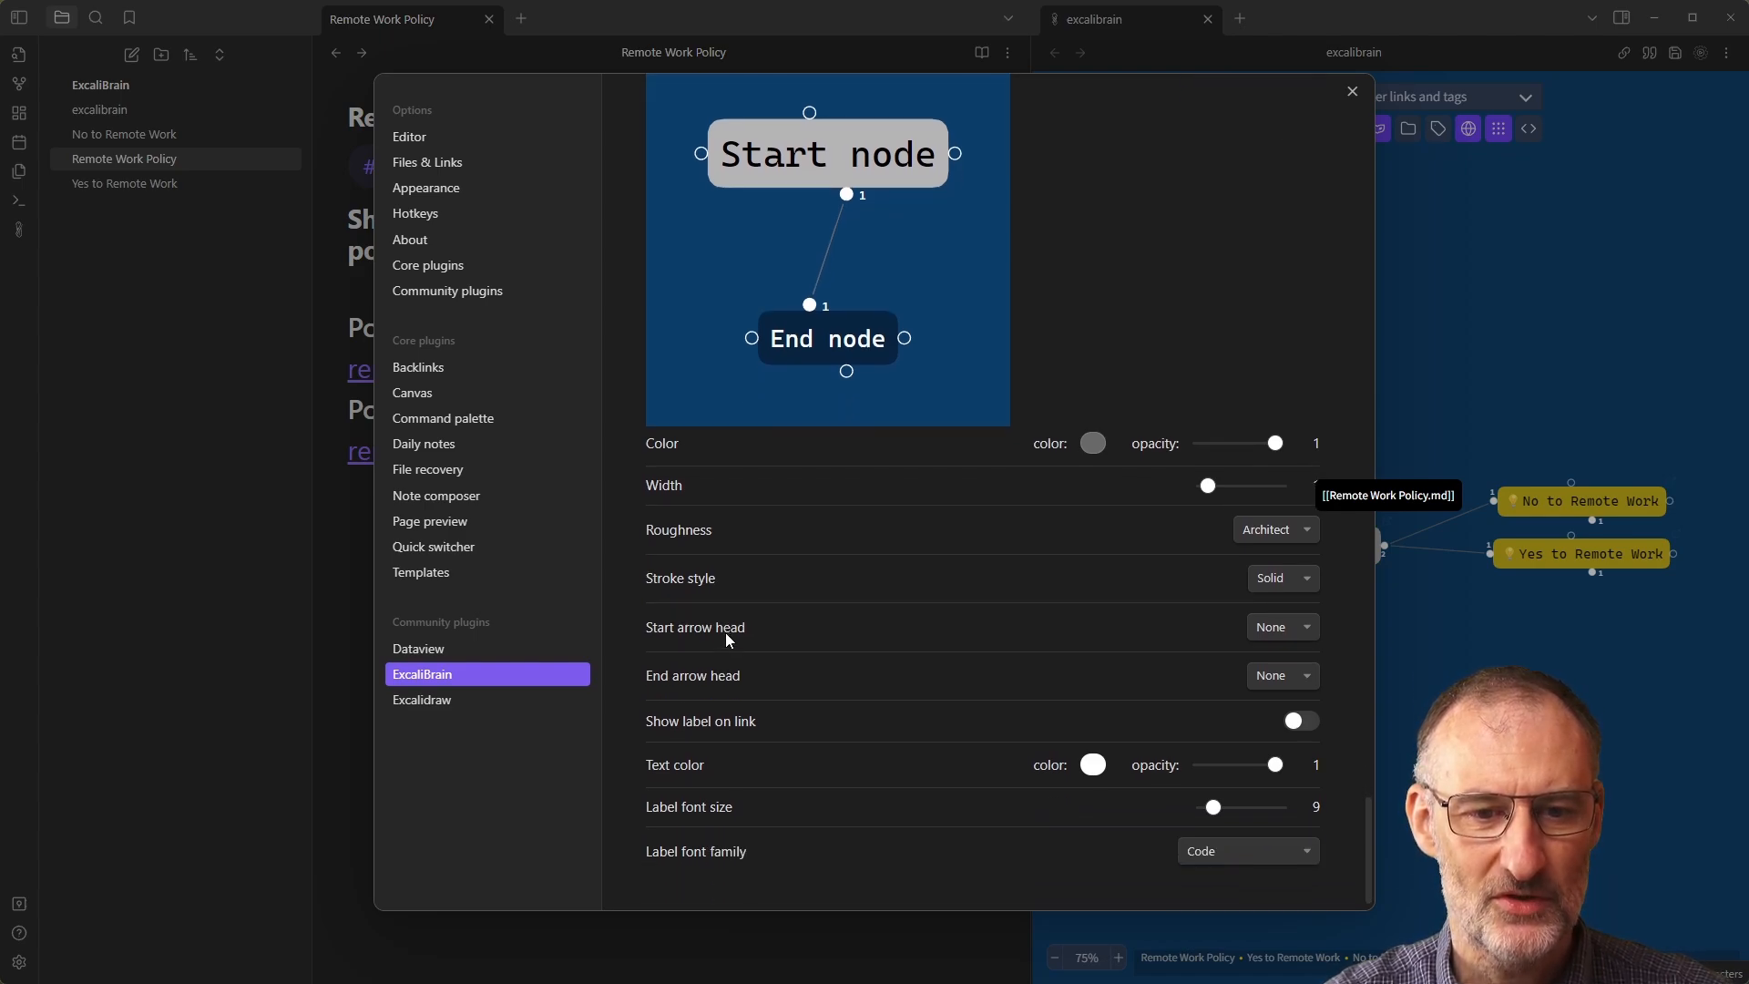
mouse_move(680, 734)
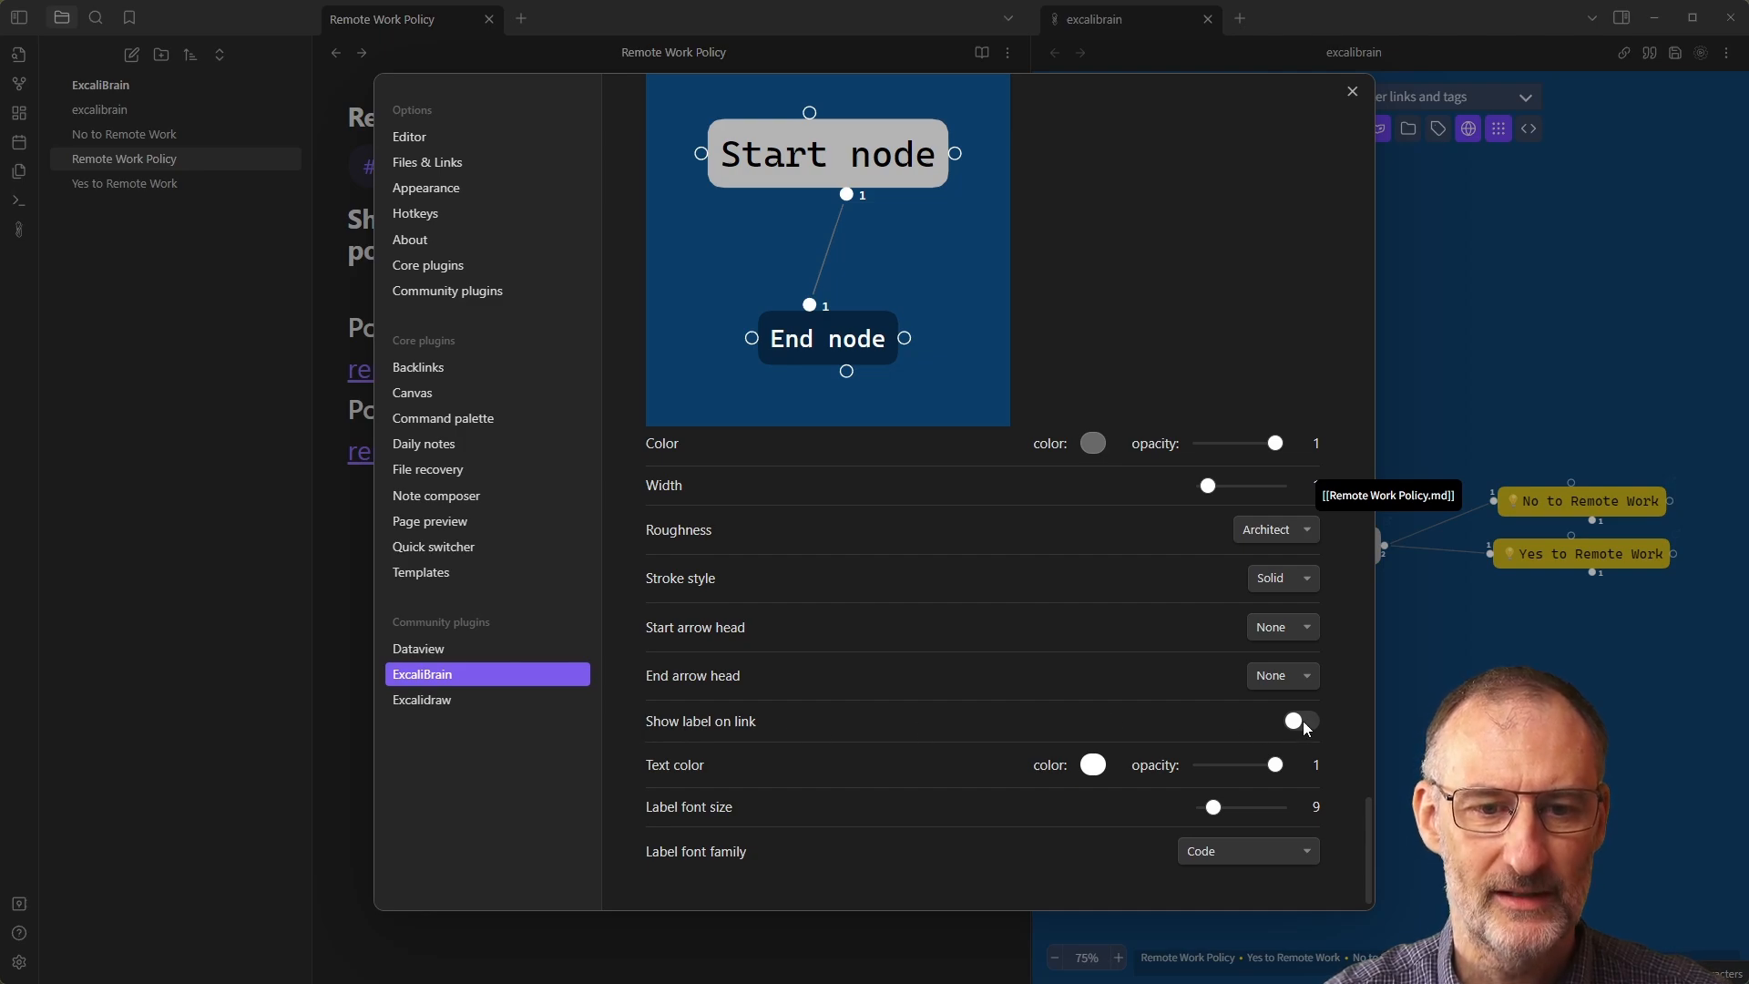
click(1301, 720)
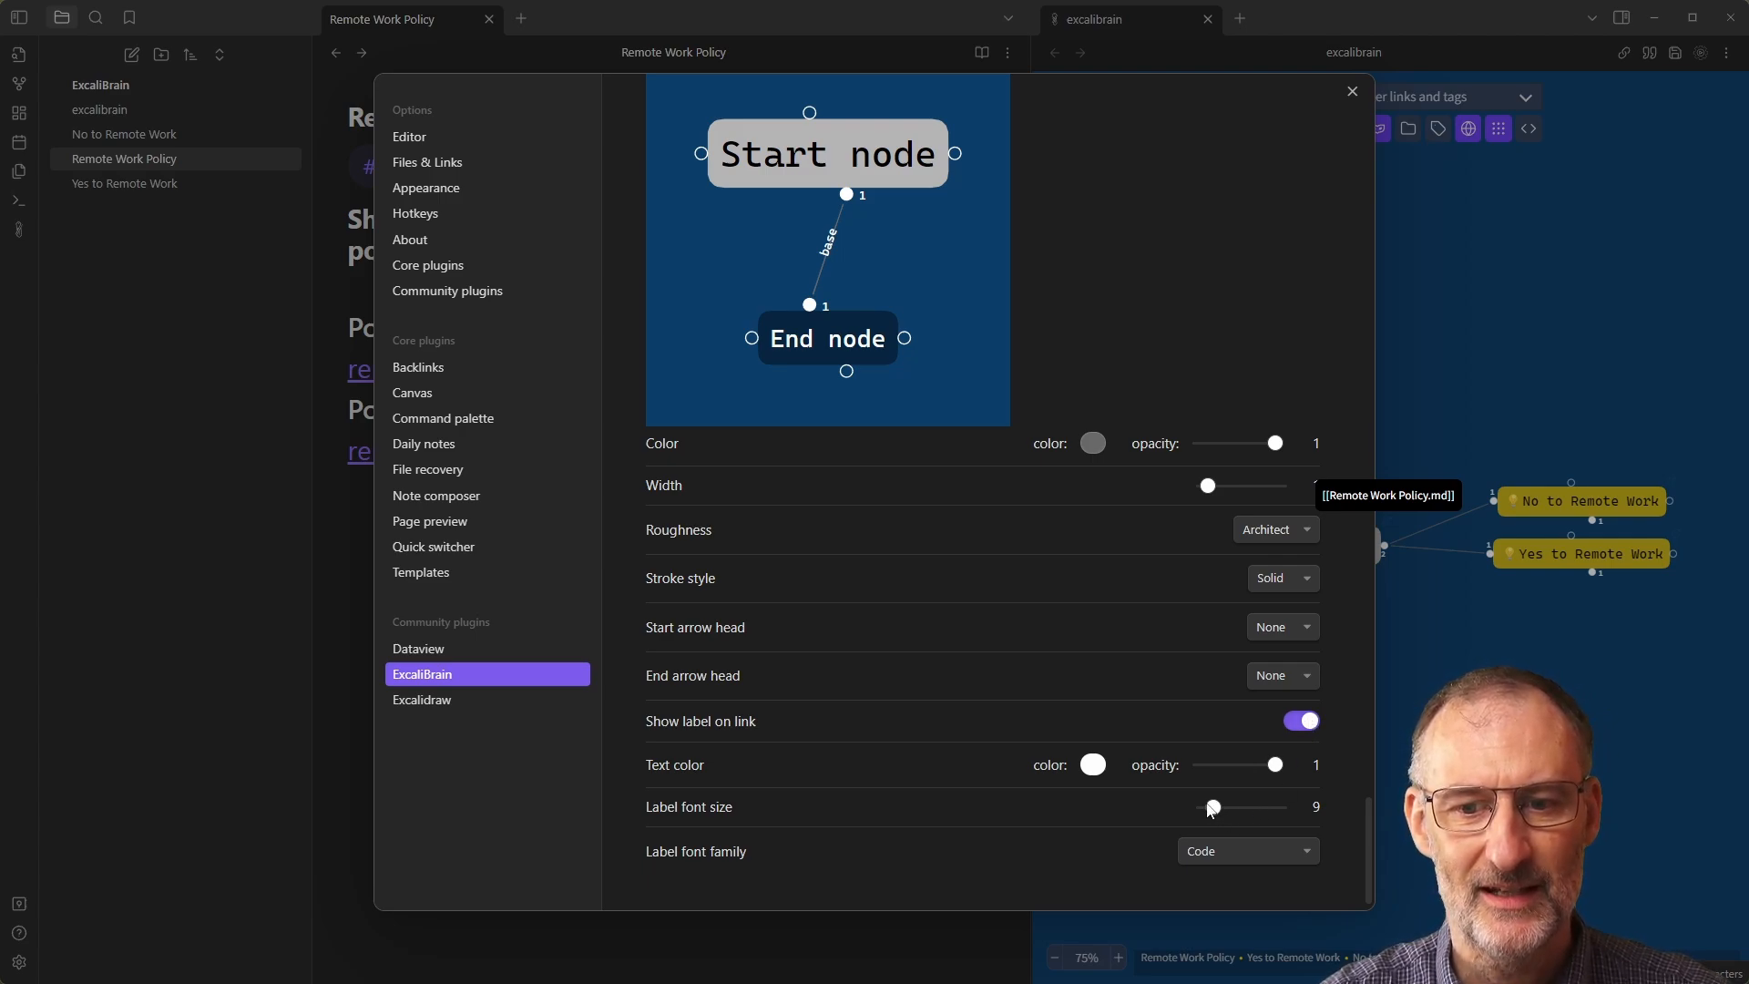
drag(1212, 806, 1205, 806)
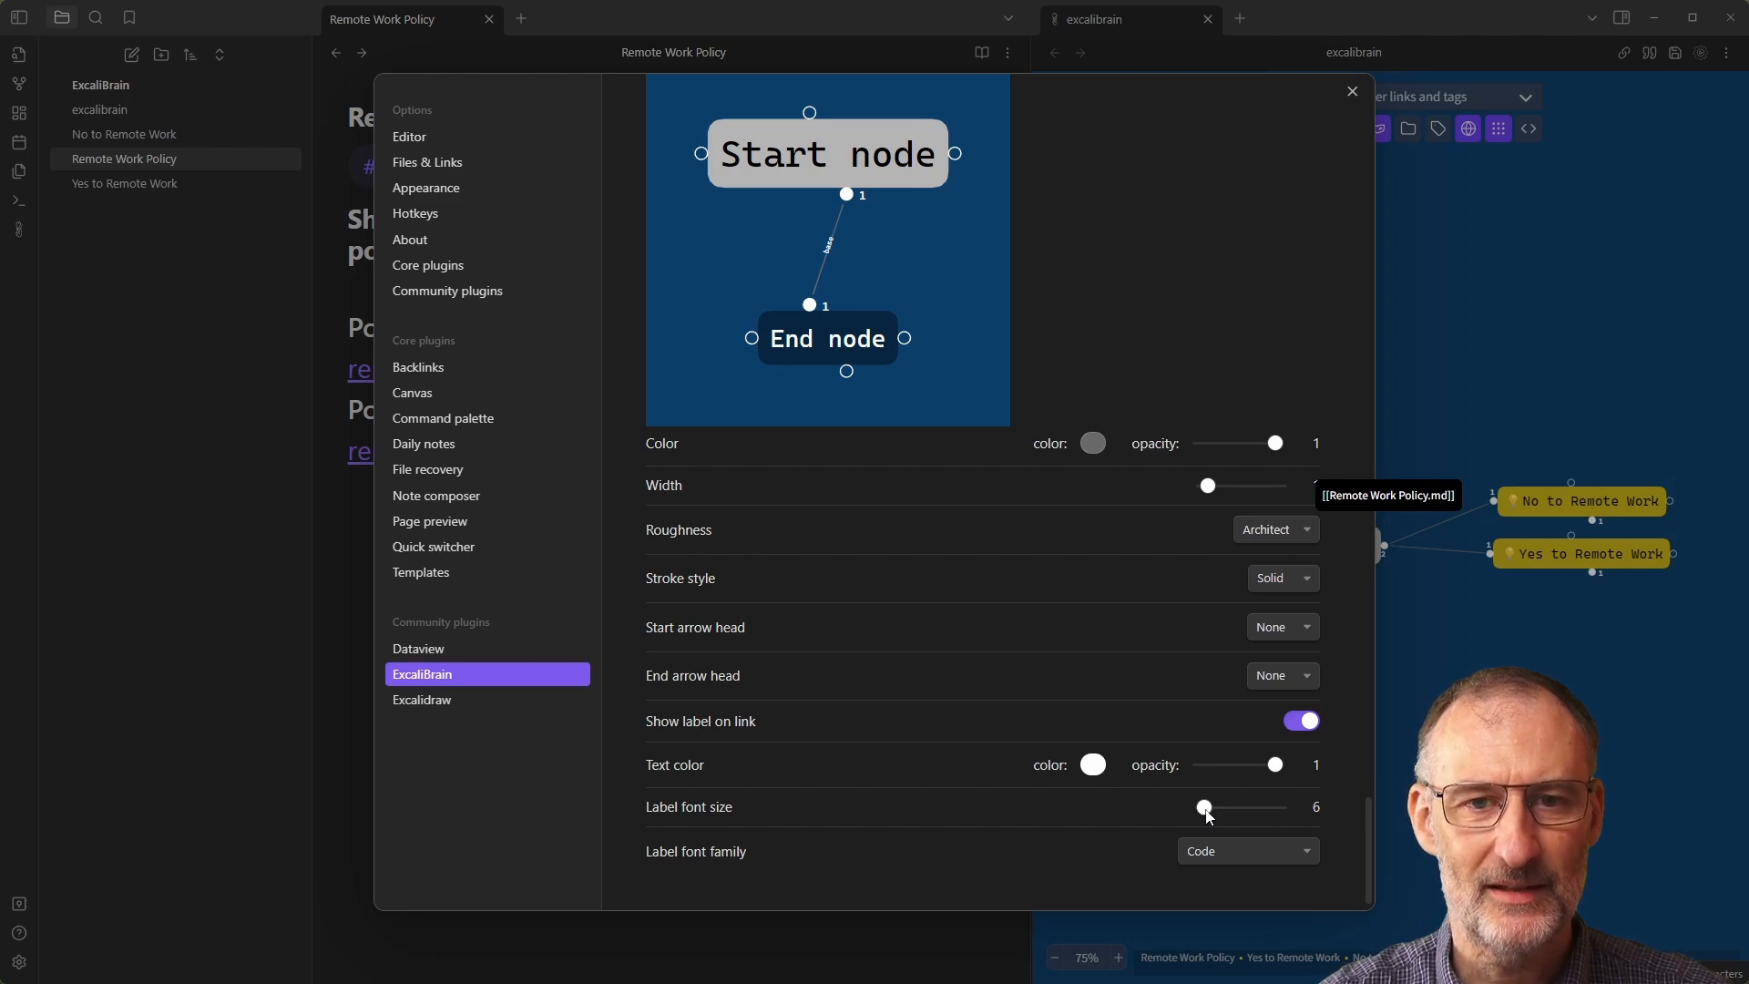
drag(1203, 807, 1211, 806)
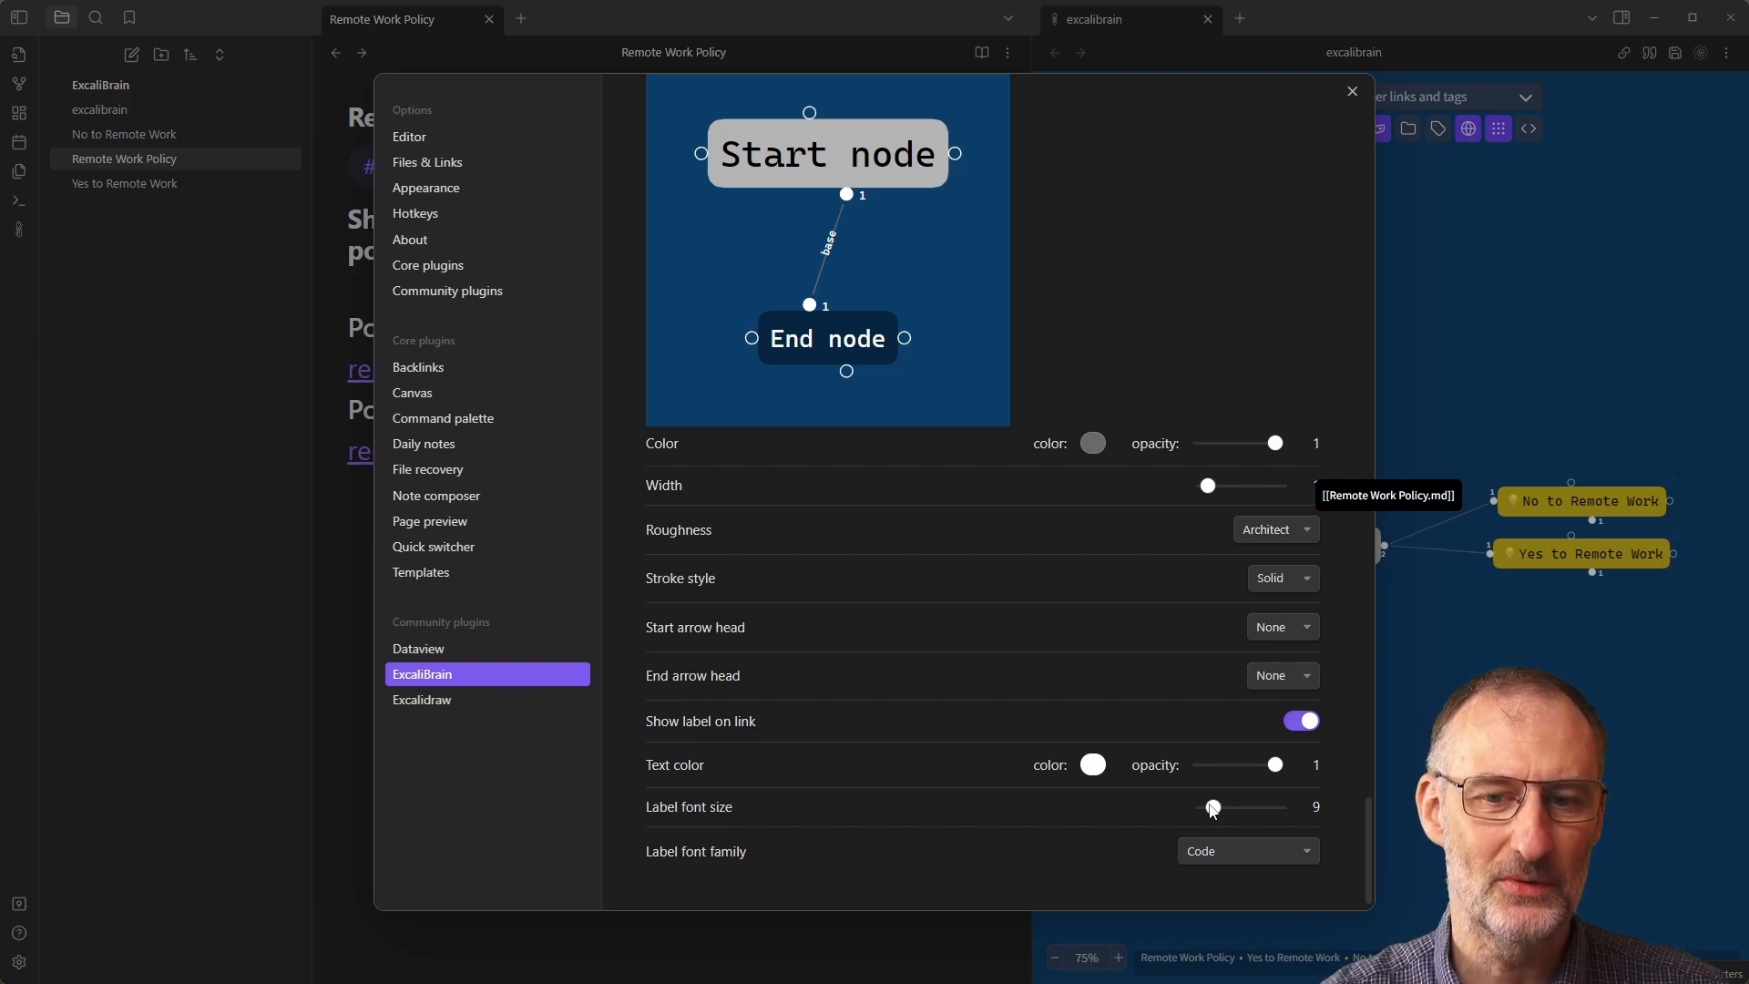
mouse_move(1094, 375)
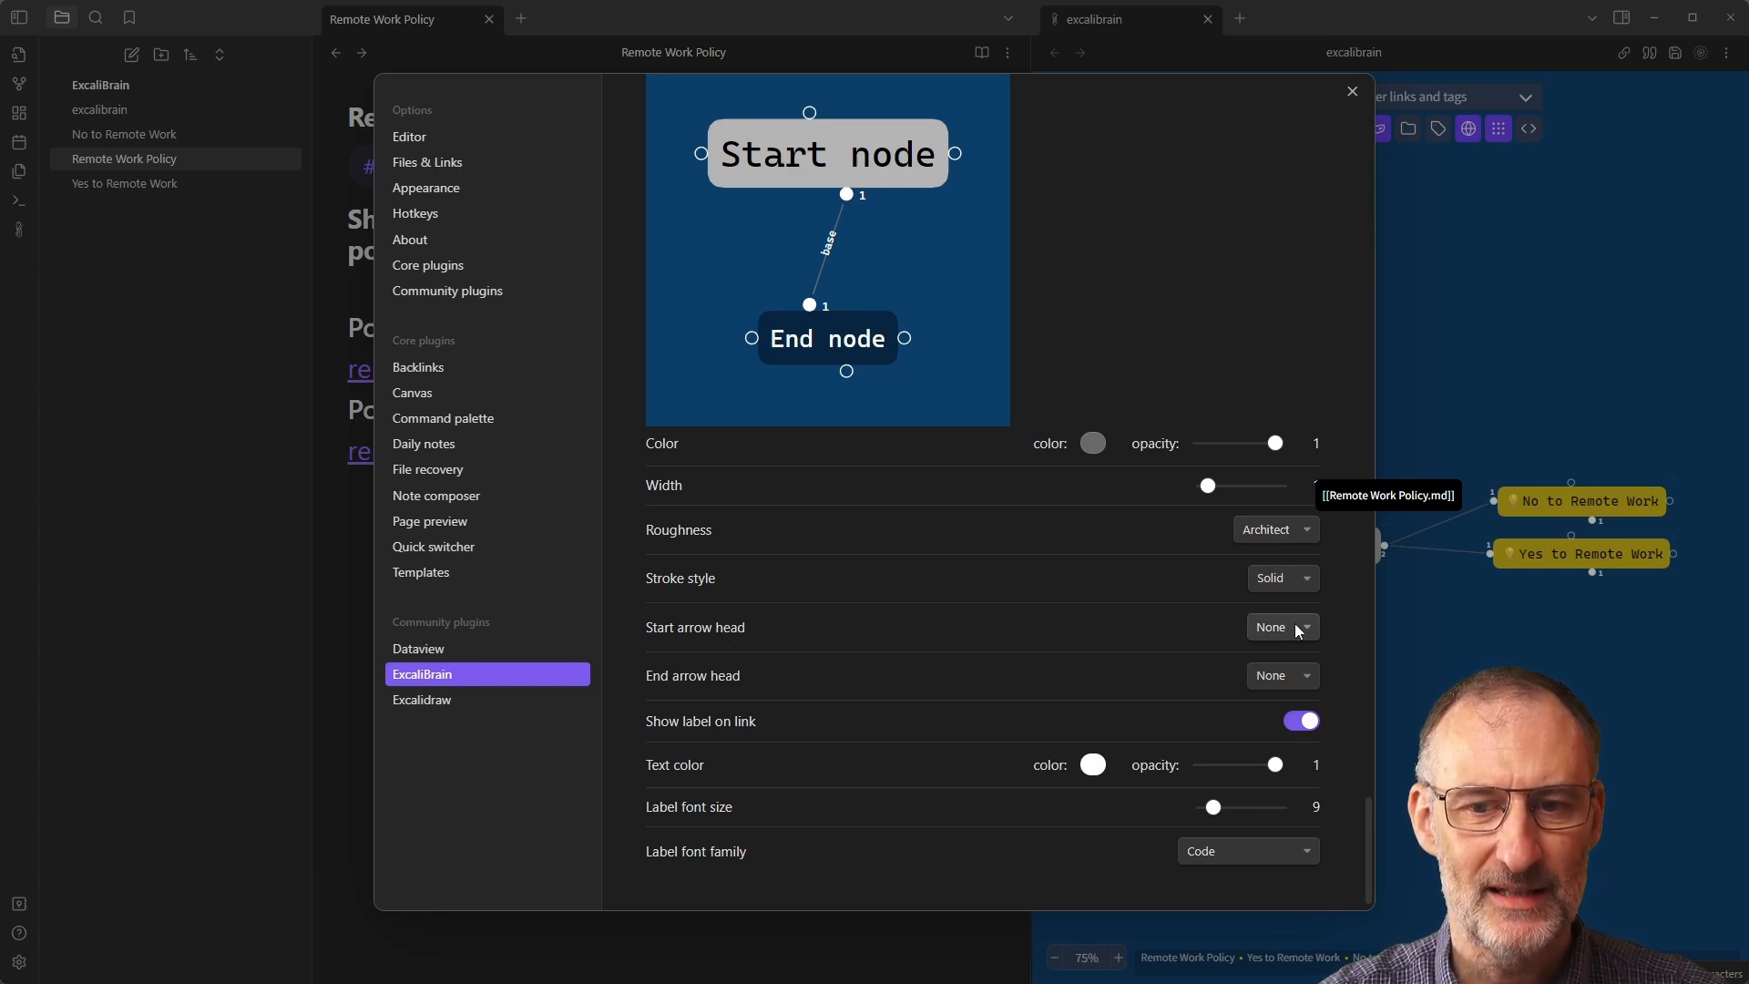
Set the base link Start arrow head to Arrow, keeping Base link style.
click(1281, 627)
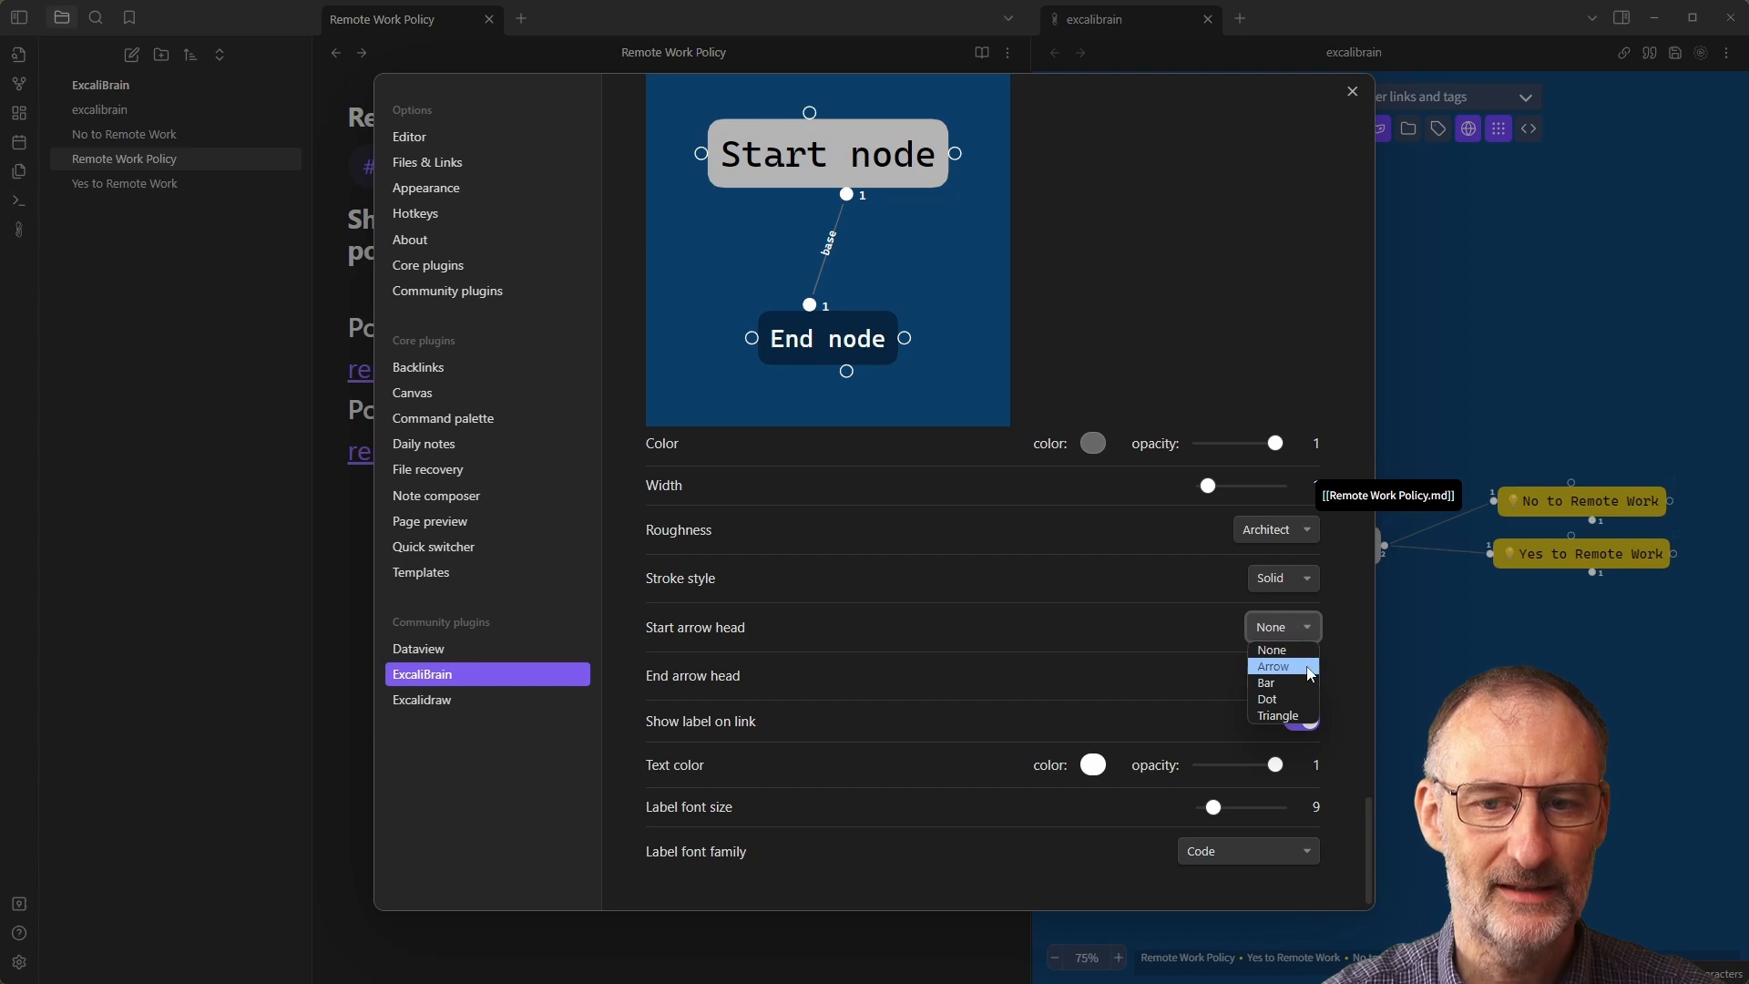
click(1271, 666)
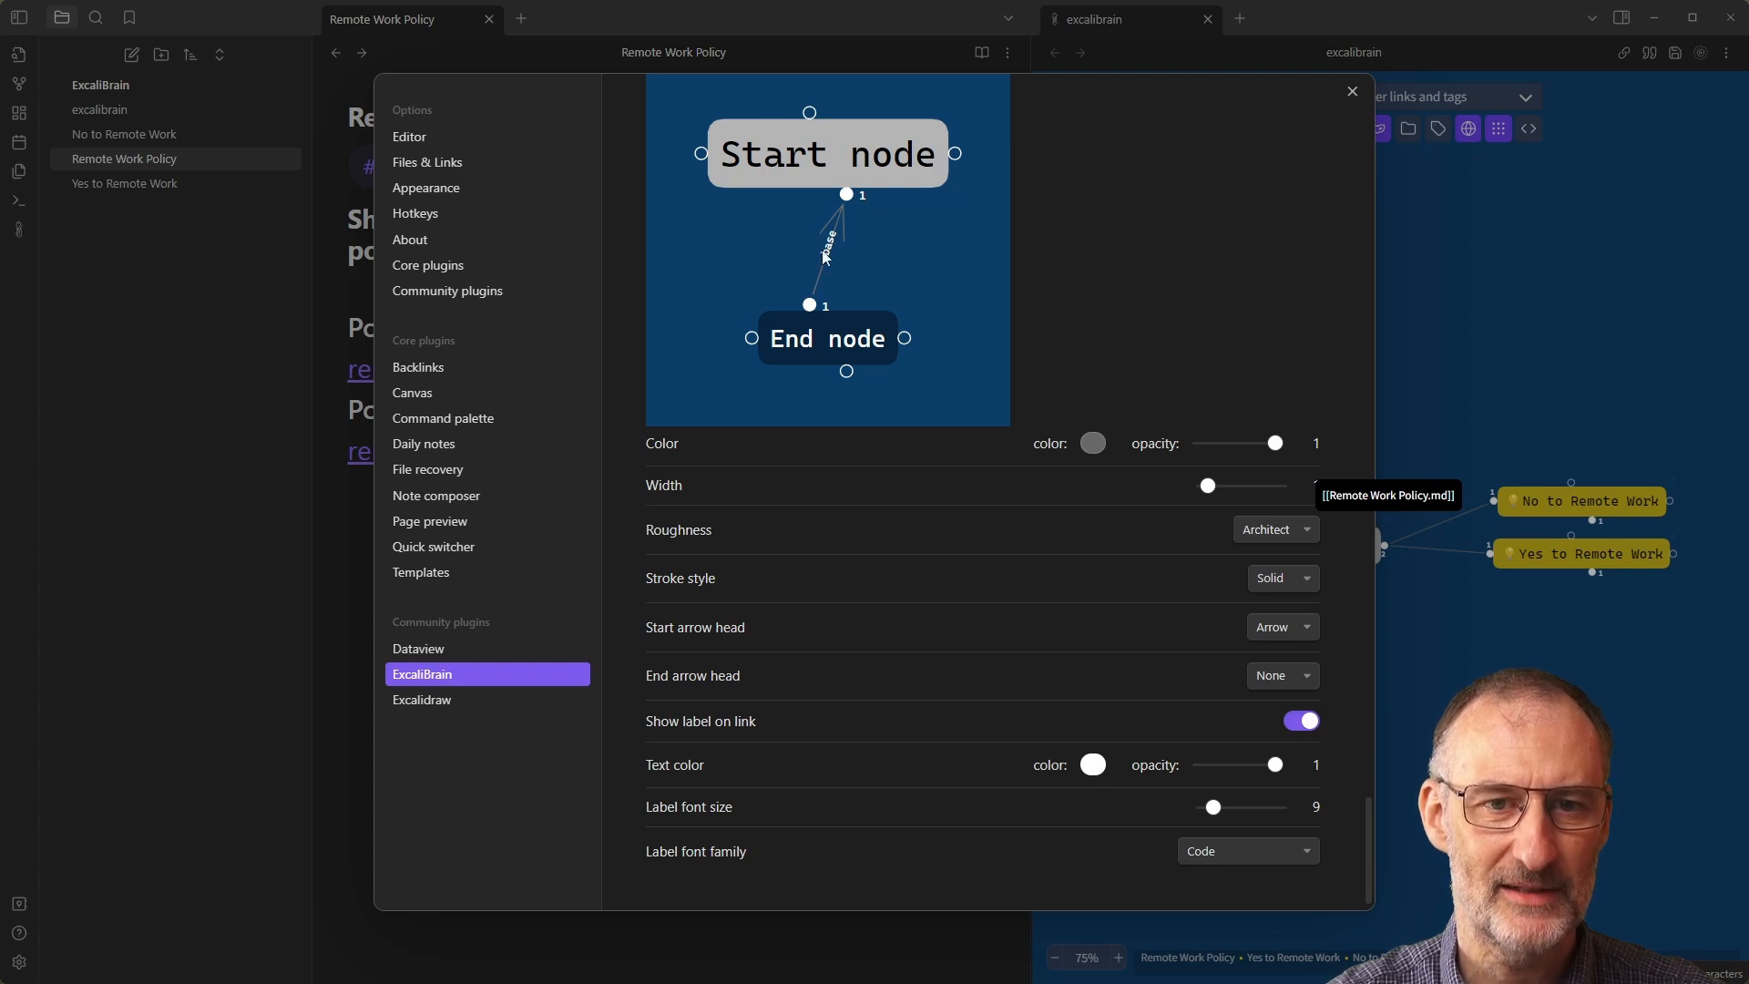
mouse_move(664, 134)
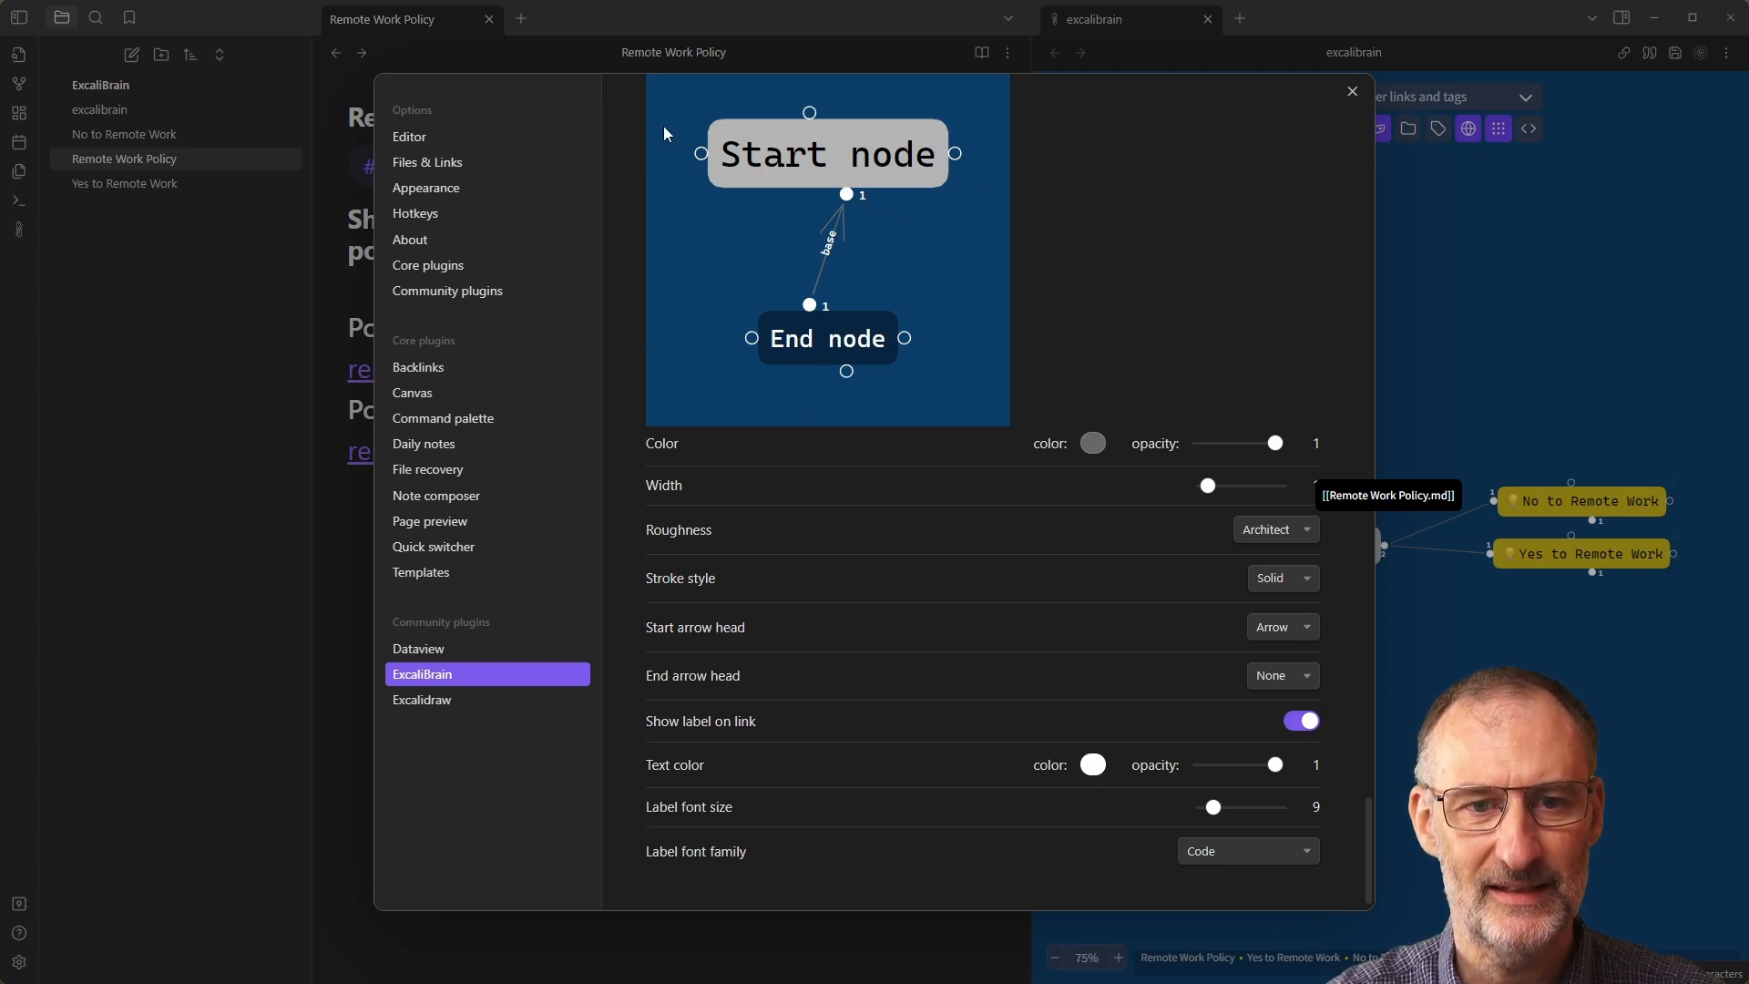
click(735, 215)
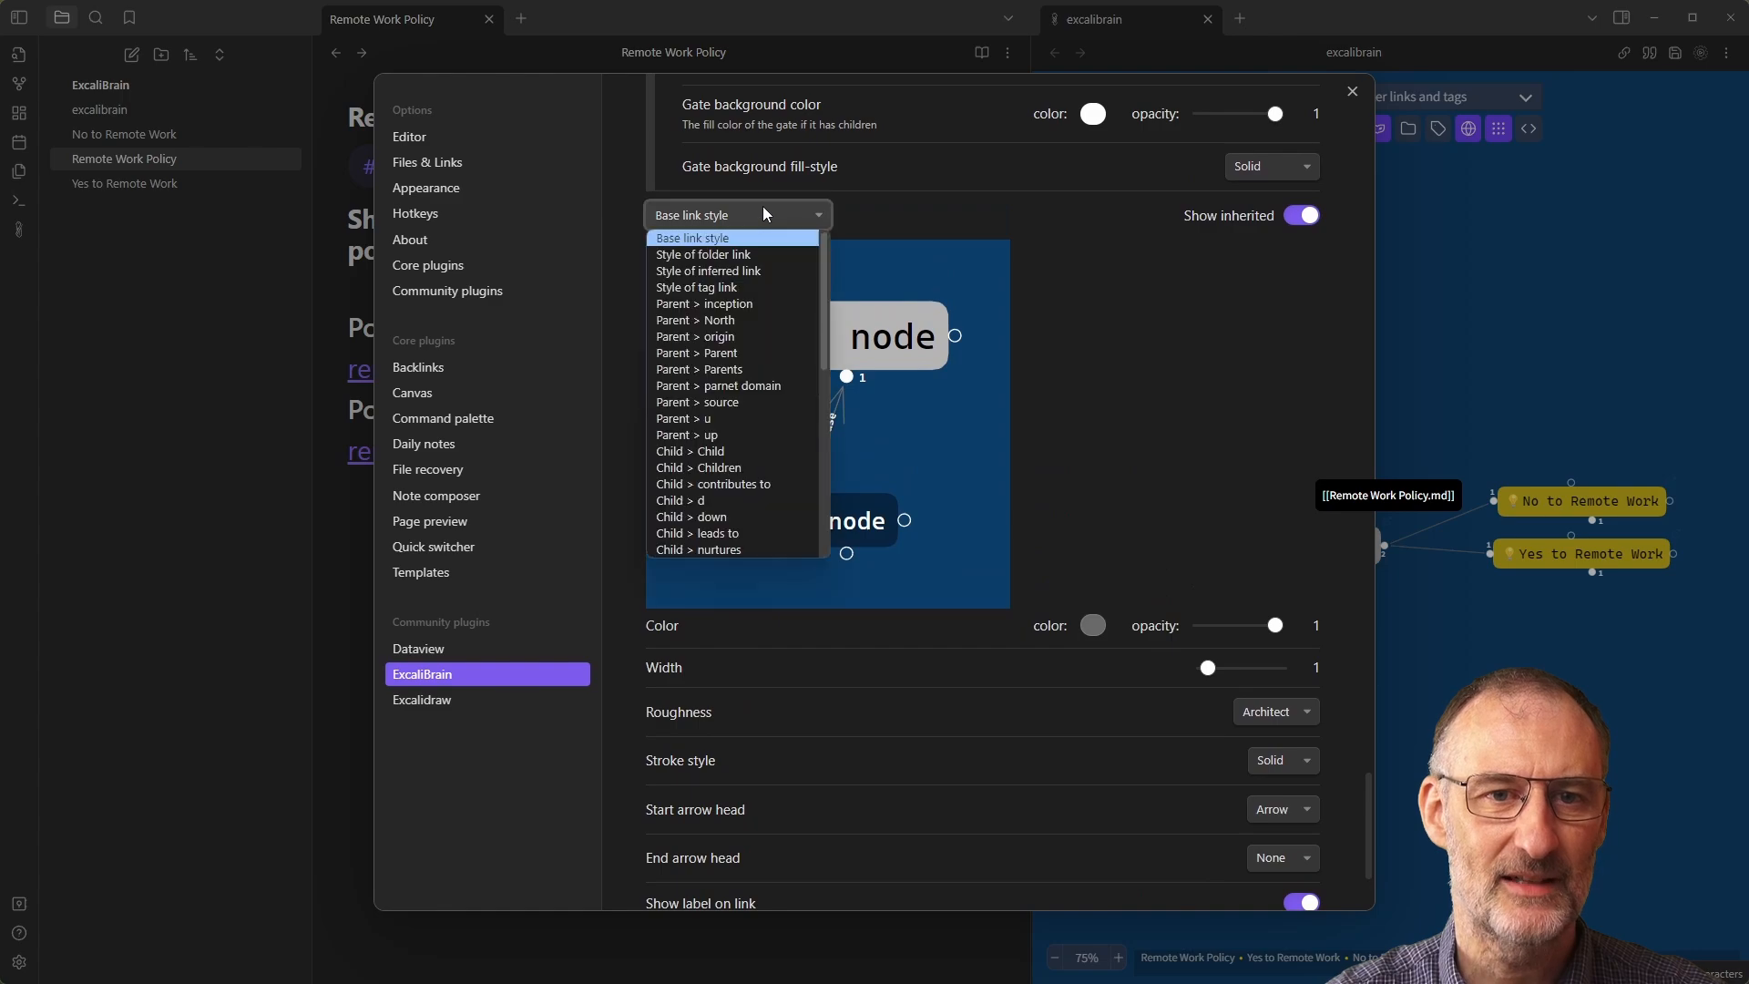
click(730, 237)
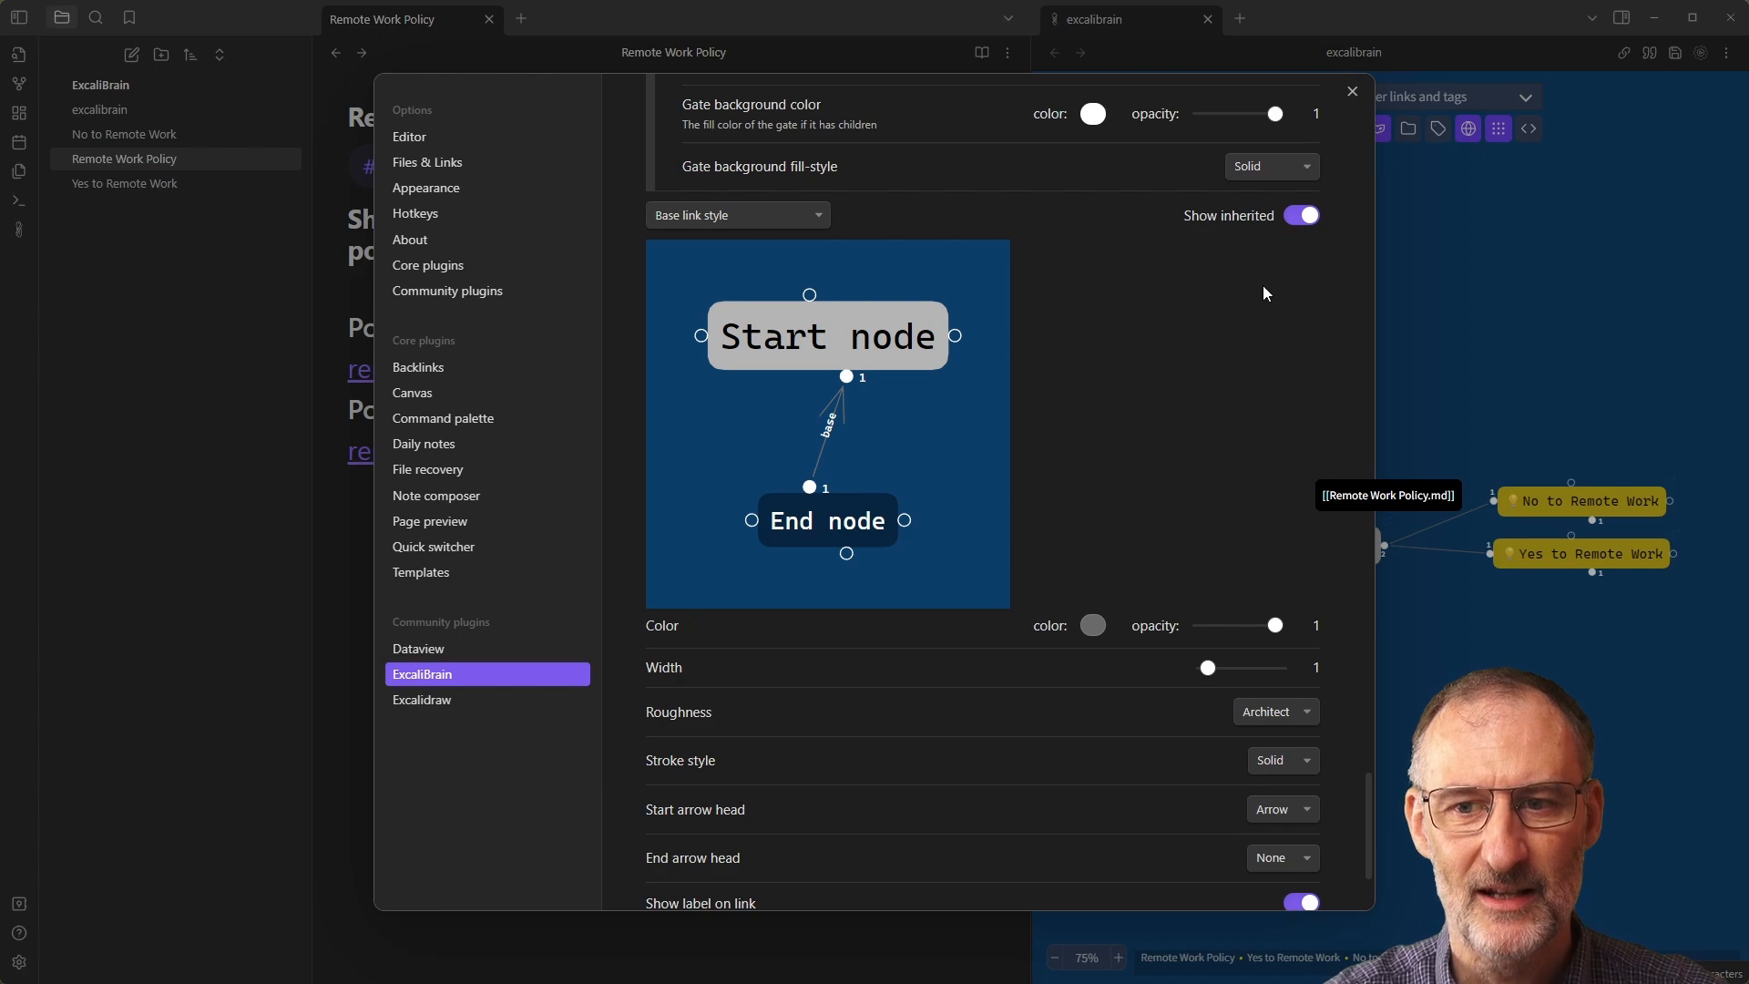
click(1352, 91)
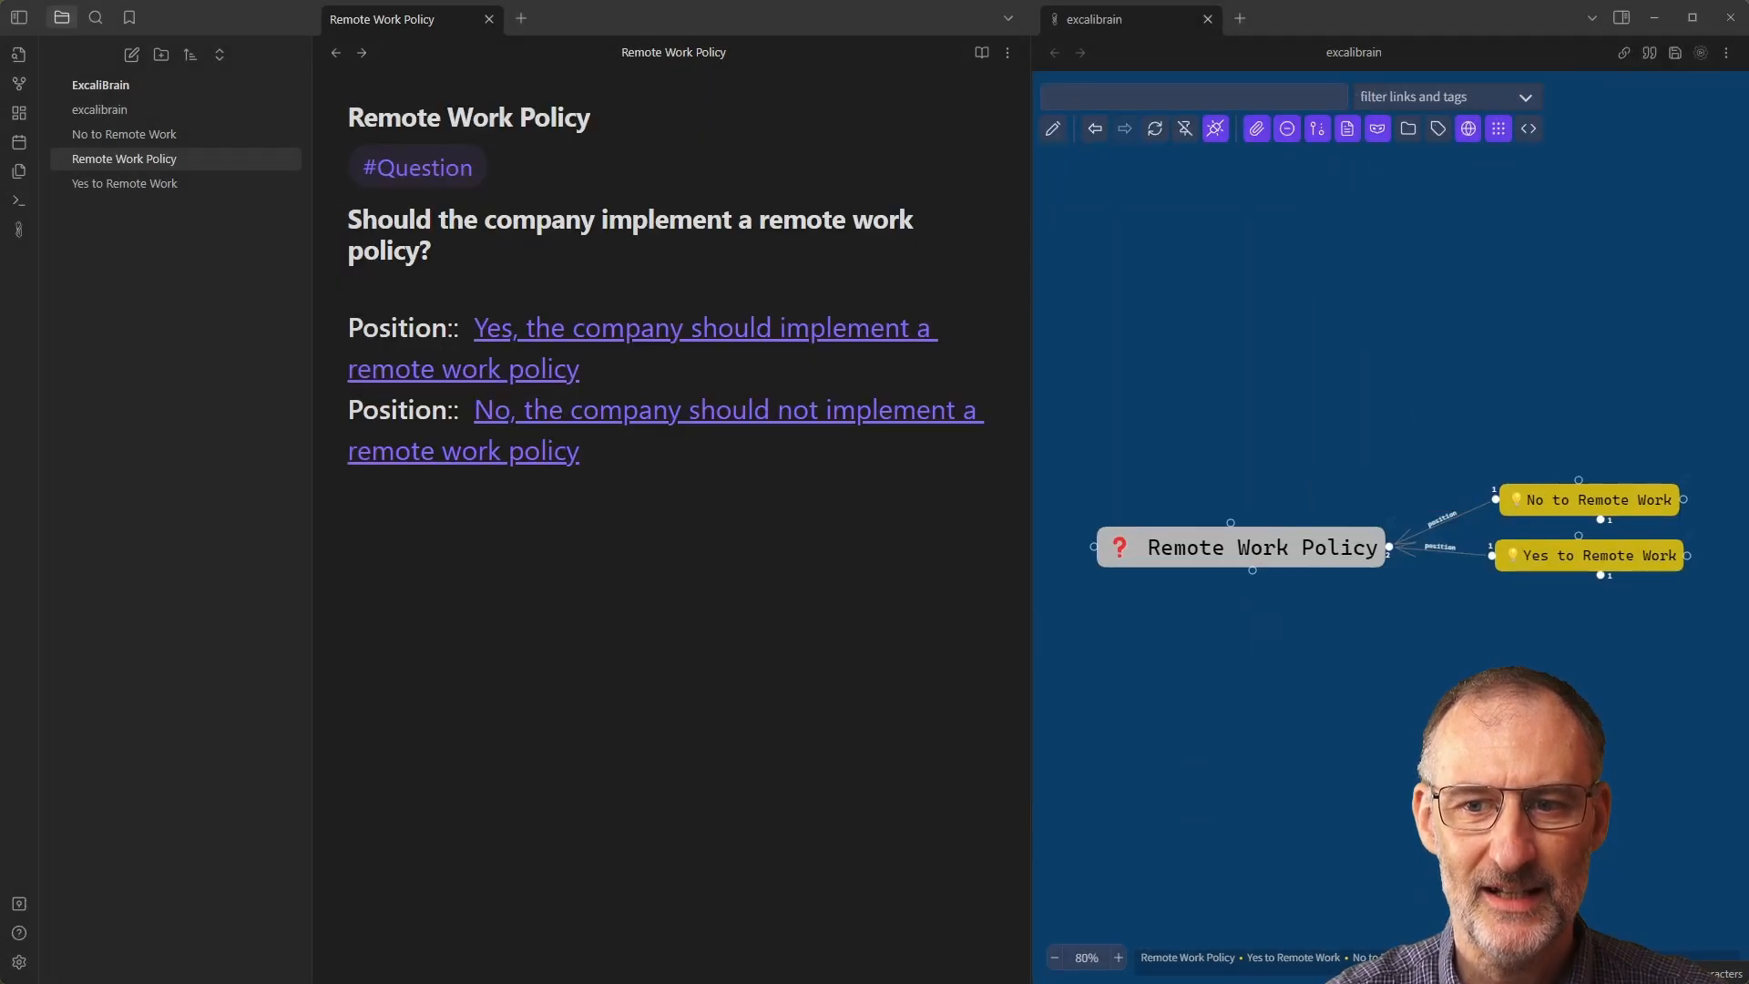
mouse_move(1342, 562)
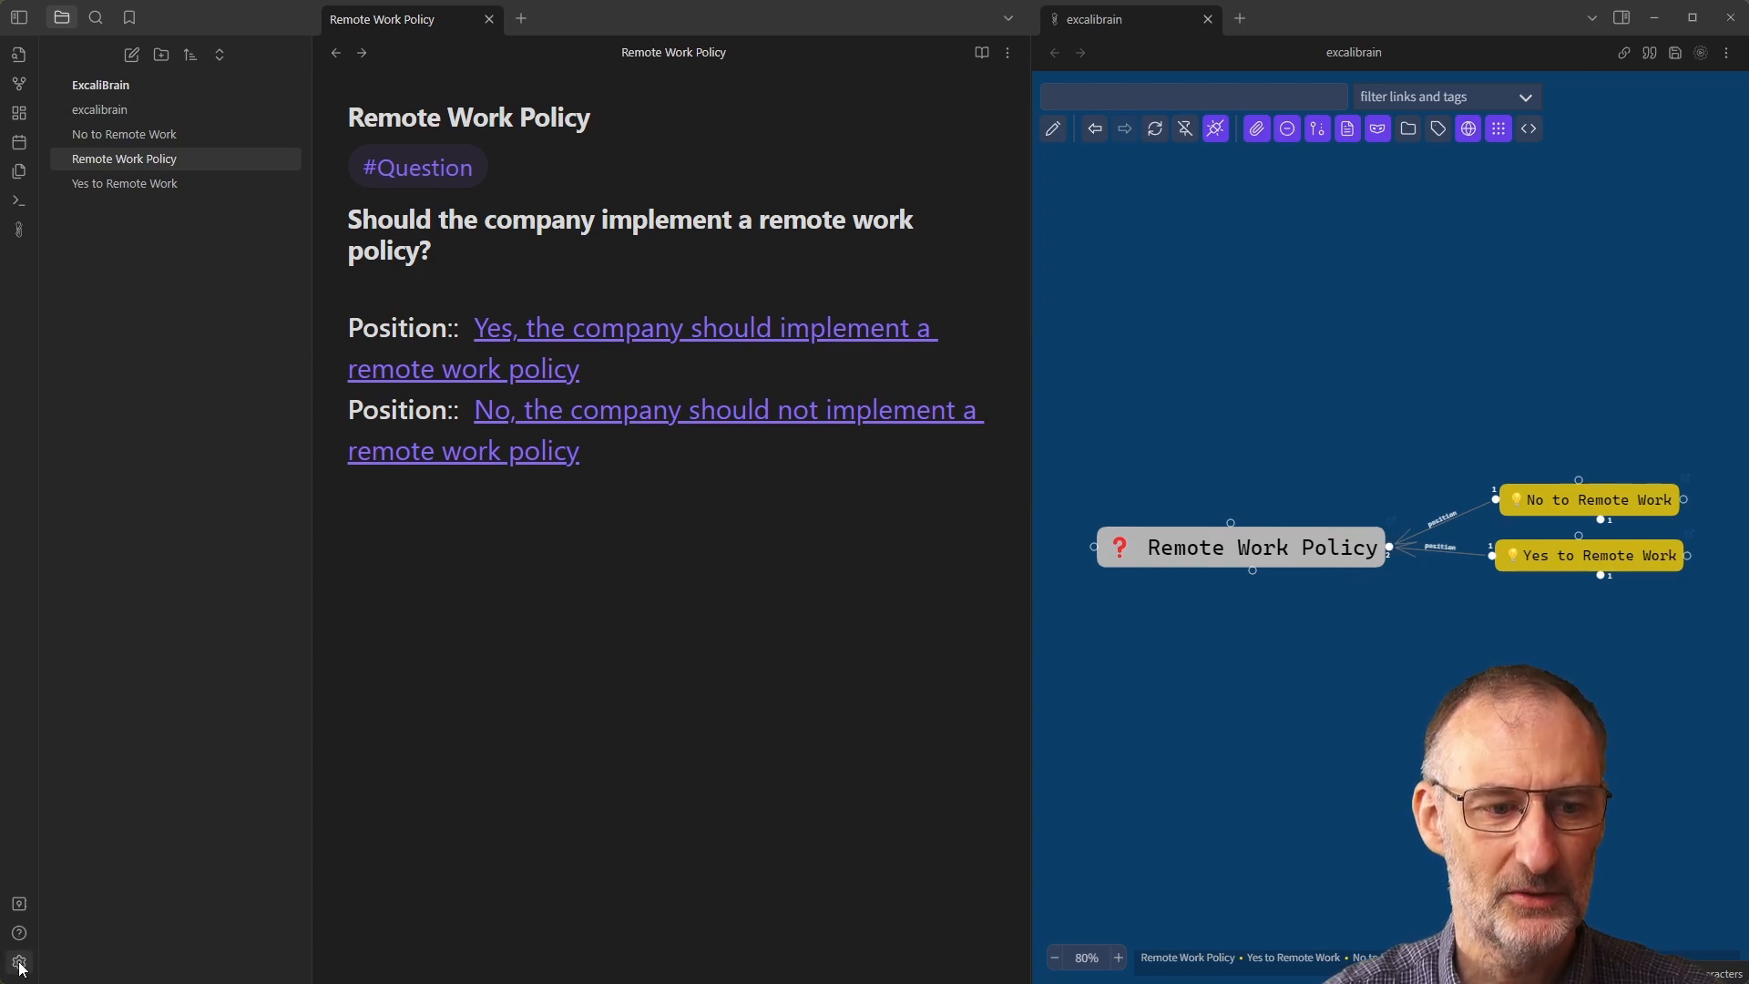
Turn off Inverse arrow direction and close settings to check the graph arrows.
click(18, 962)
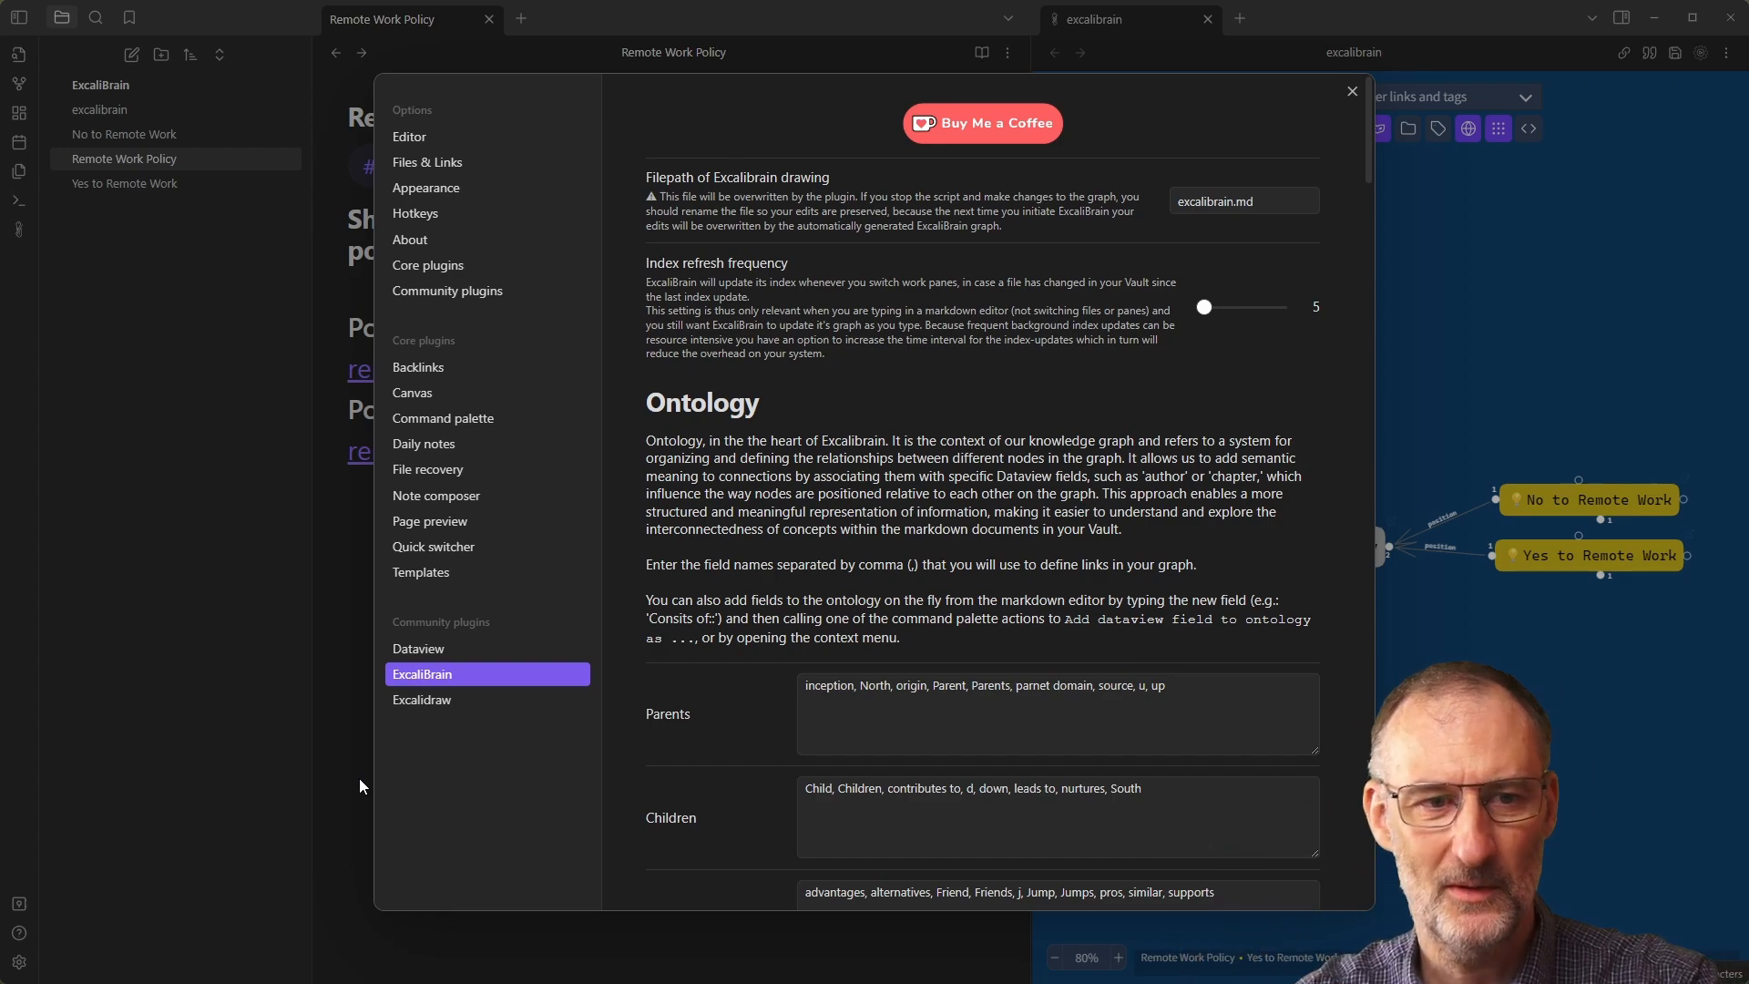
mouse_move(323, 677)
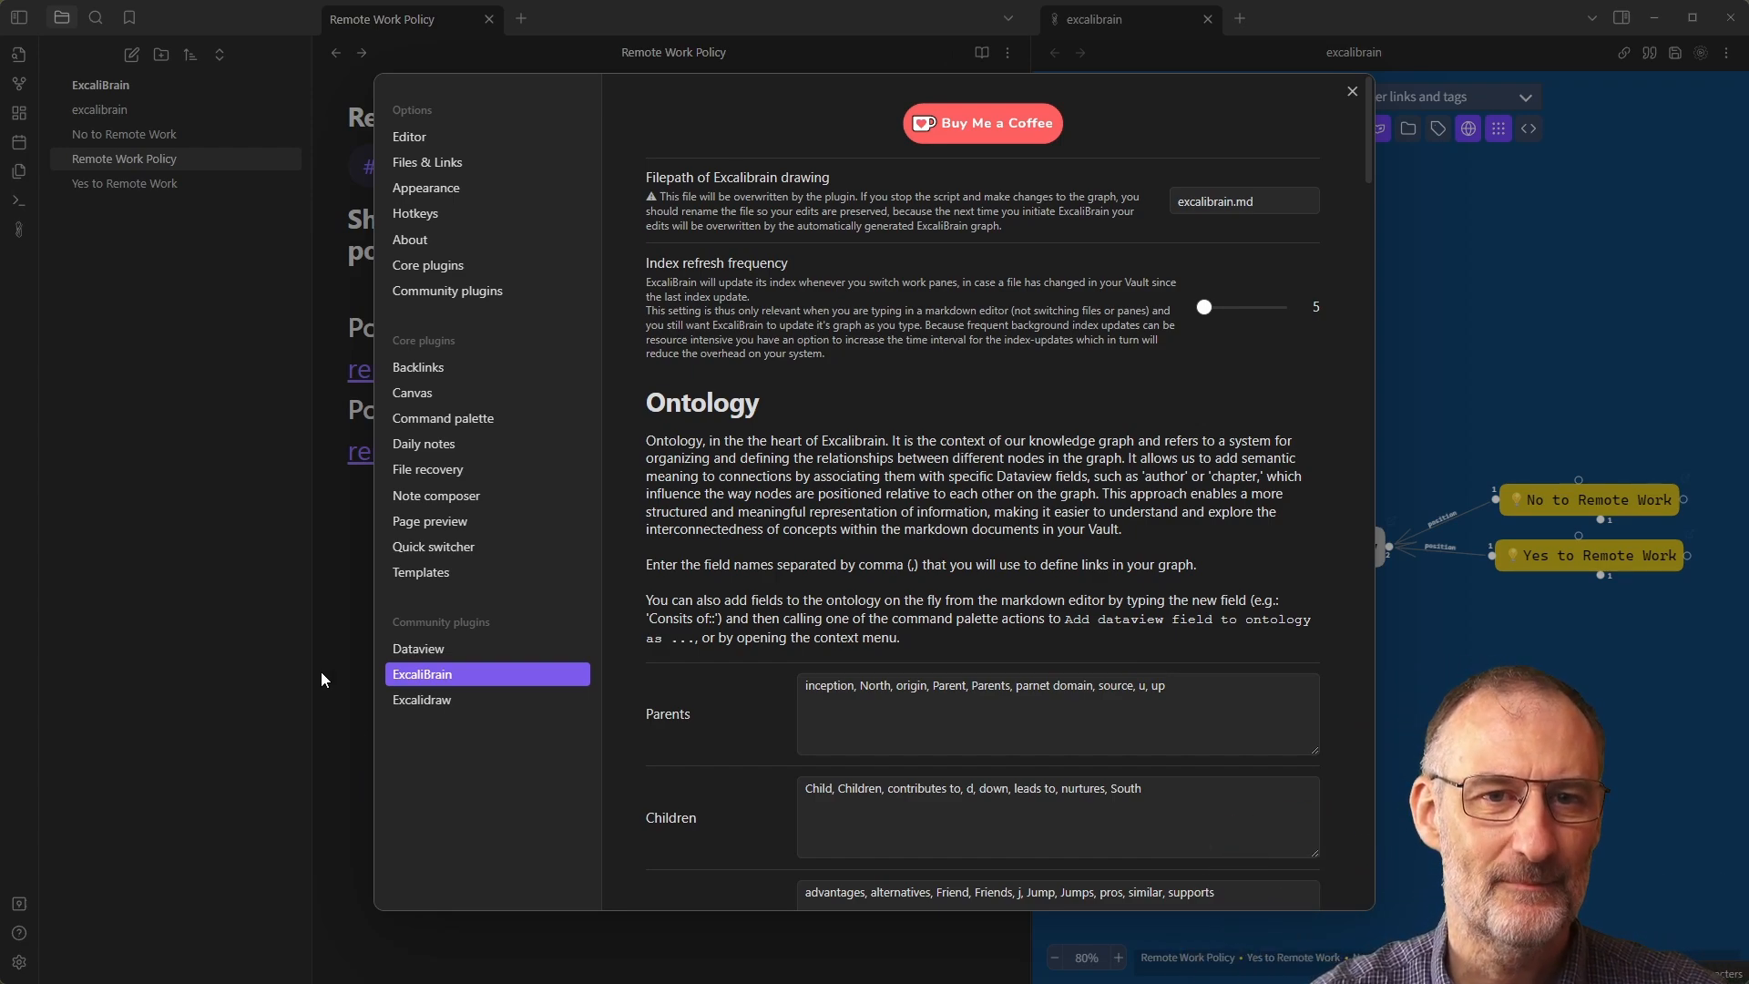
scroll(down, 3)
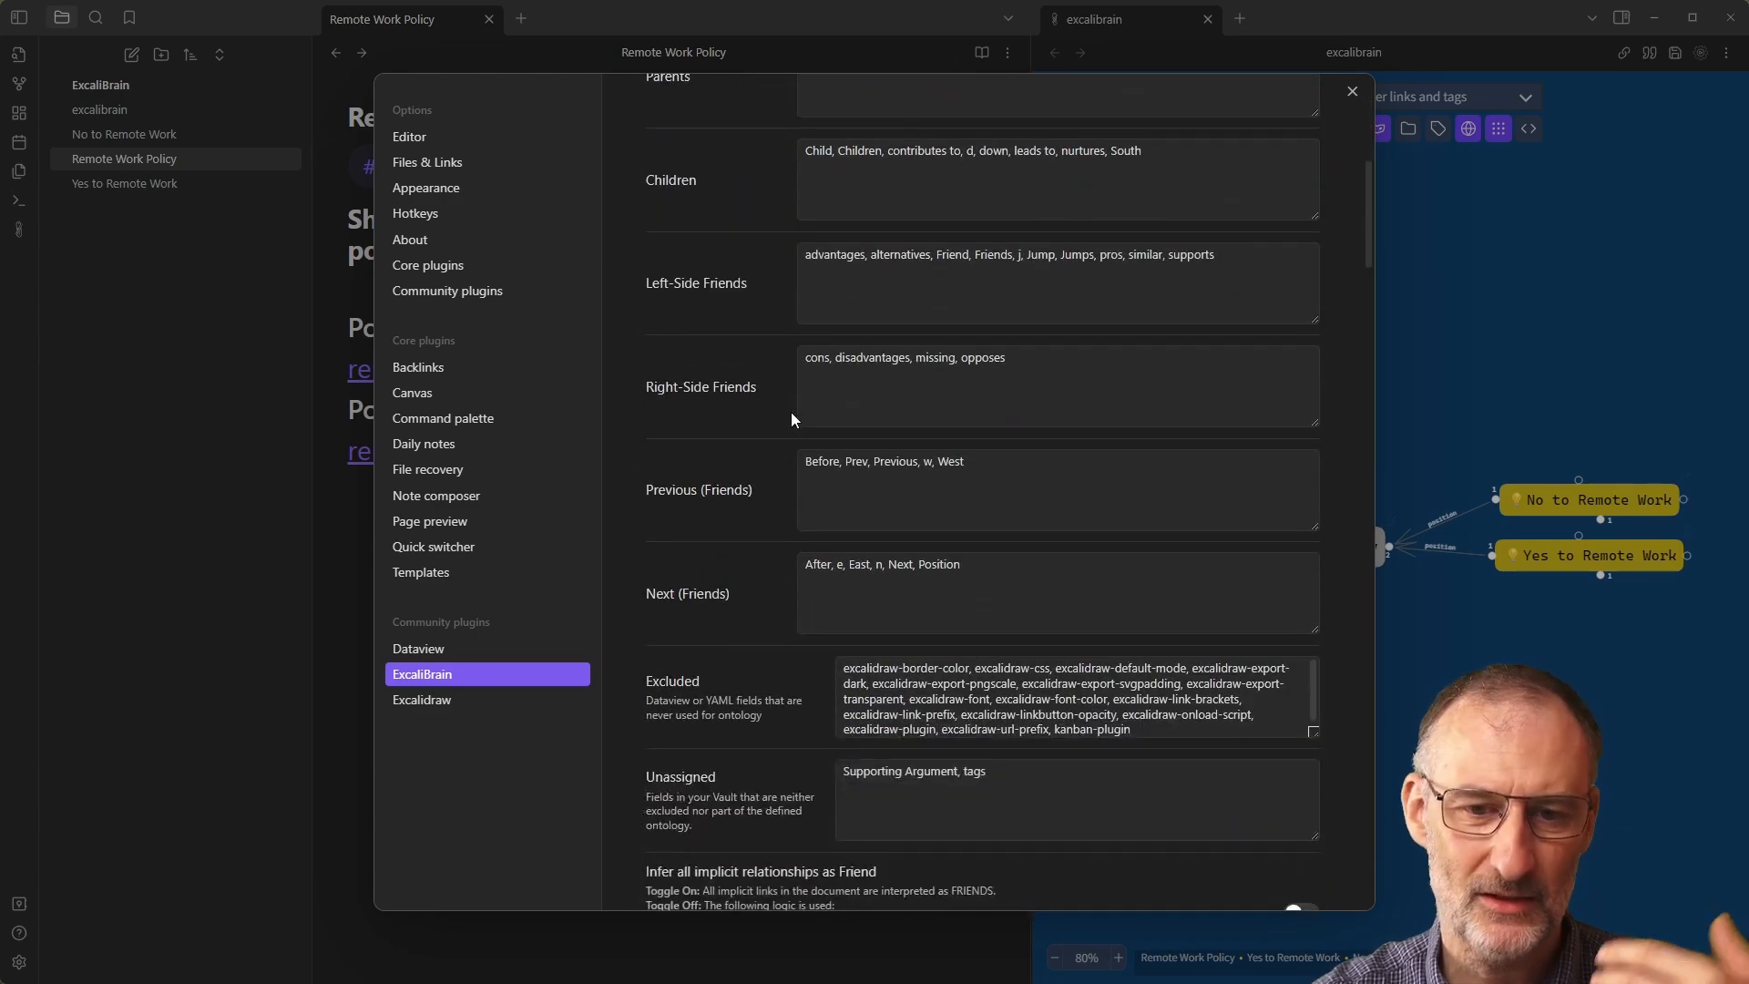
scroll(down, 3)
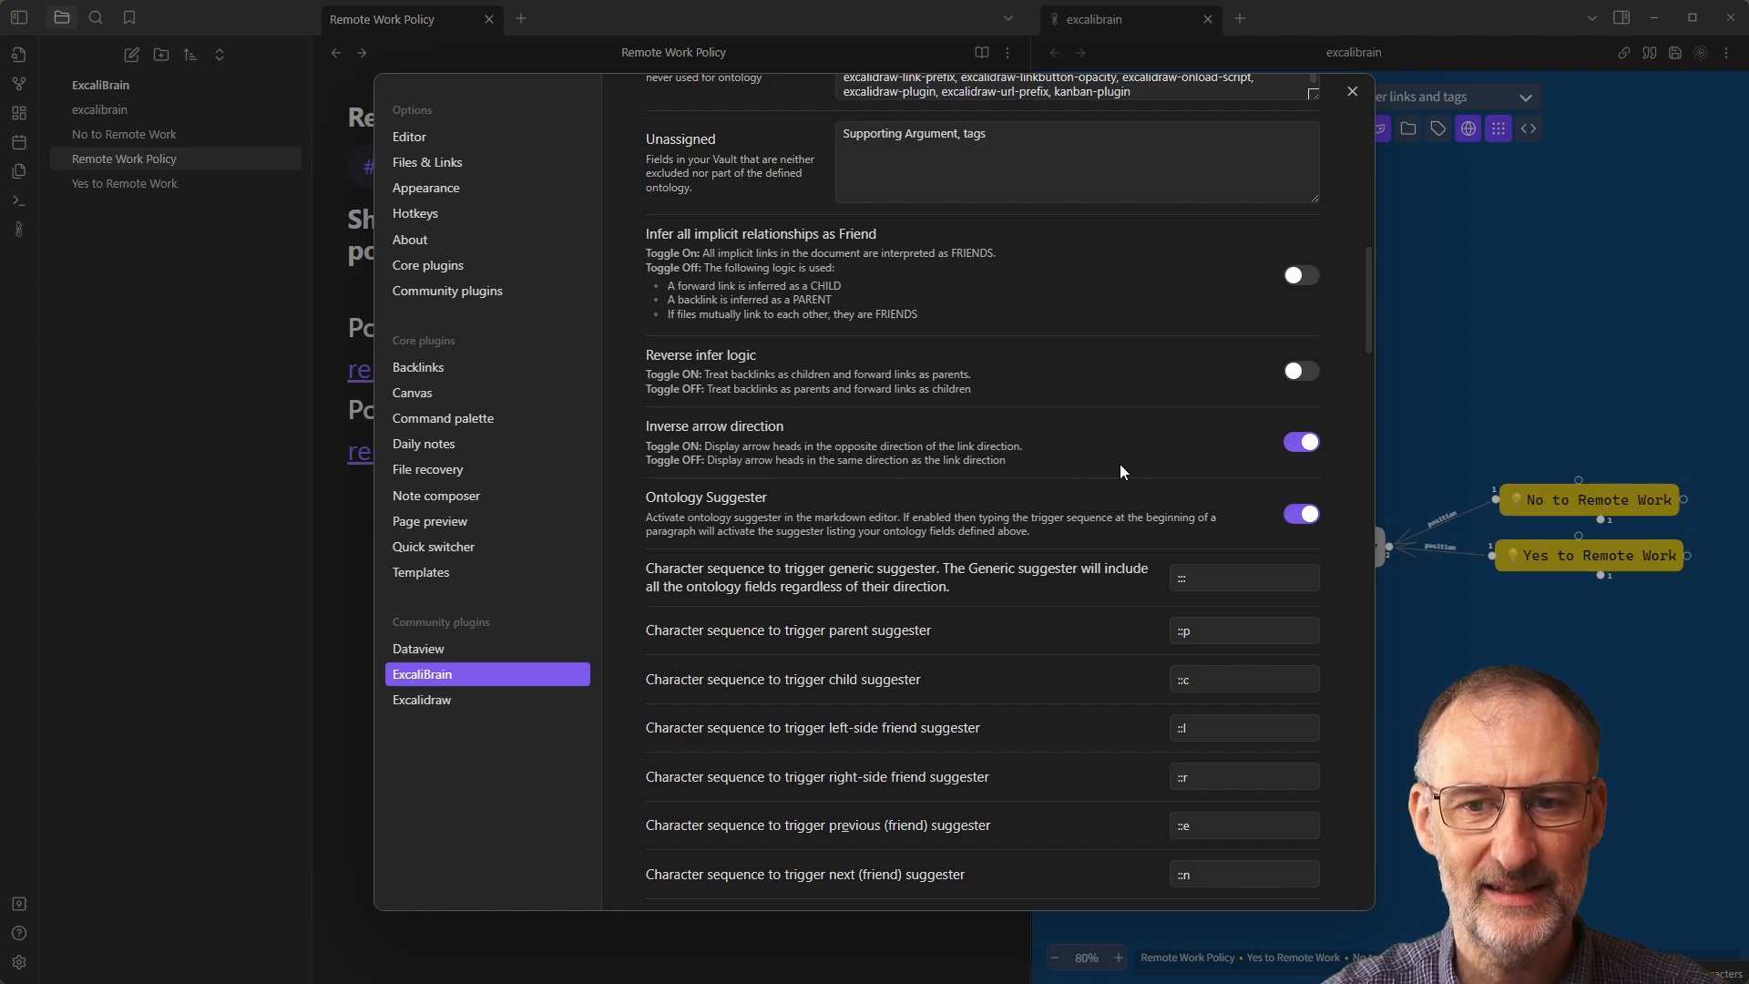
mouse_move(642, 467)
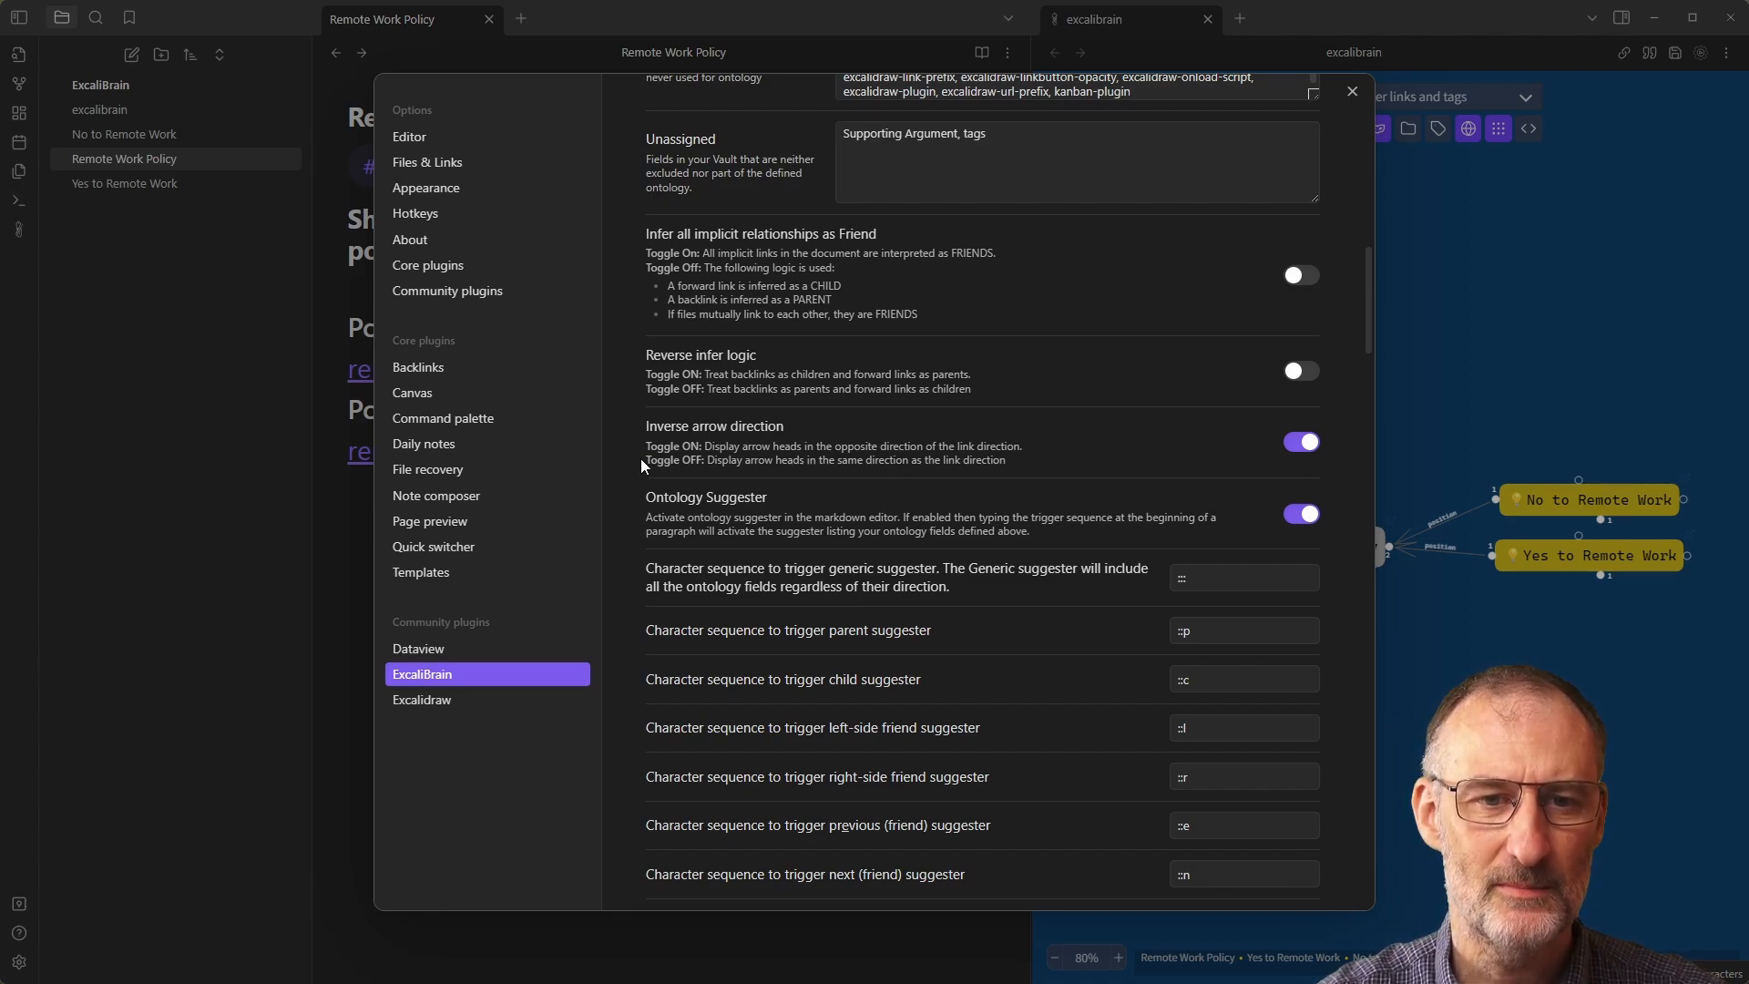
mouse_move(740, 473)
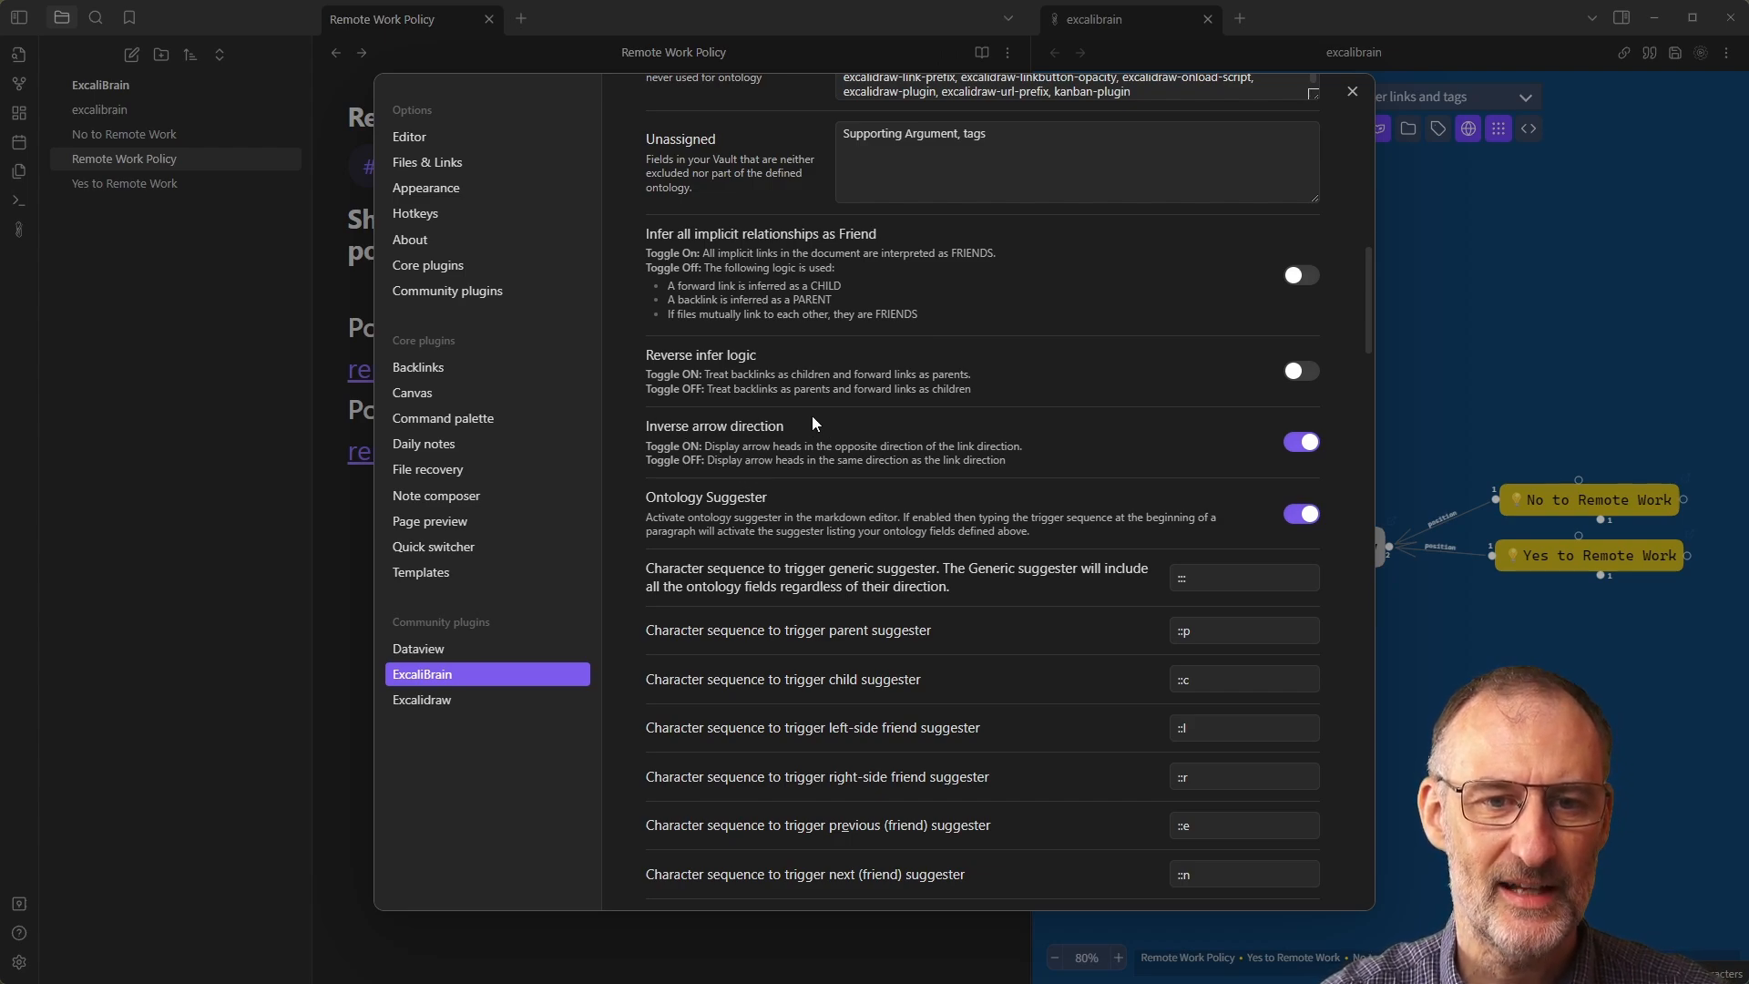
mouse_move(1023, 525)
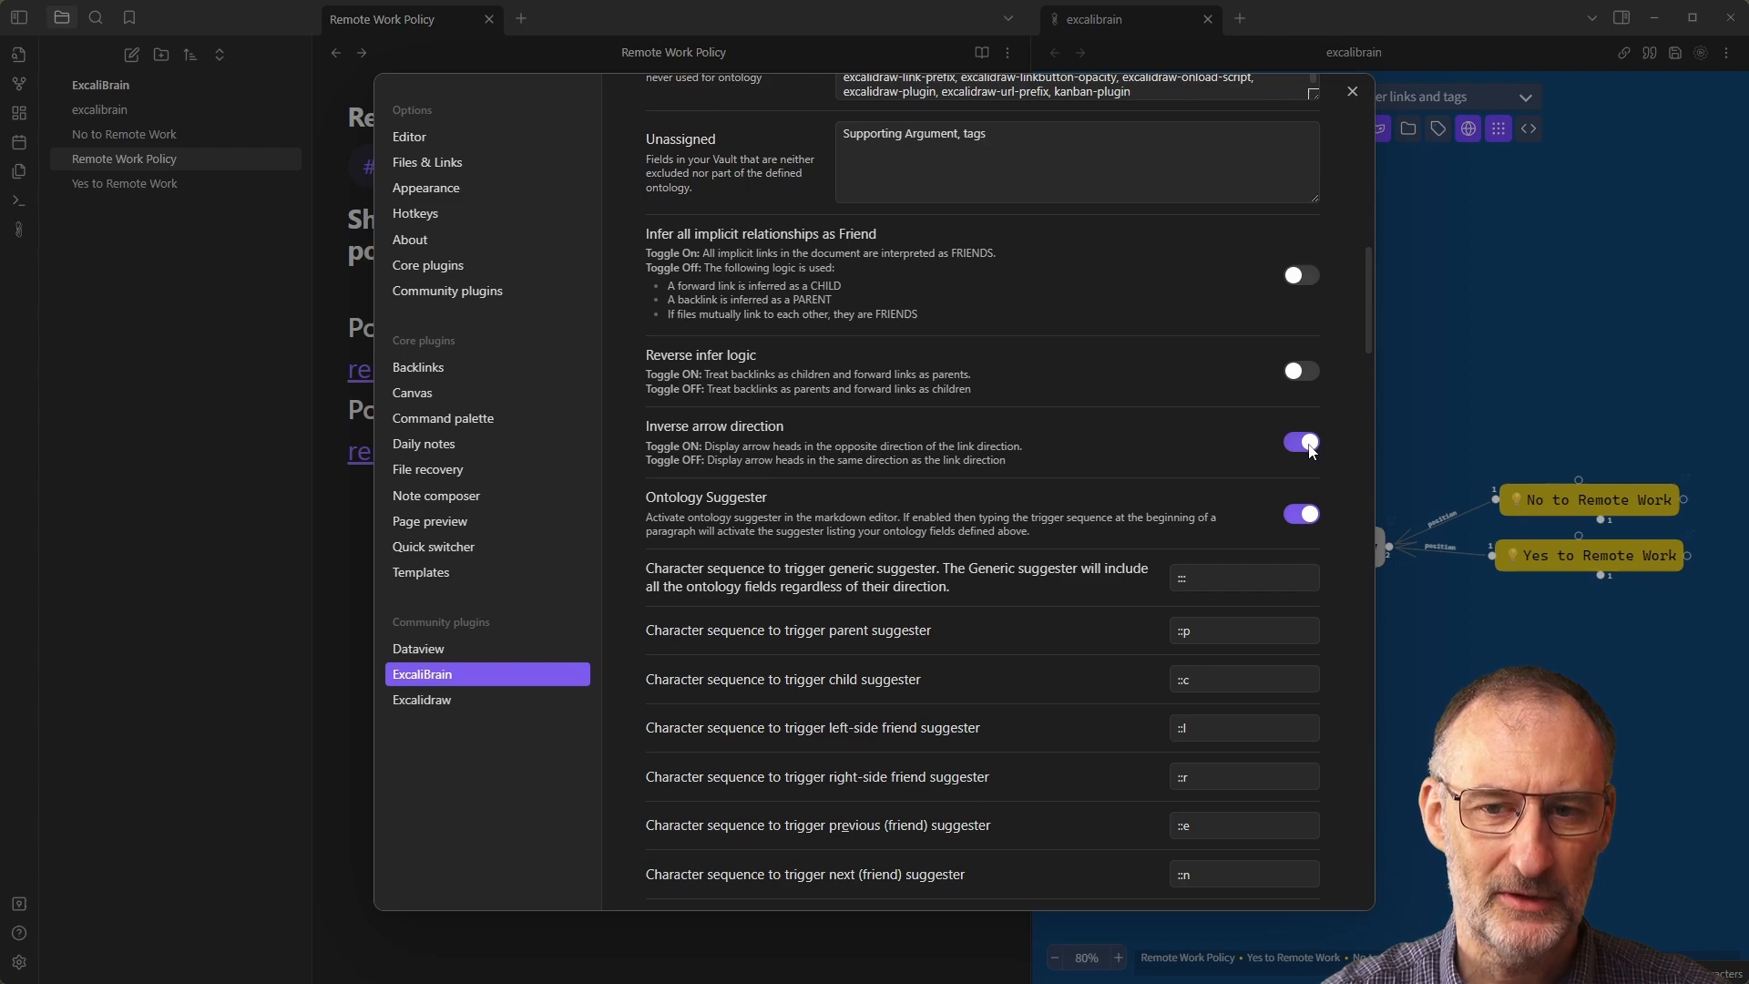
click(1298, 442)
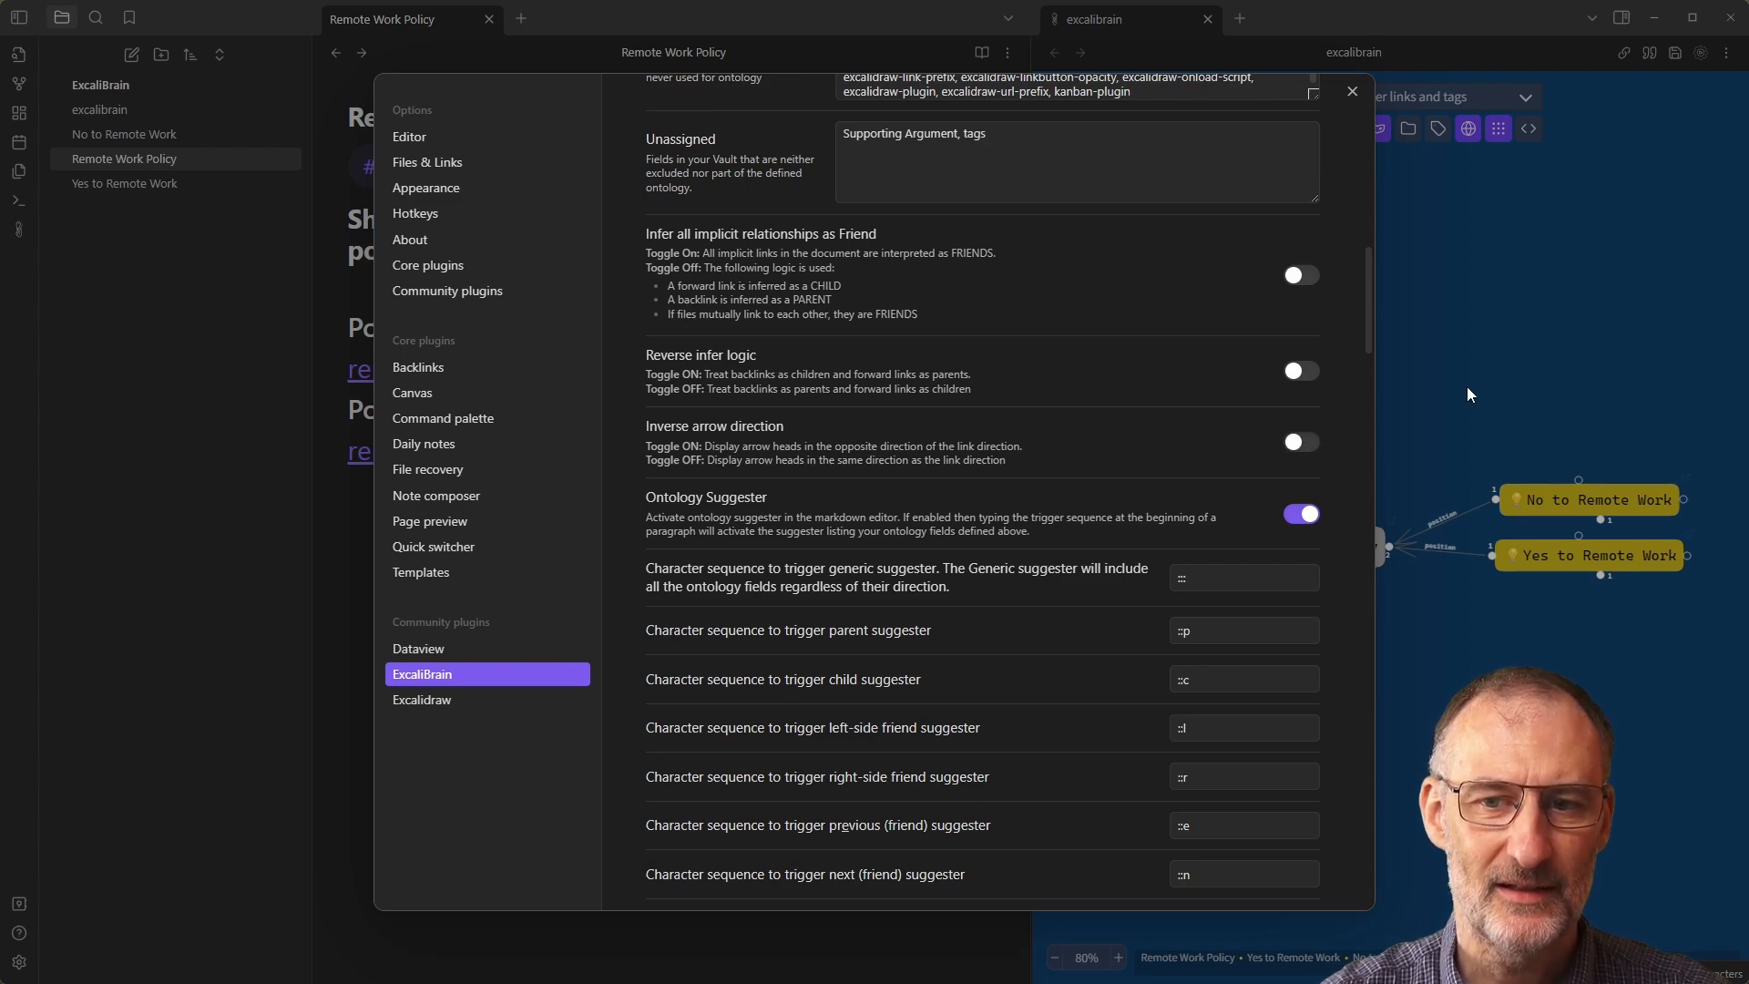
click(1352, 91)
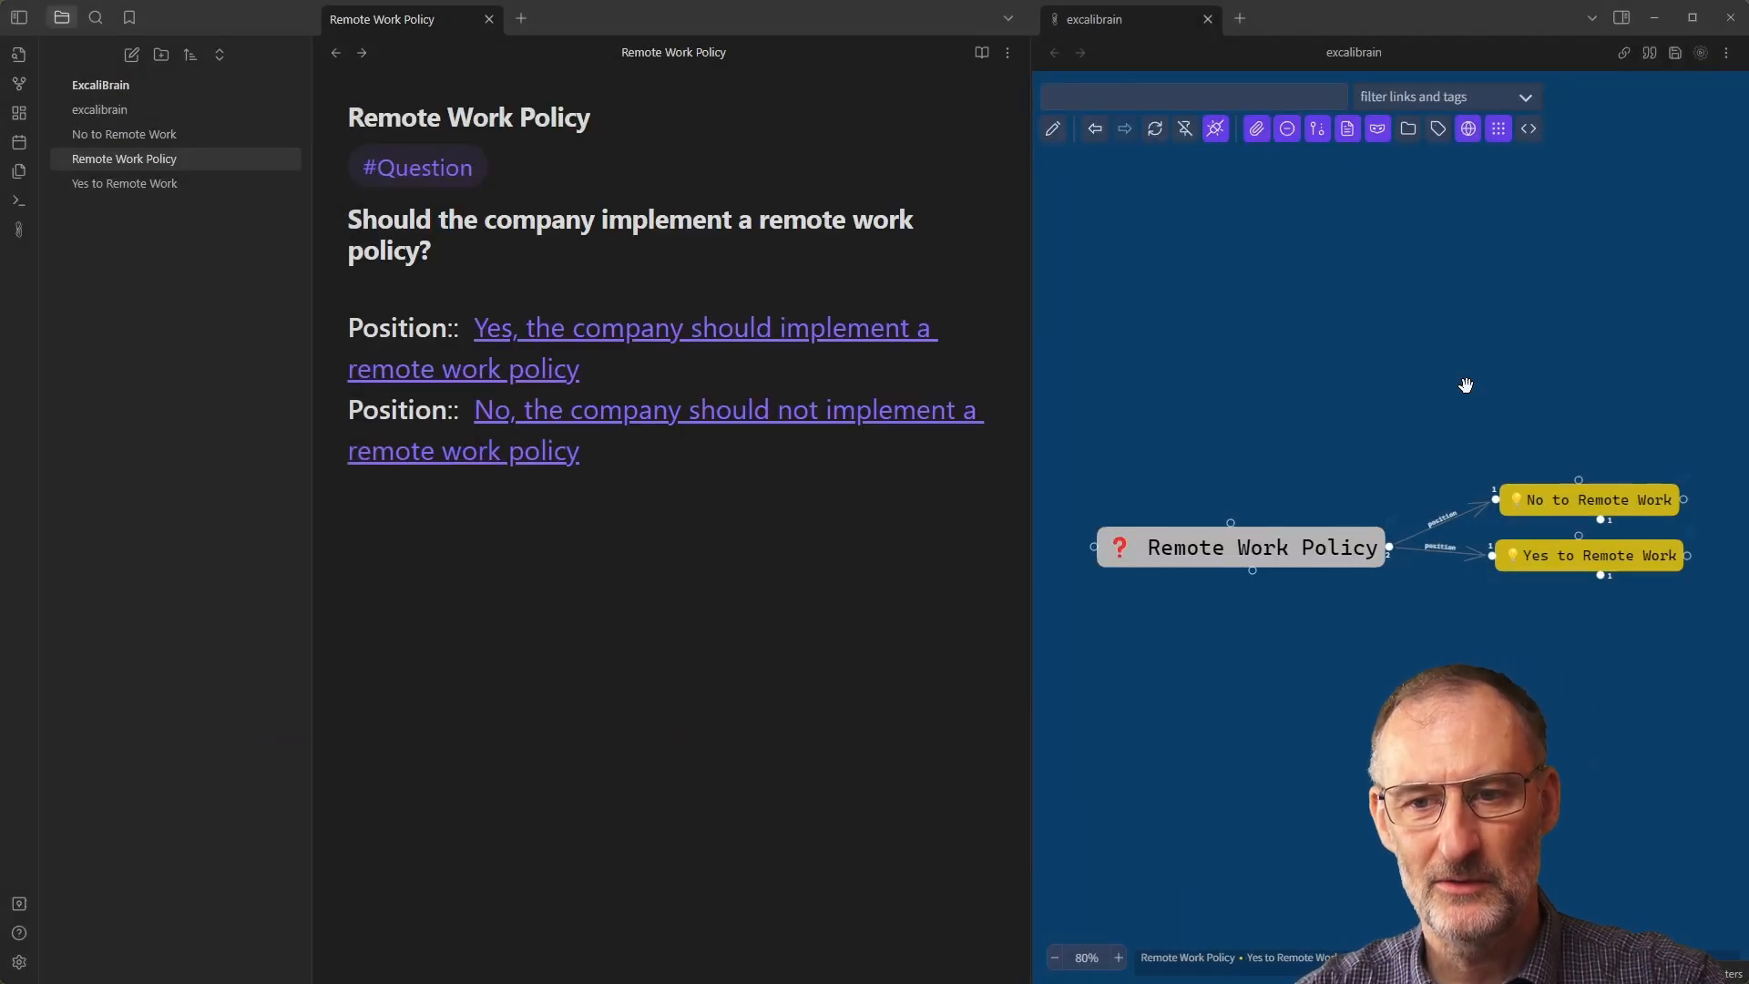
mouse_move(1498, 494)
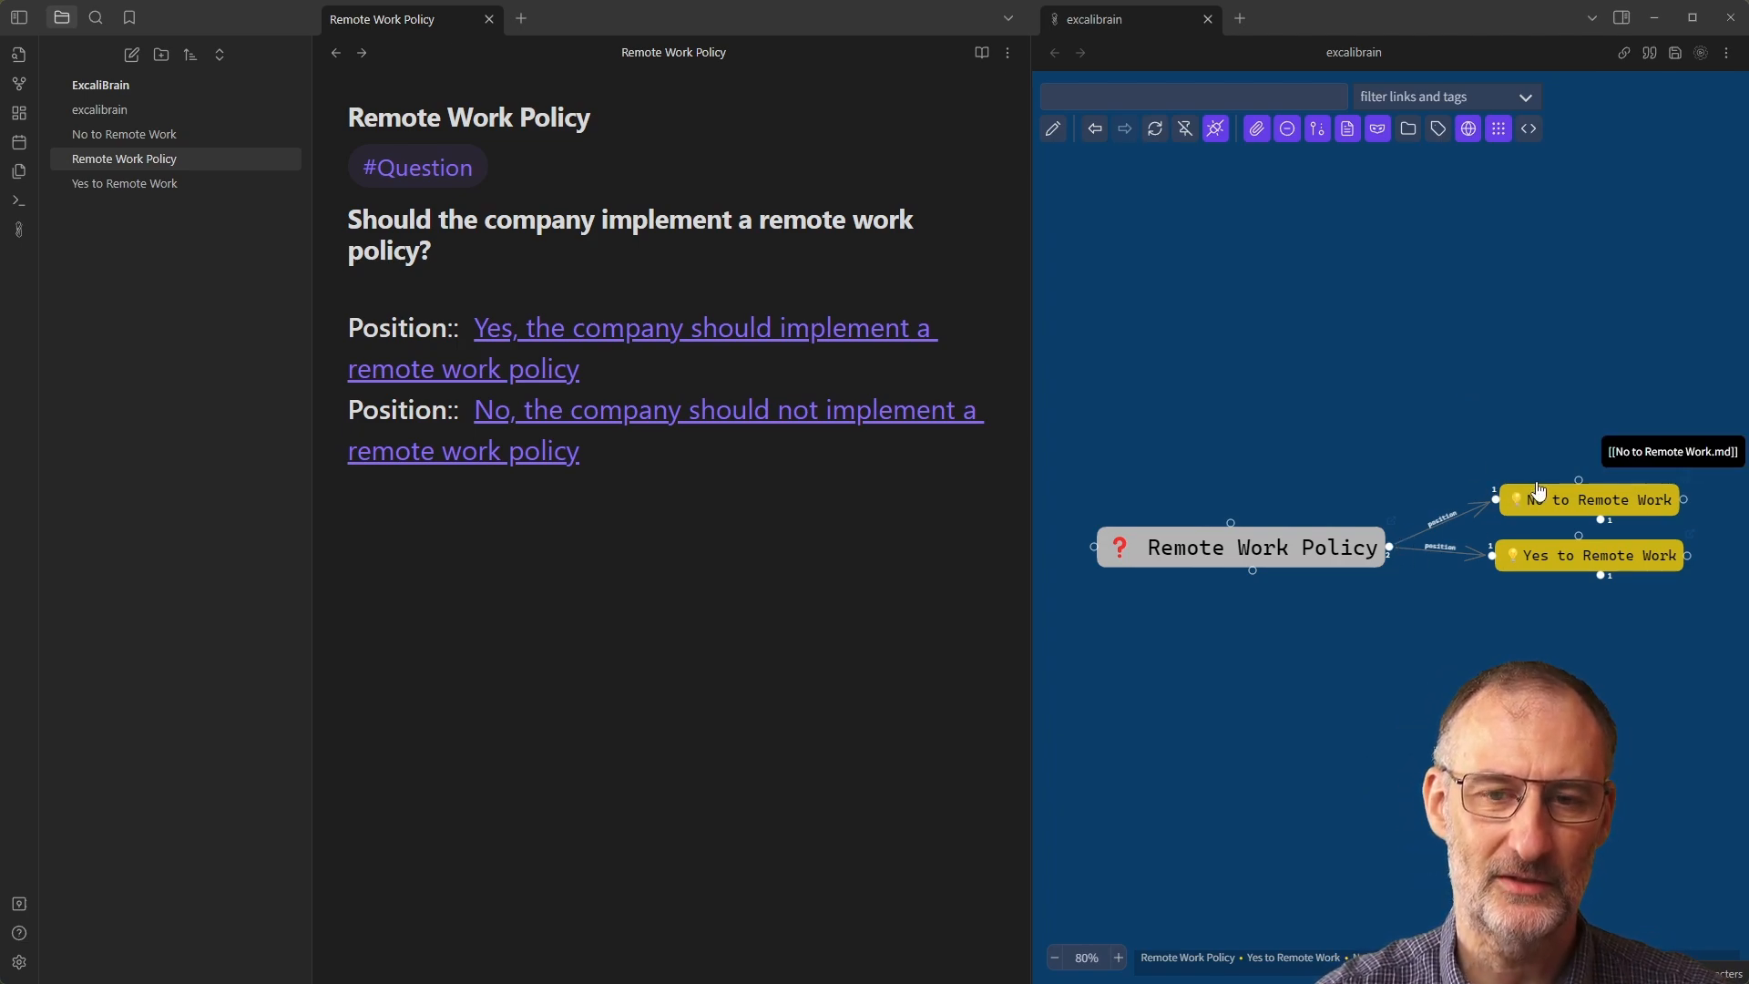
mouse_move(1451, 513)
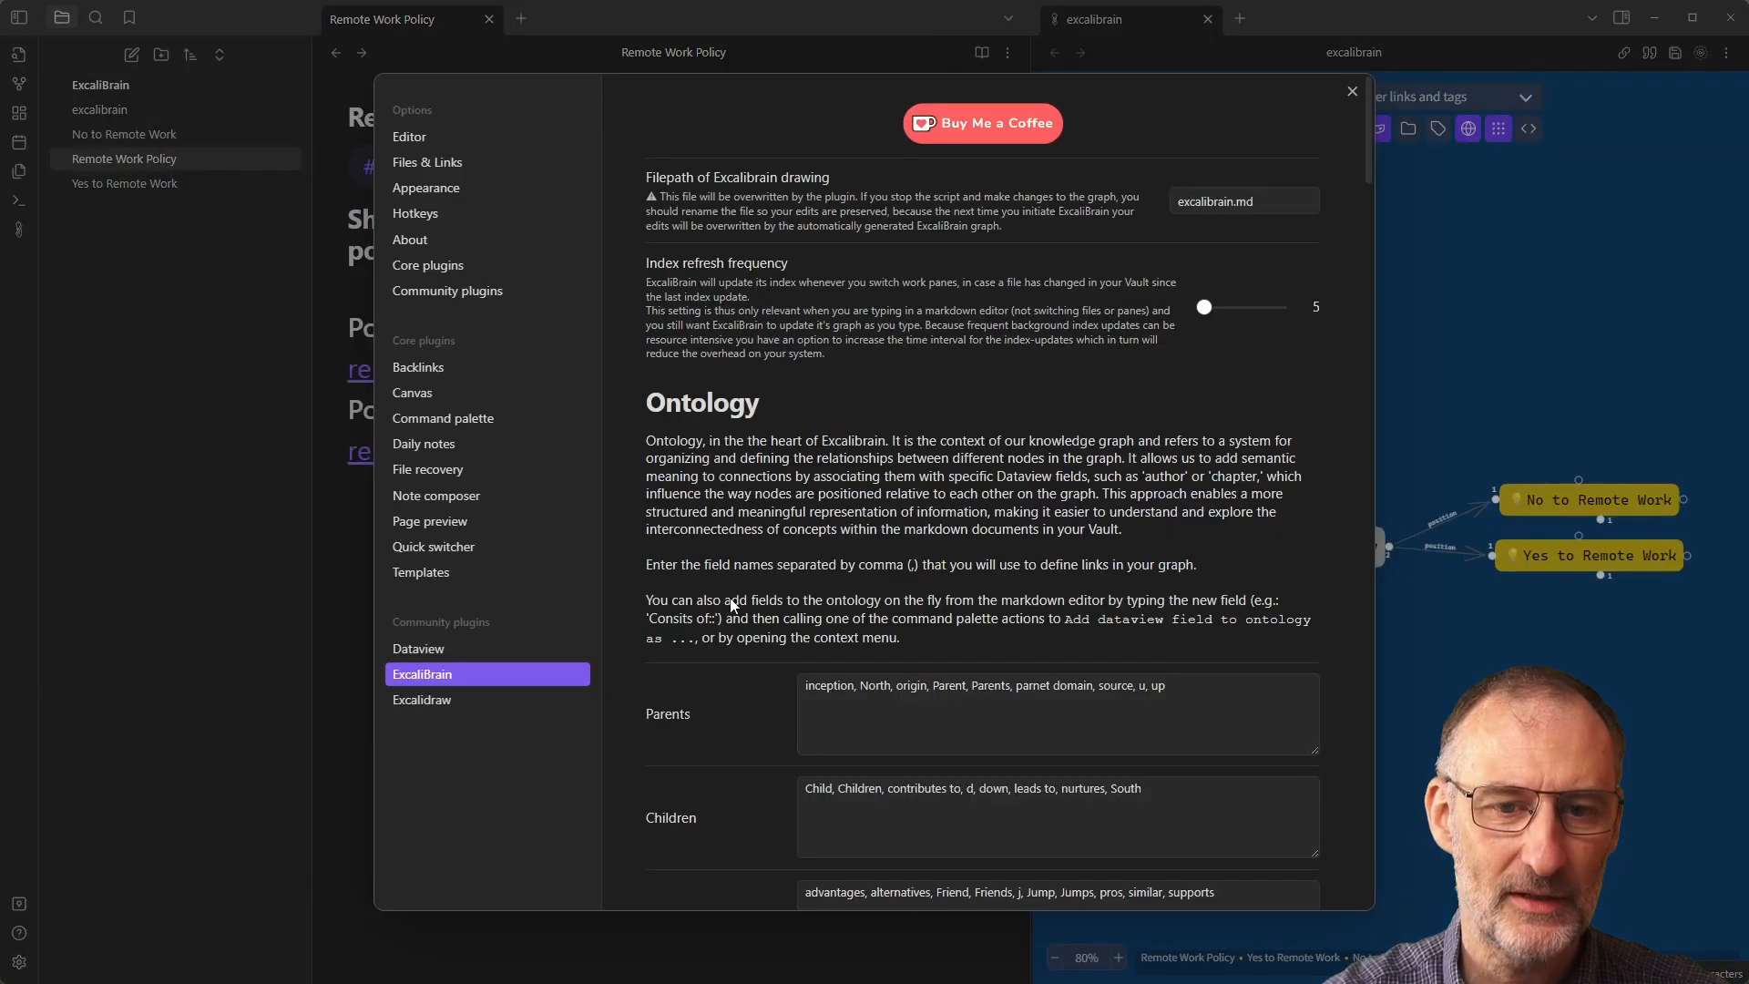
Re-enable Inverse arrow direction; set Start arrow head None and End arrow head Arrow.
scroll(down, 3)
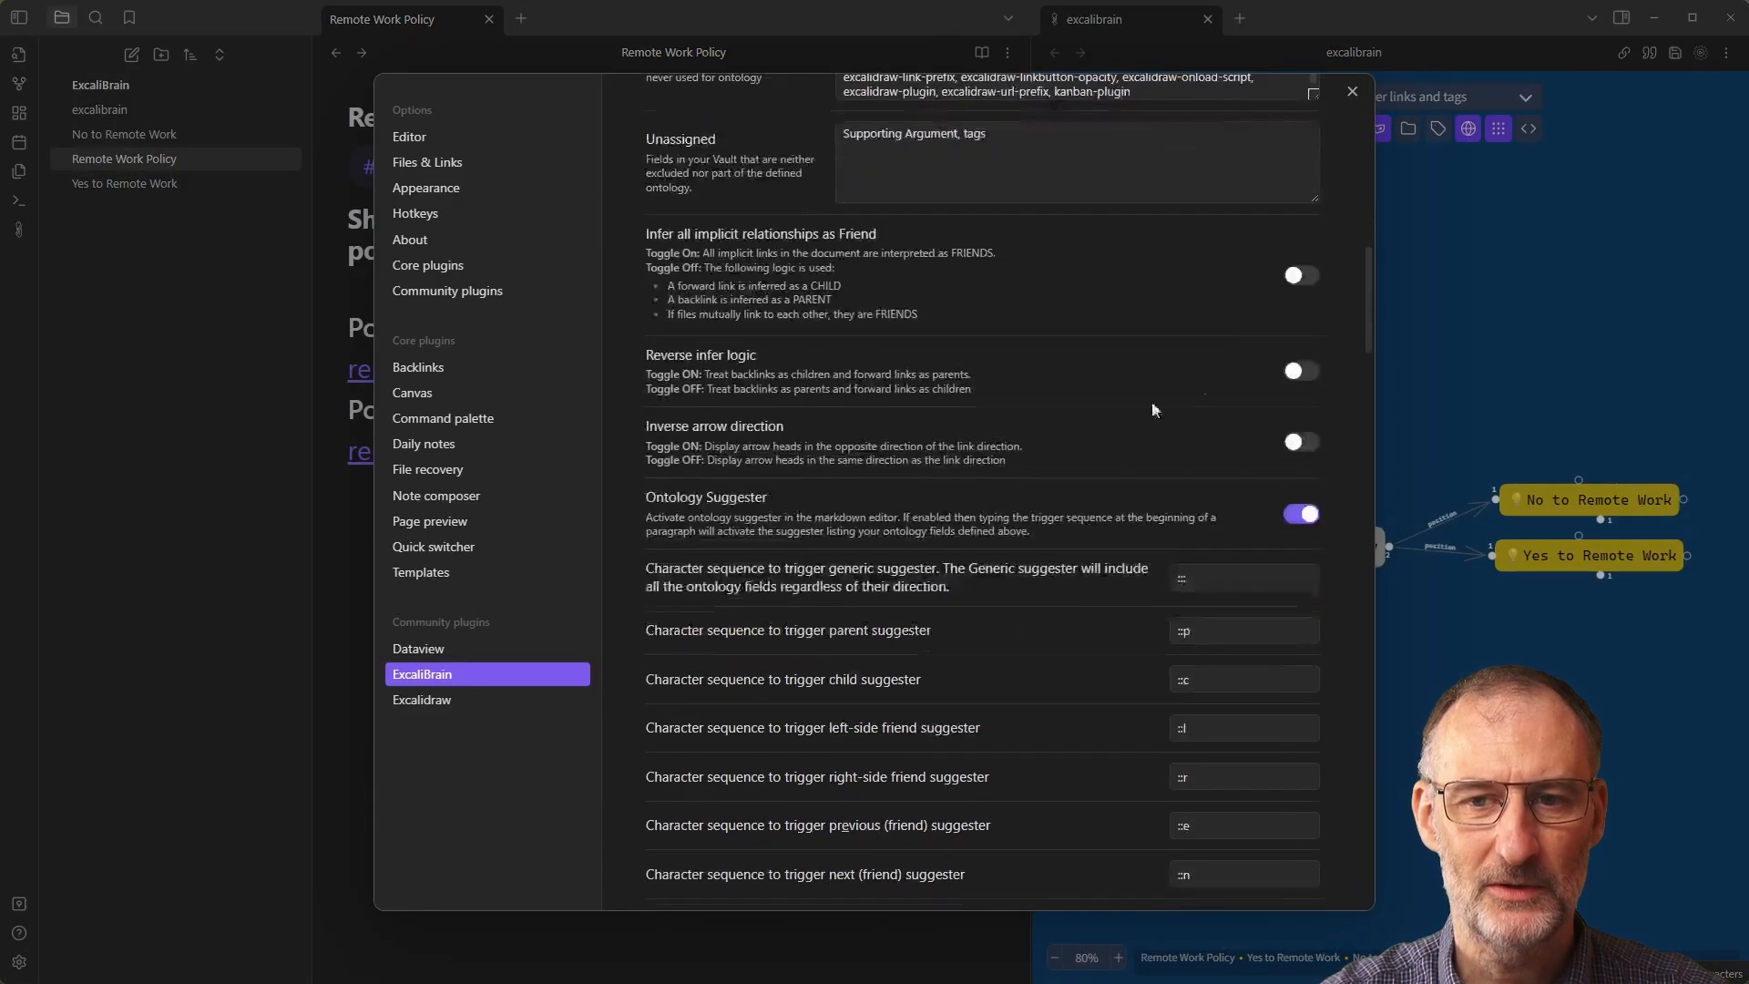
click(1298, 442)
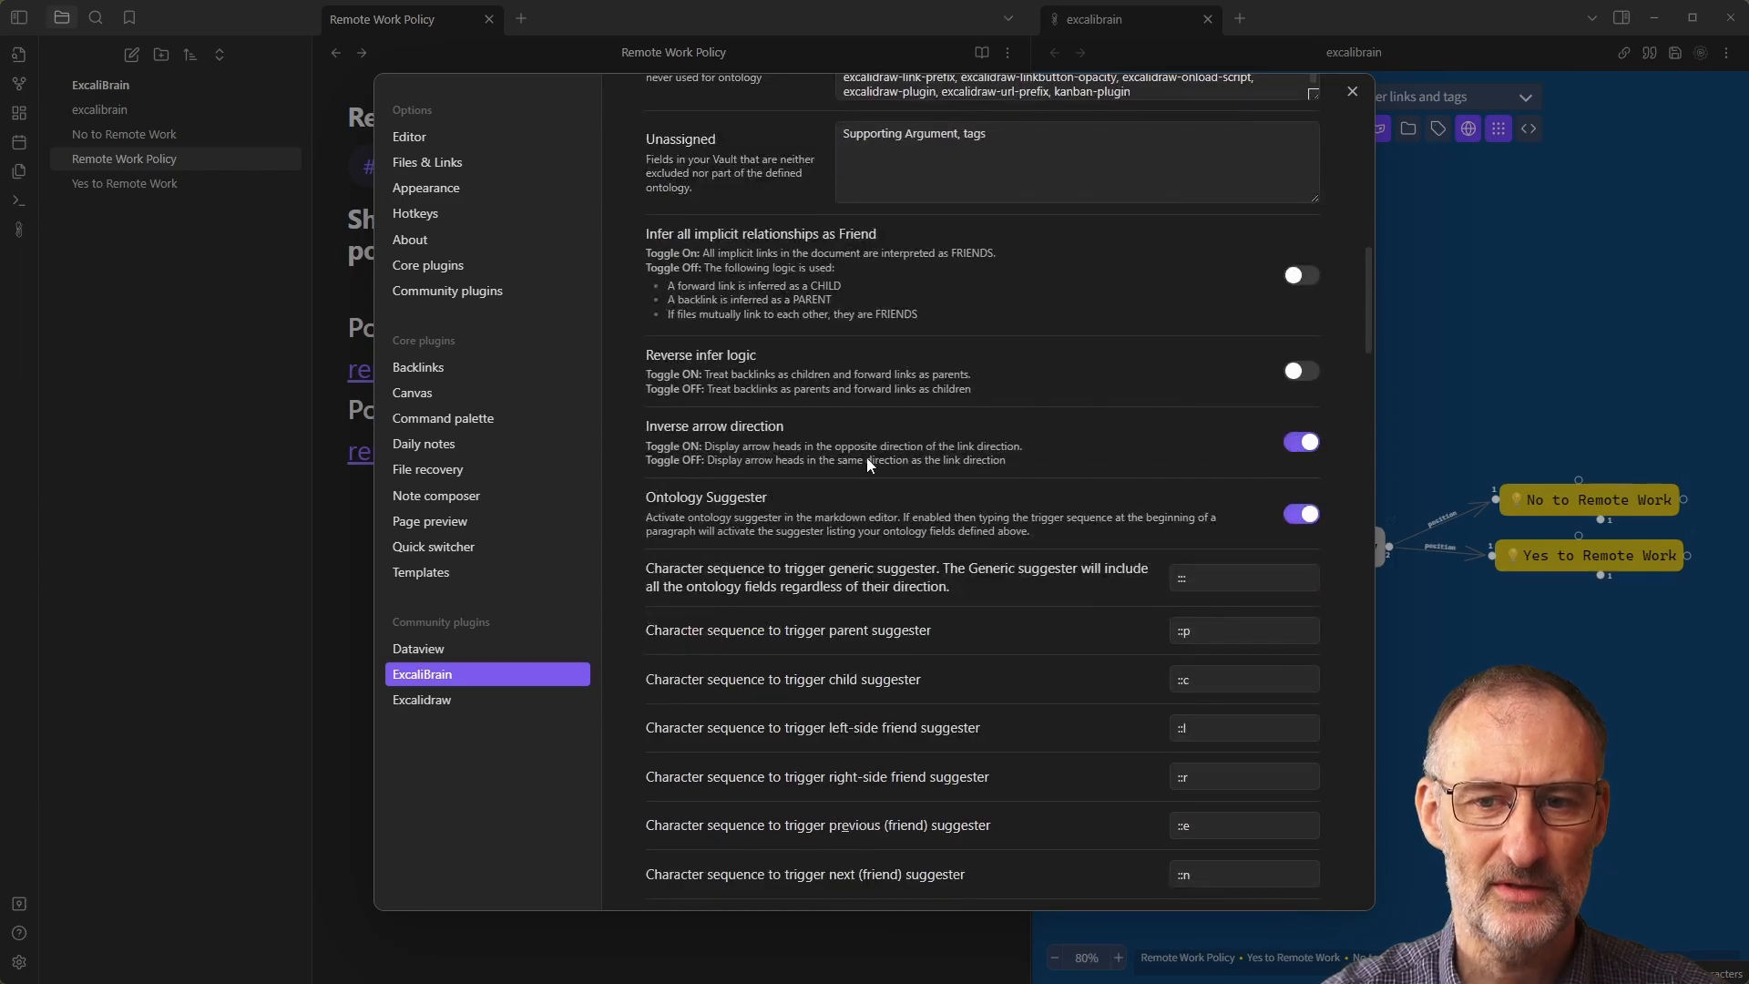
scroll(down, 3)
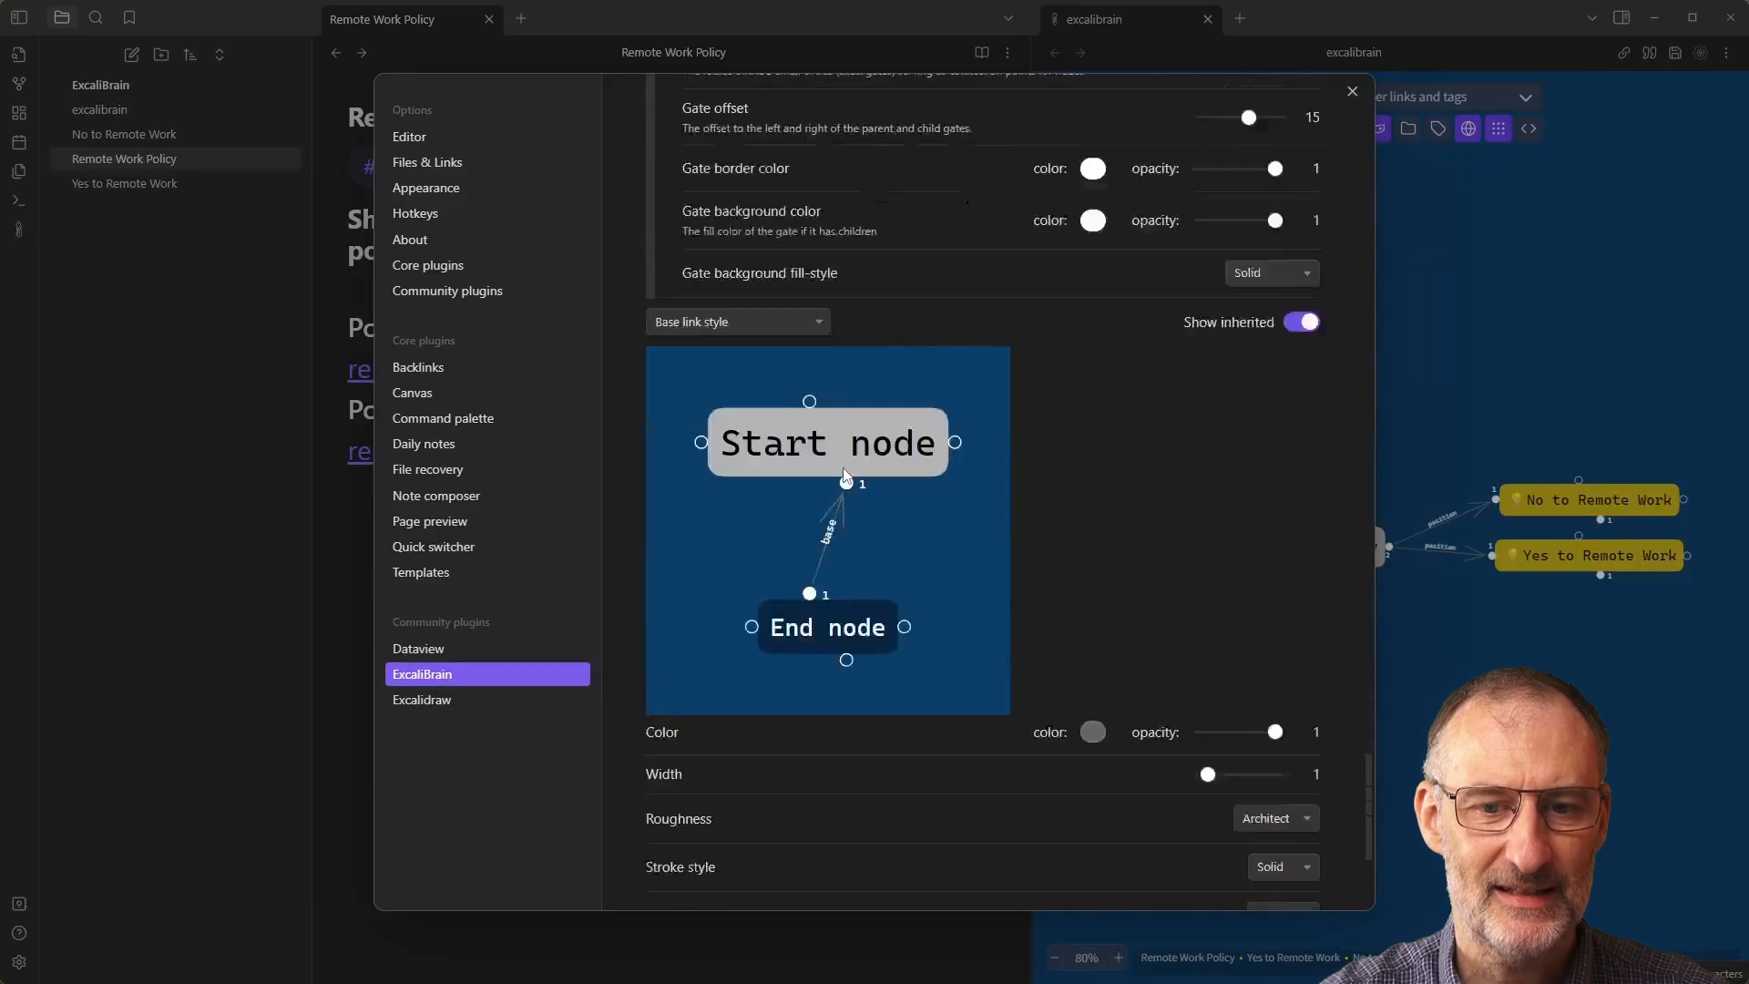
scroll(down, 3)
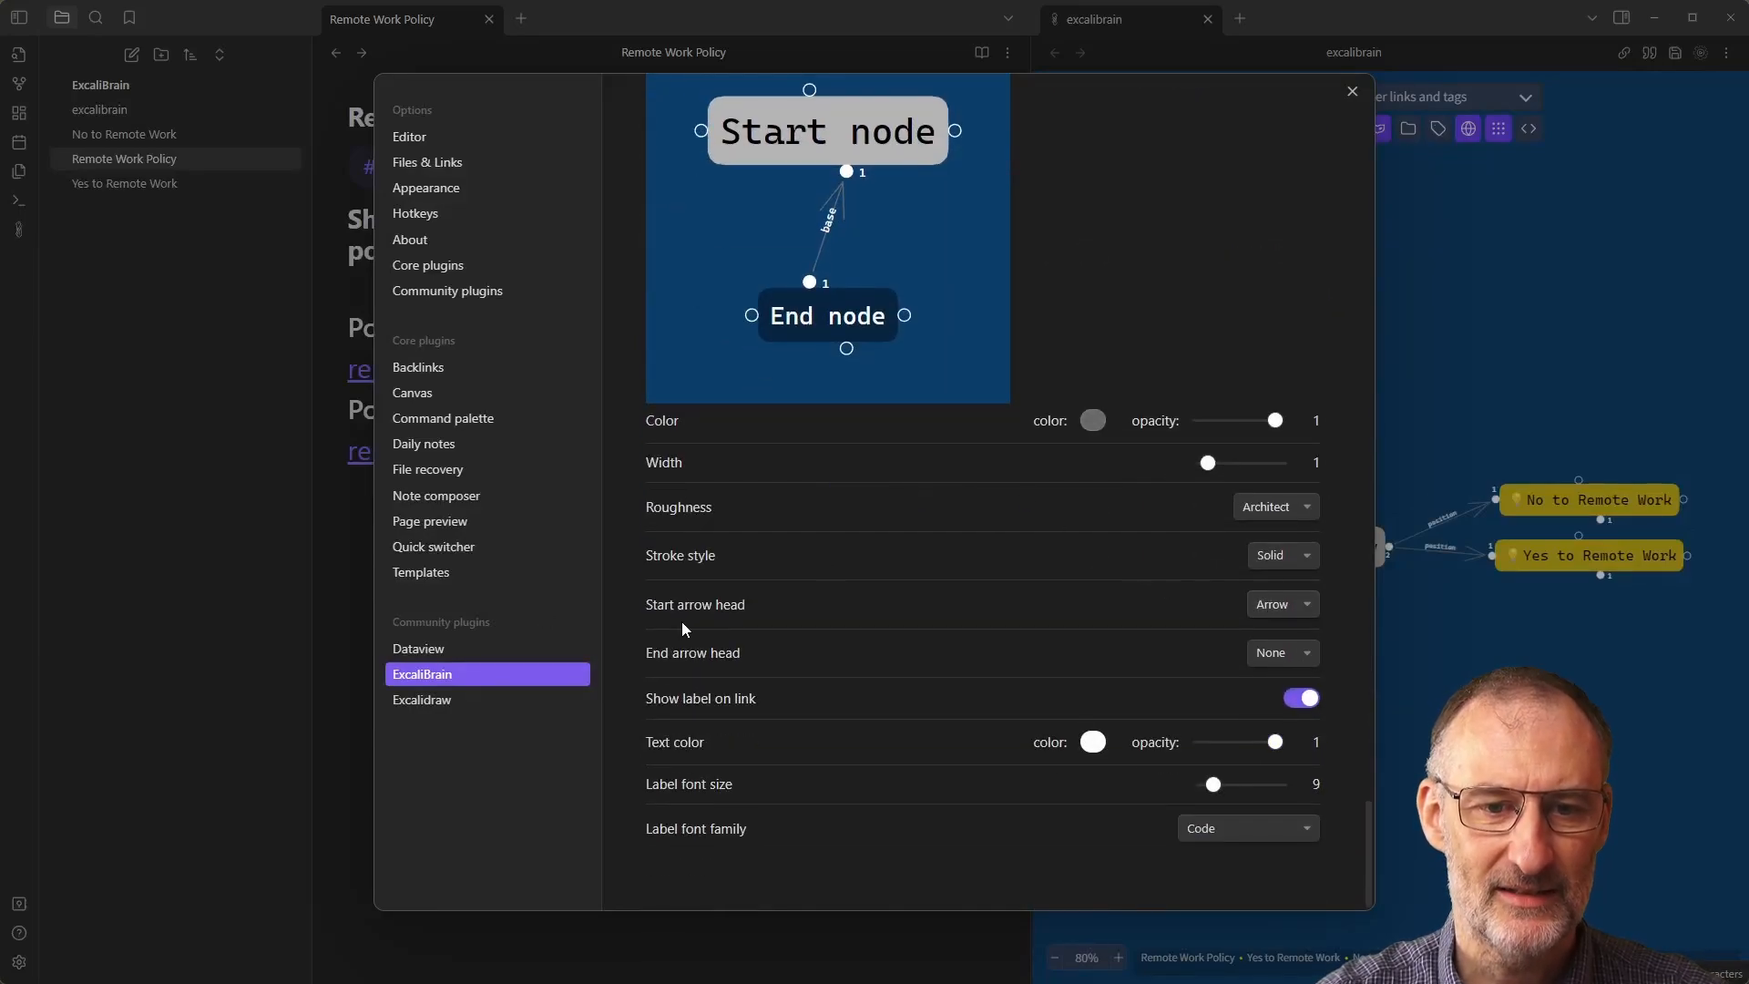
click(1281, 603)
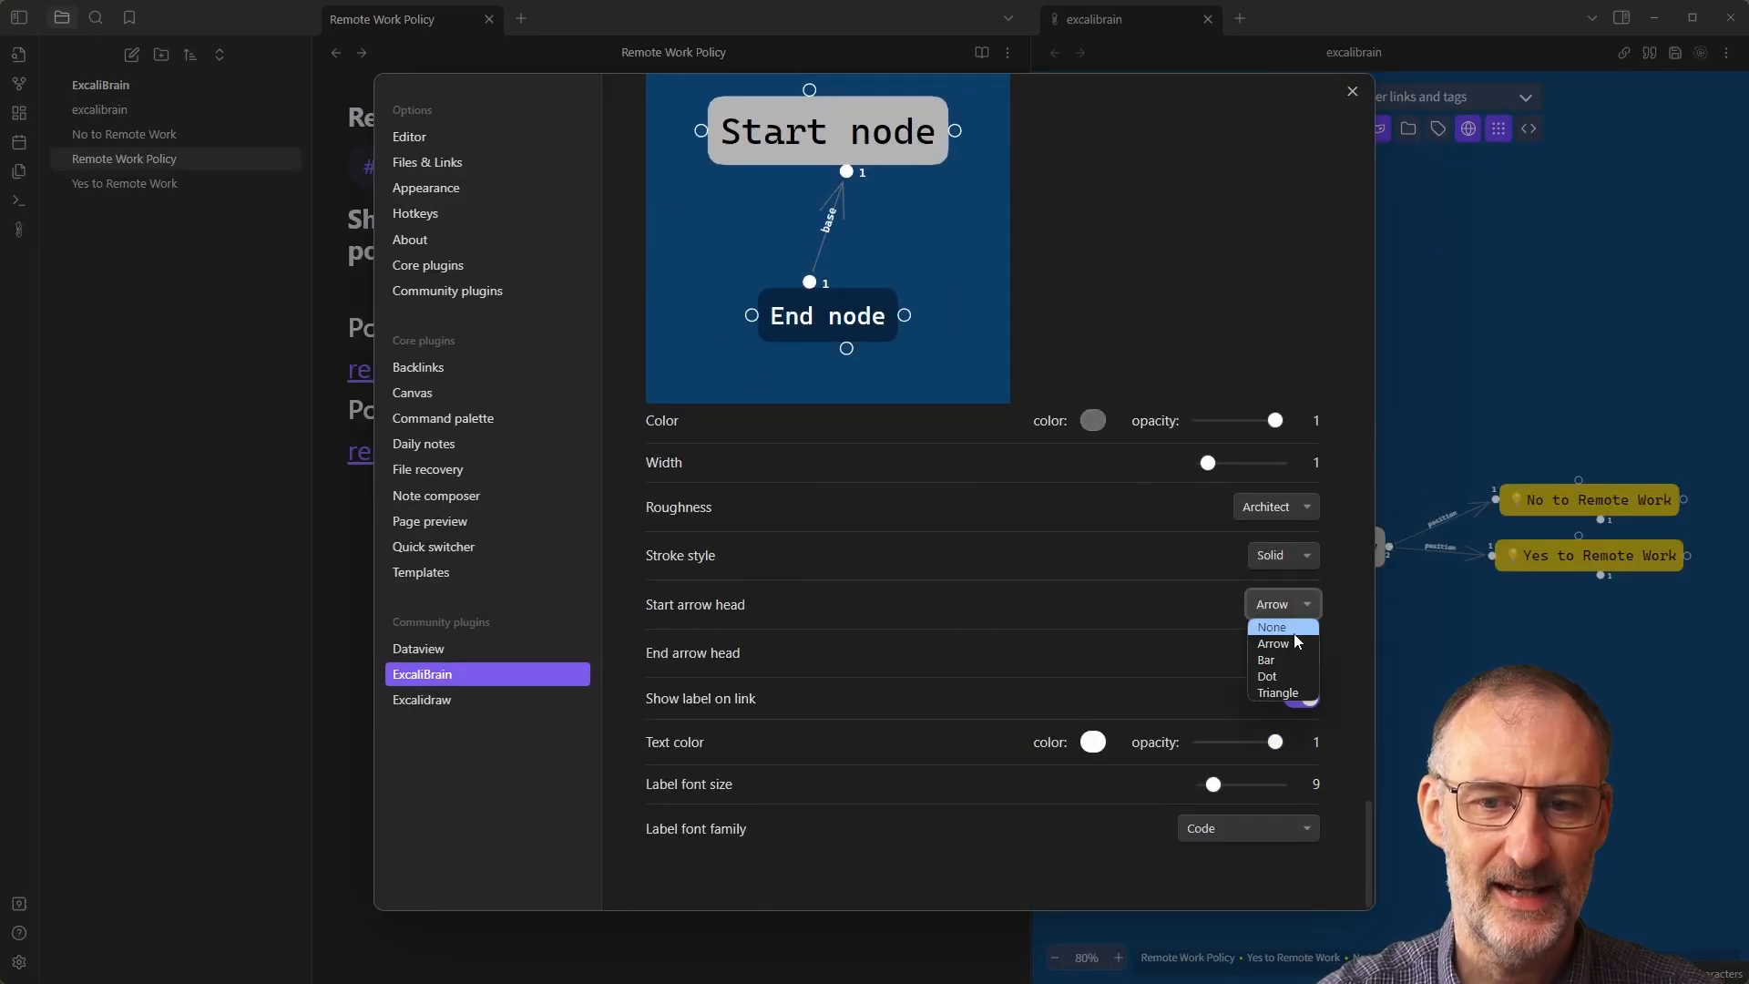
click(1281, 652)
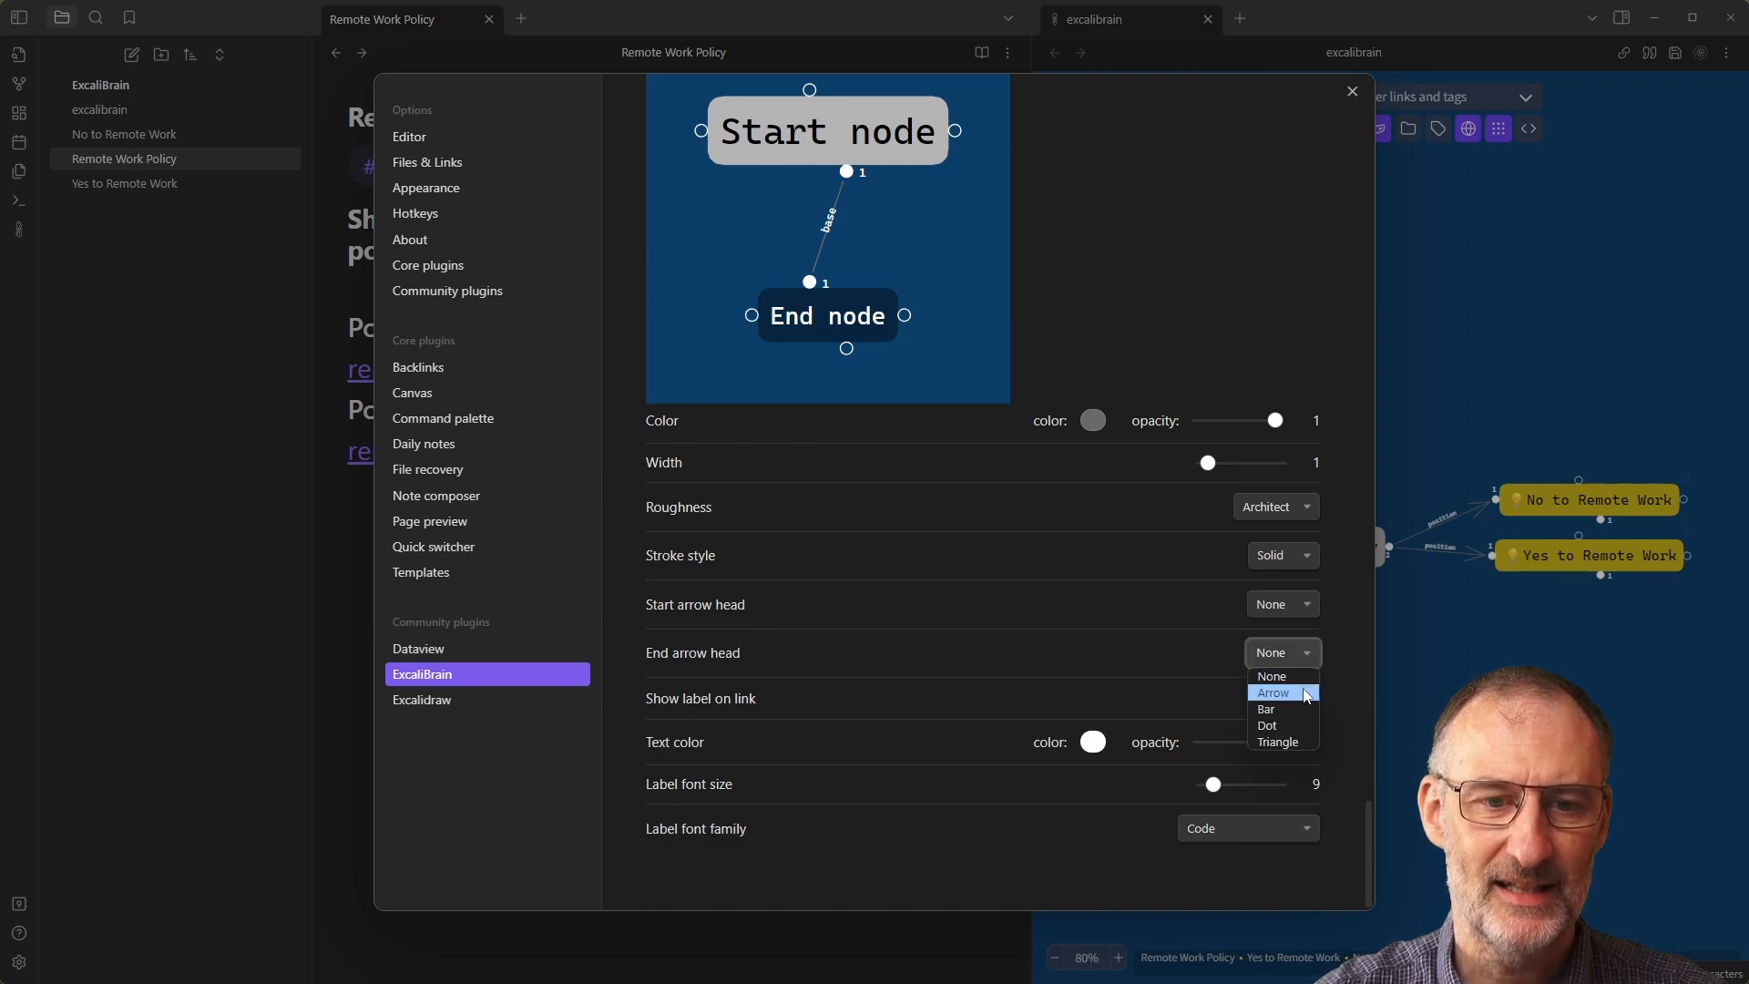
click(1273, 692)
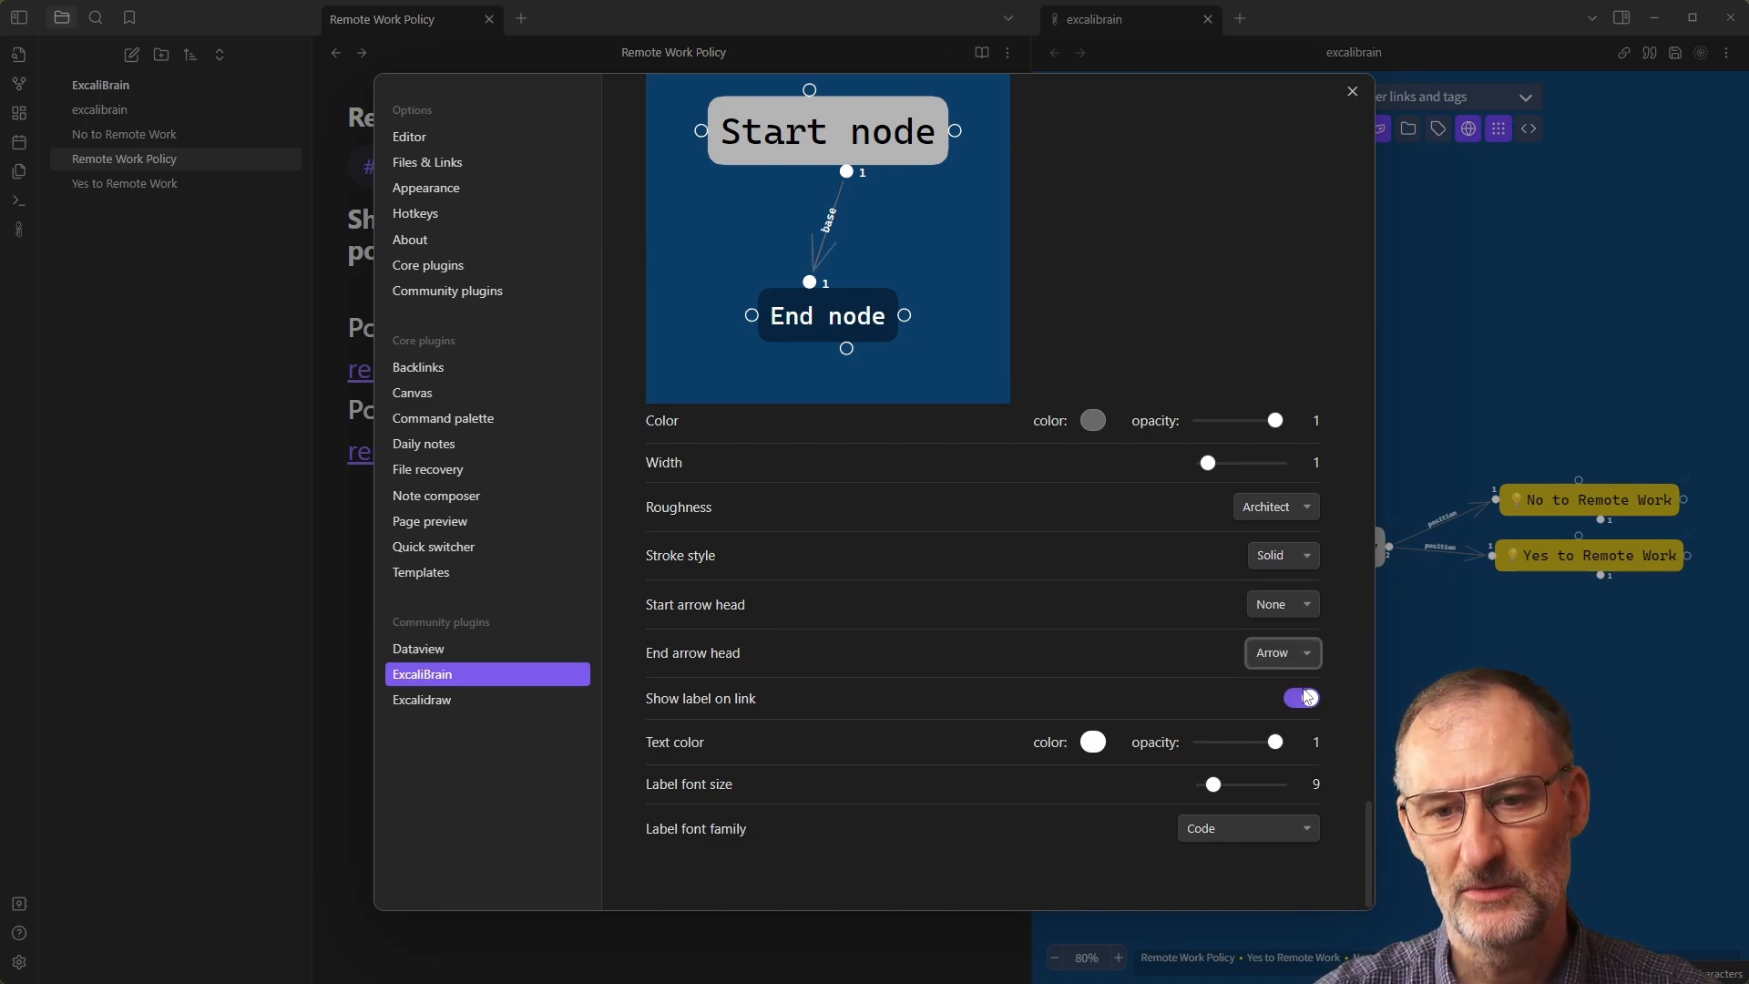
click(1351, 91)
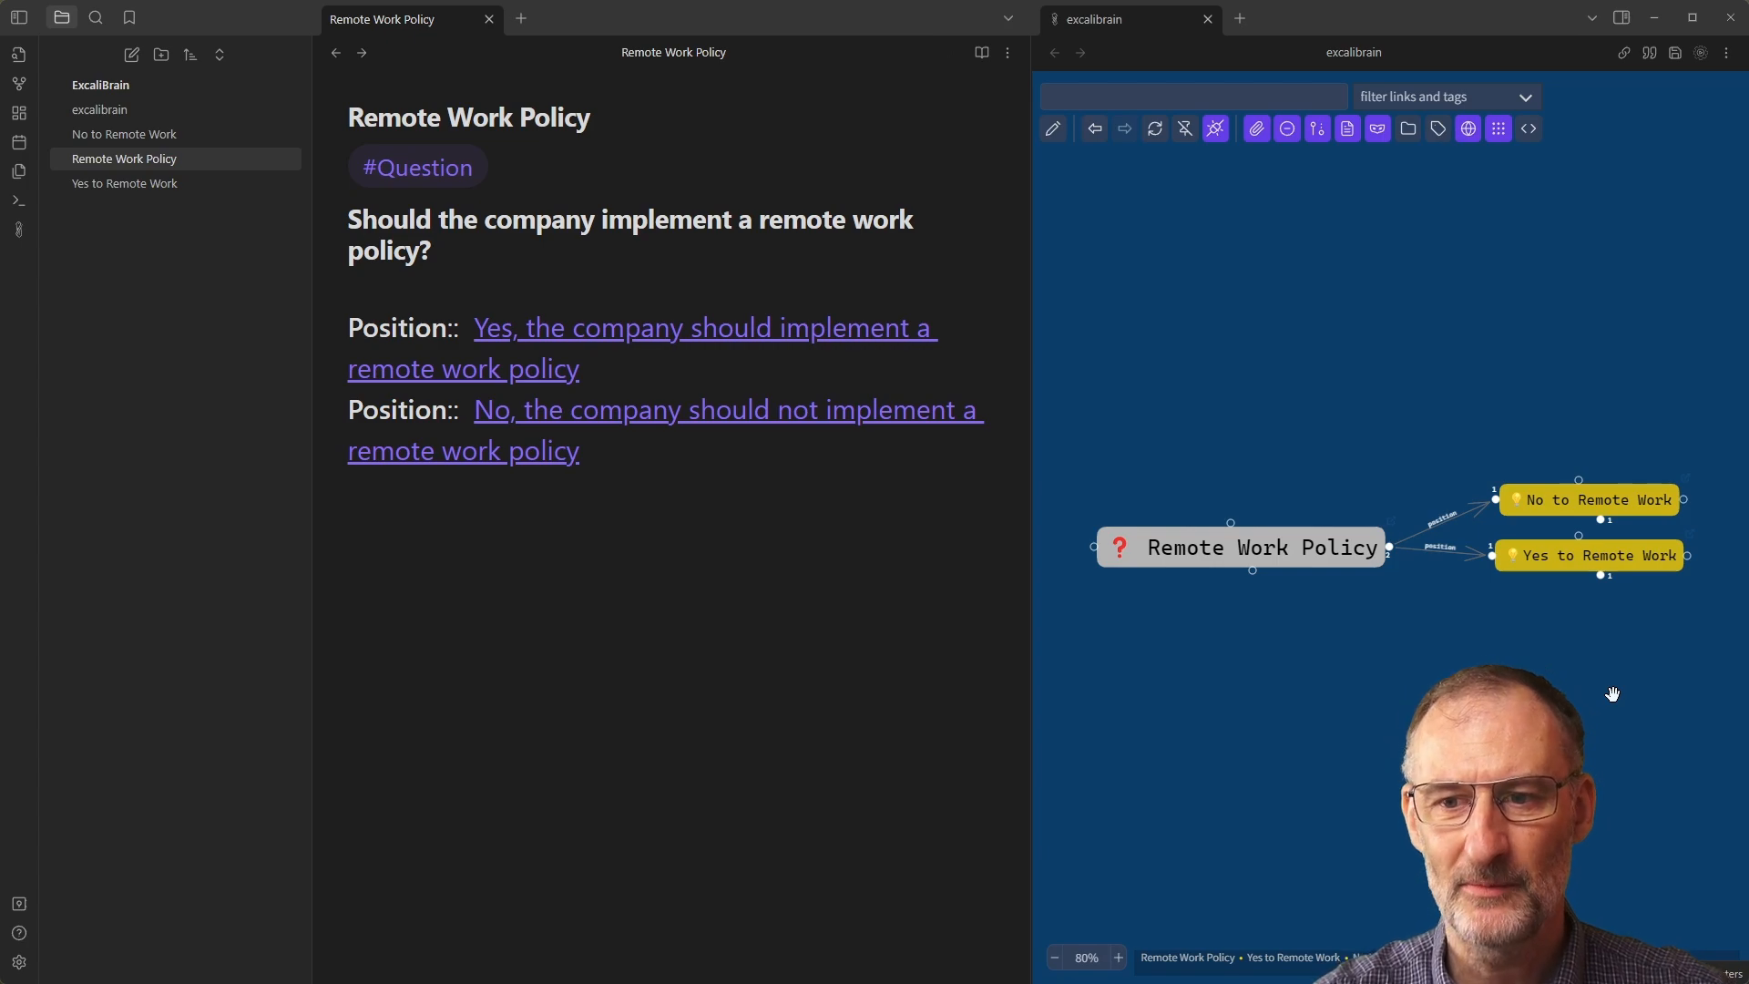
Centre on Yes to Remote Work and display it as an embedded frame.
click(1592, 555)
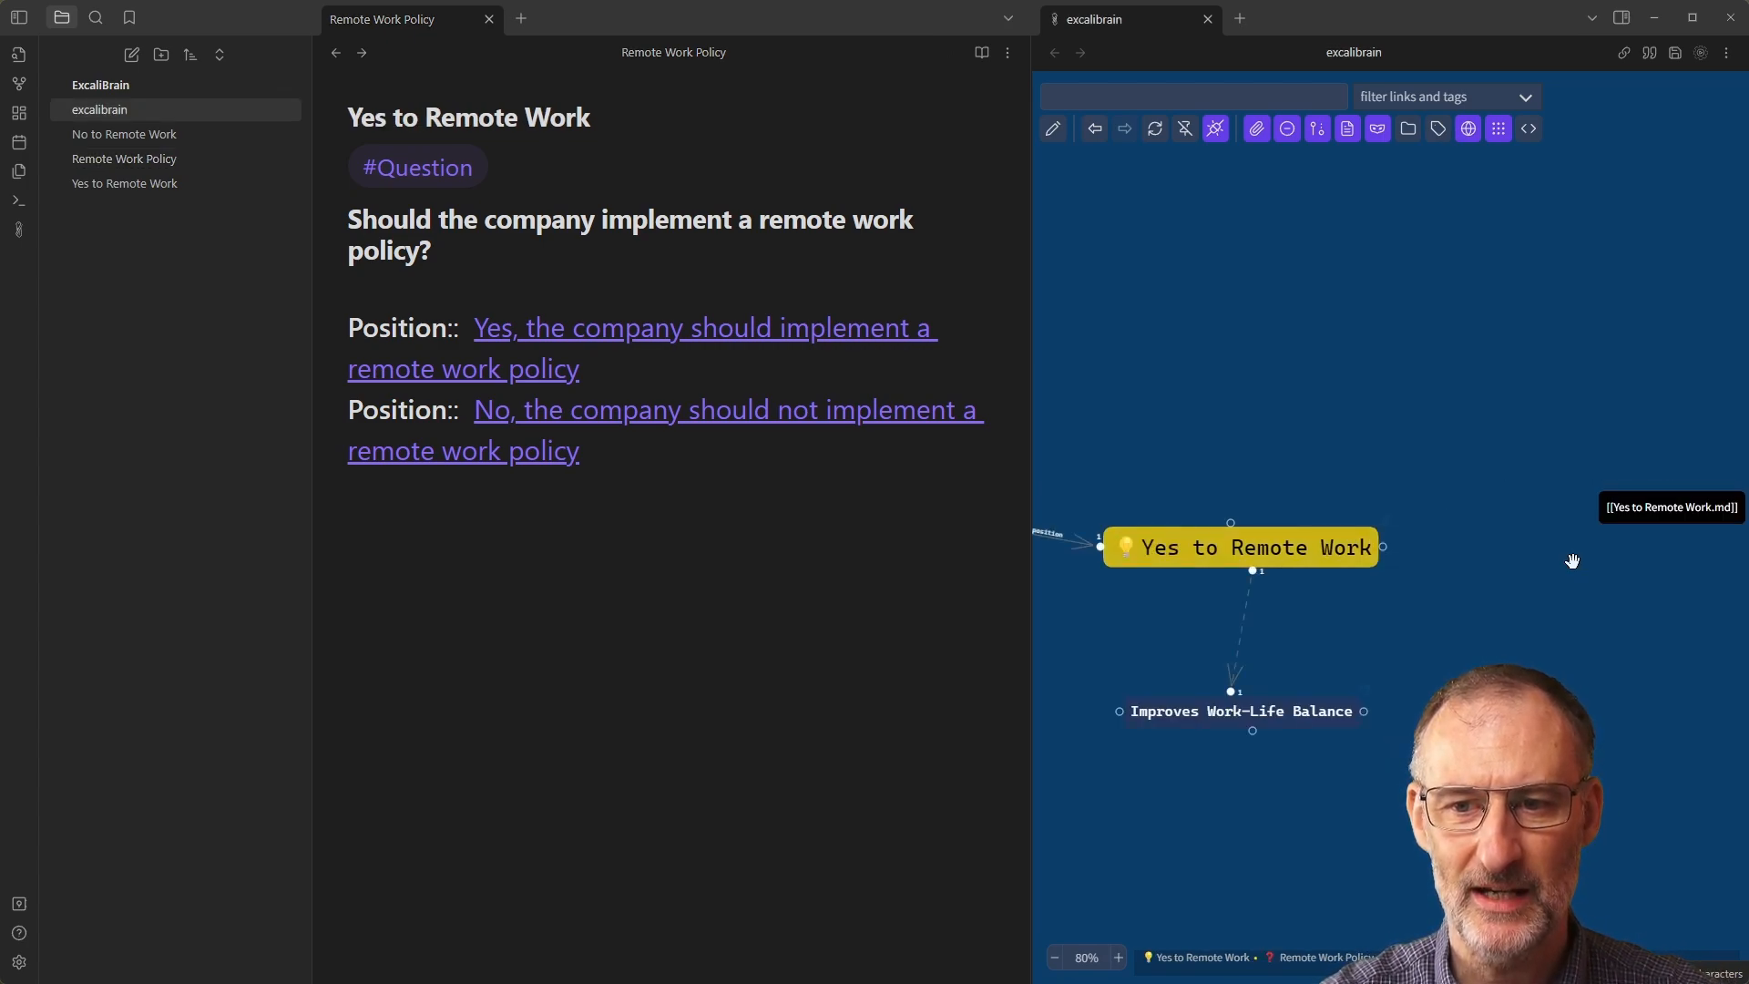
click(1238, 547)
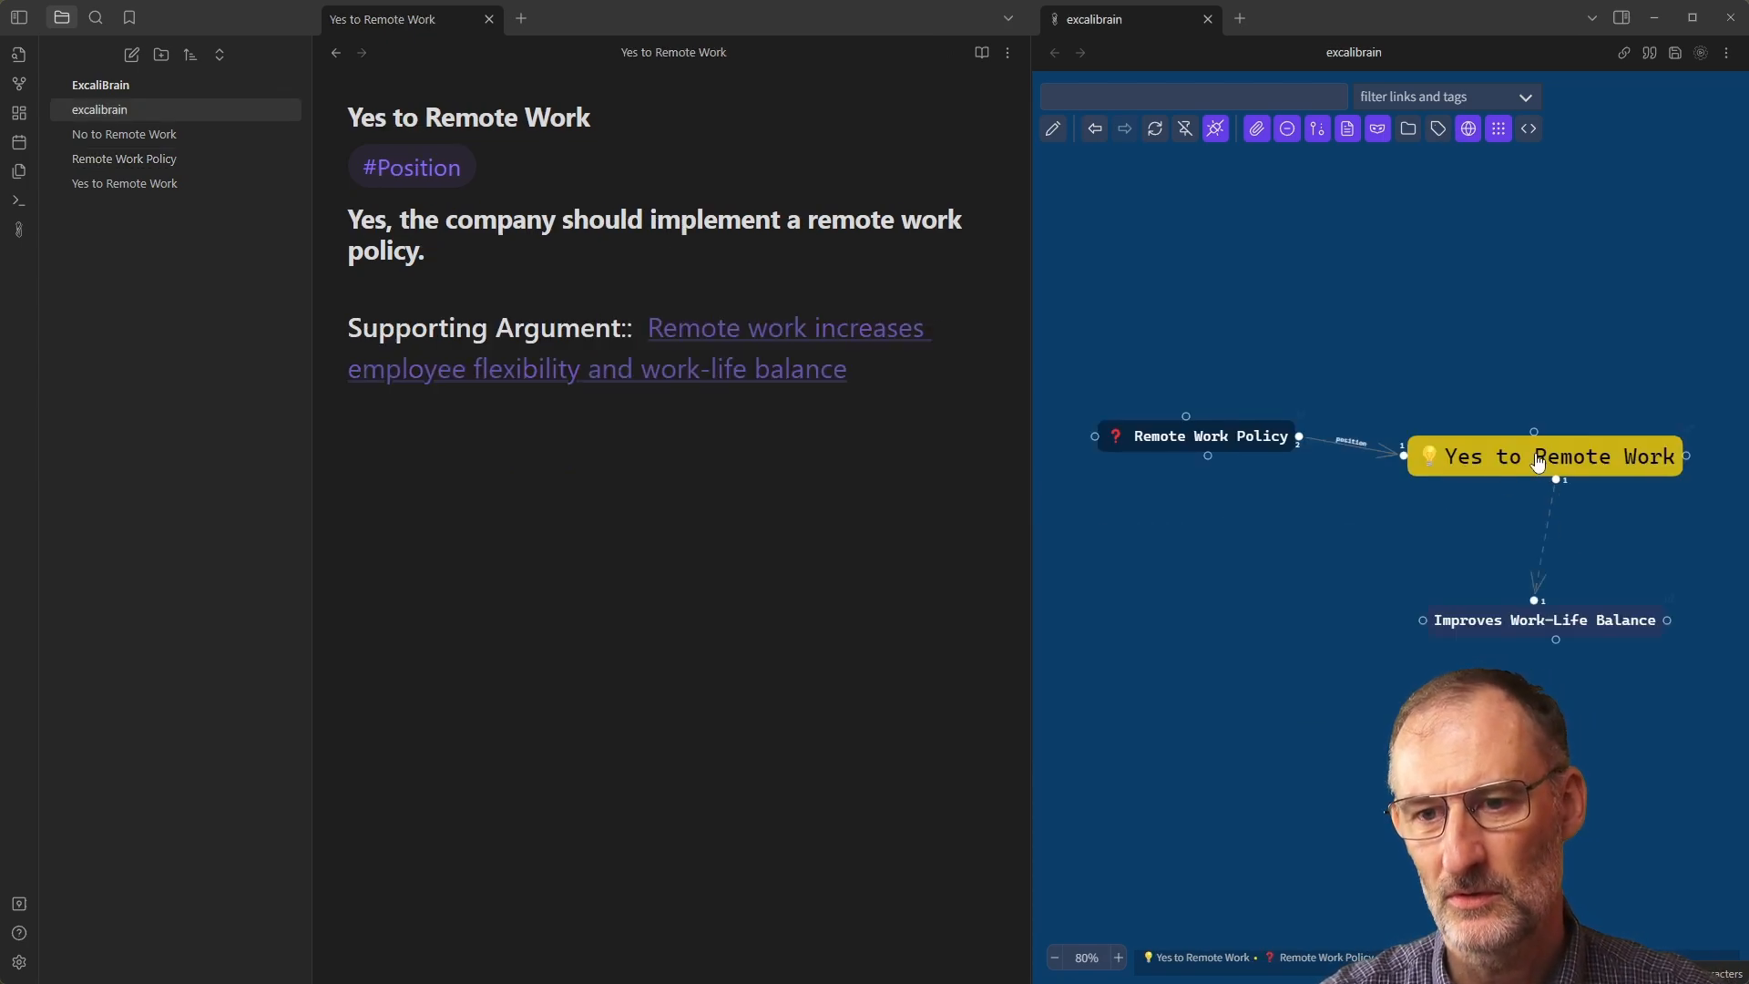
mouse_move(1626, 474)
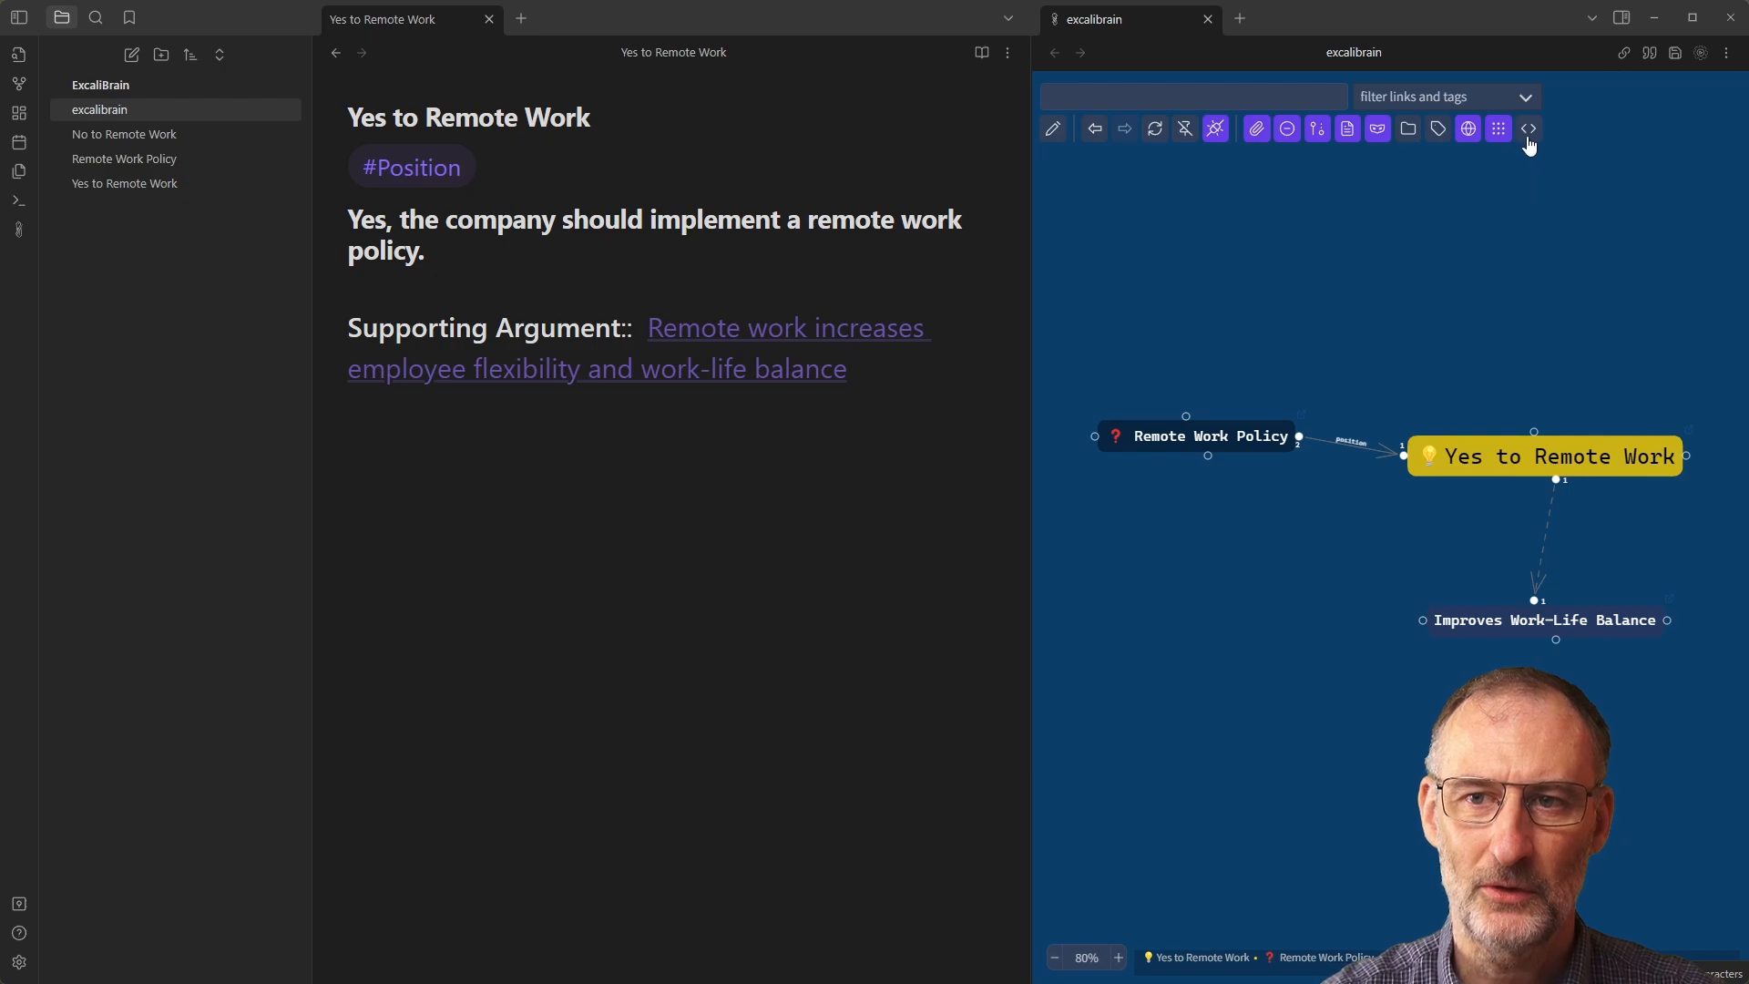
mouse_move(1527, 129)
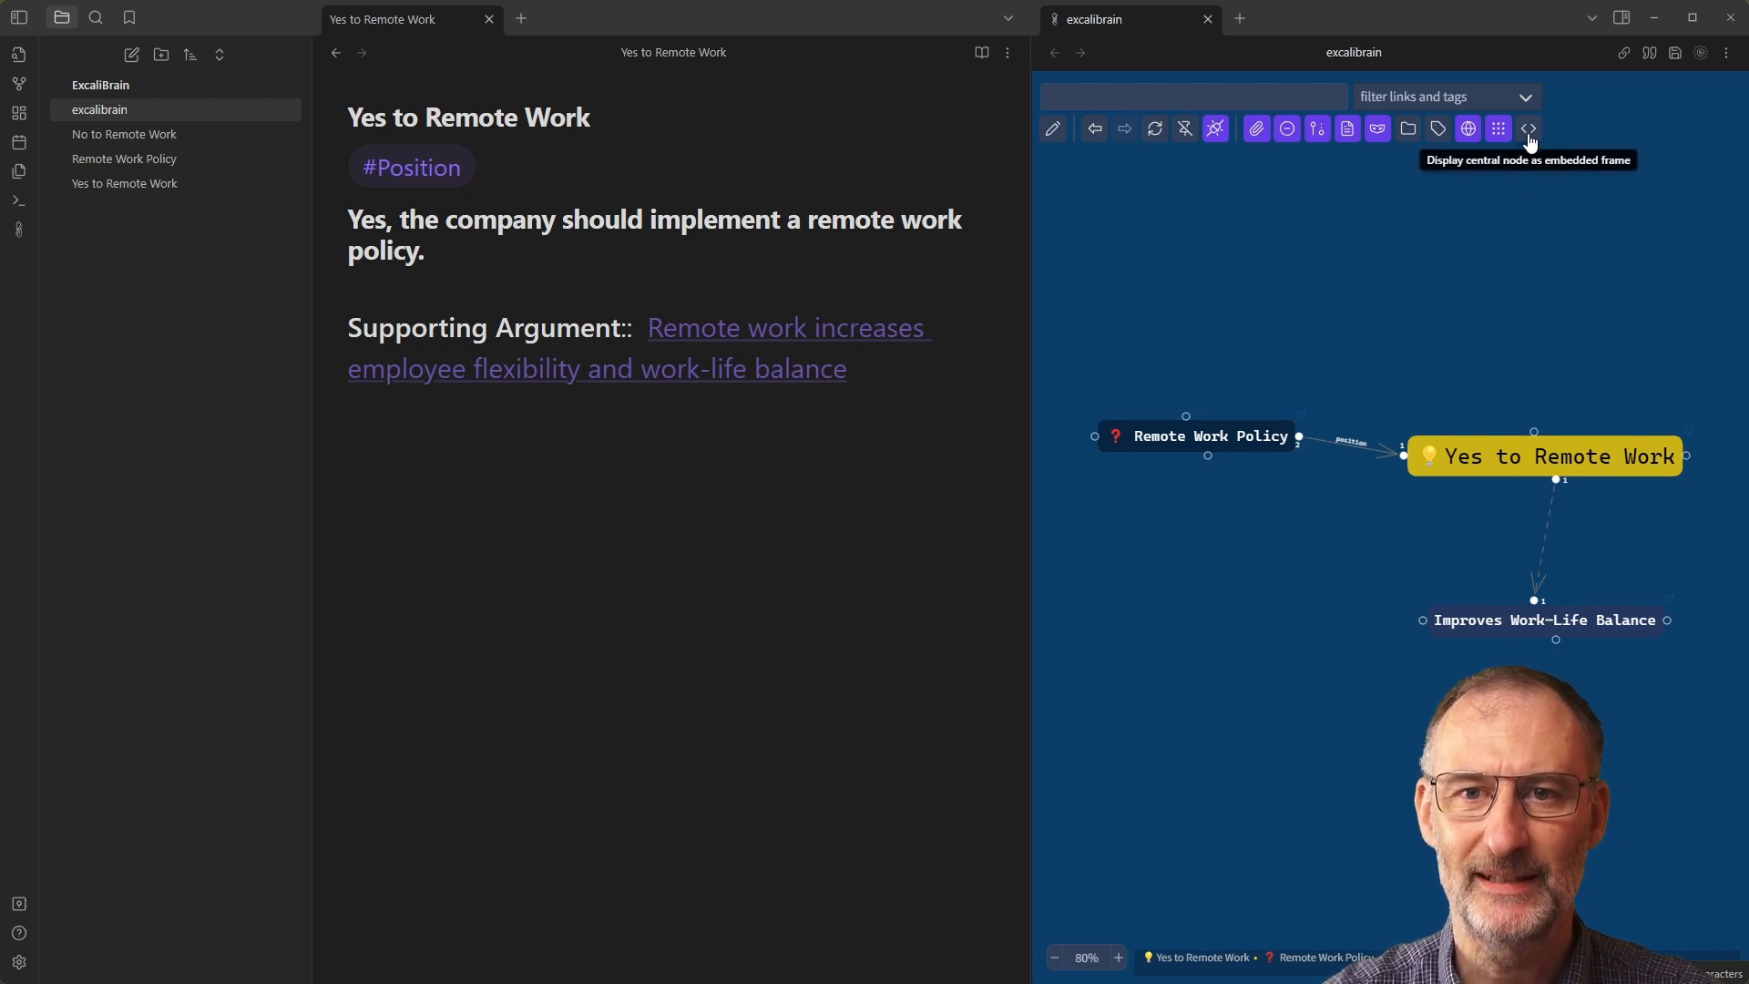
click(1529, 128)
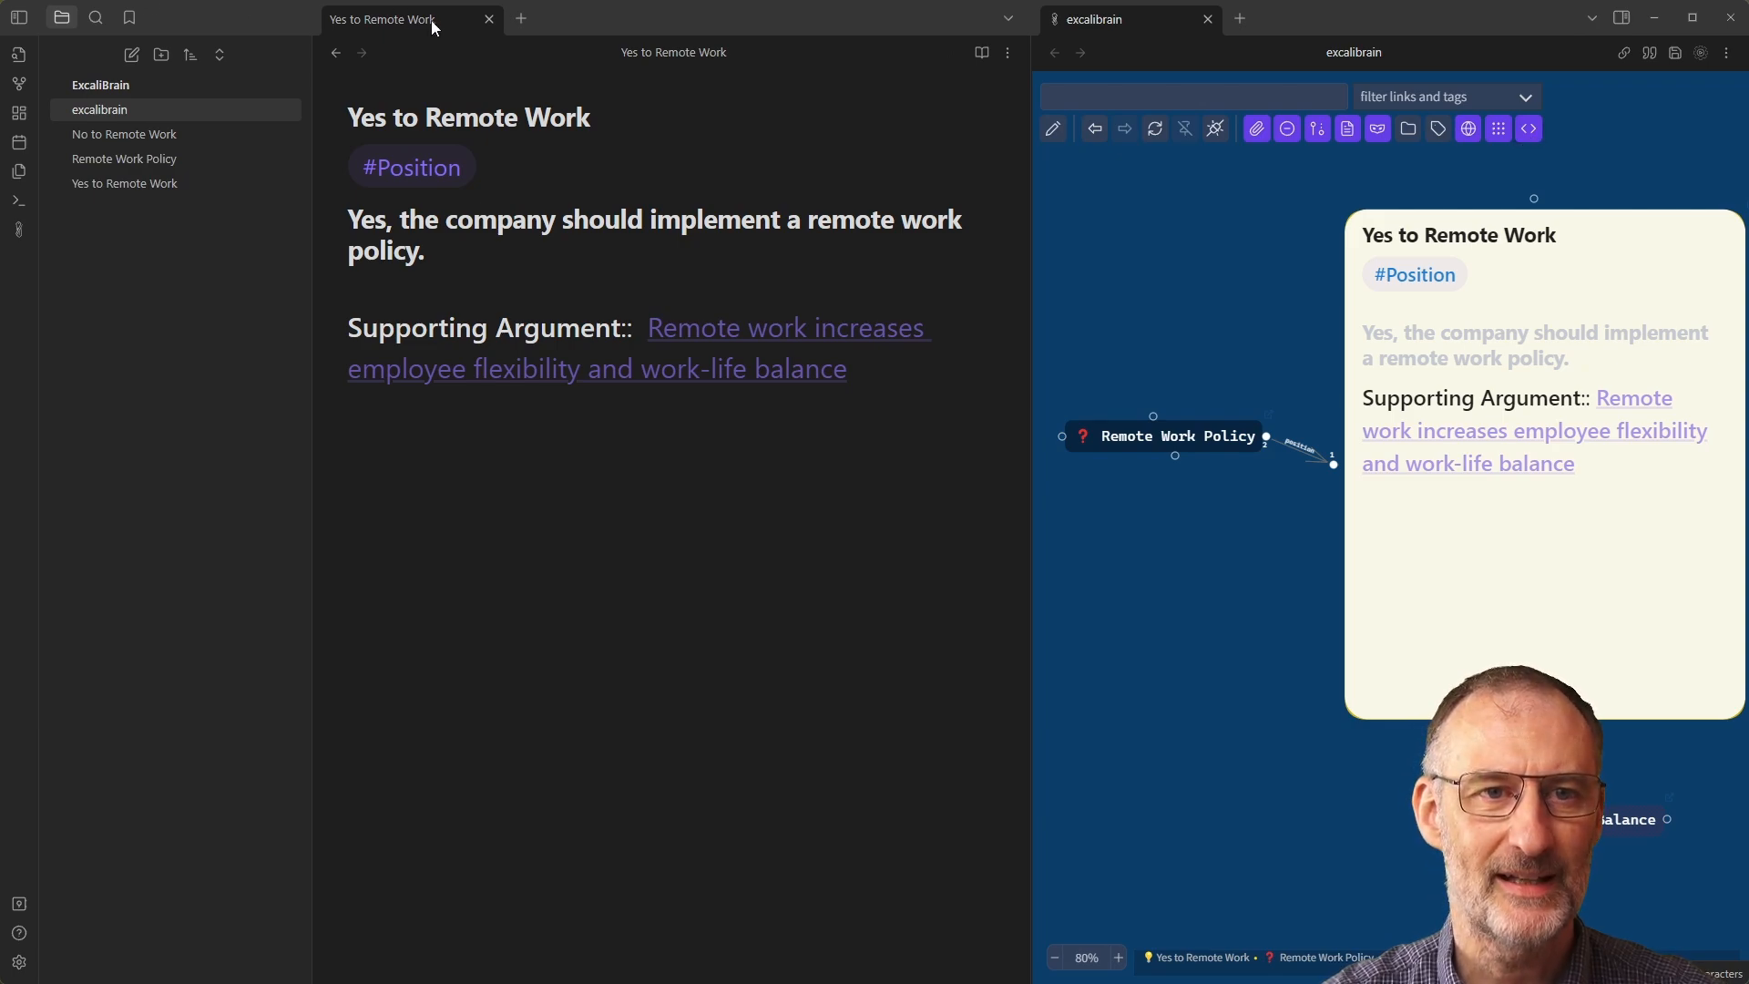
mouse_move(1244, 150)
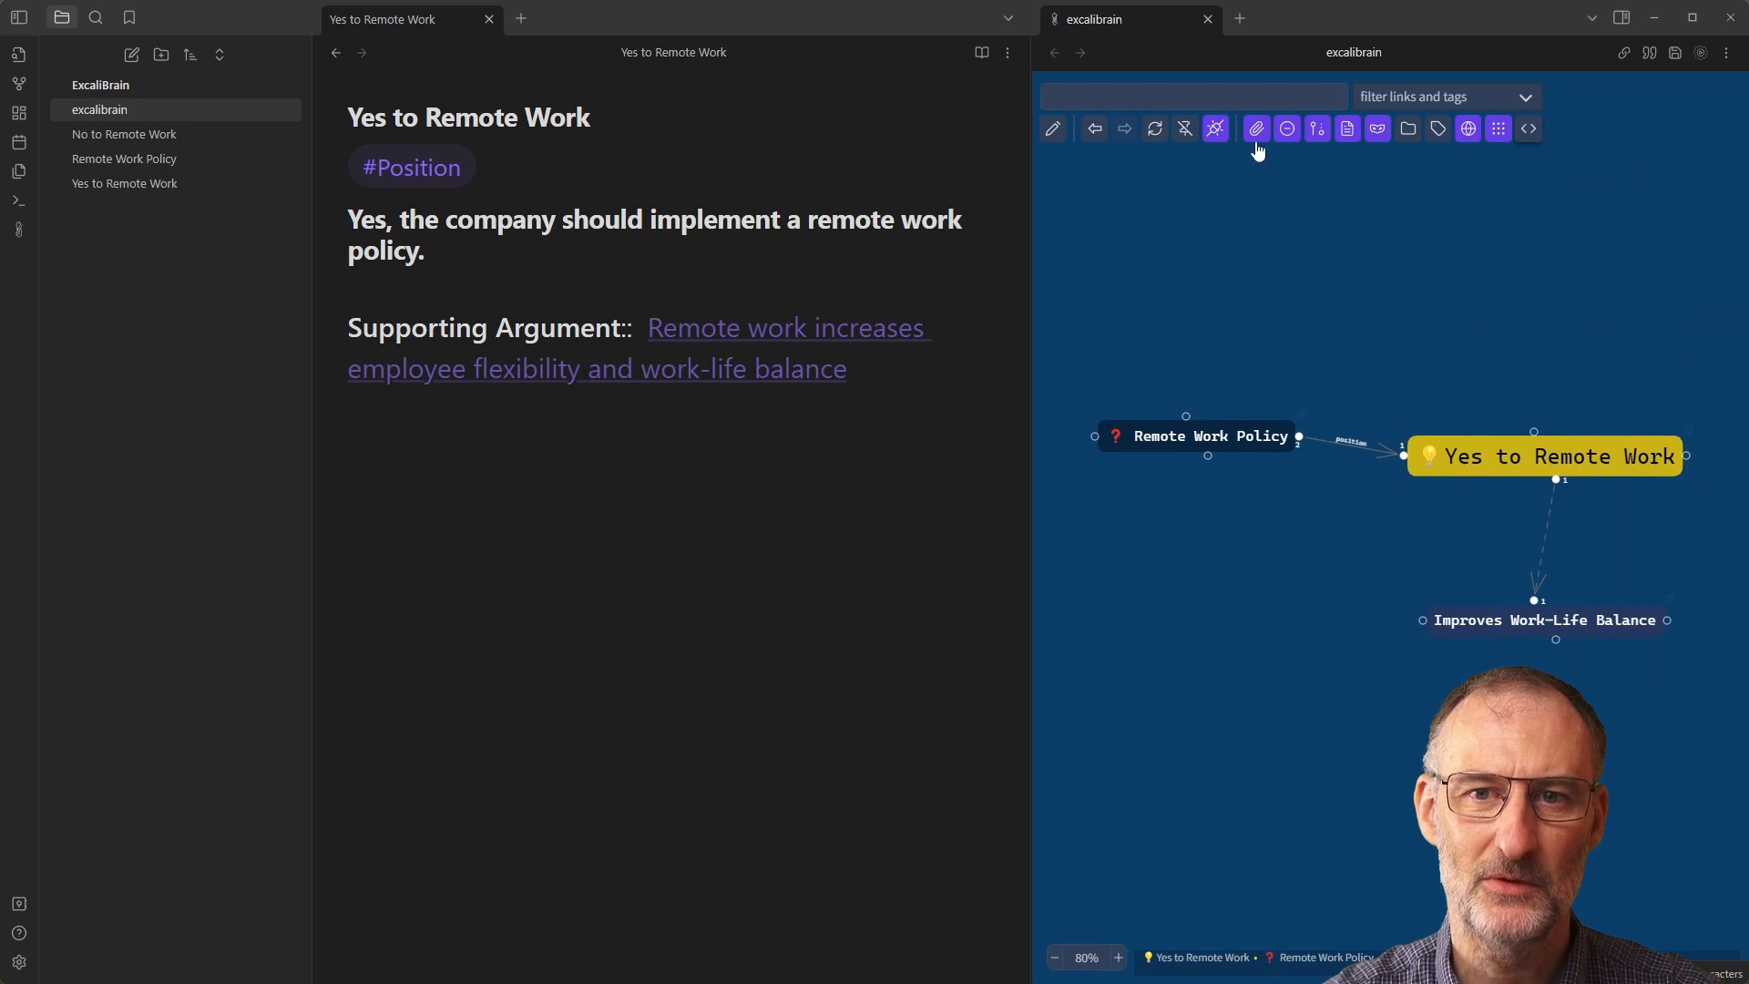
mouse_move(1215, 128)
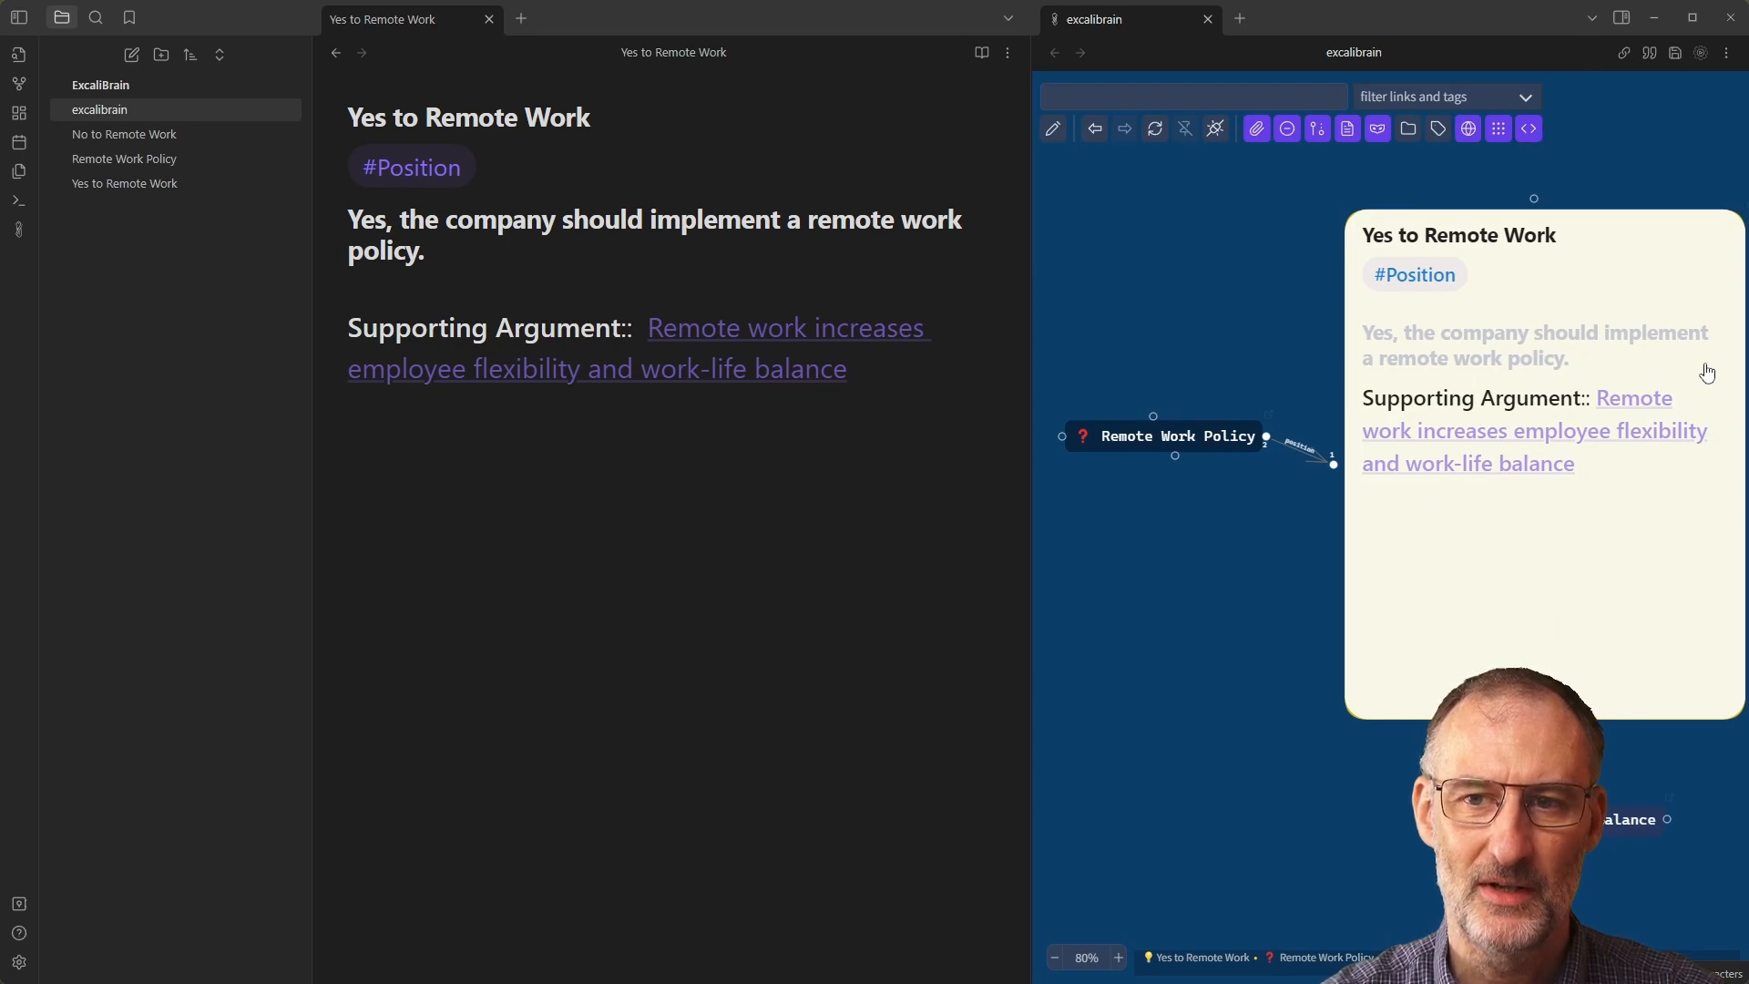
mouse_move(1217, 129)
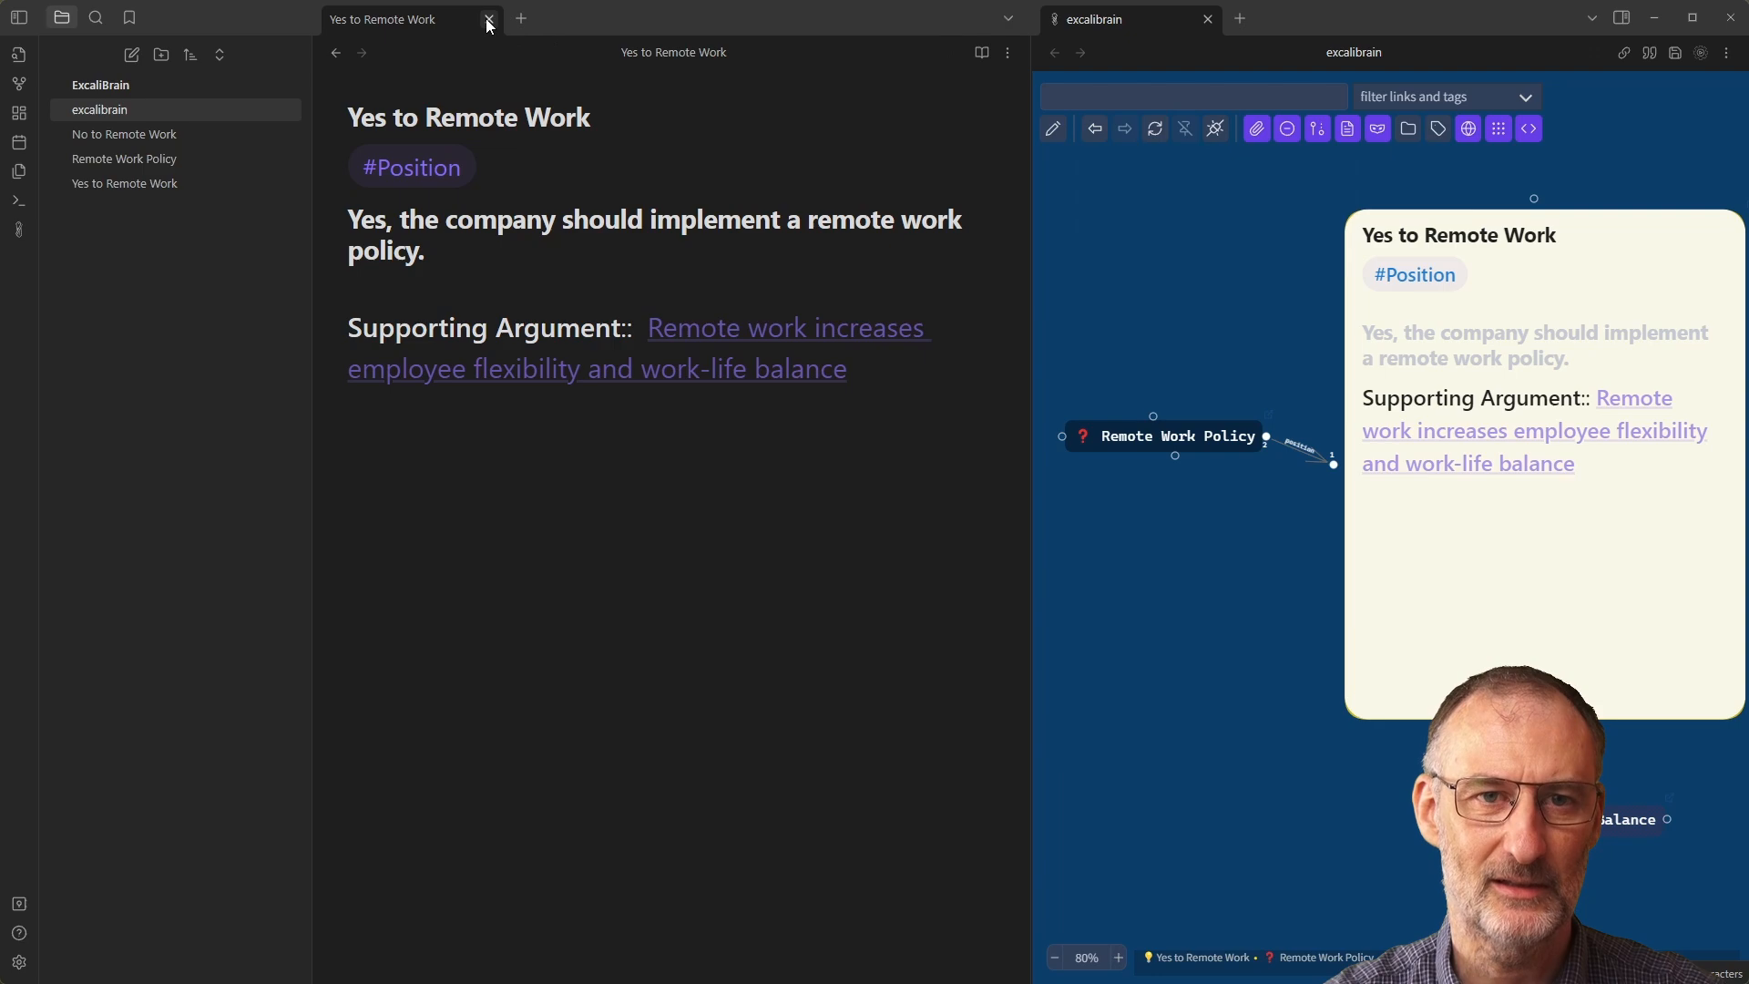
mouse_move(185, 812)
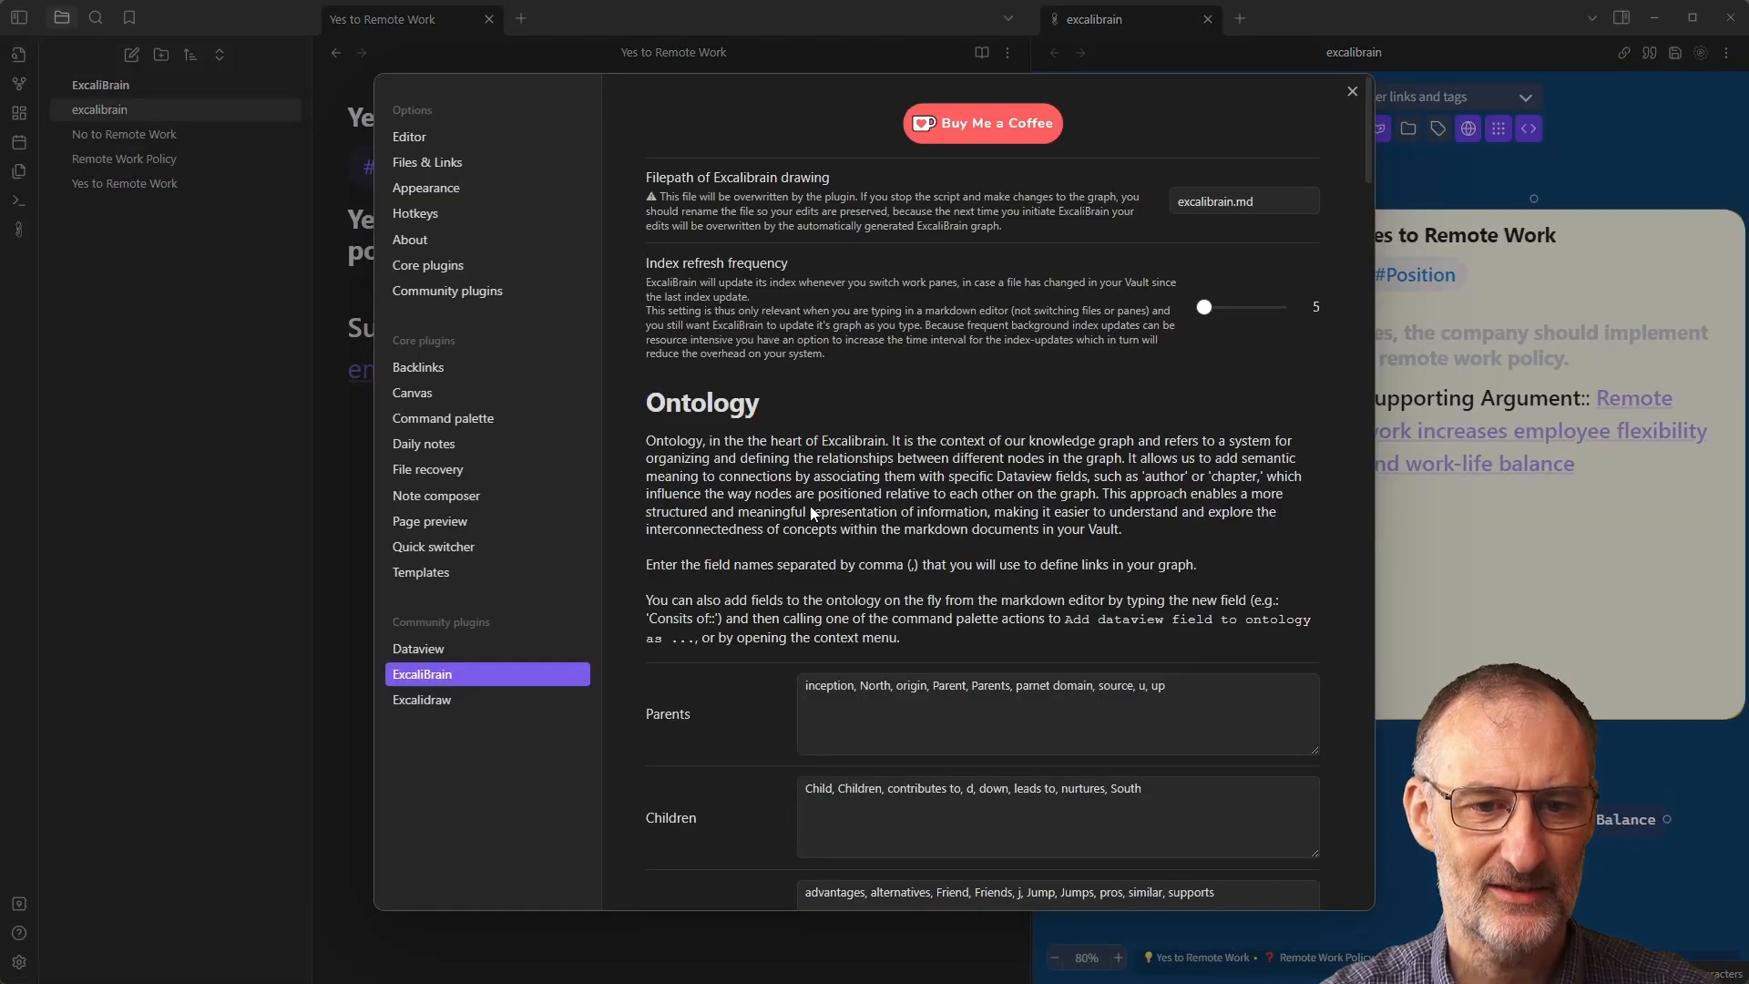
Check the Behavior embed-sync option in ExcaliBrain settings, then close Settings.
scroll(down, 3)
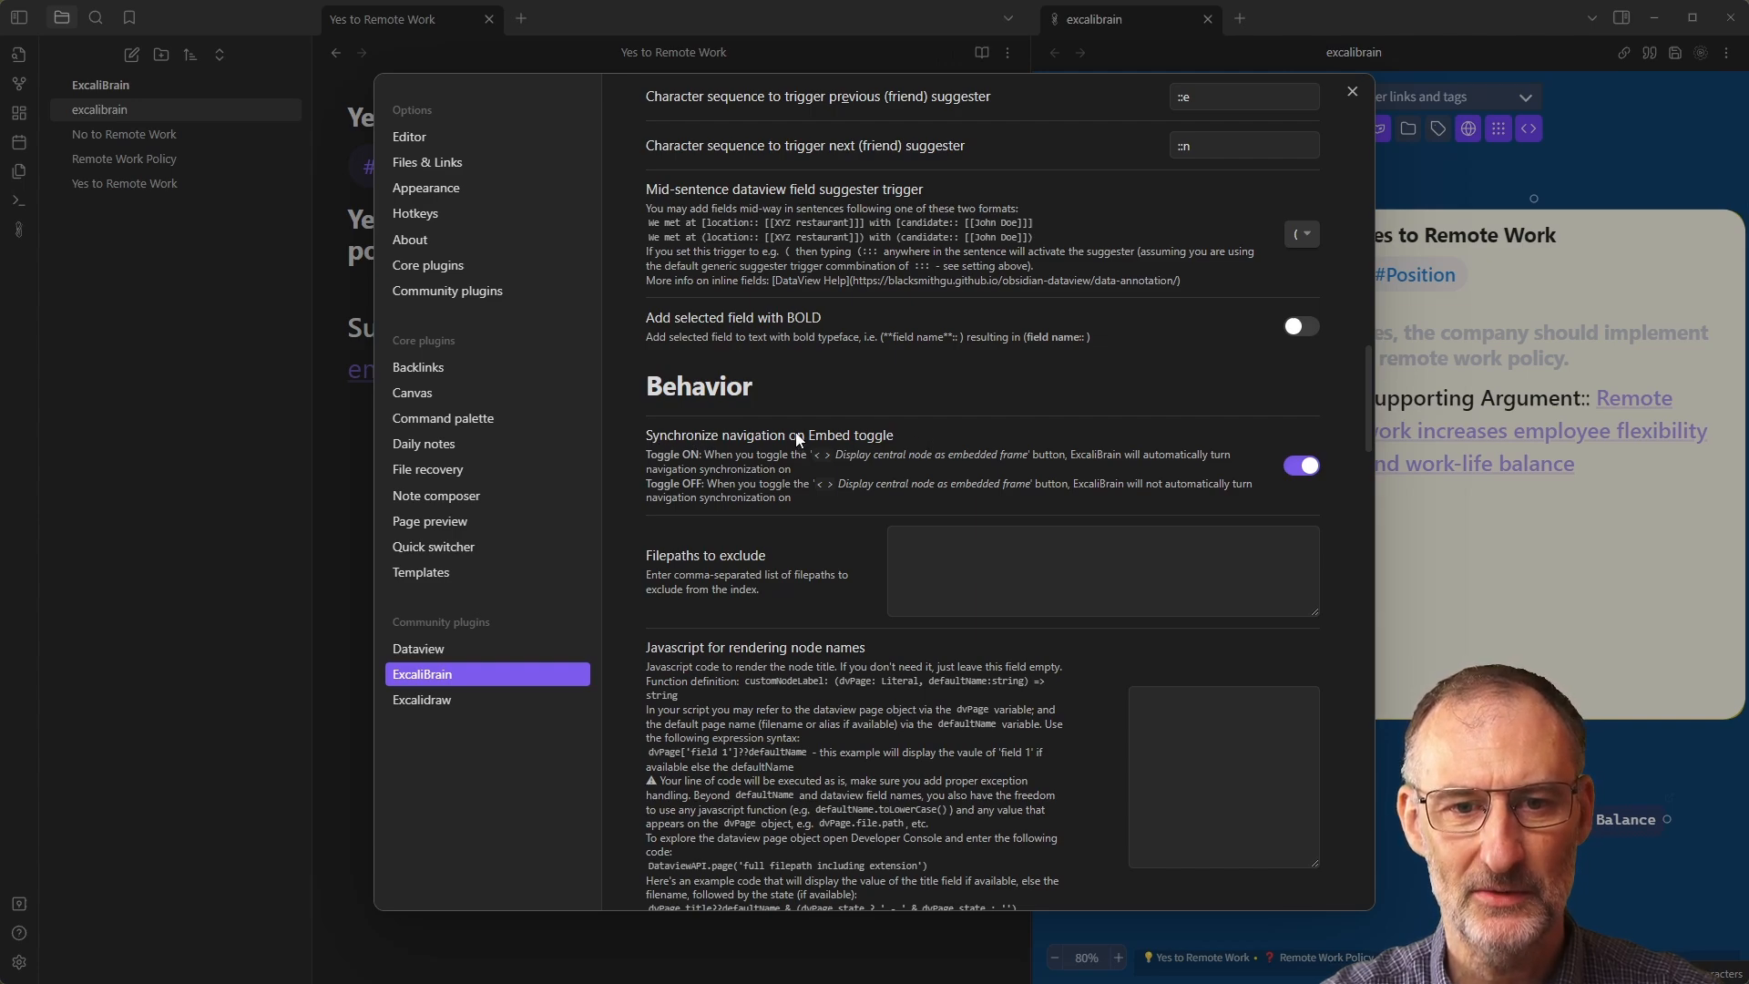
mouse_move(907, 448)
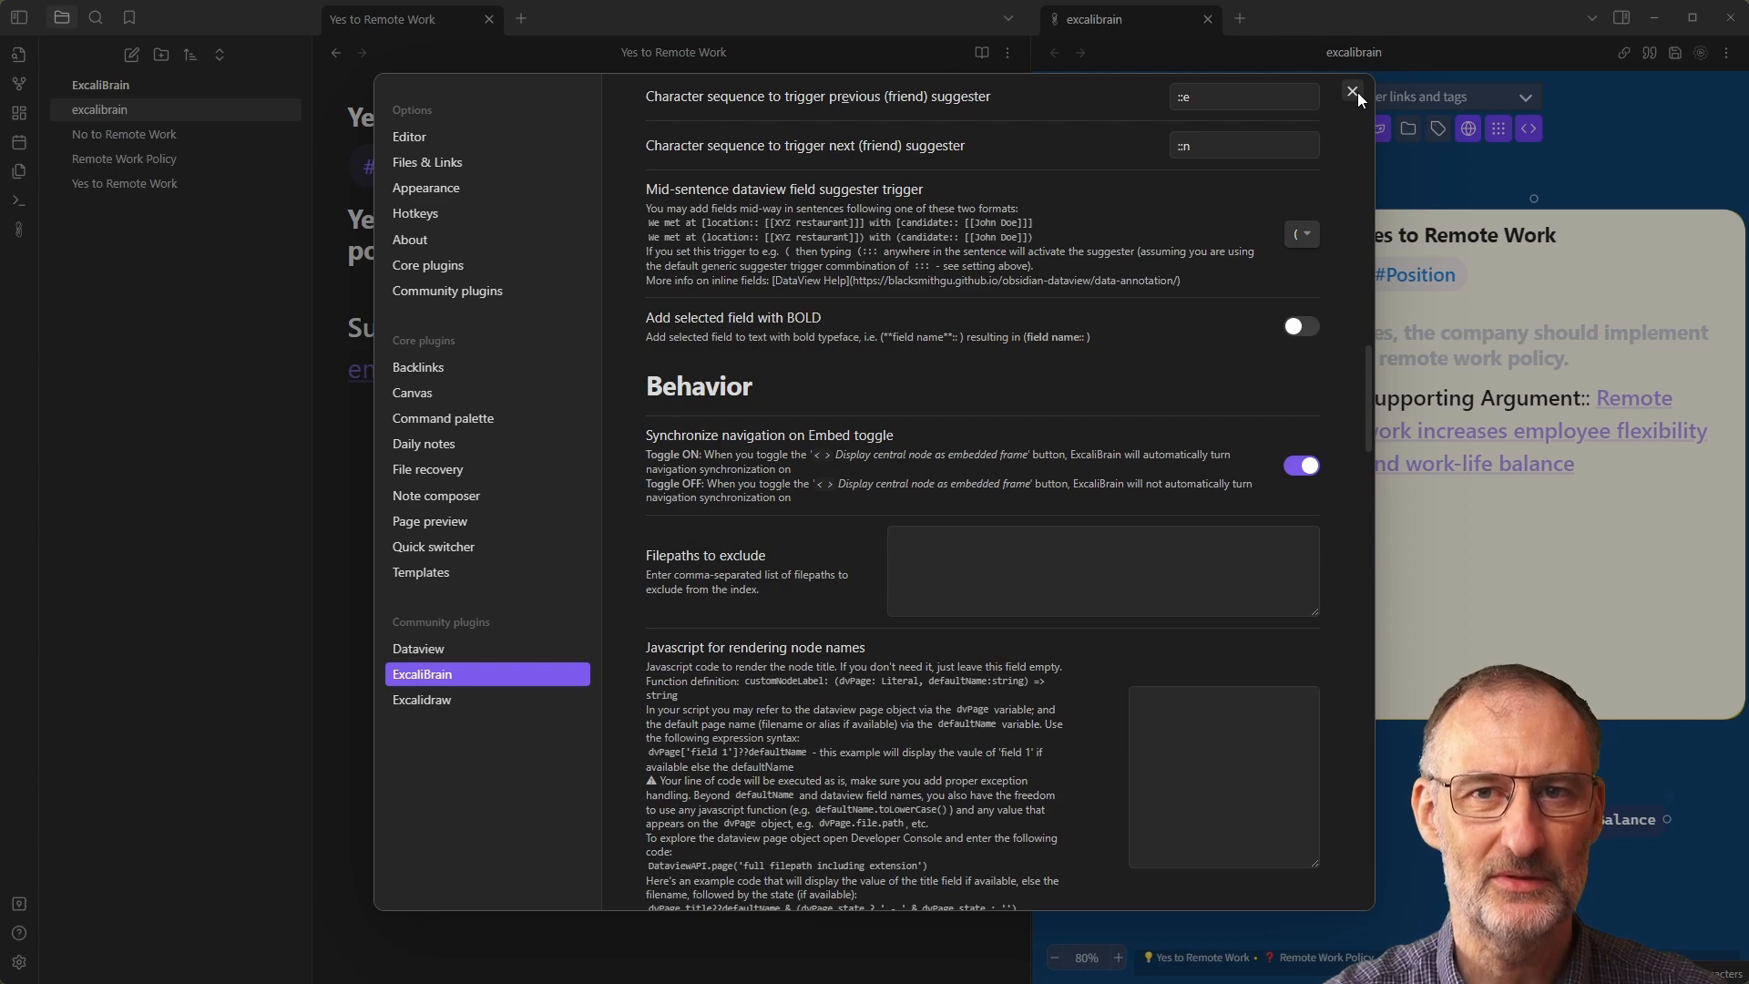
click(1353, 91)
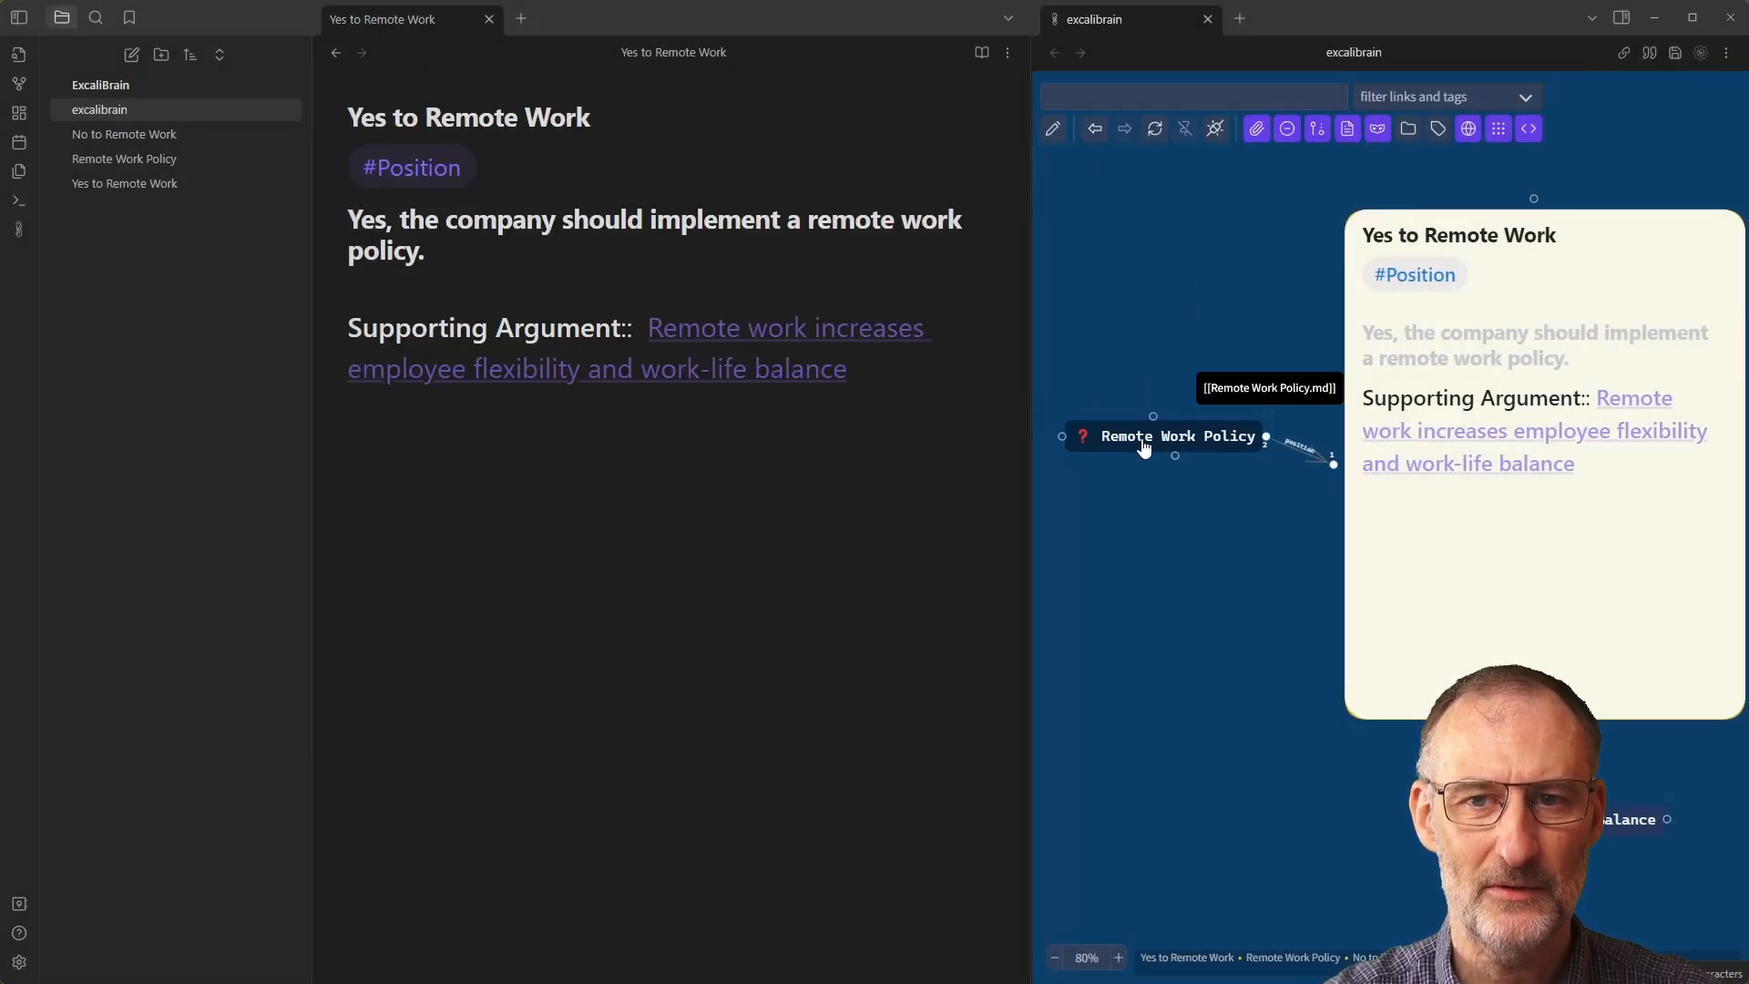
click(1168, 435)
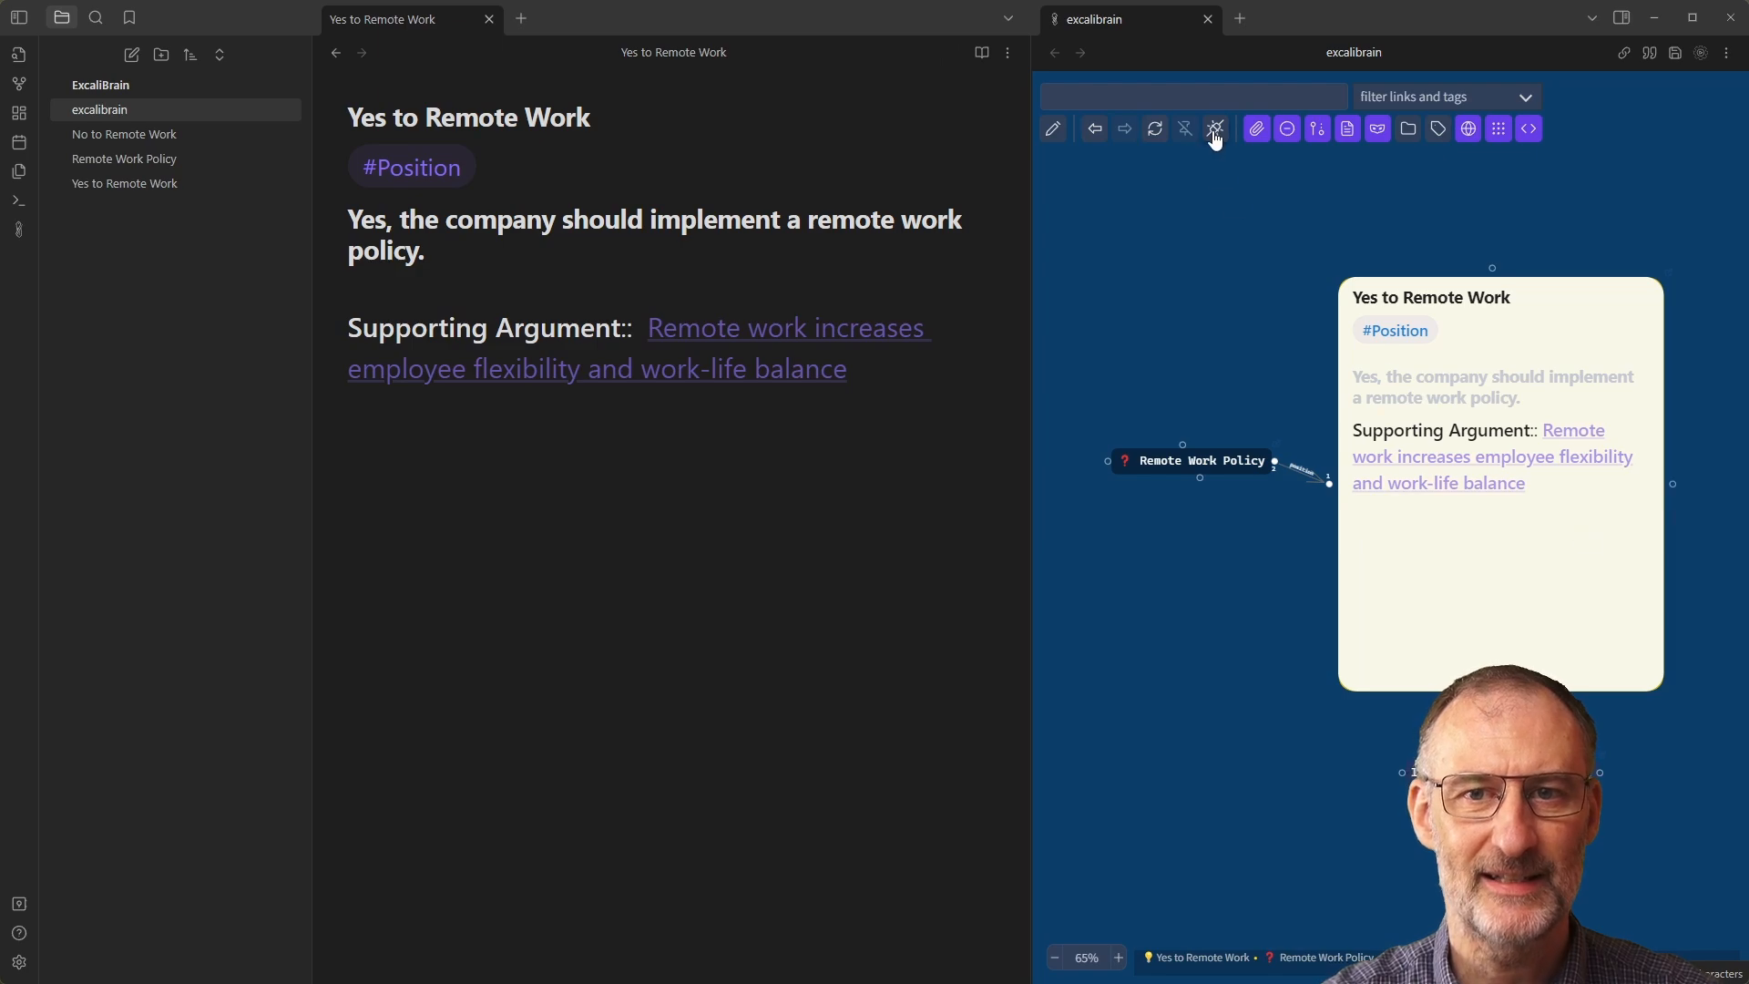
mouse_move(1214, 128)
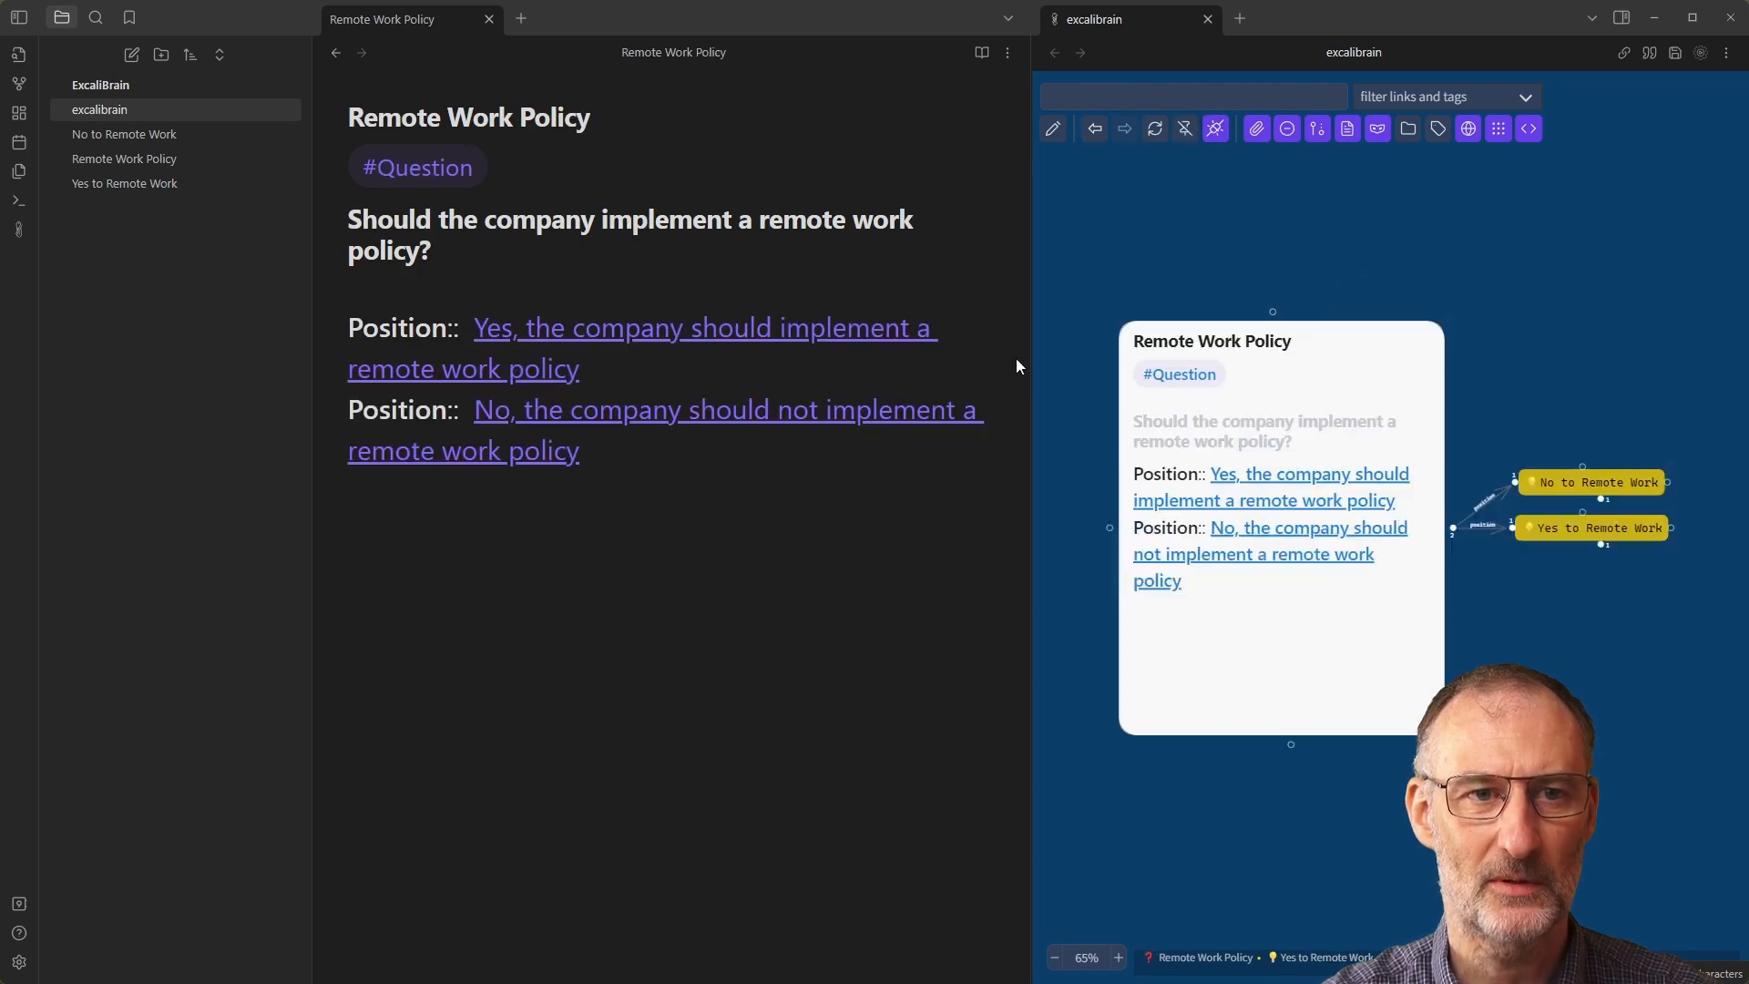
mouse_move(1594, 528)
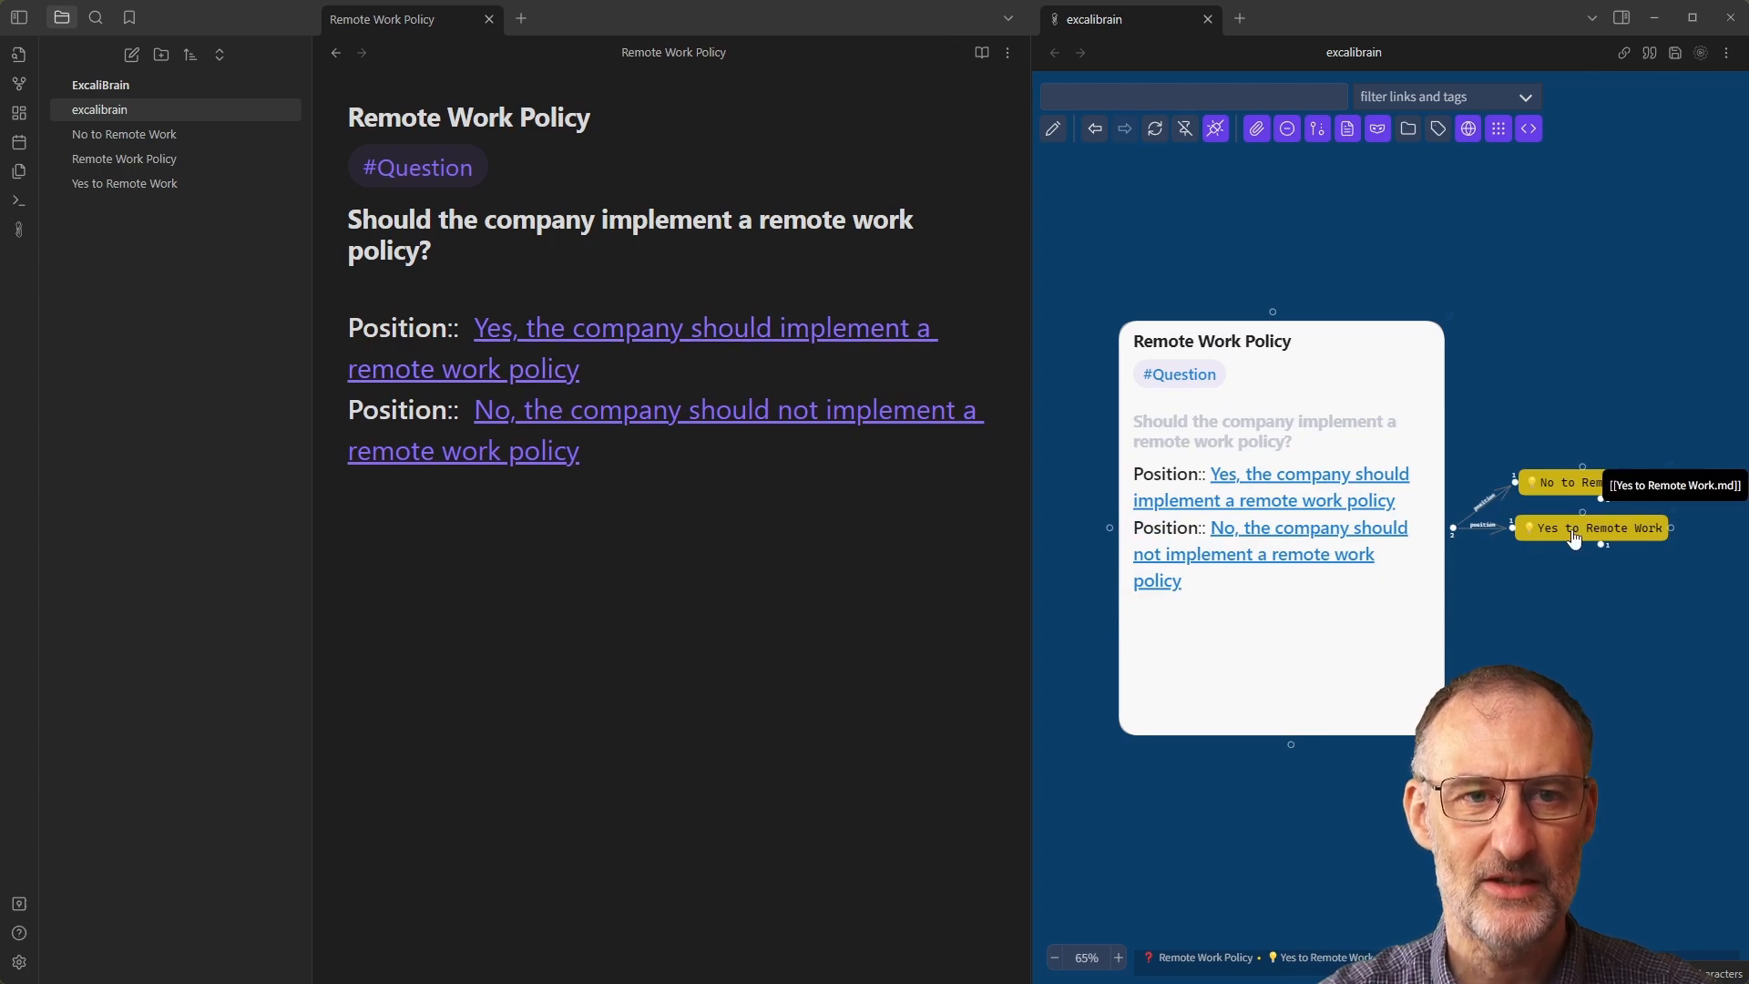
click(1605, 527)
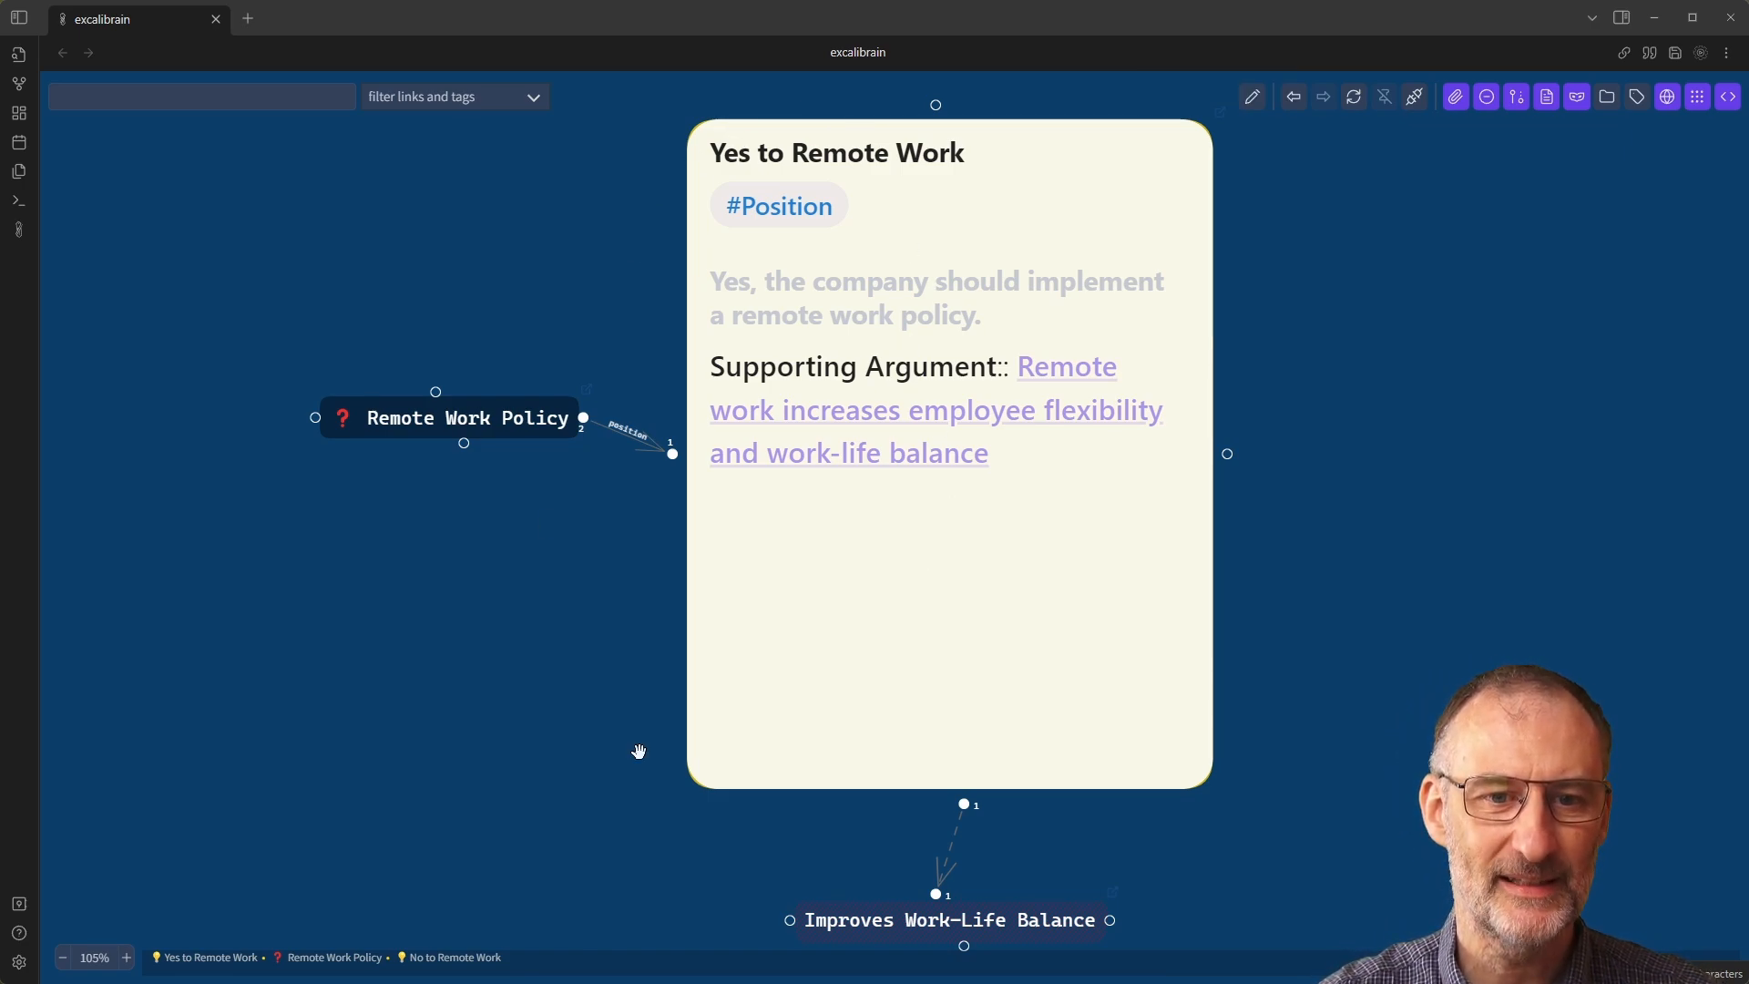
mouse_move(1026, 787)
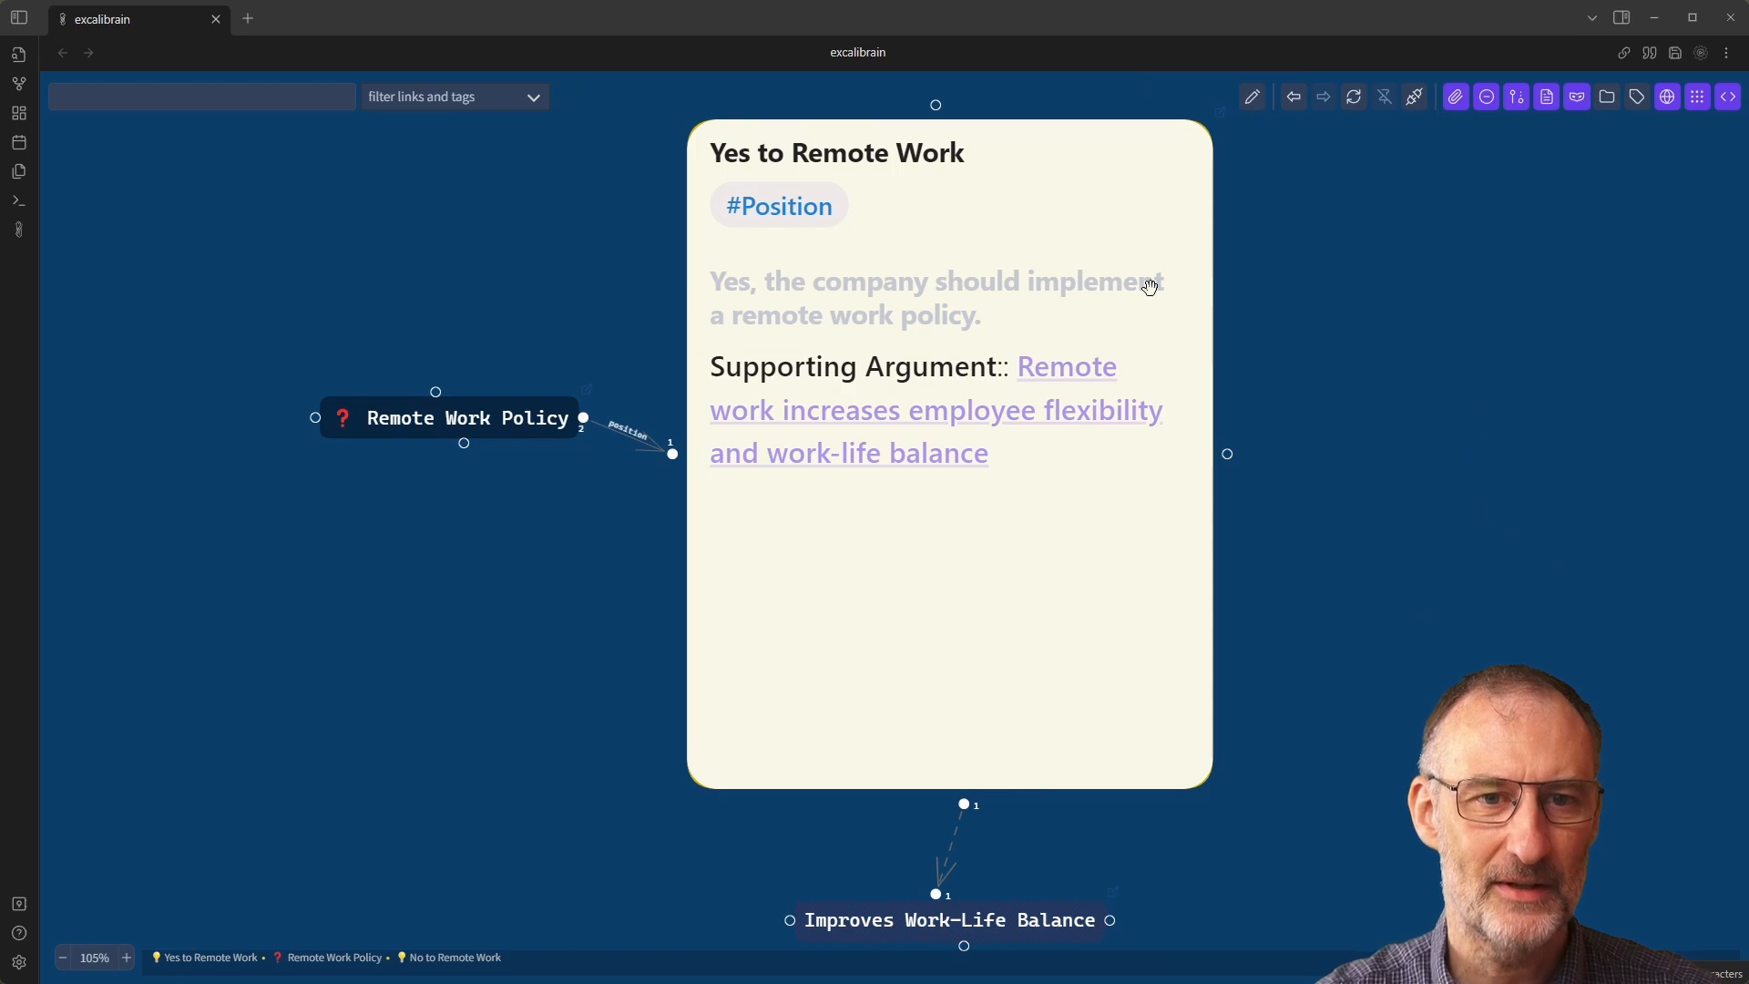
mouse_move(1032, 163)
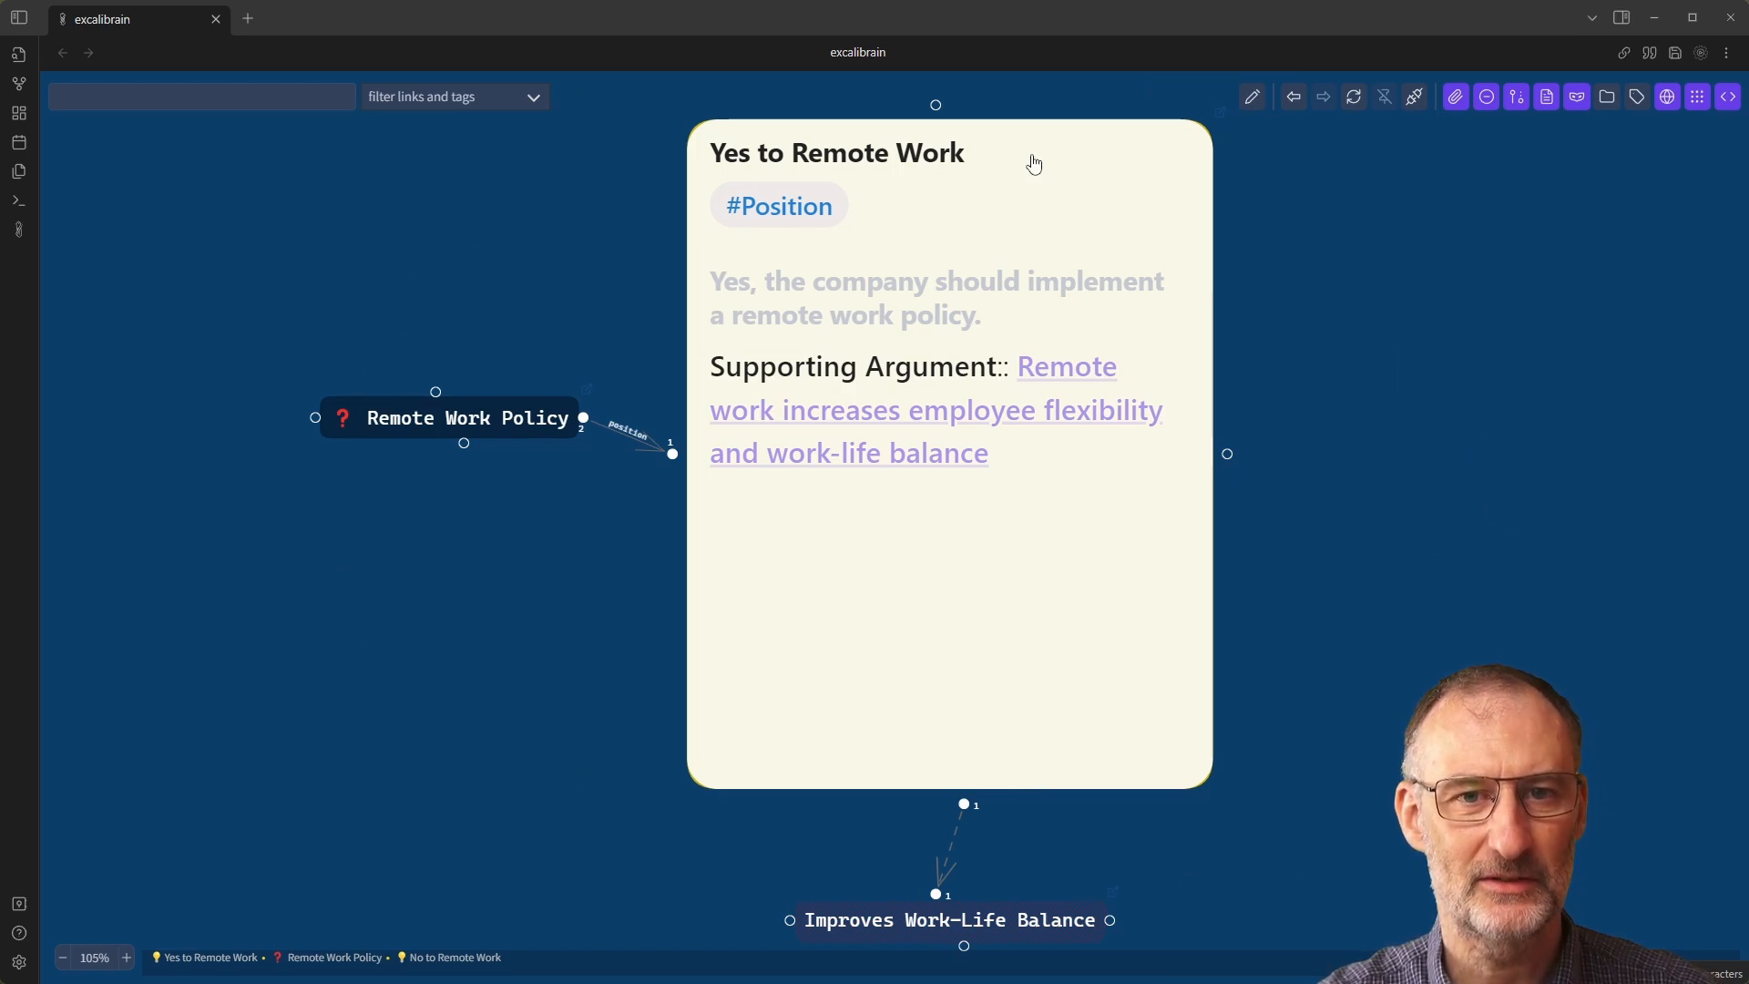
mouse_move(800, 150)
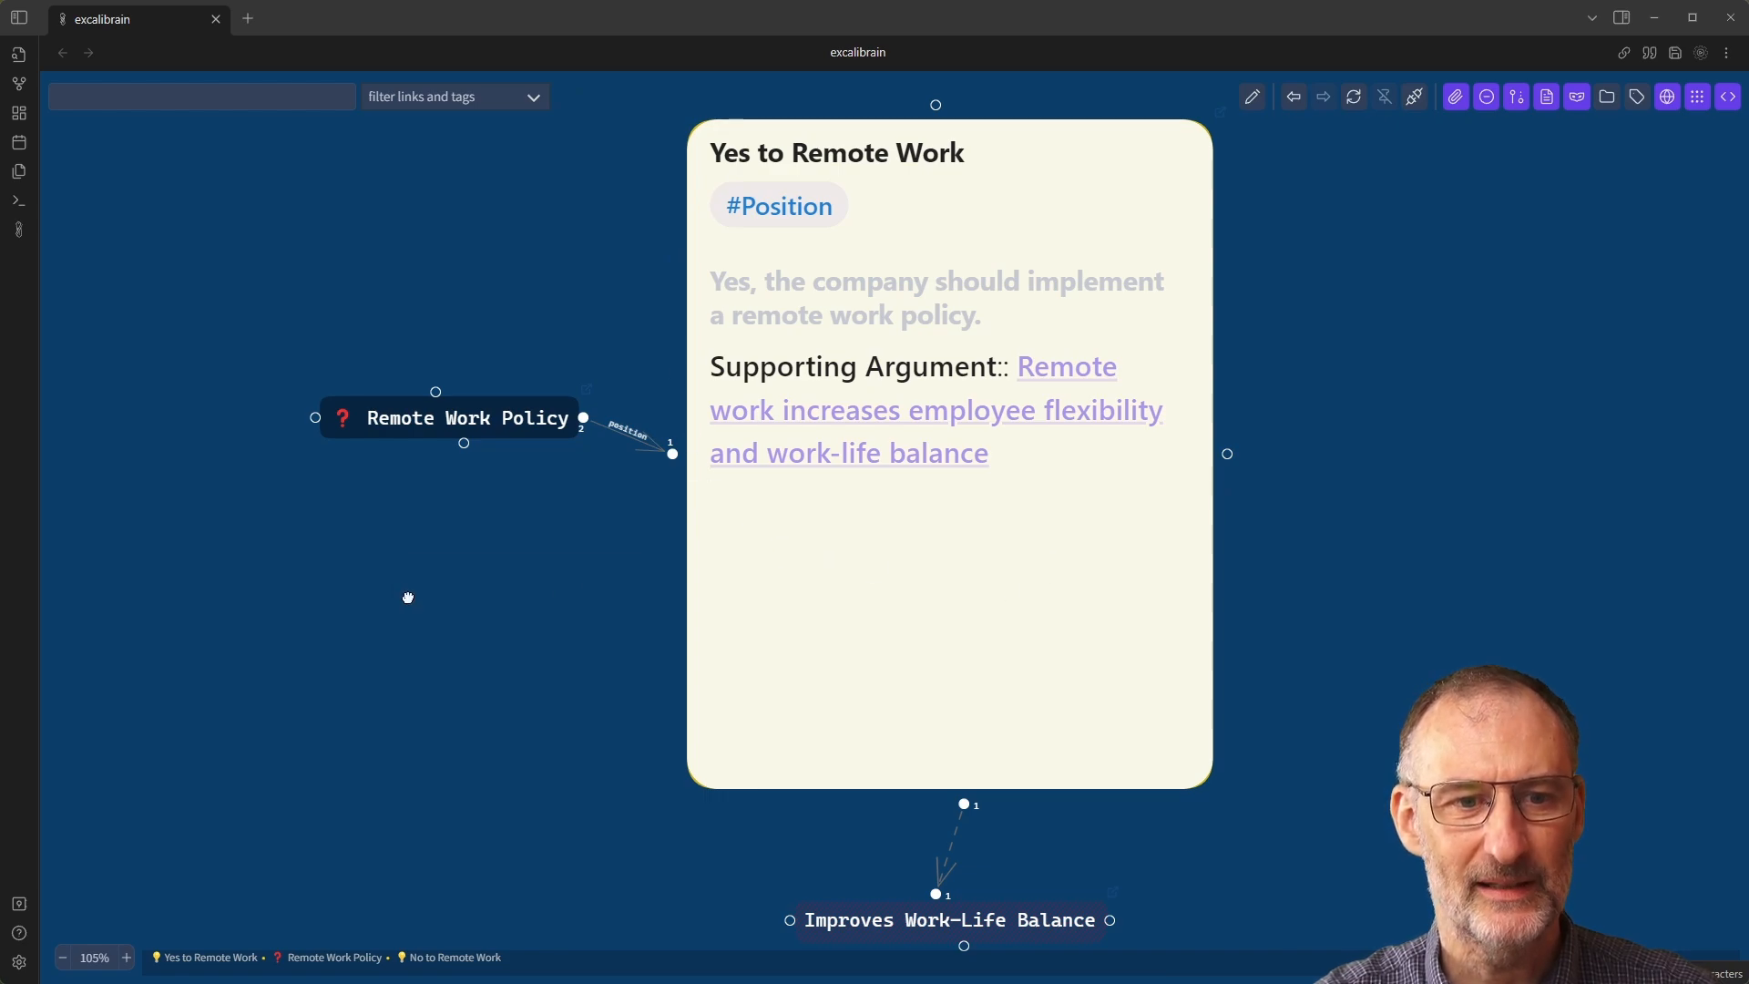
Right-click the graph to open it as an editable Excalidraw drawing.
right_click(407, 596)
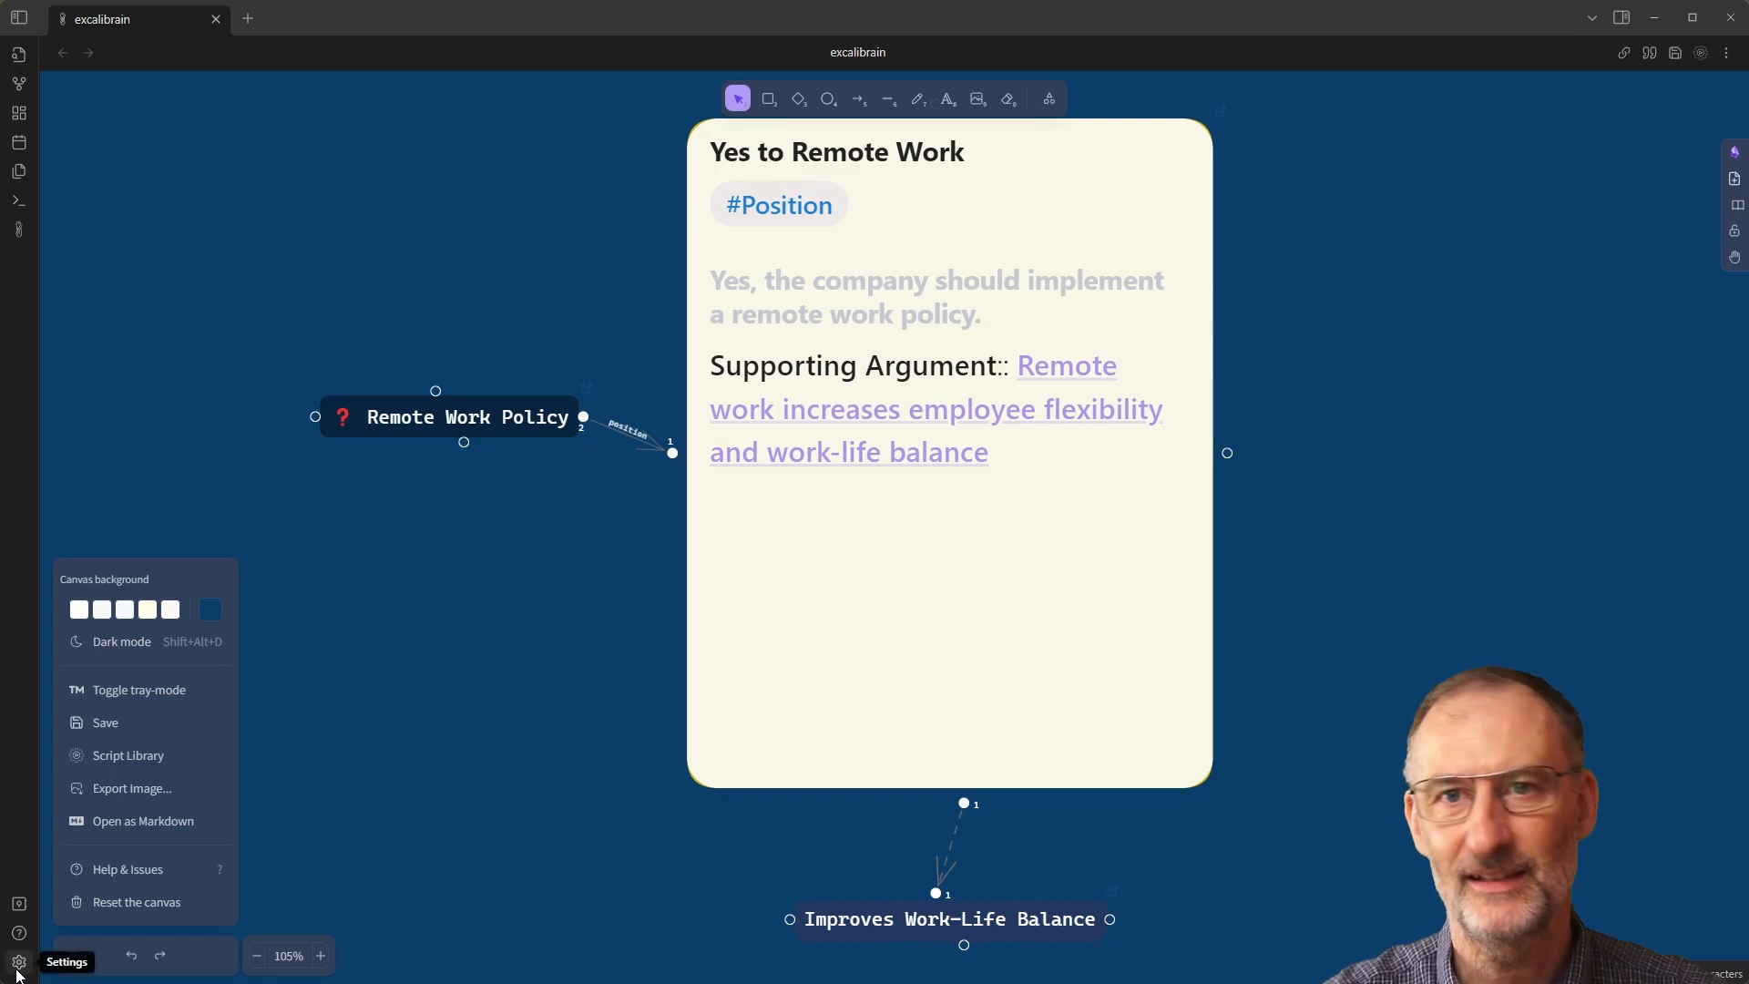
Turn off 'Markdown embeds to match Excalidraw theme' in Excalidraw settings.
click(19, 962)
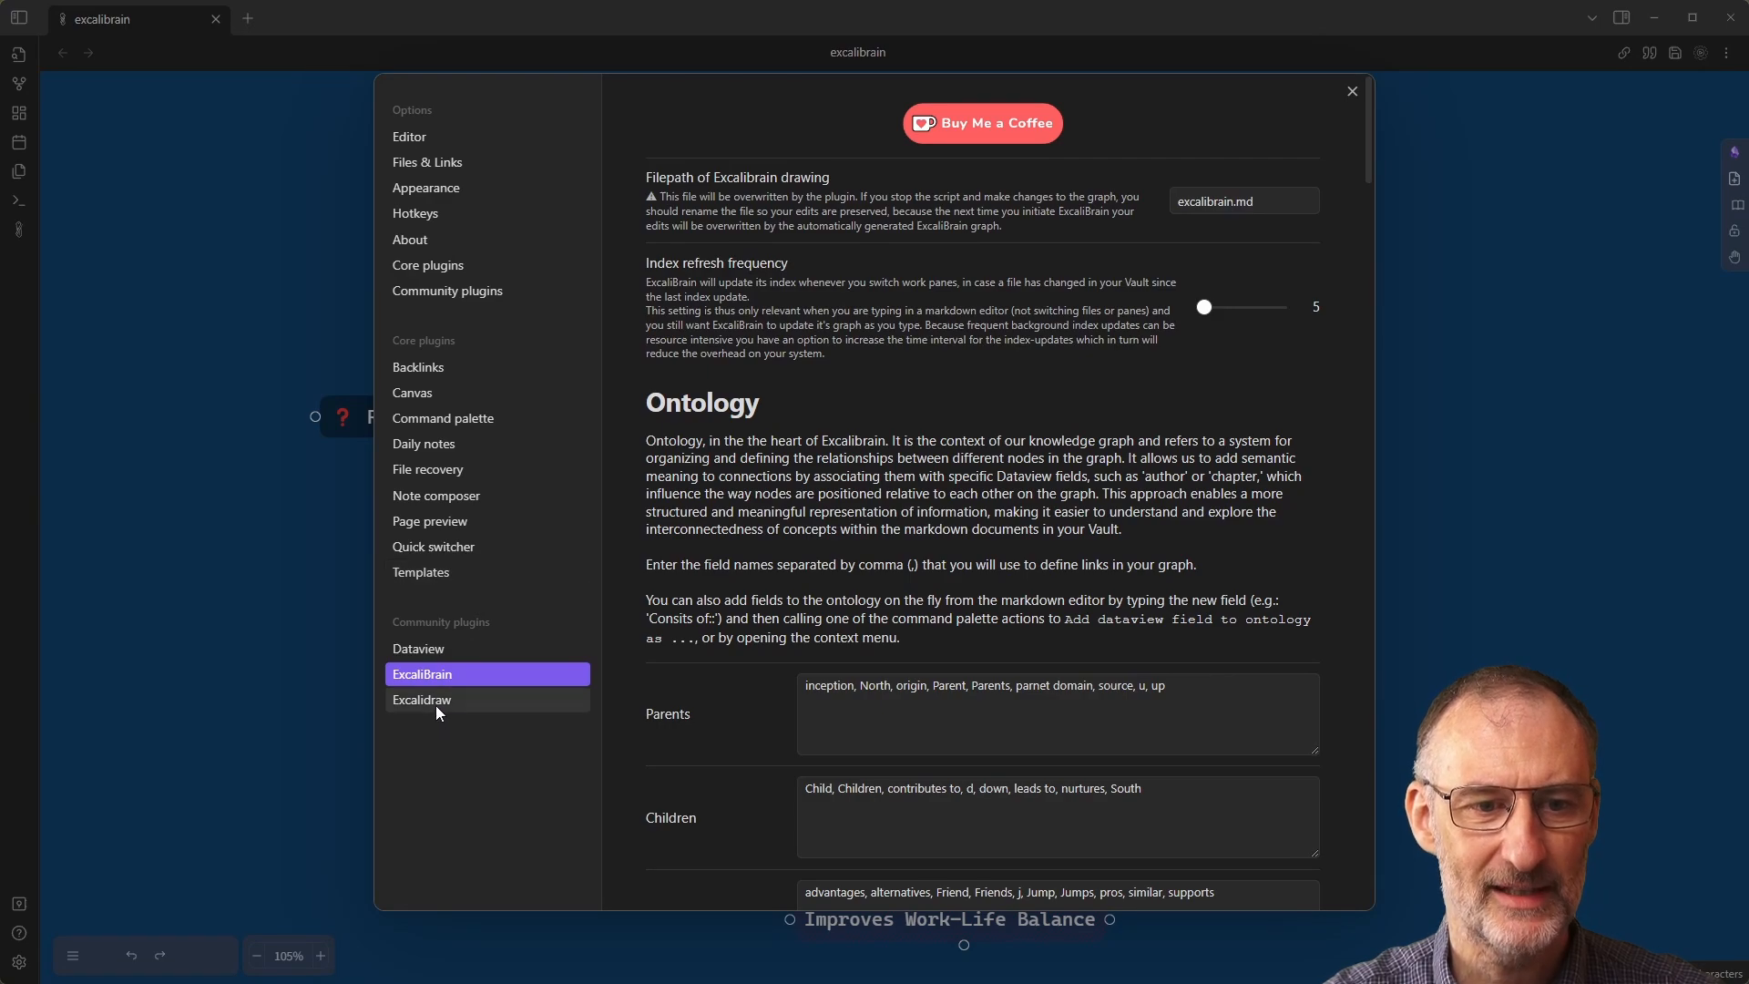
click(421, 700)
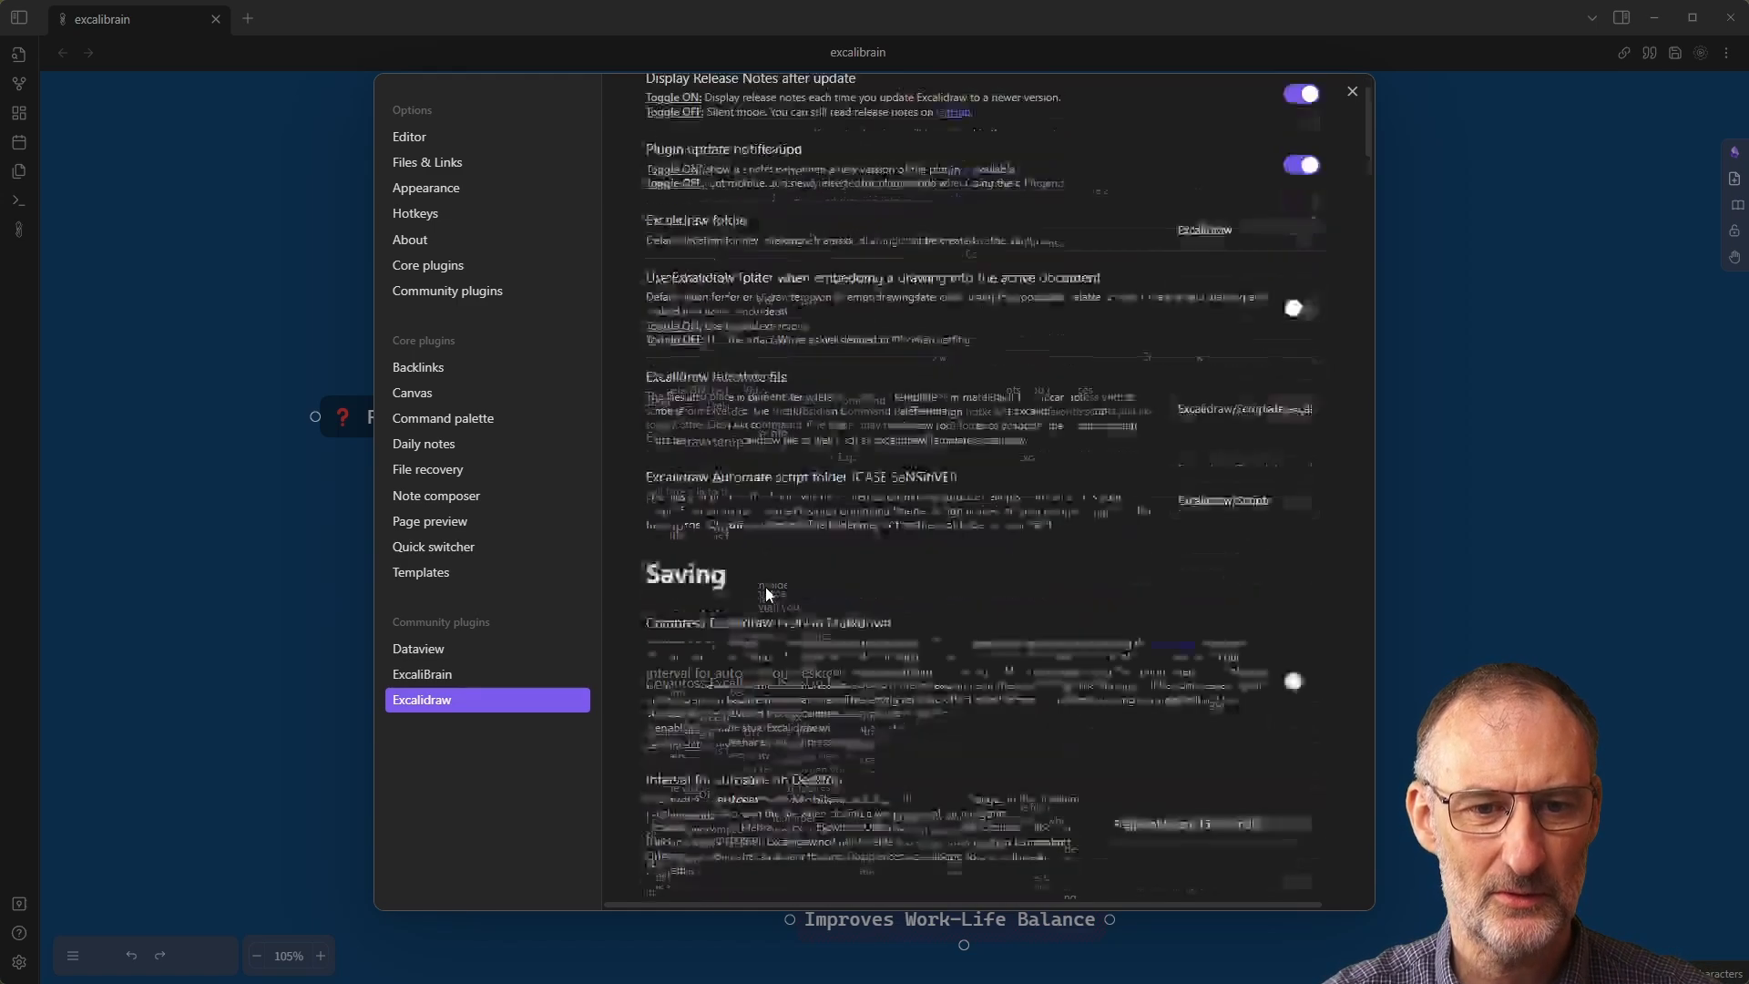
scroll(down, 3)
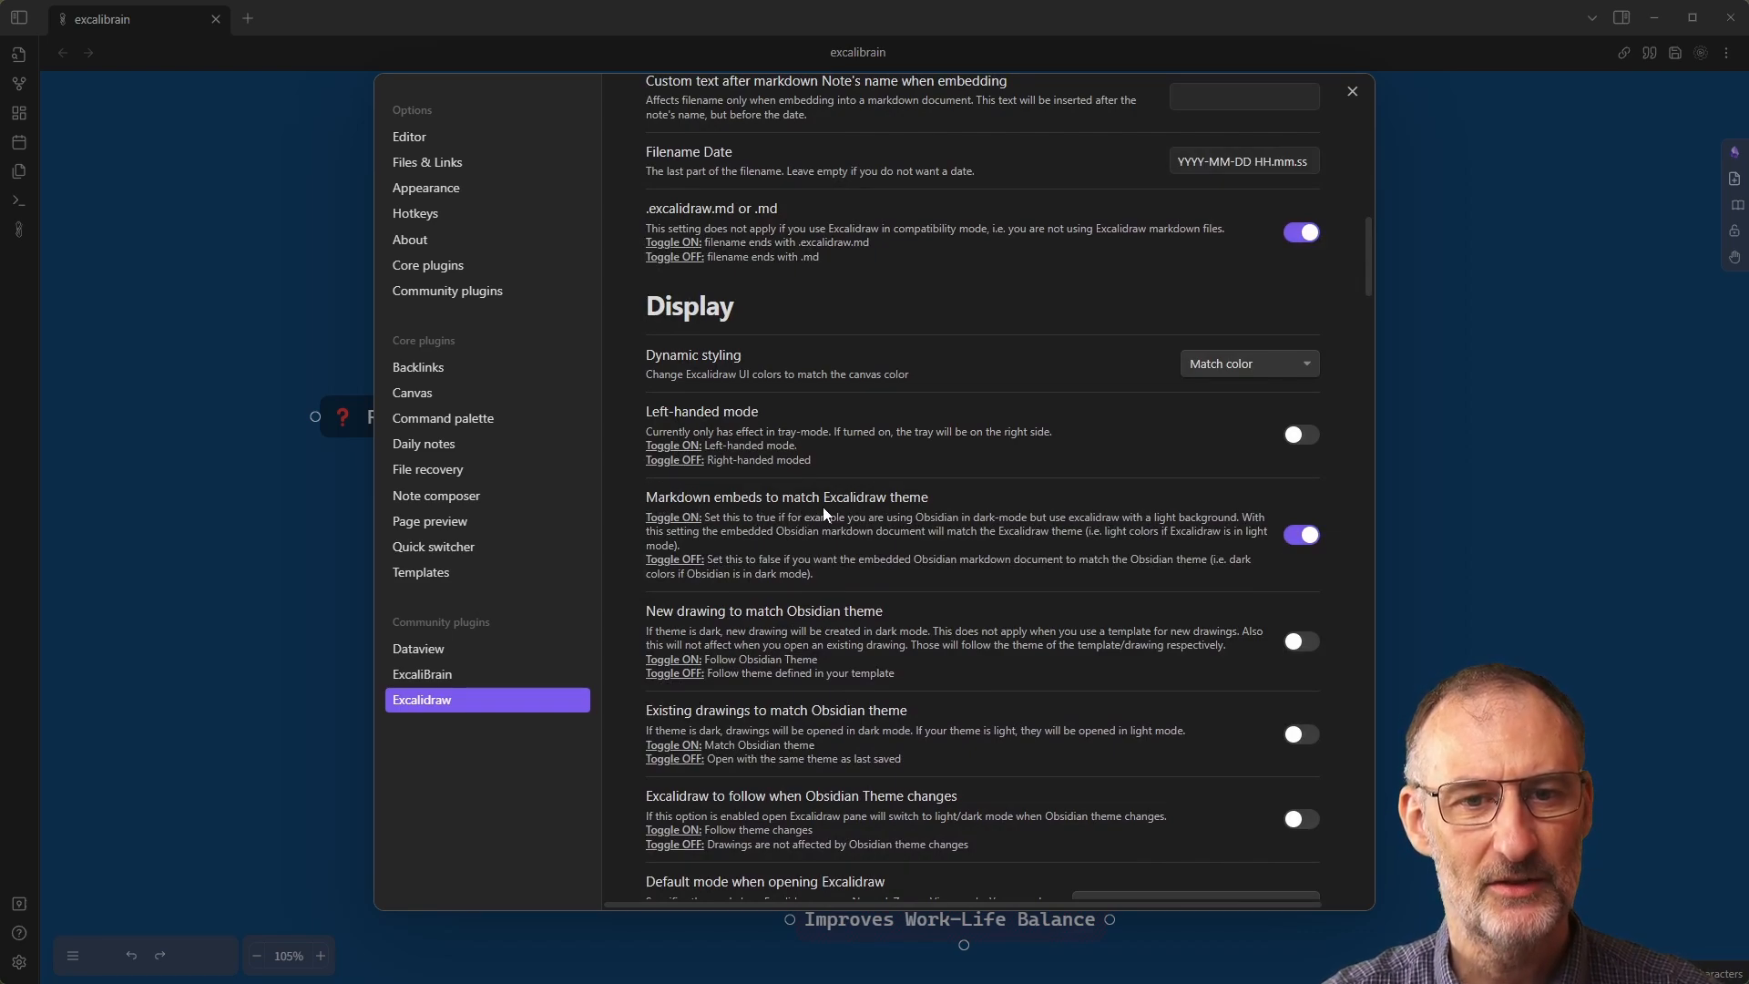
mouse_move(926, 511)
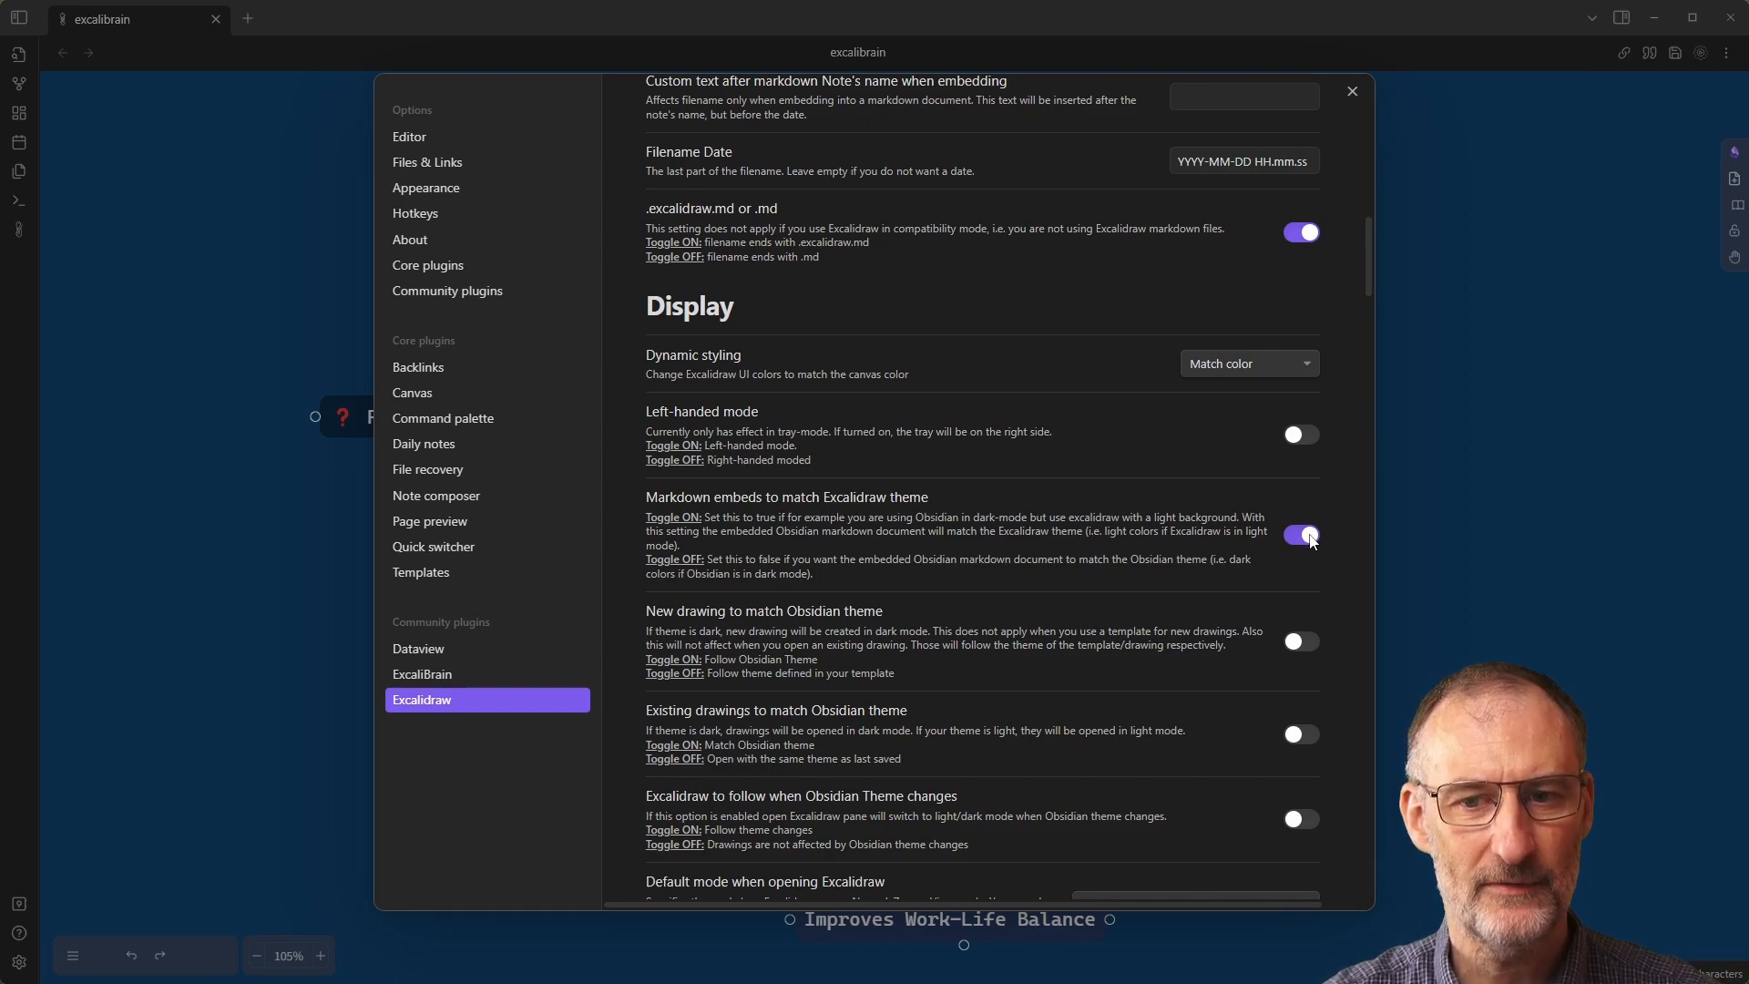
click(1351, 91)
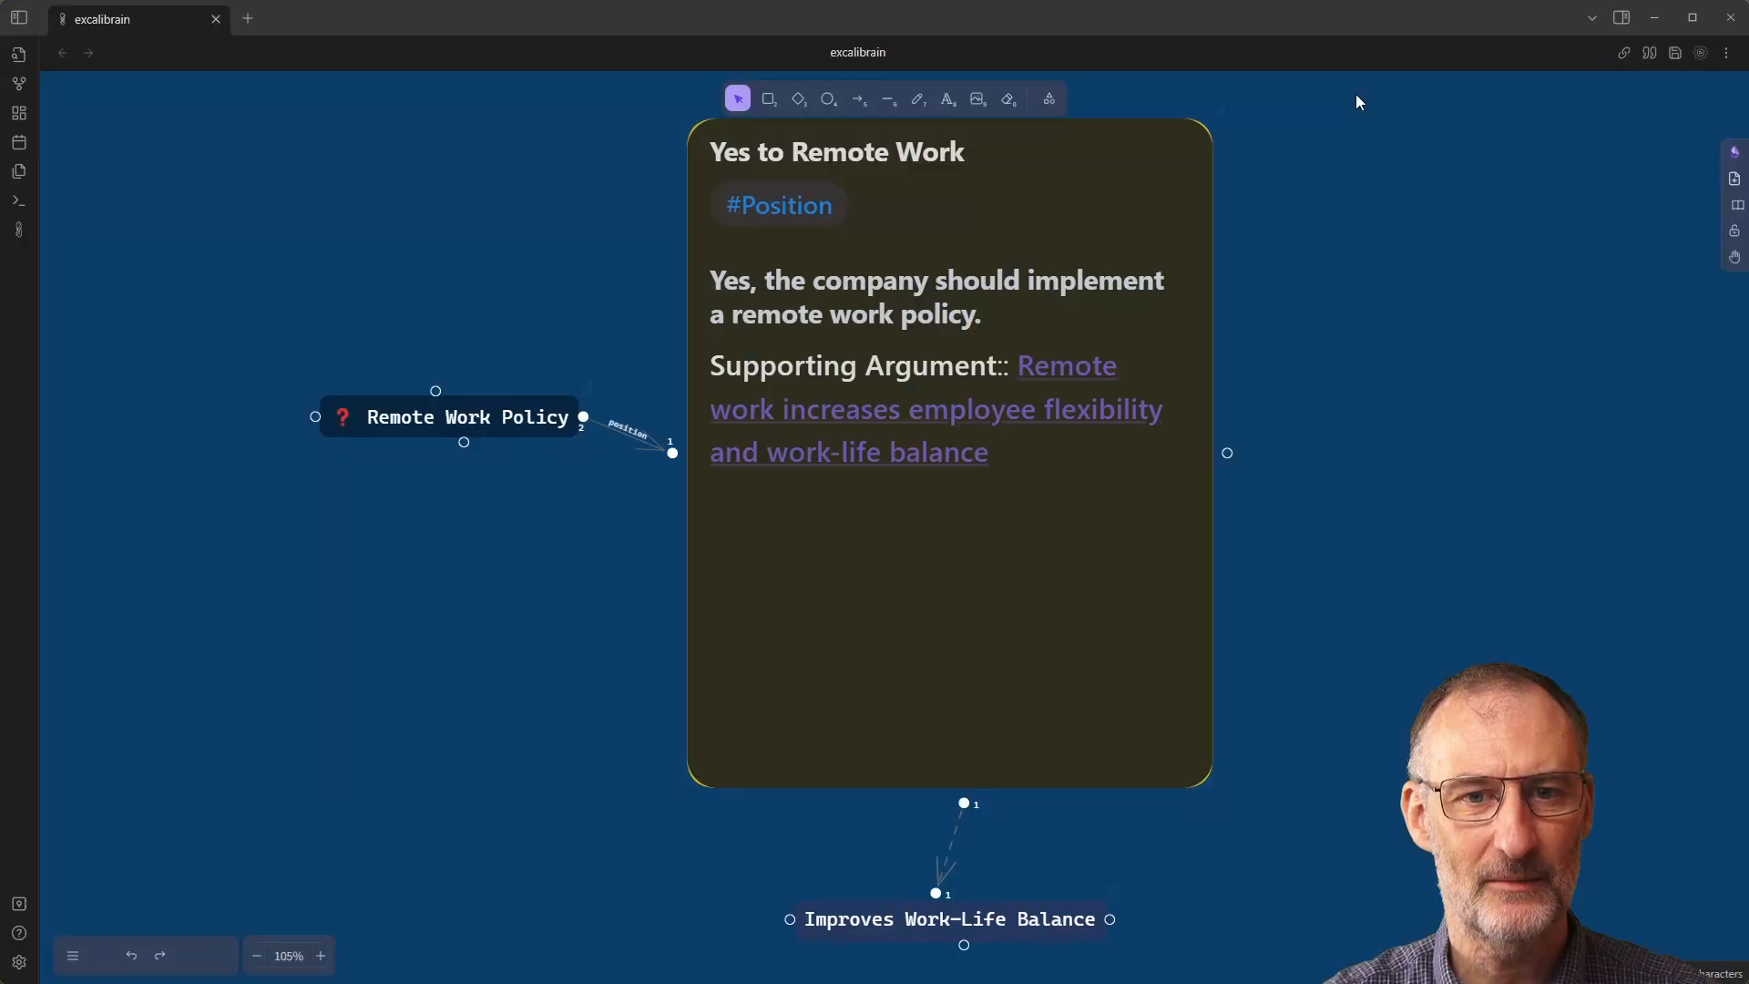
mouse_move(1083, 365)
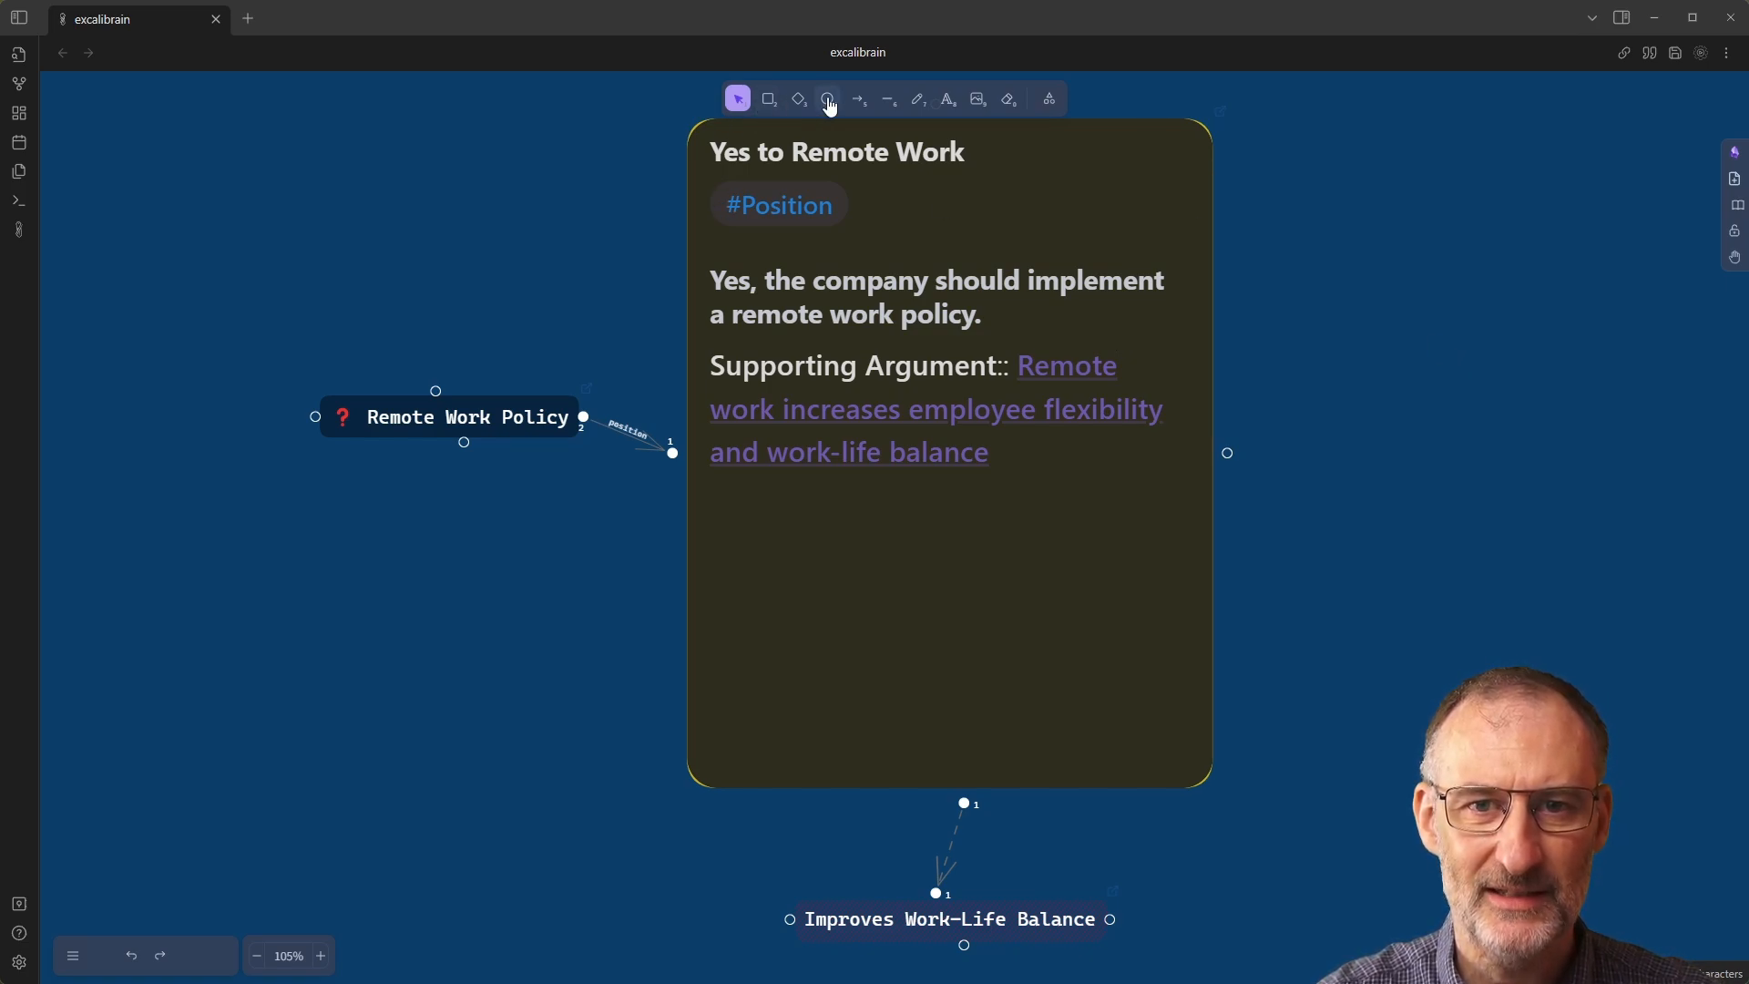
mouse_move(1048, 99)
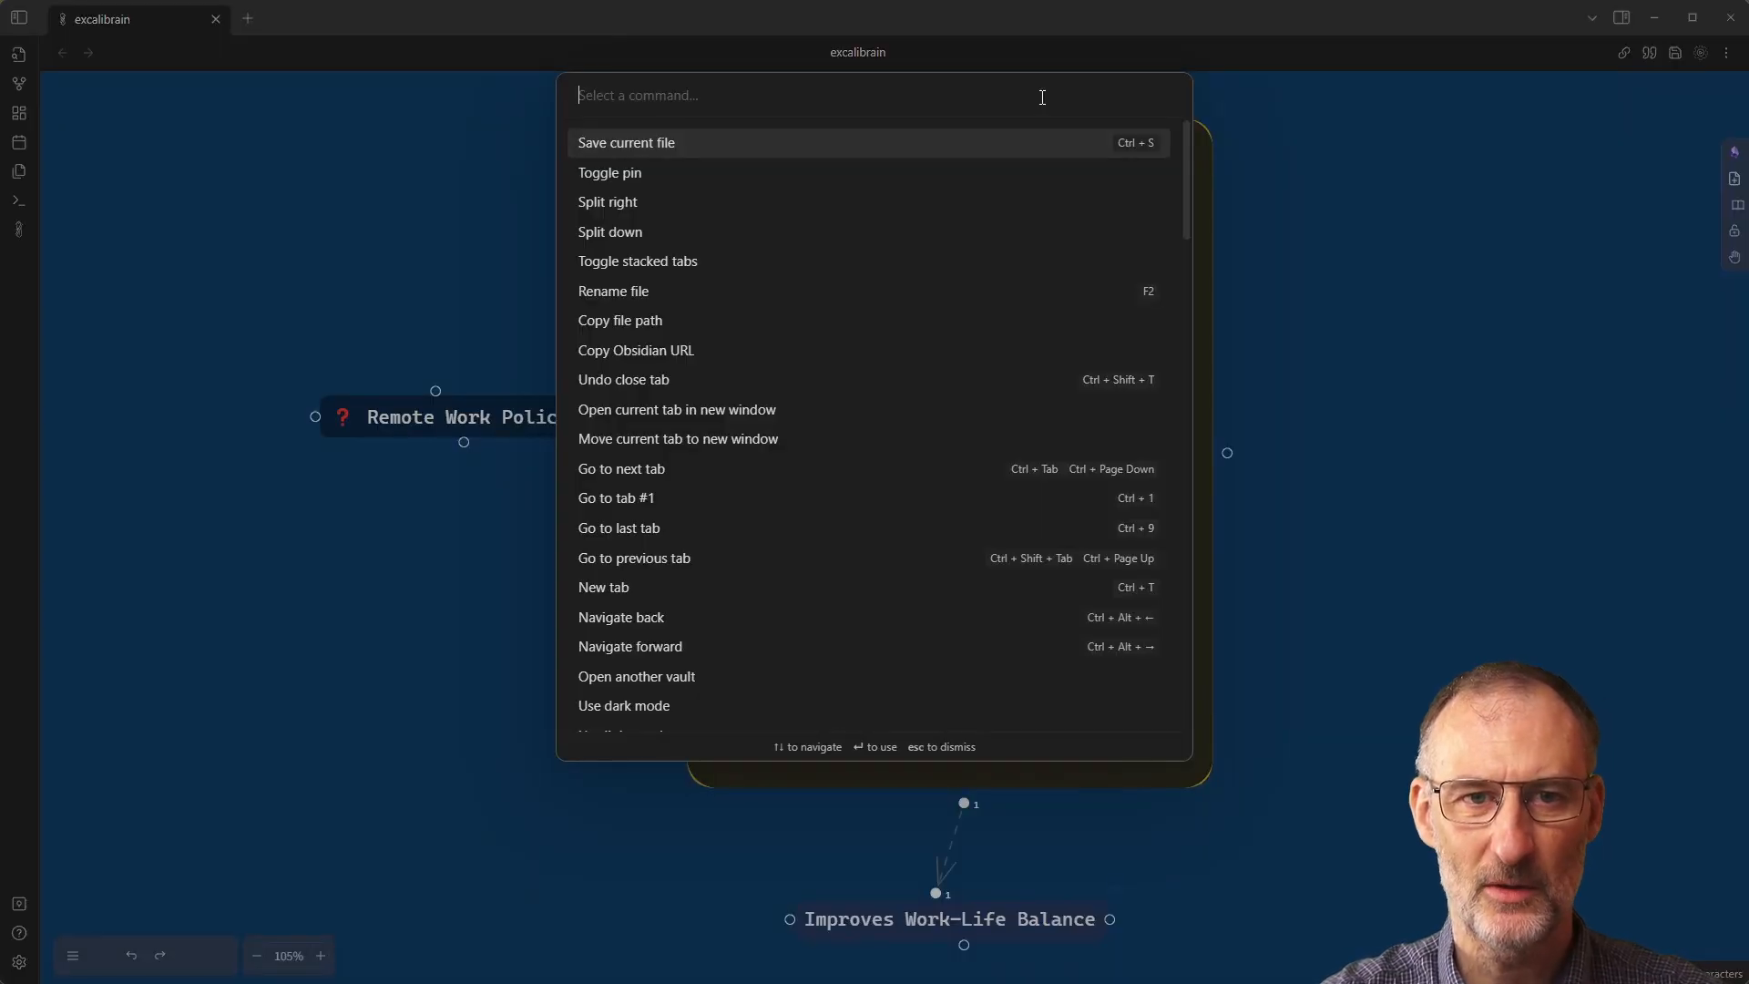
Run 'ExcaliBrain: ExcaliBrain Normal' from the Command Palette.
text(brain)
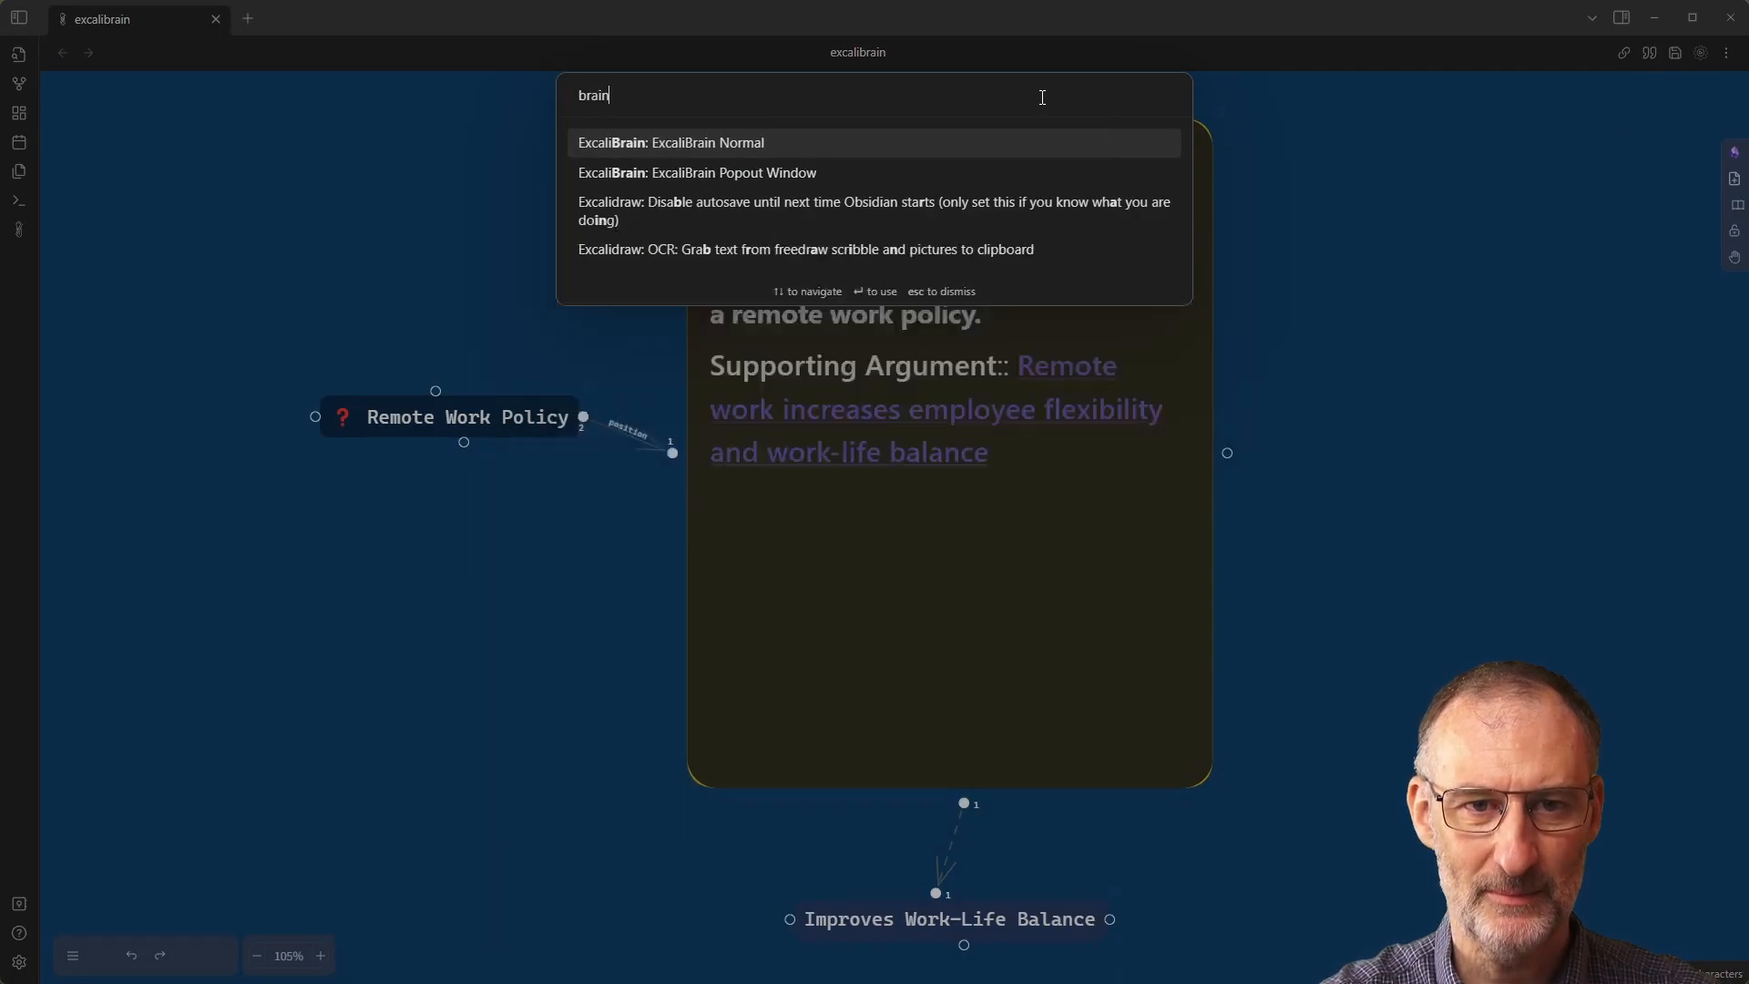
click(671, 142)
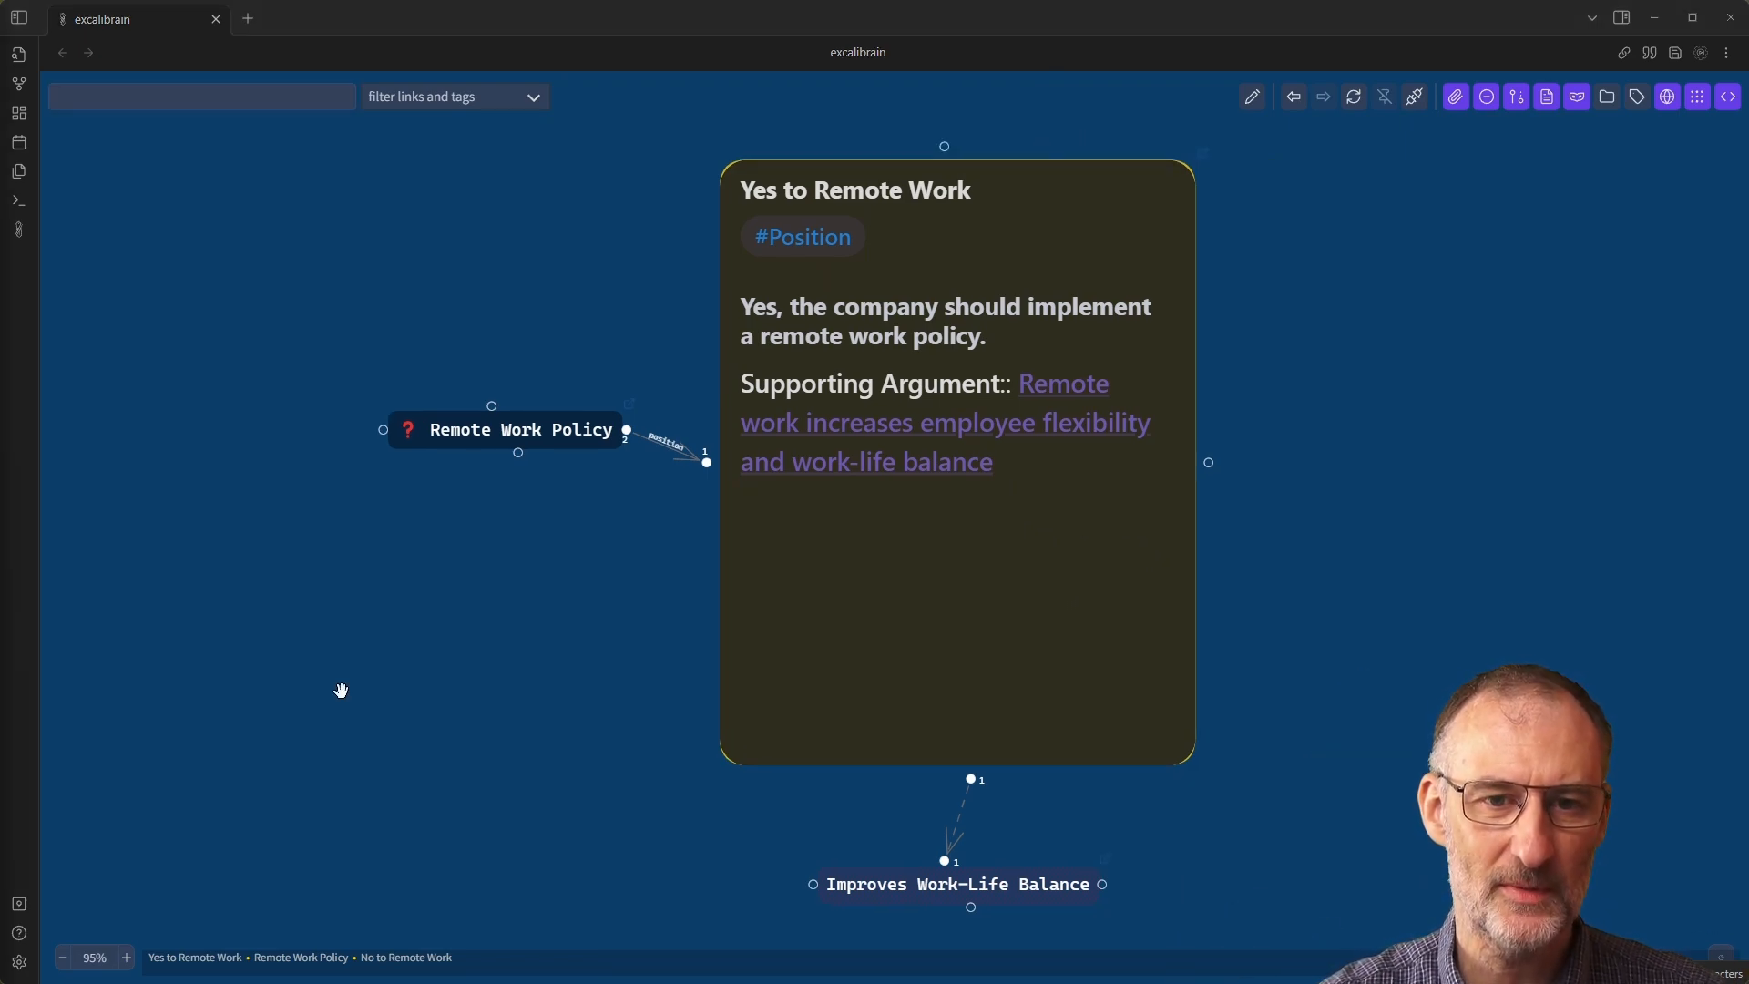
mouse_move(984, 393)
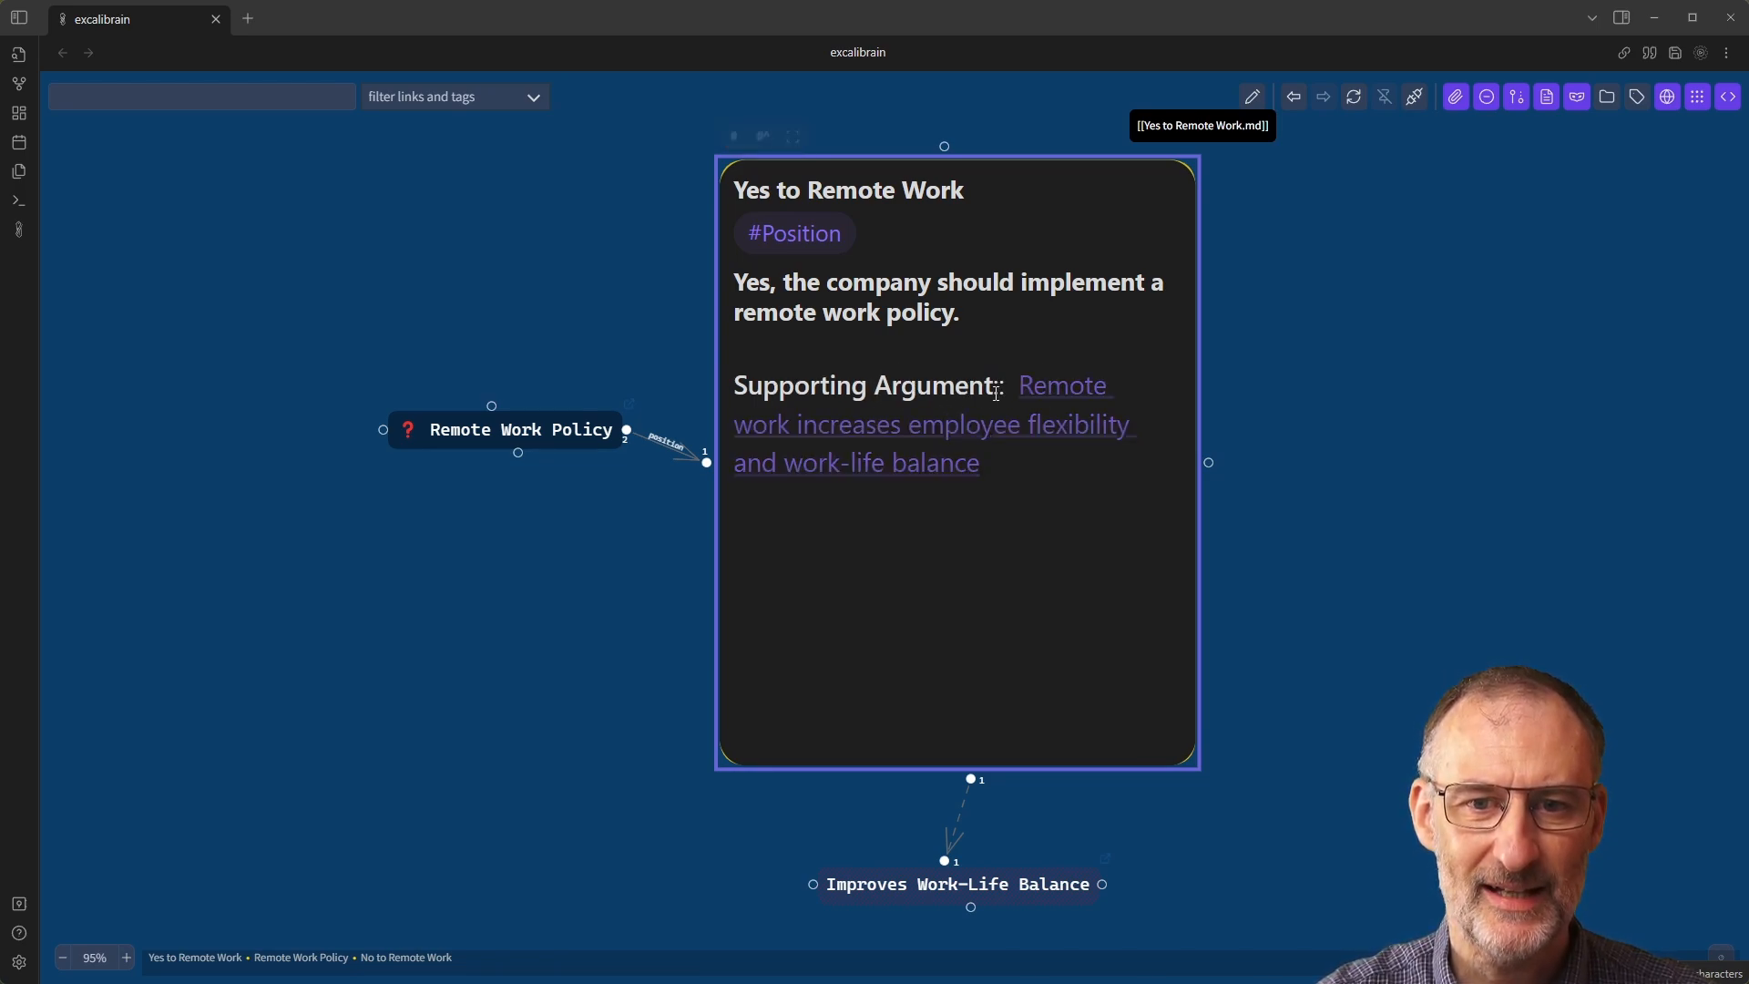
Edit the embedded note, select Supporting Argument, and search commands for 'NE'.
right_click(993, 388)
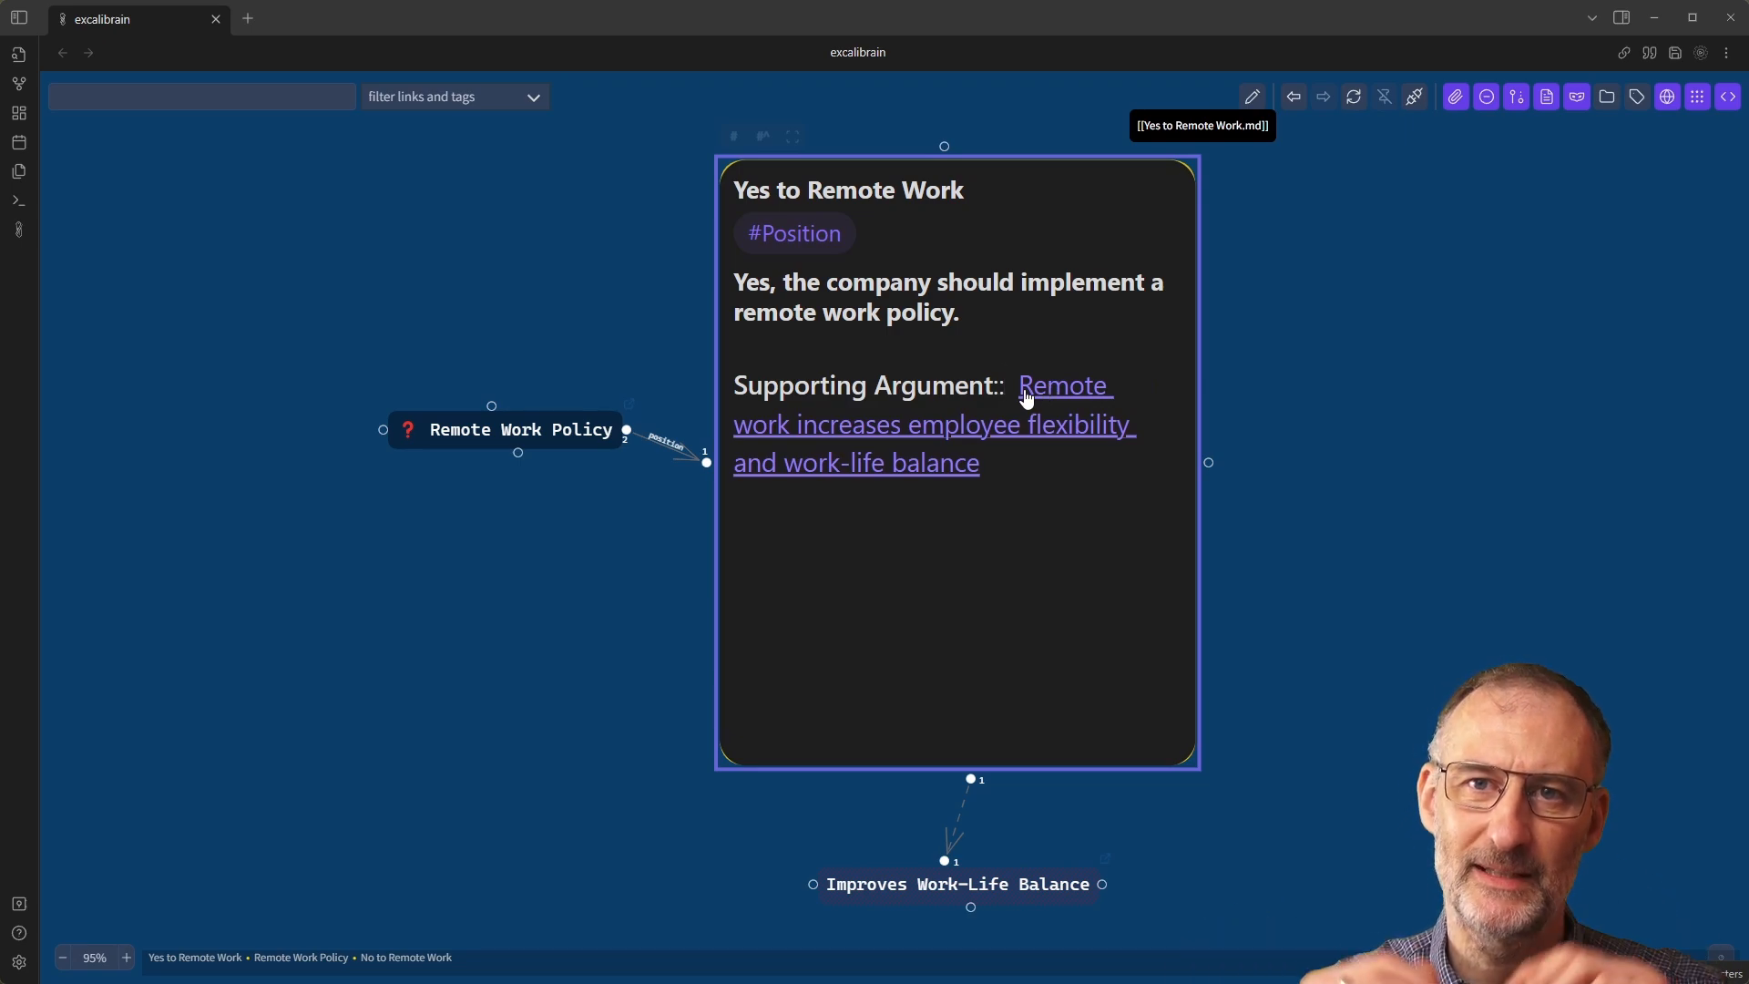
click(1008, 384)
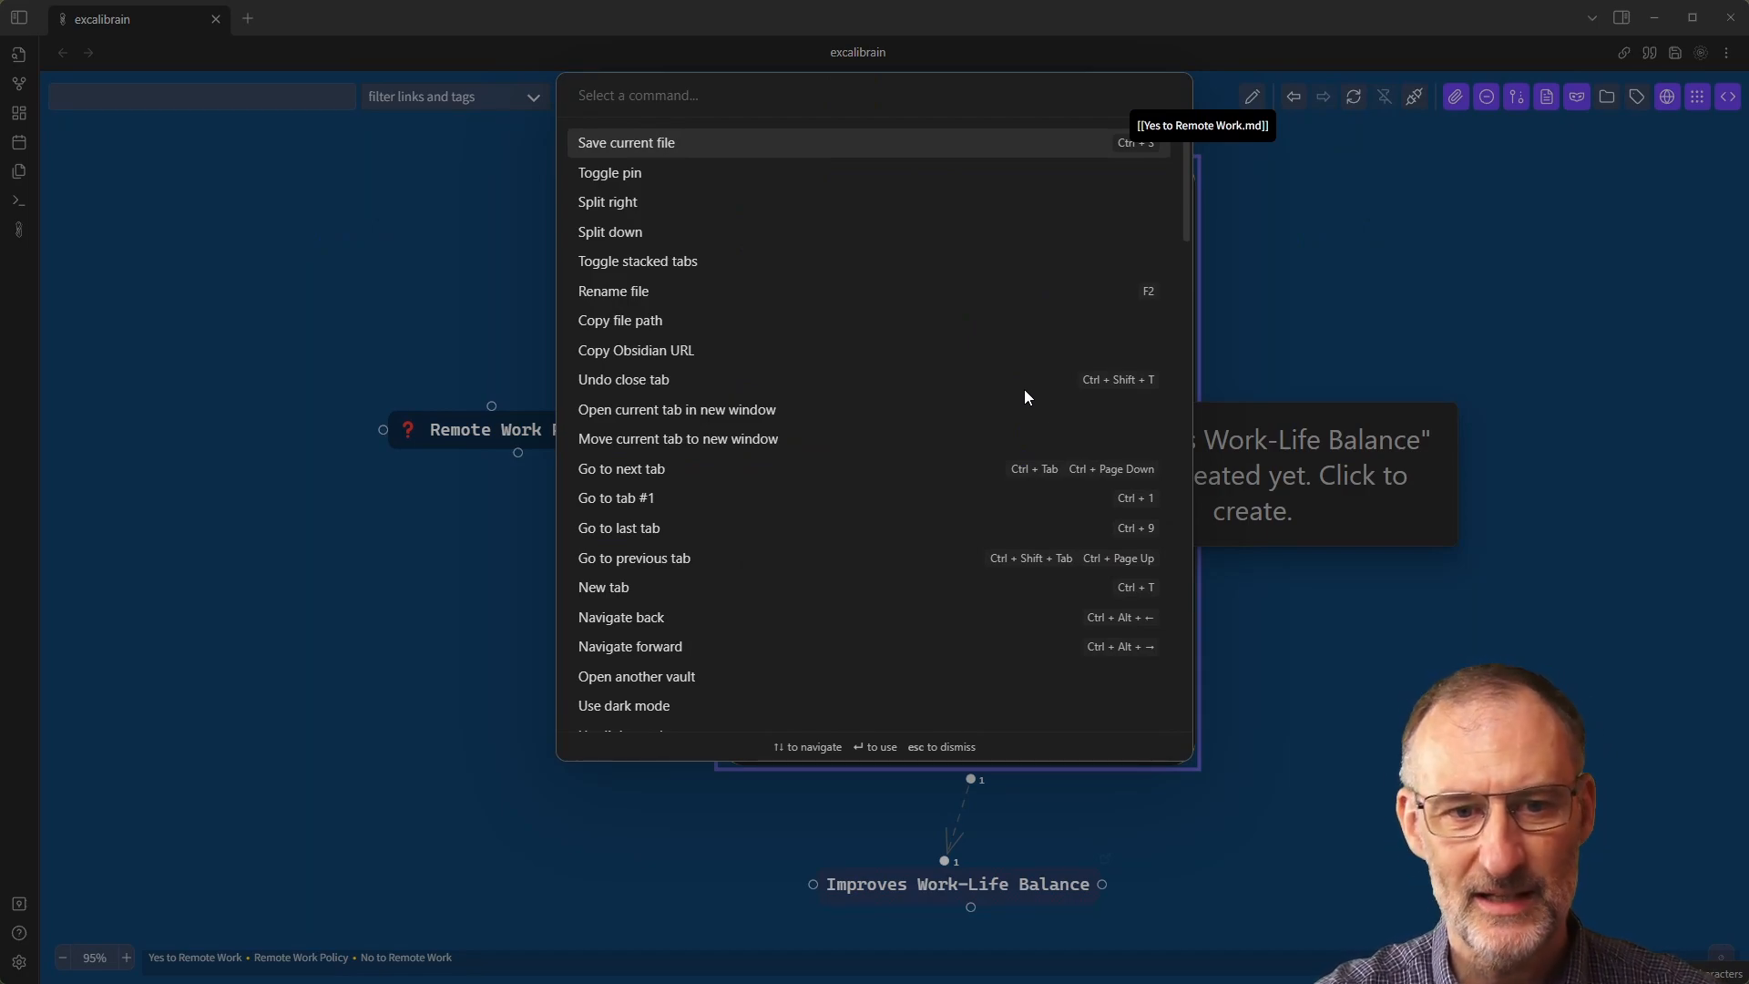
text(NEXT)
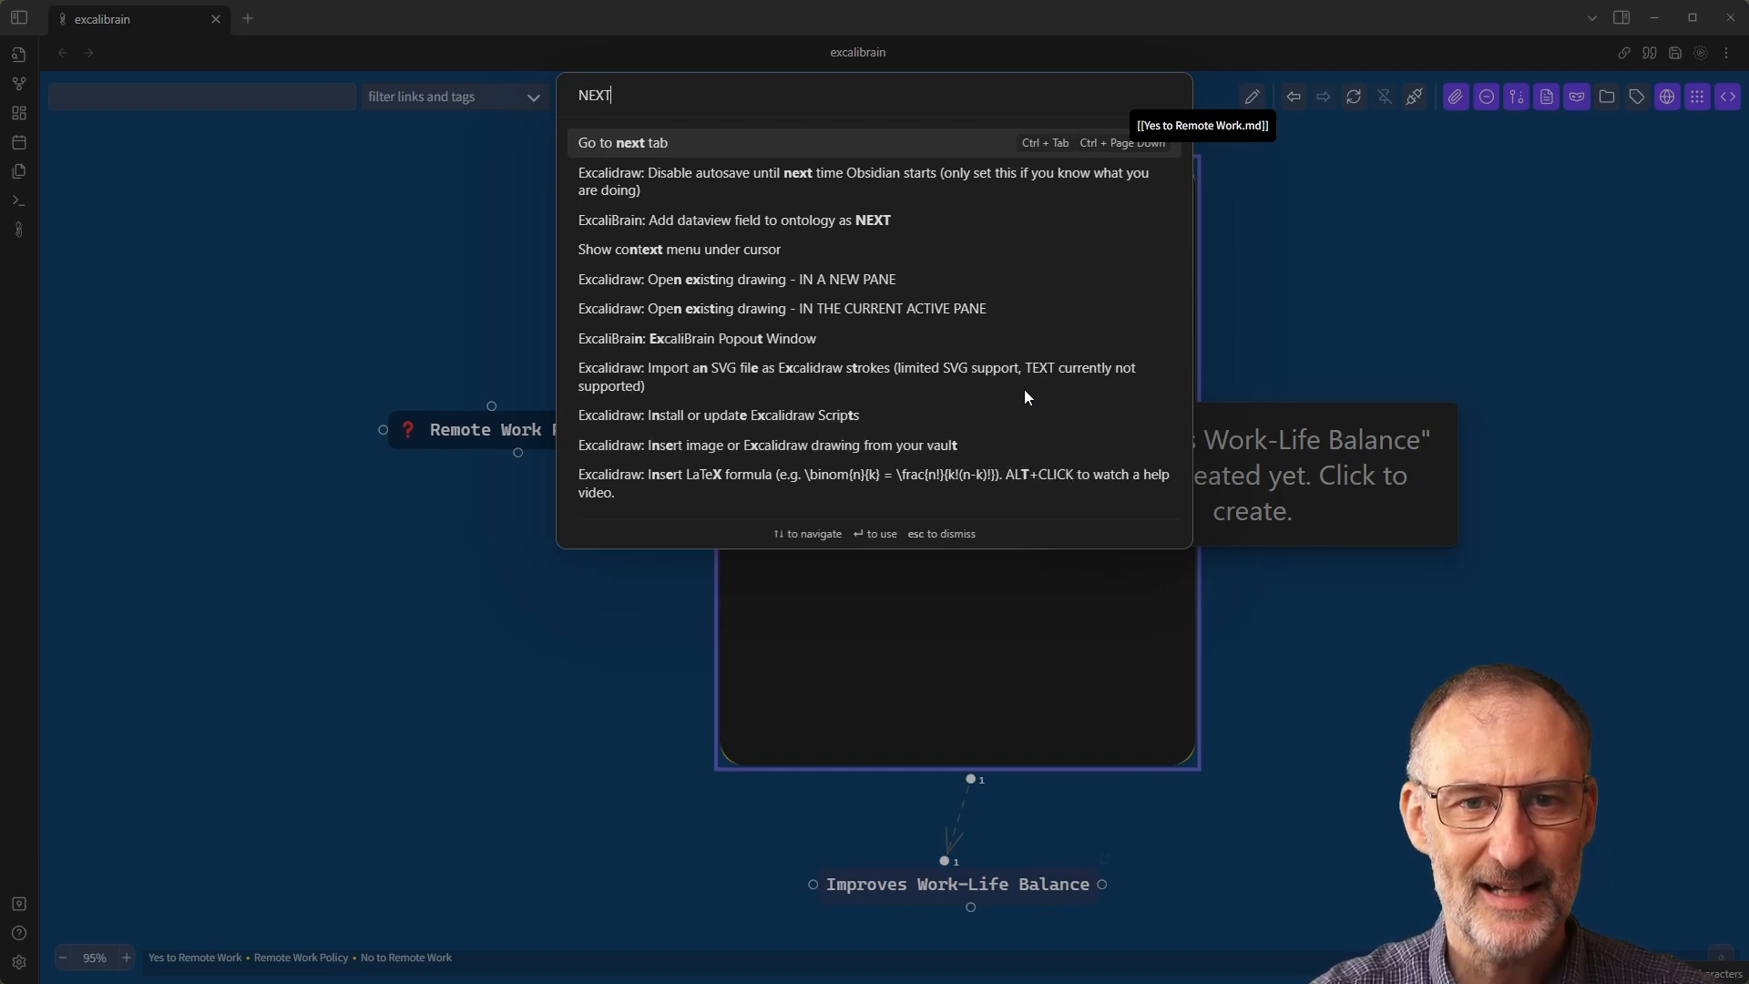
mouse_move(840, 232)
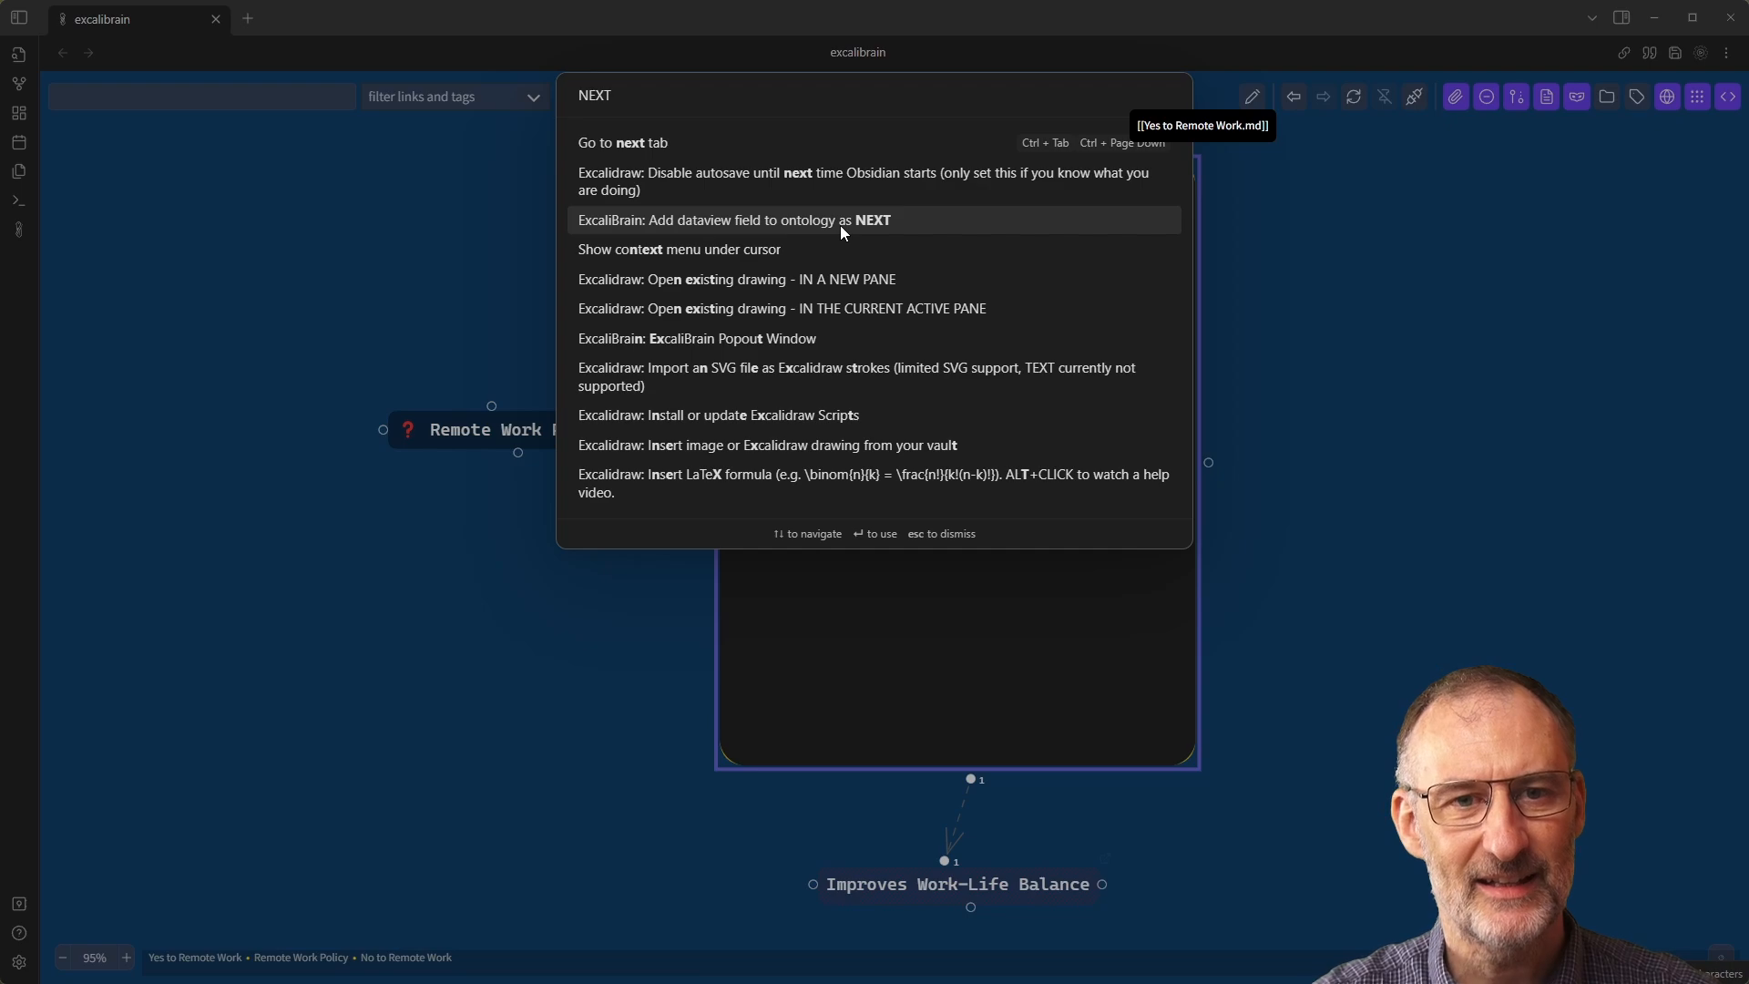
mouse_move(796, 224)
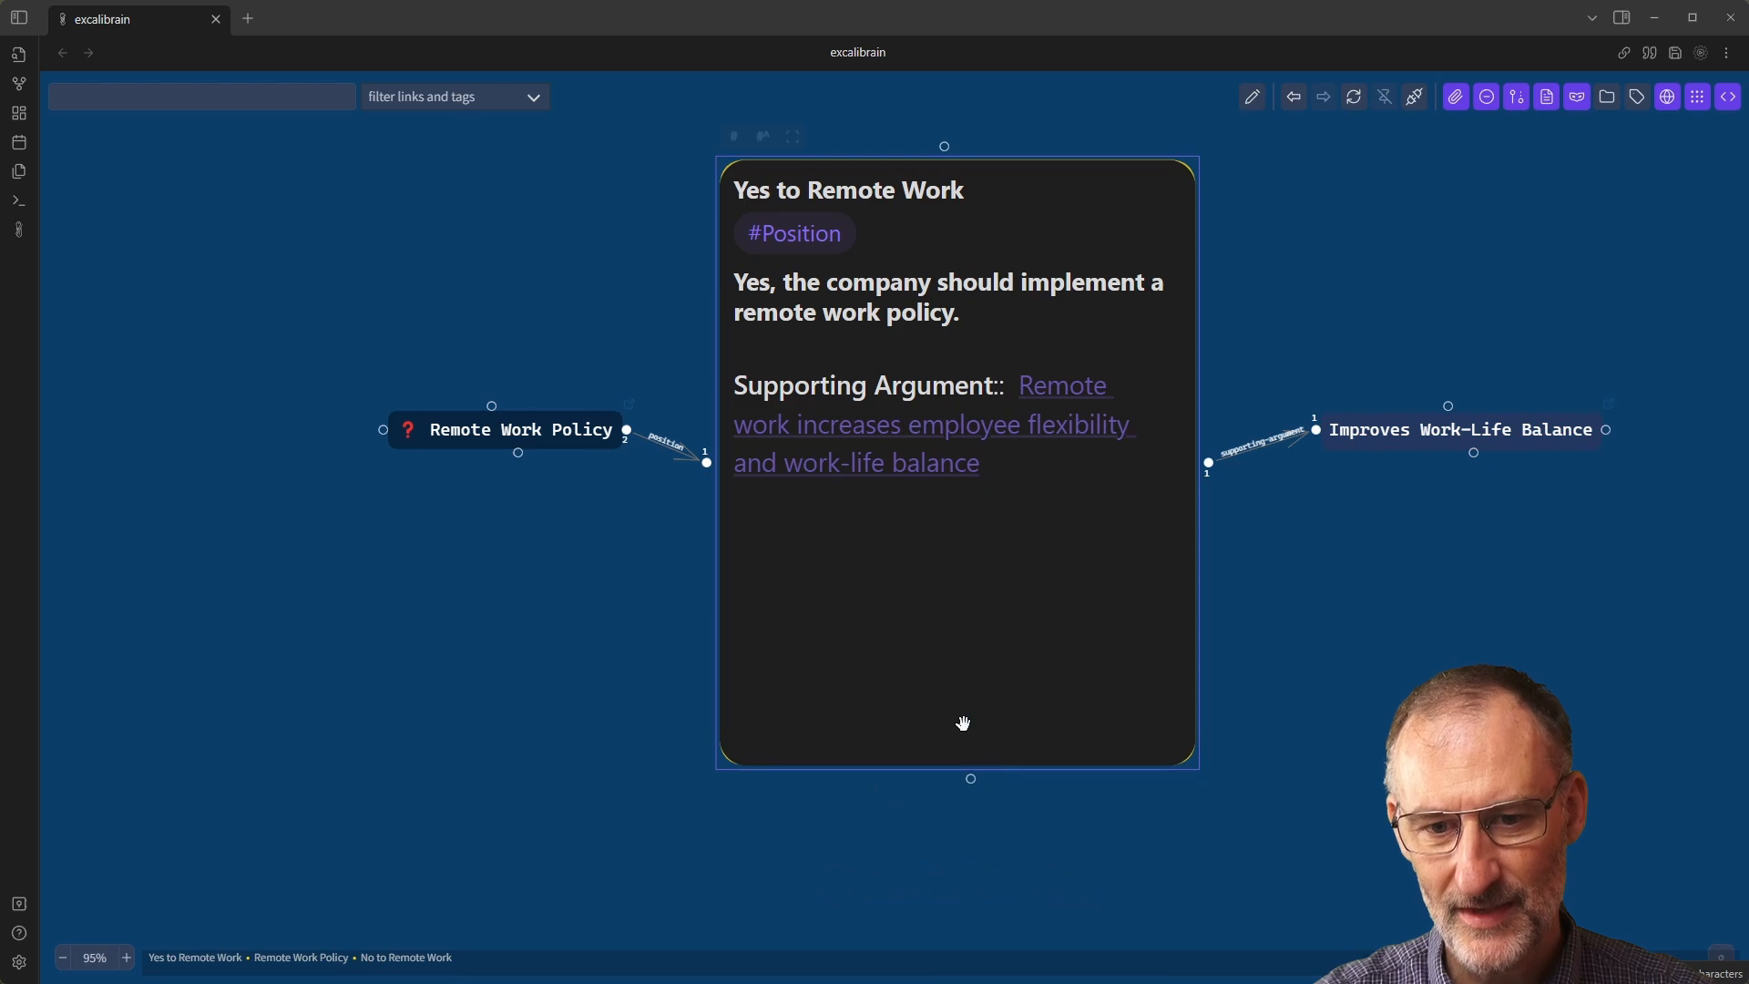
mouse_move(893, 520)
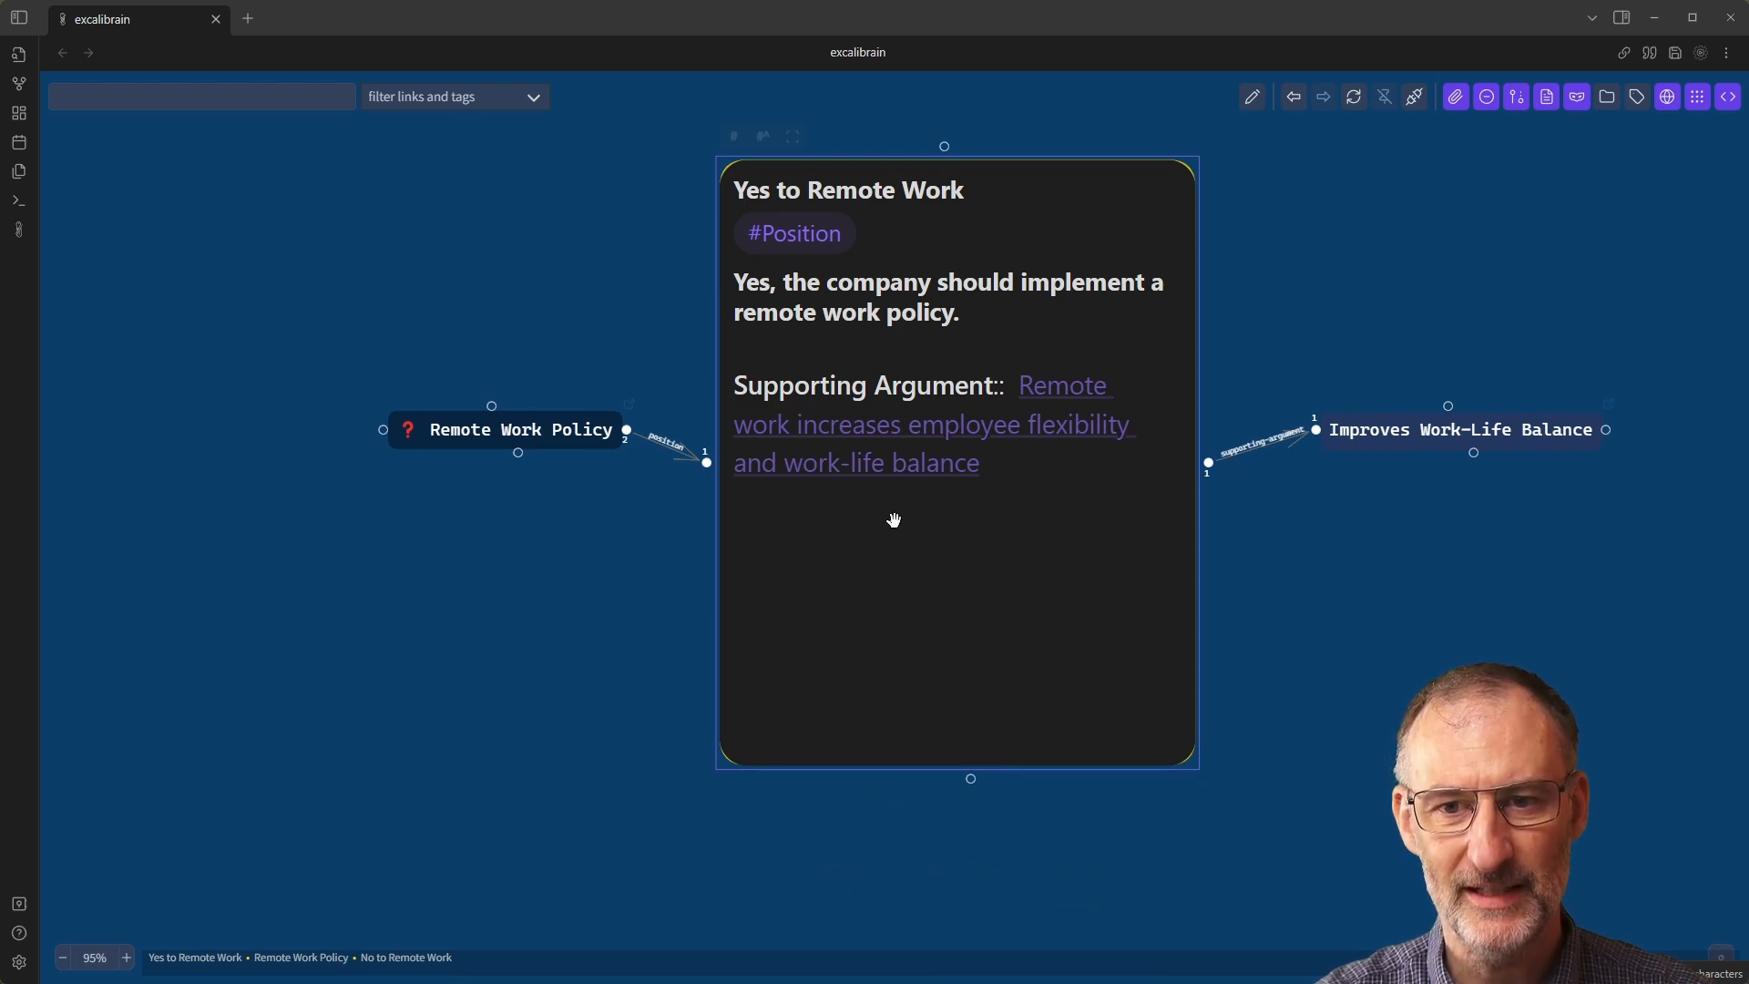
mouse_move(1348, 438)
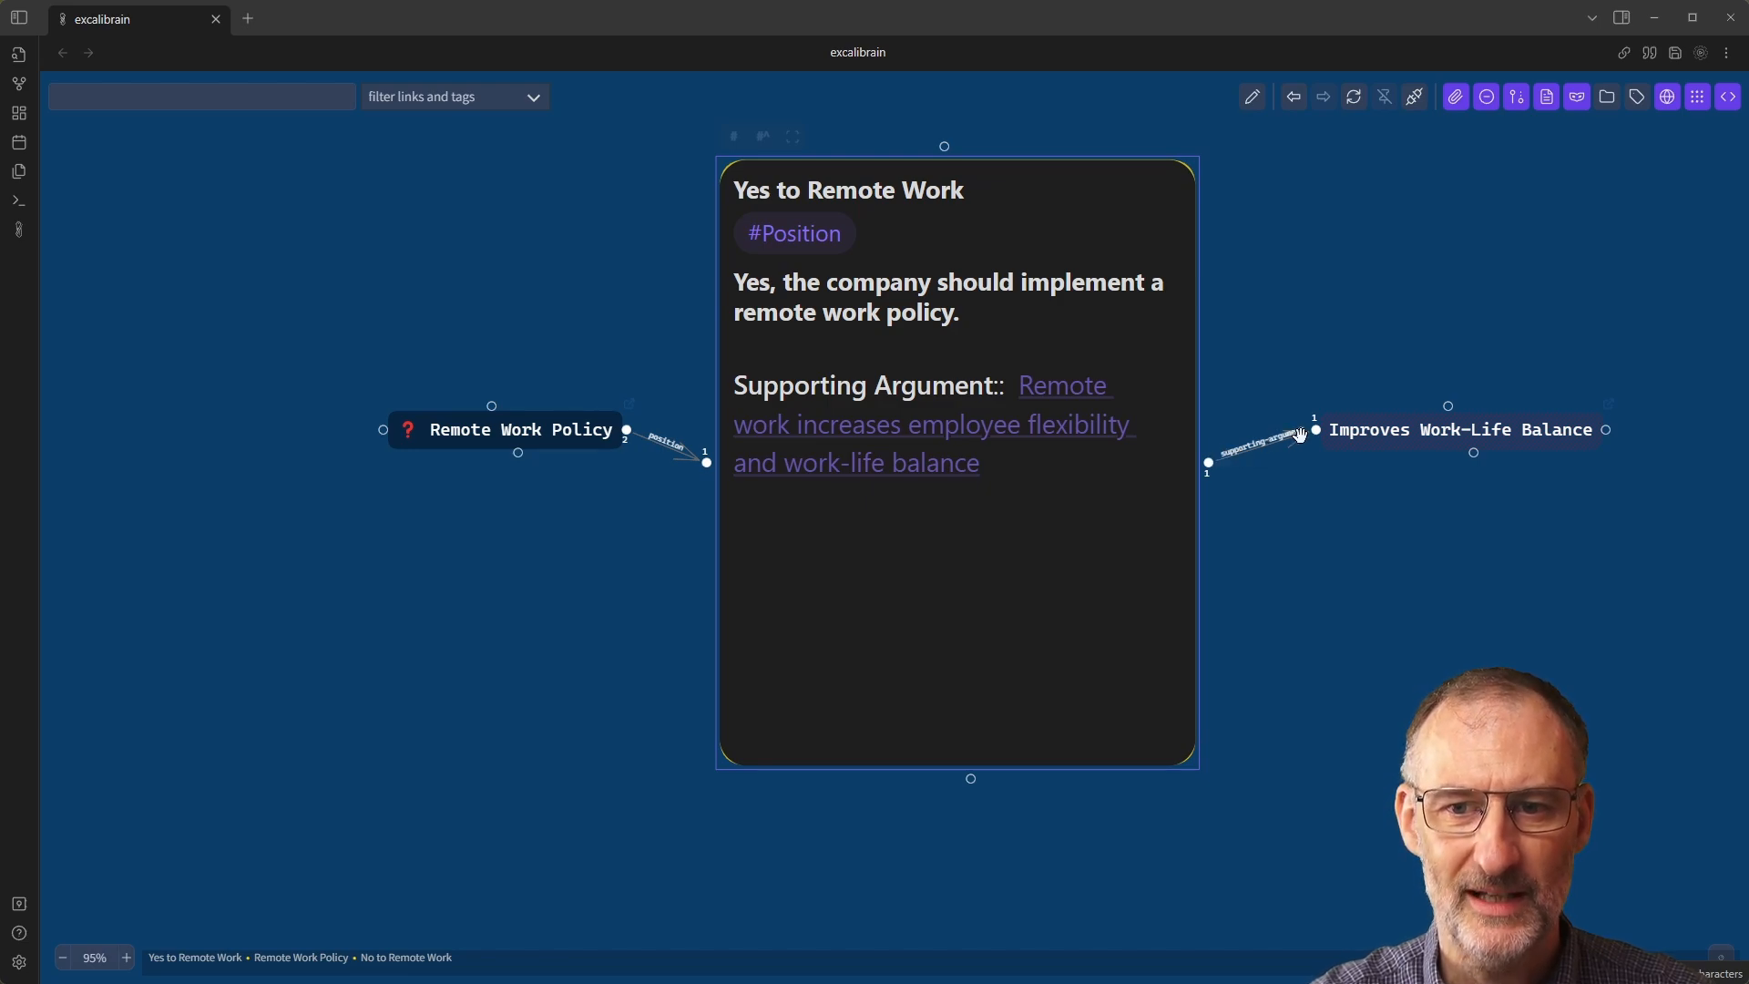
mouse_move(1217, 433)
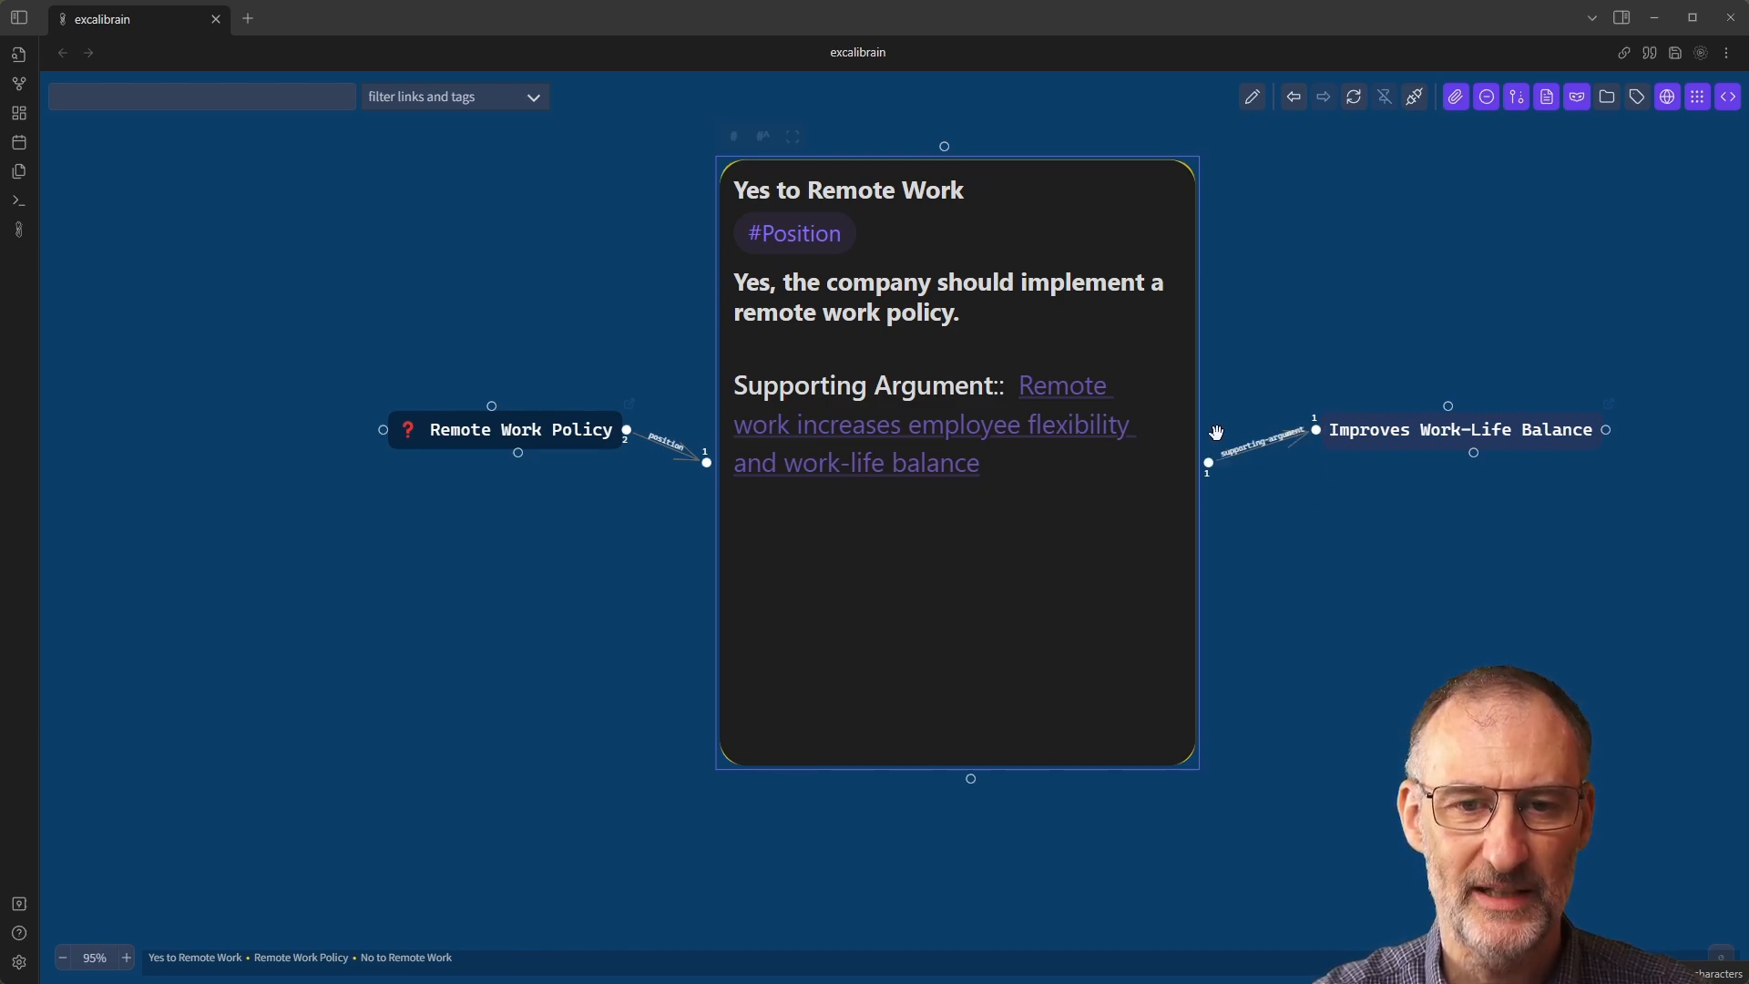
mouse_move(1396, 348)
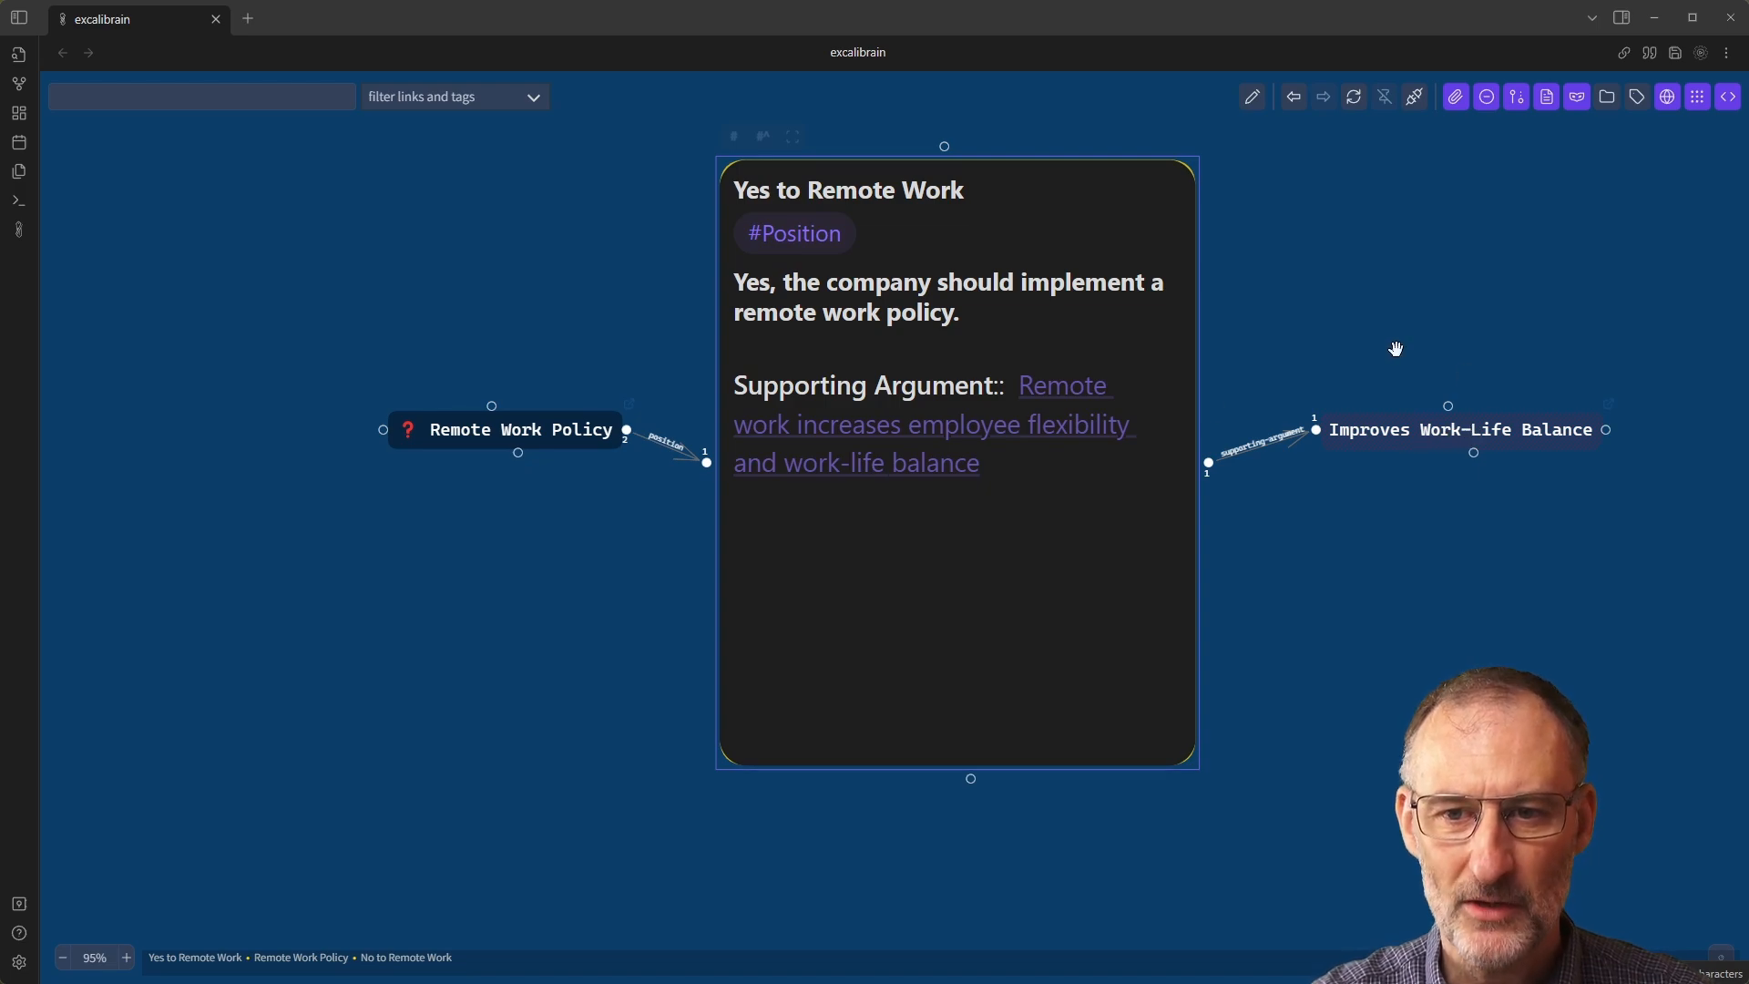
mouse_move(1472, 436)
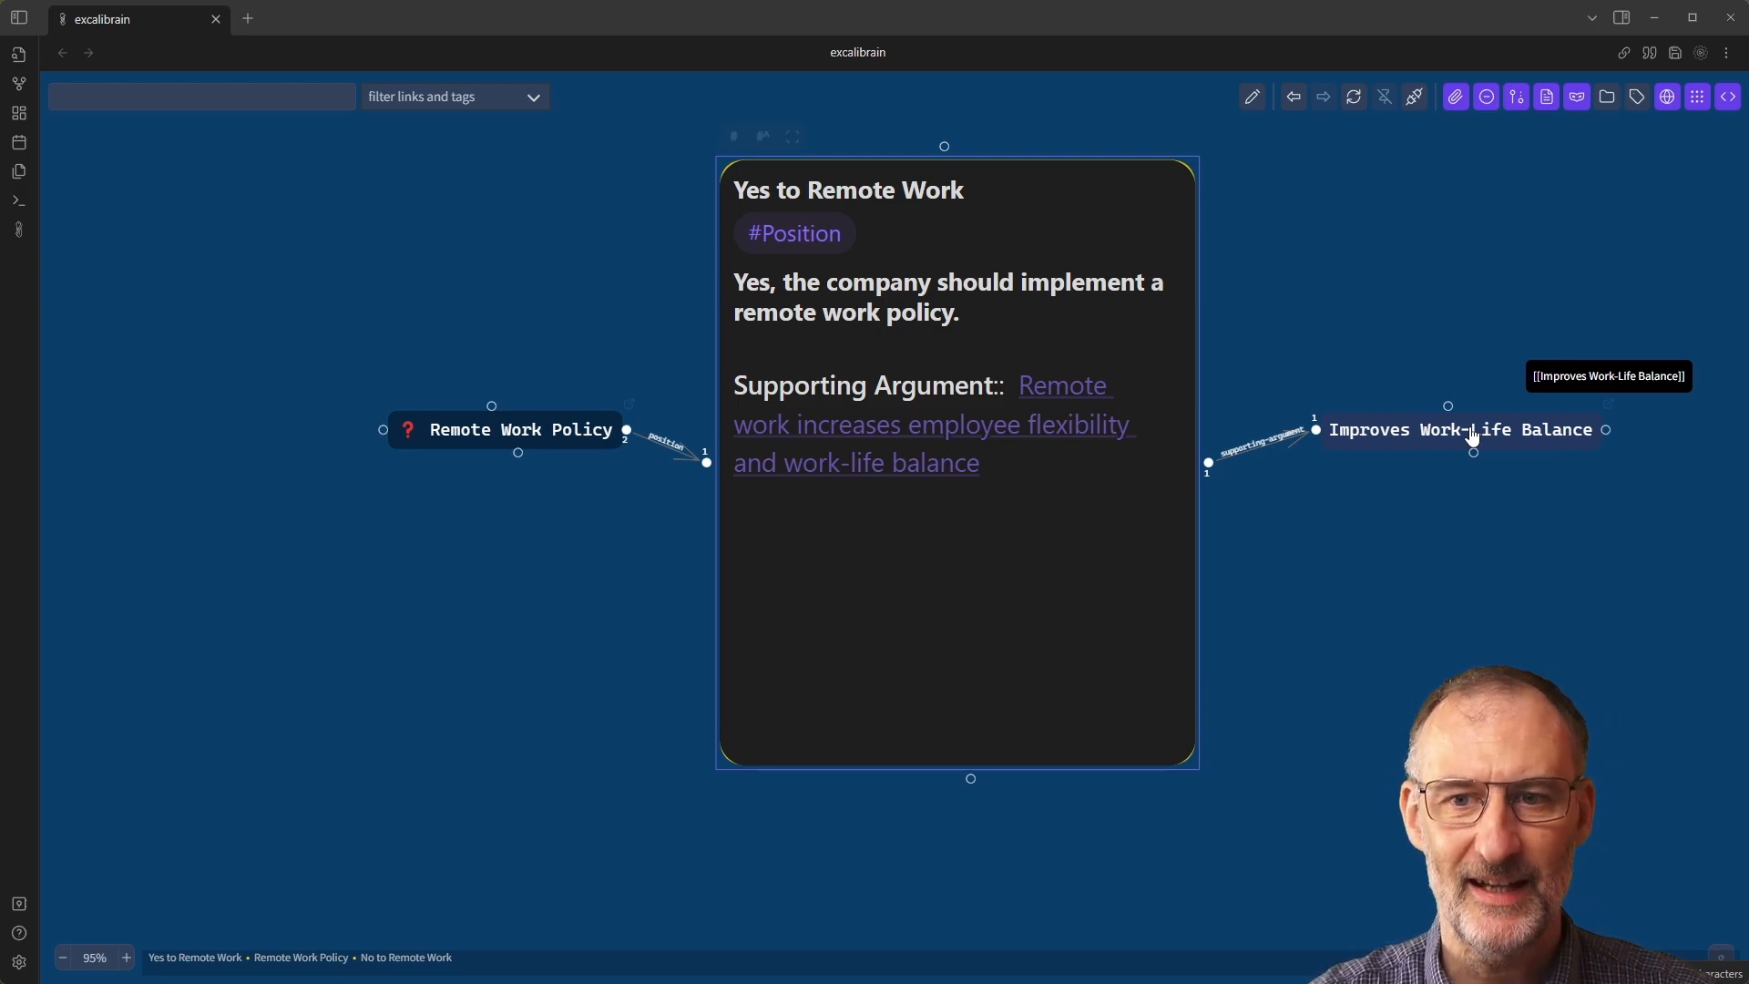
Create the missing Improves Work-Life Balance note as a Markdown file from its graph node.
click(1466, 429)
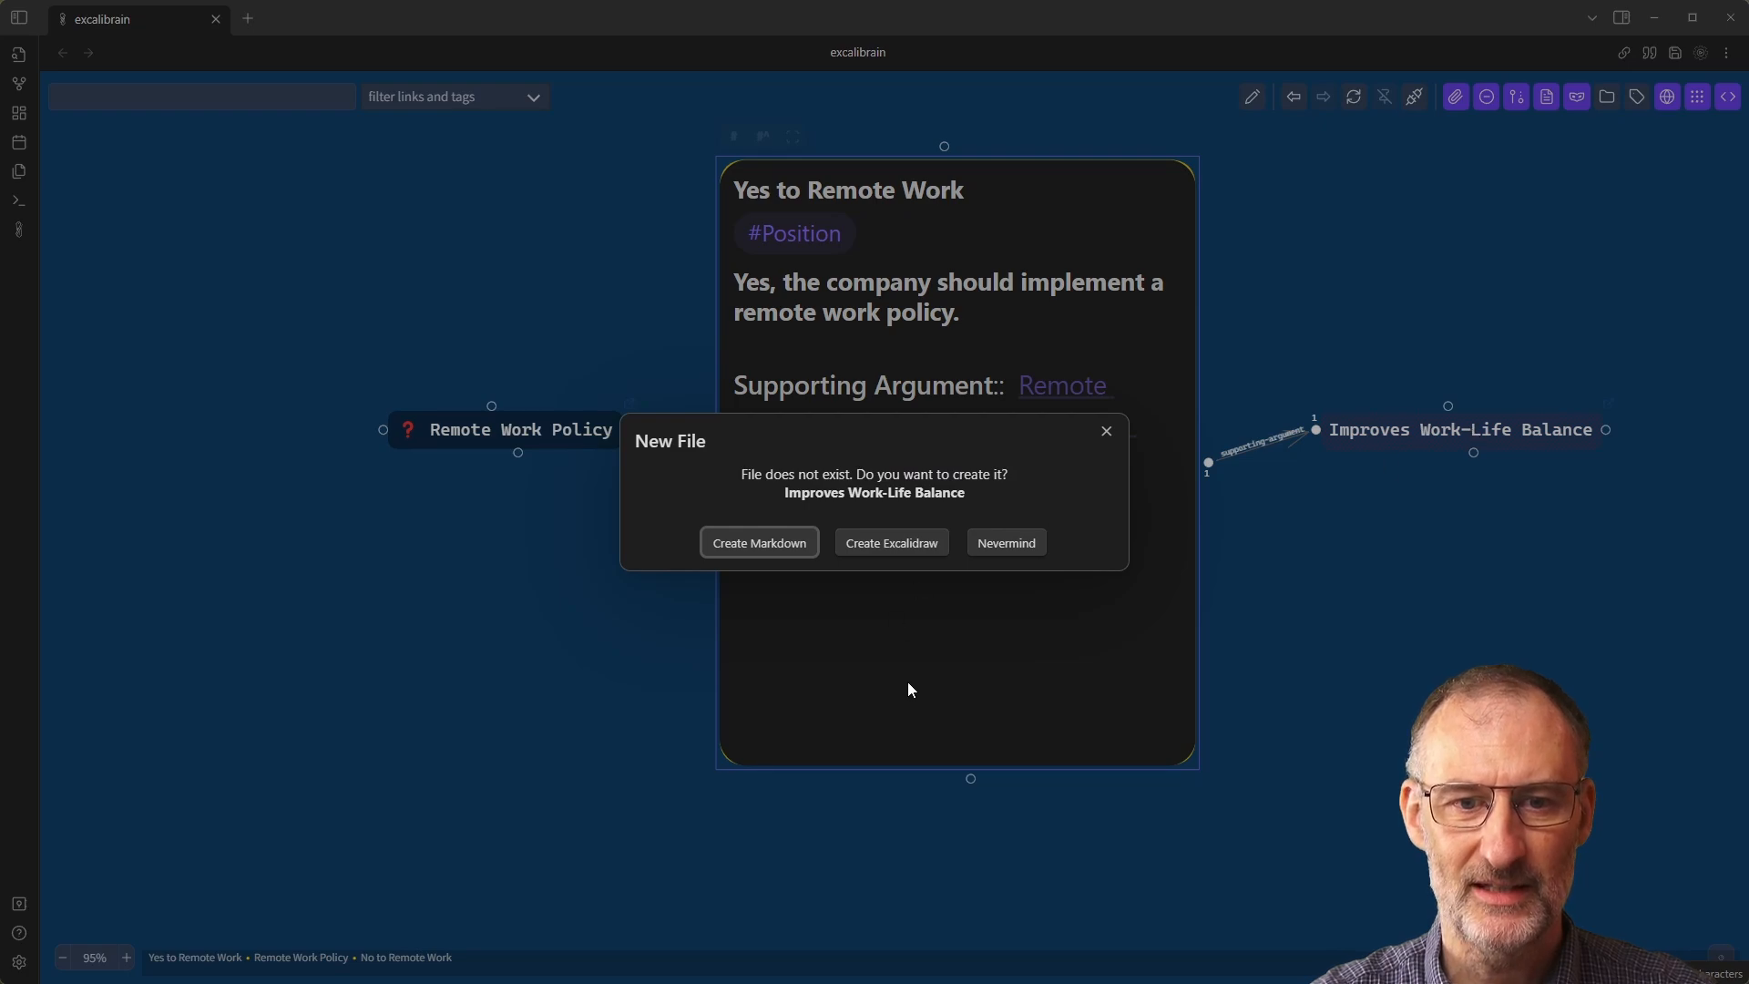
mouse_move(767, 569)
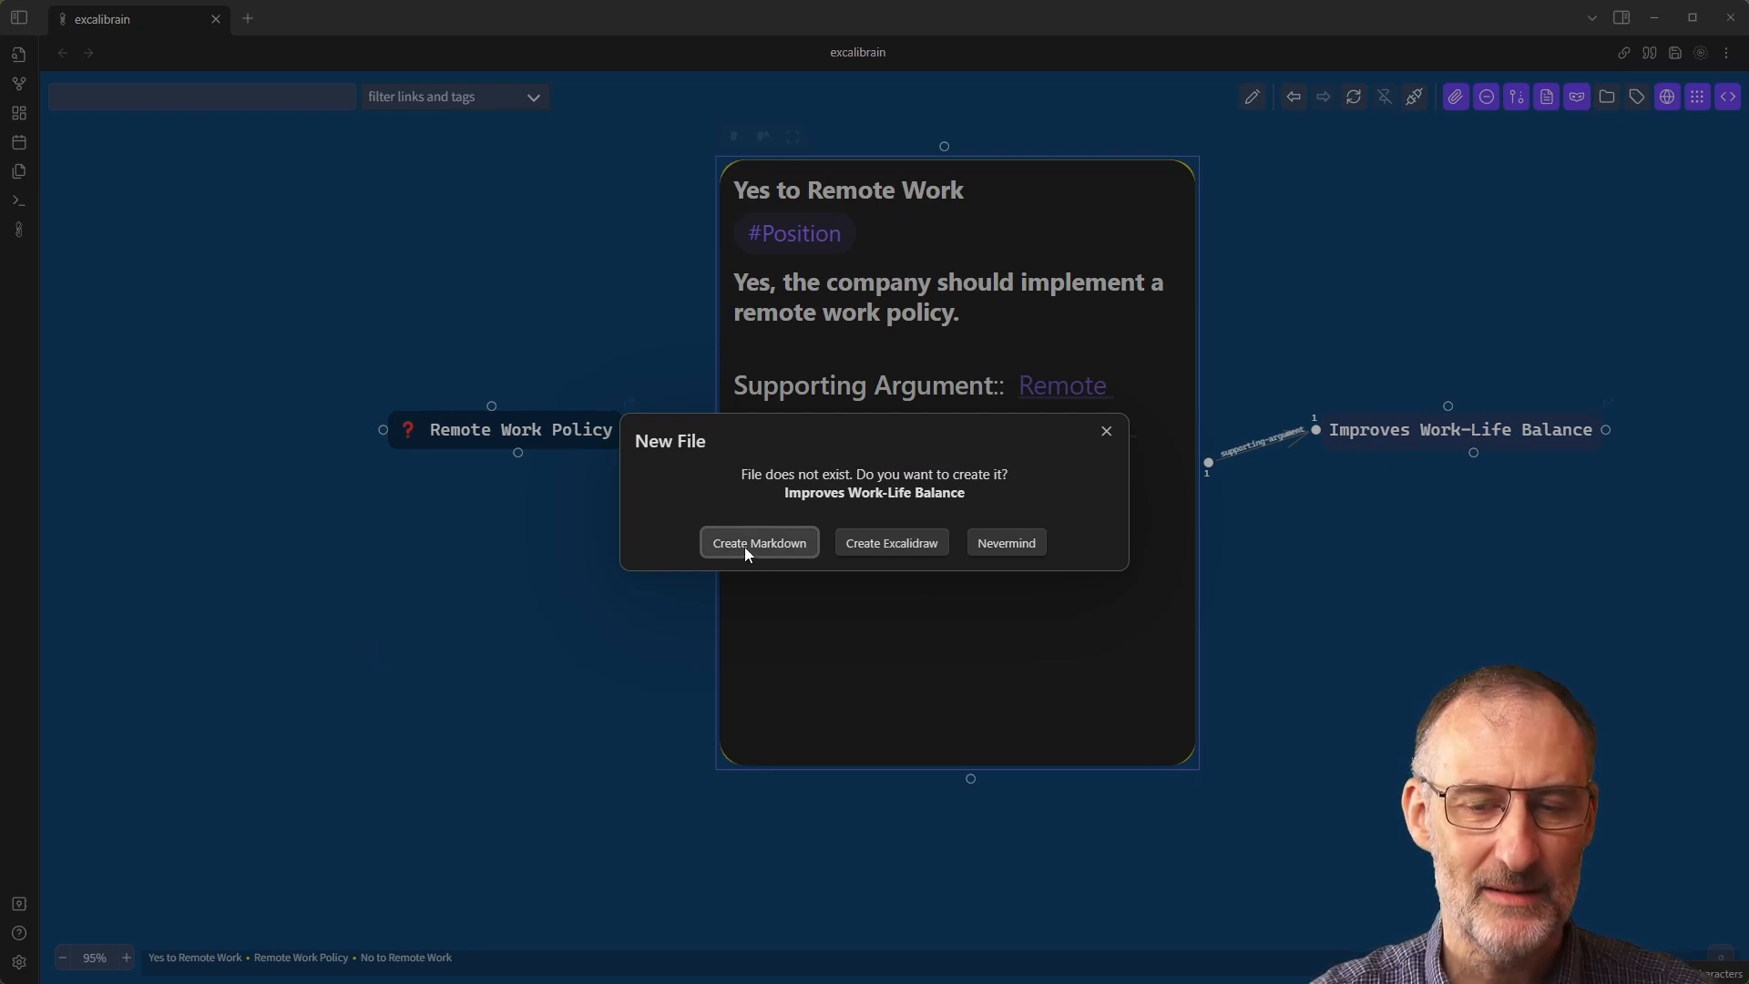
click(759, 542)
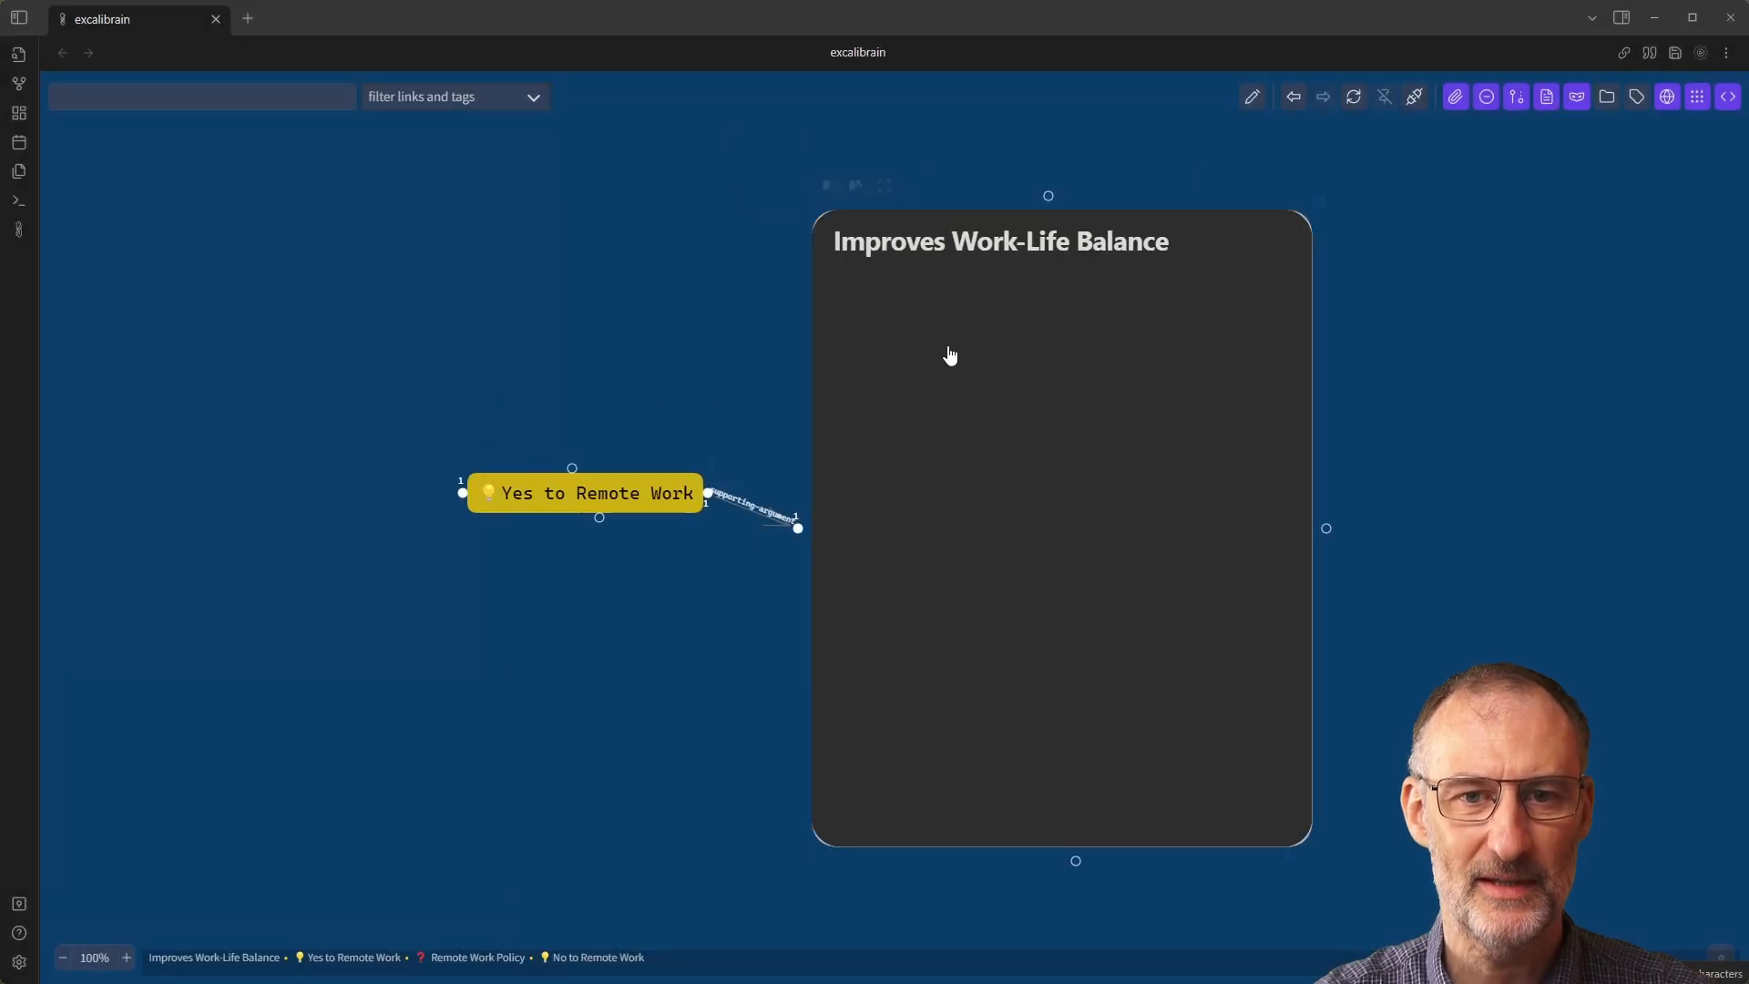
mouse_move(849, 364)
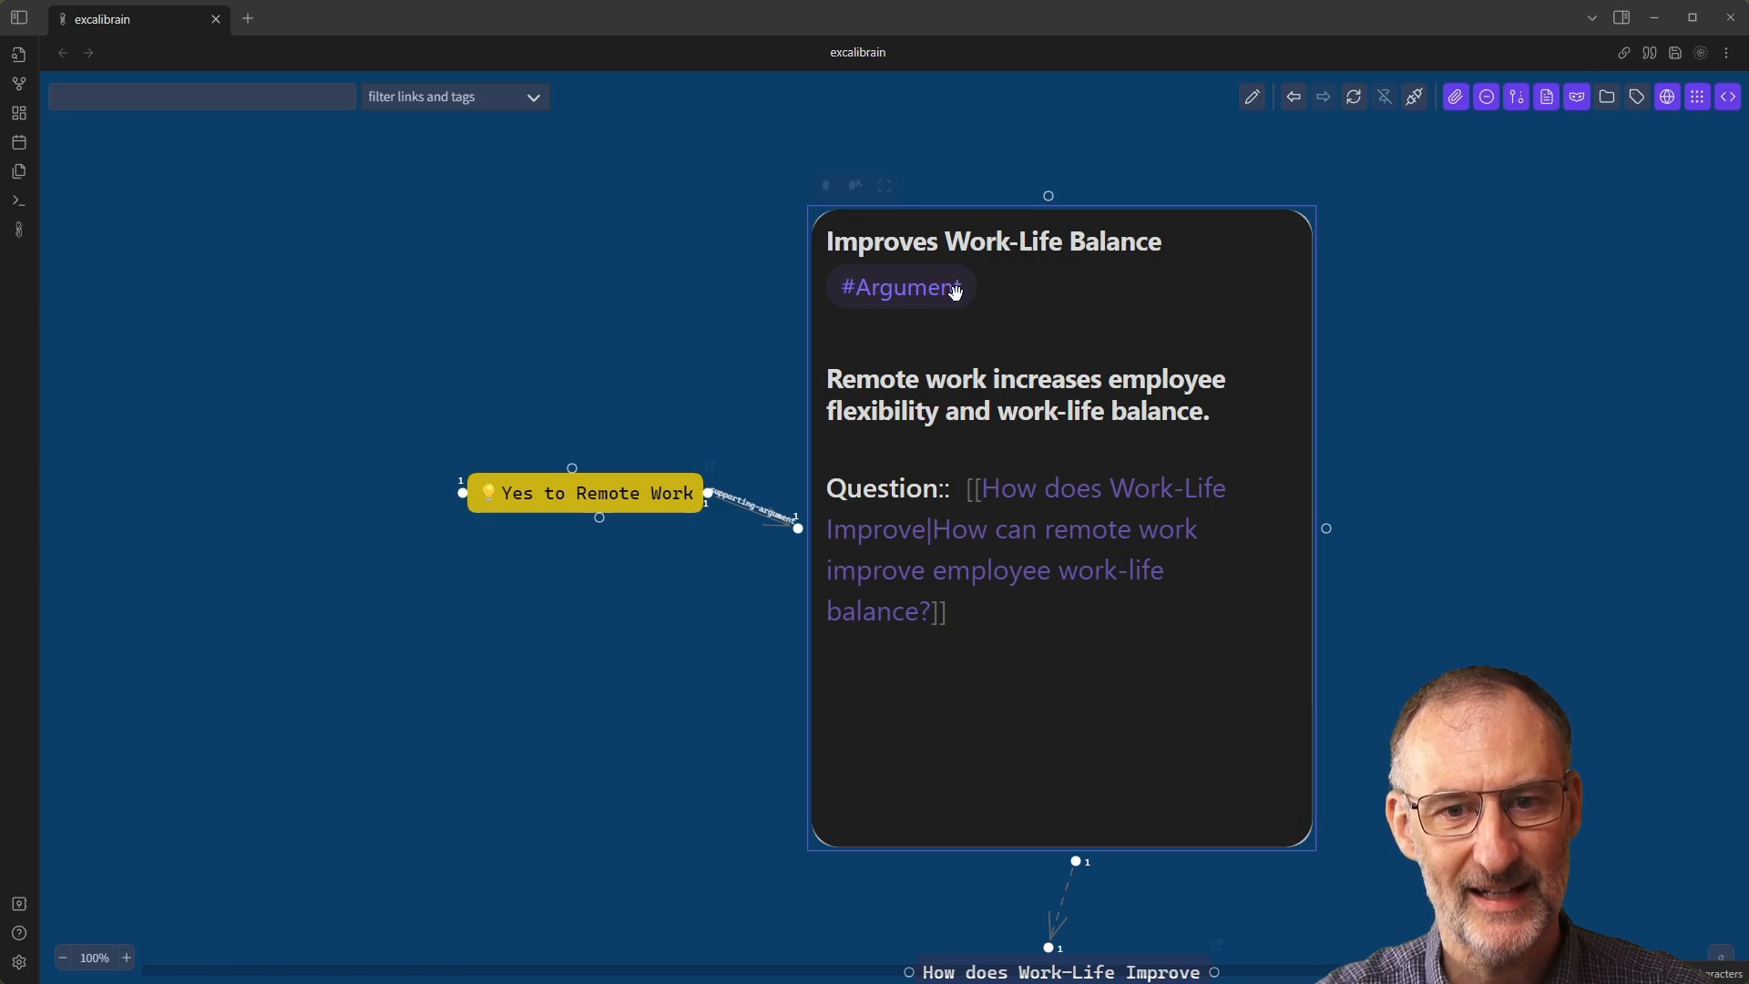
mouse_move(893, 372)
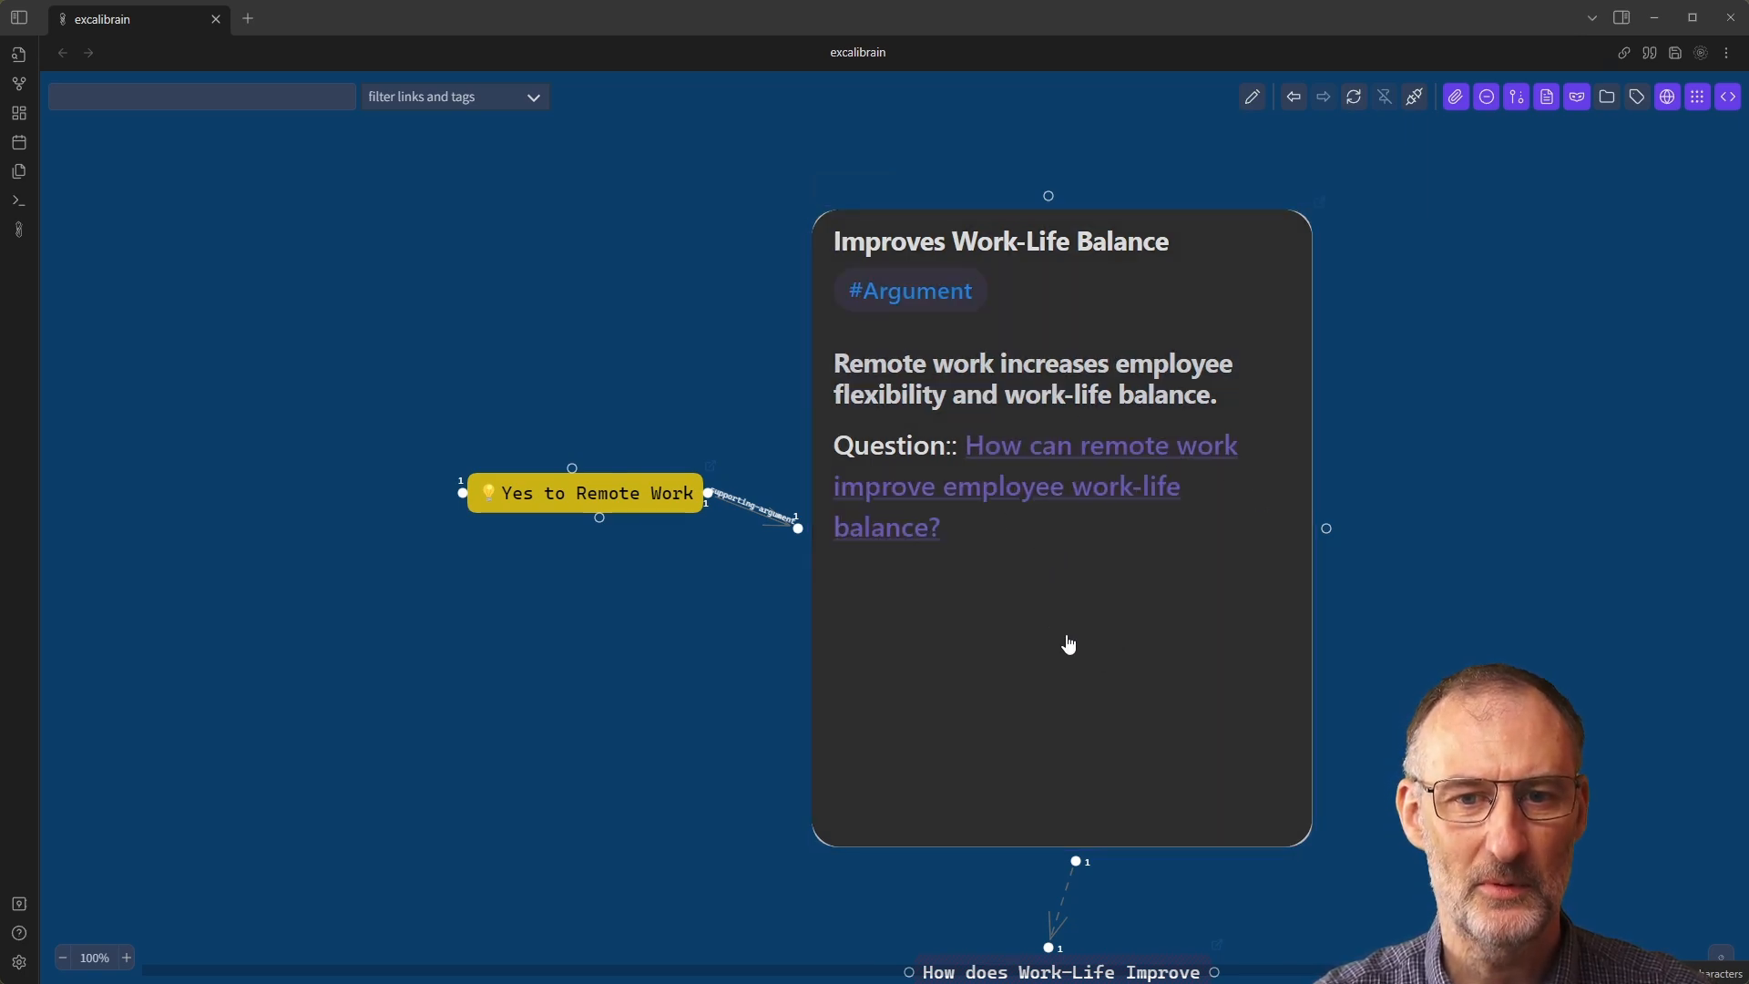
mouse_move(948, 445)
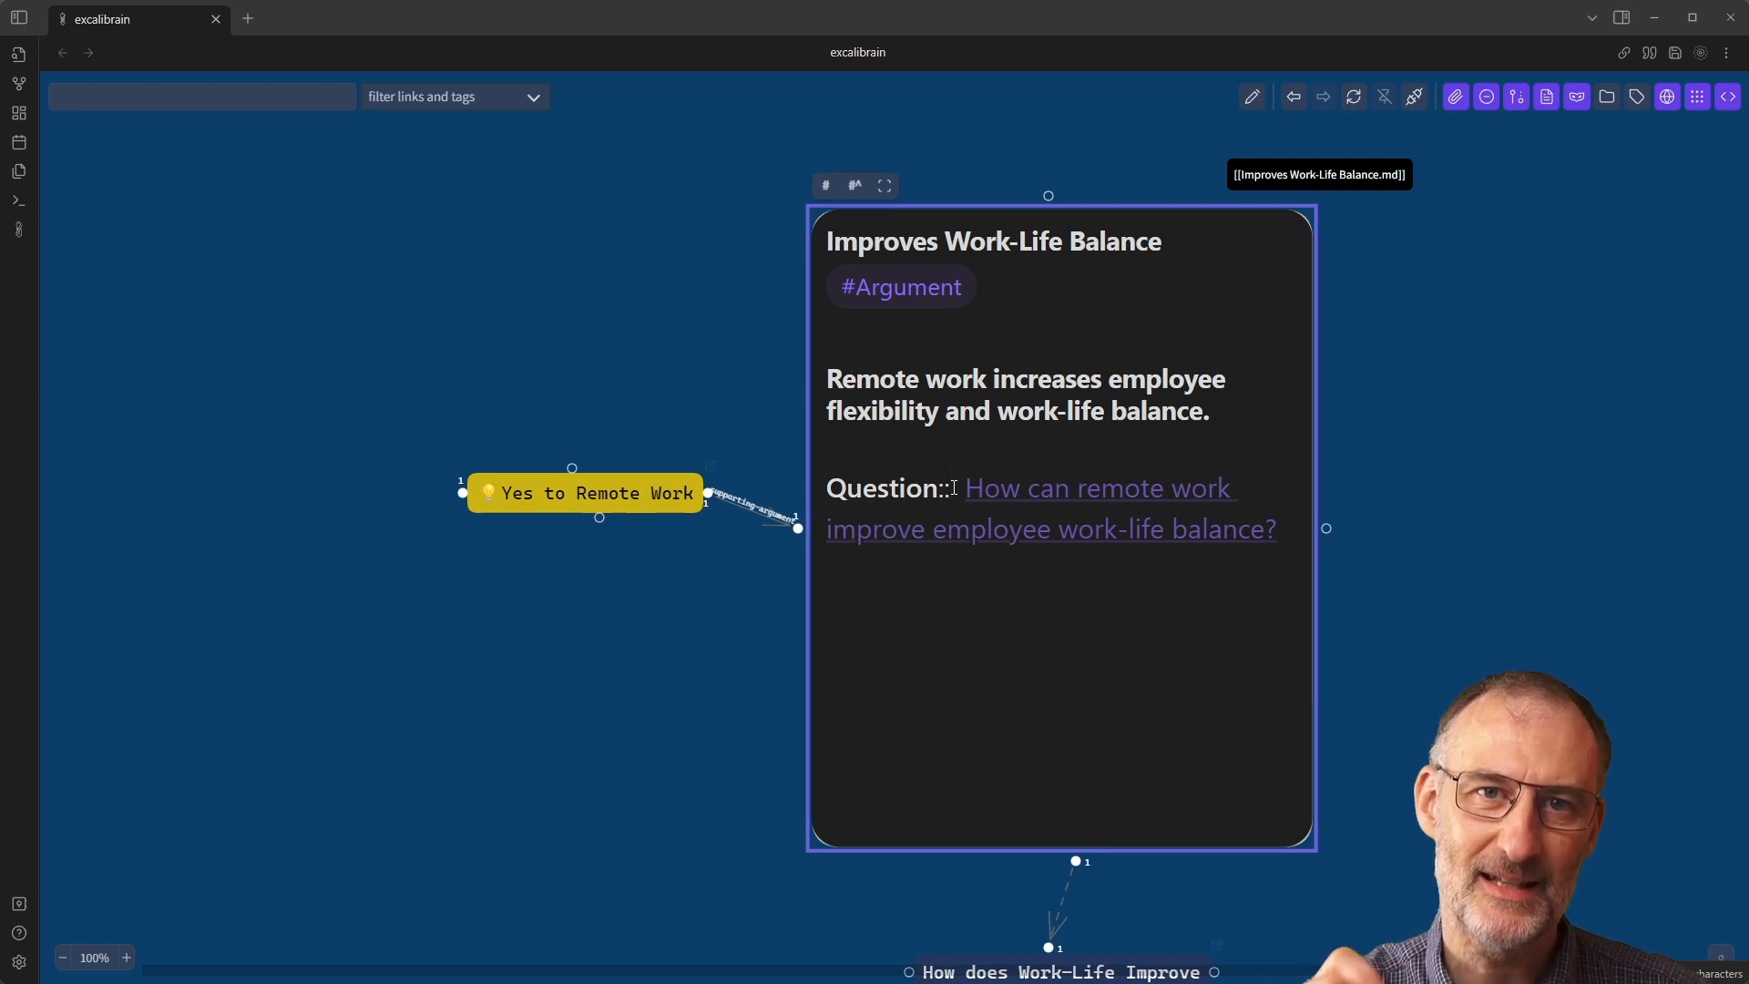
Add the Question field to the ExcaliBrain ontology as a Next (Friends) relation.
right_click(953, 488)
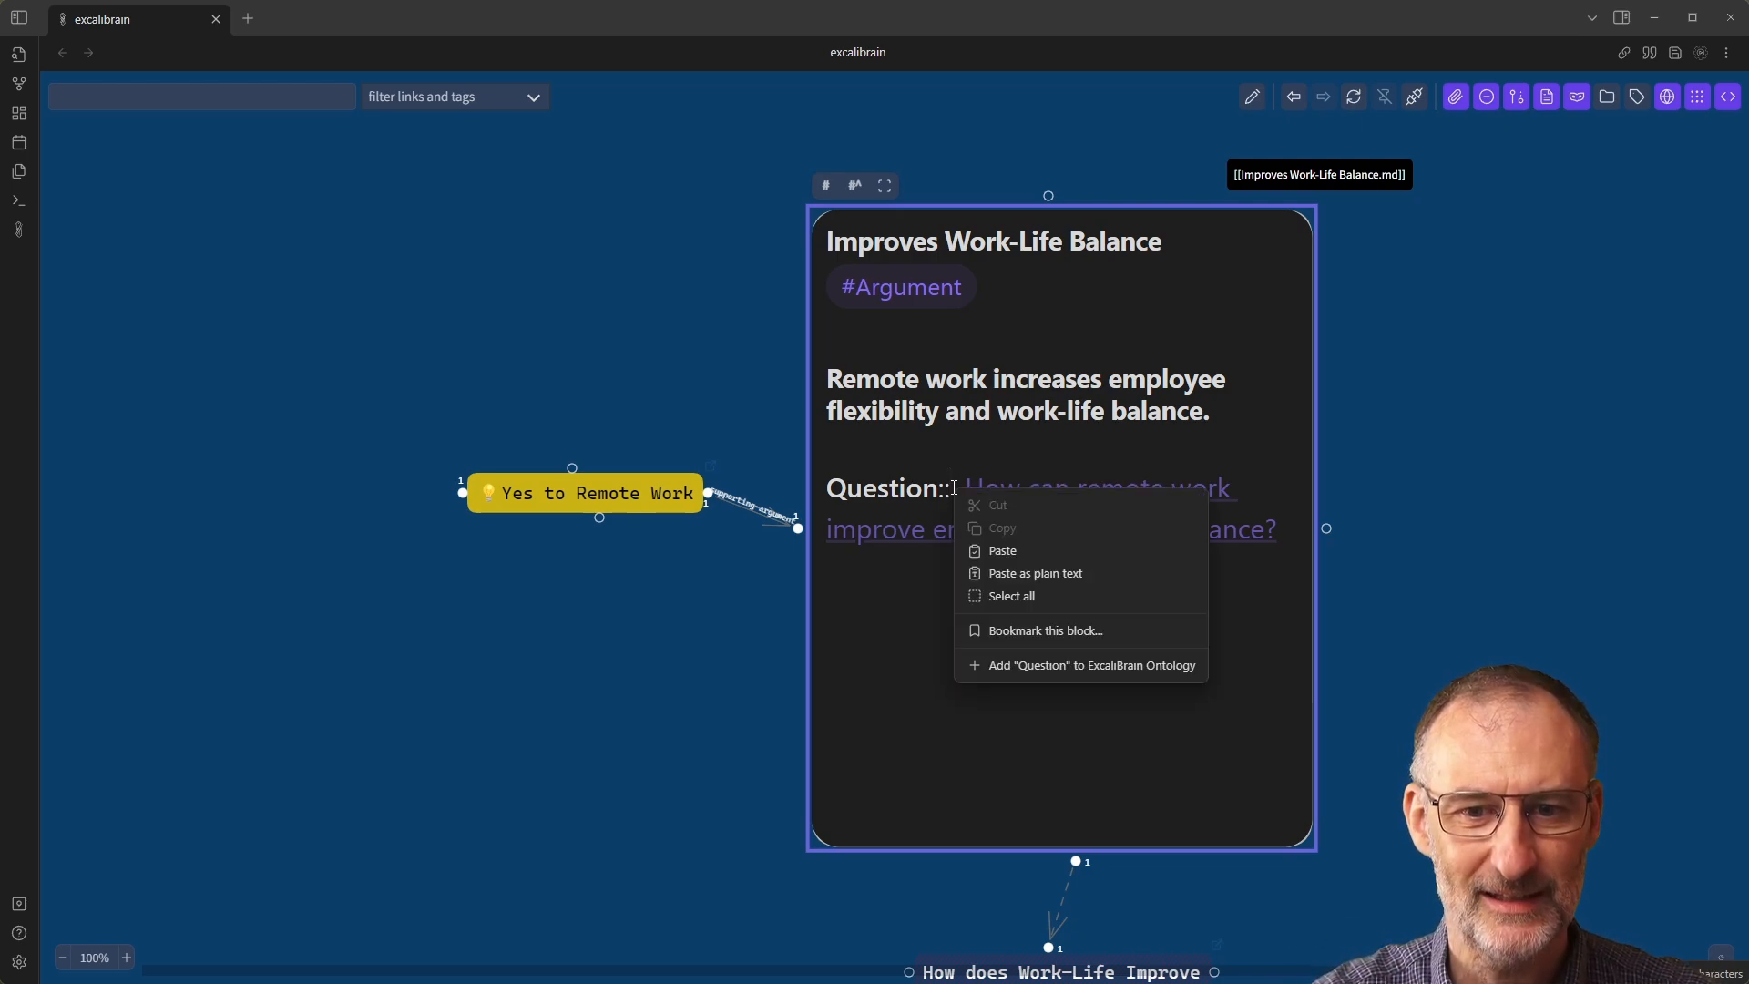
mouse_move(1080, 665)
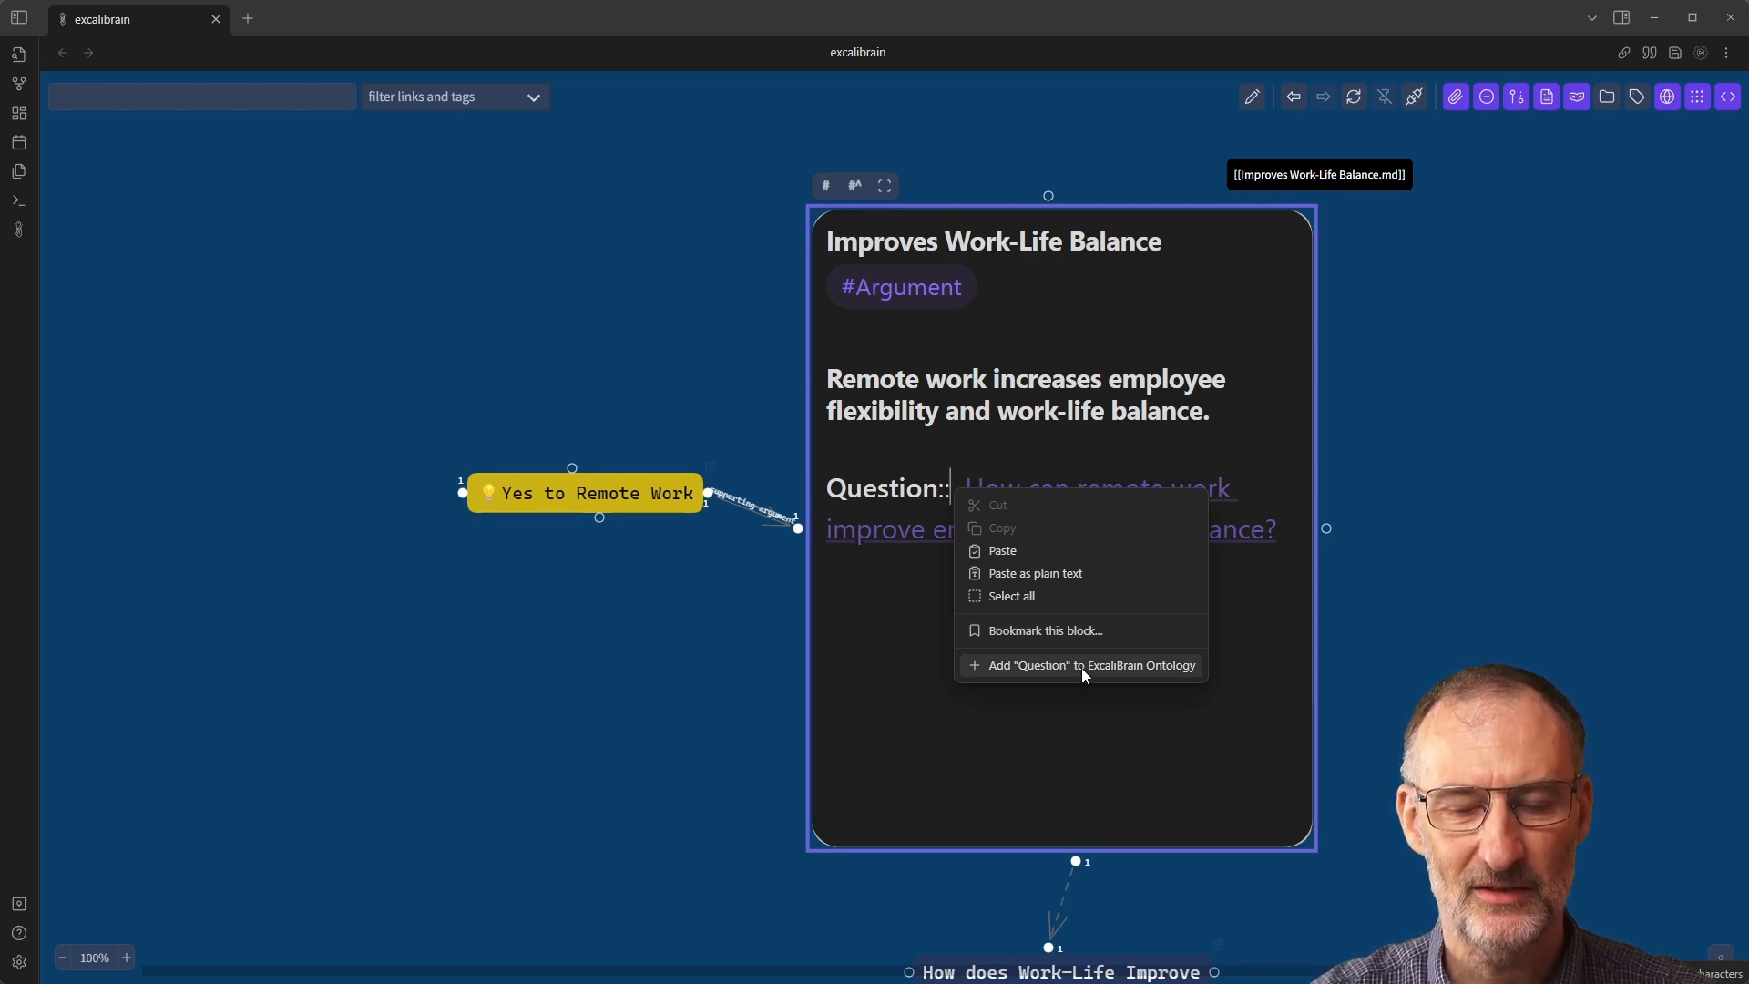
click(1092, 665)
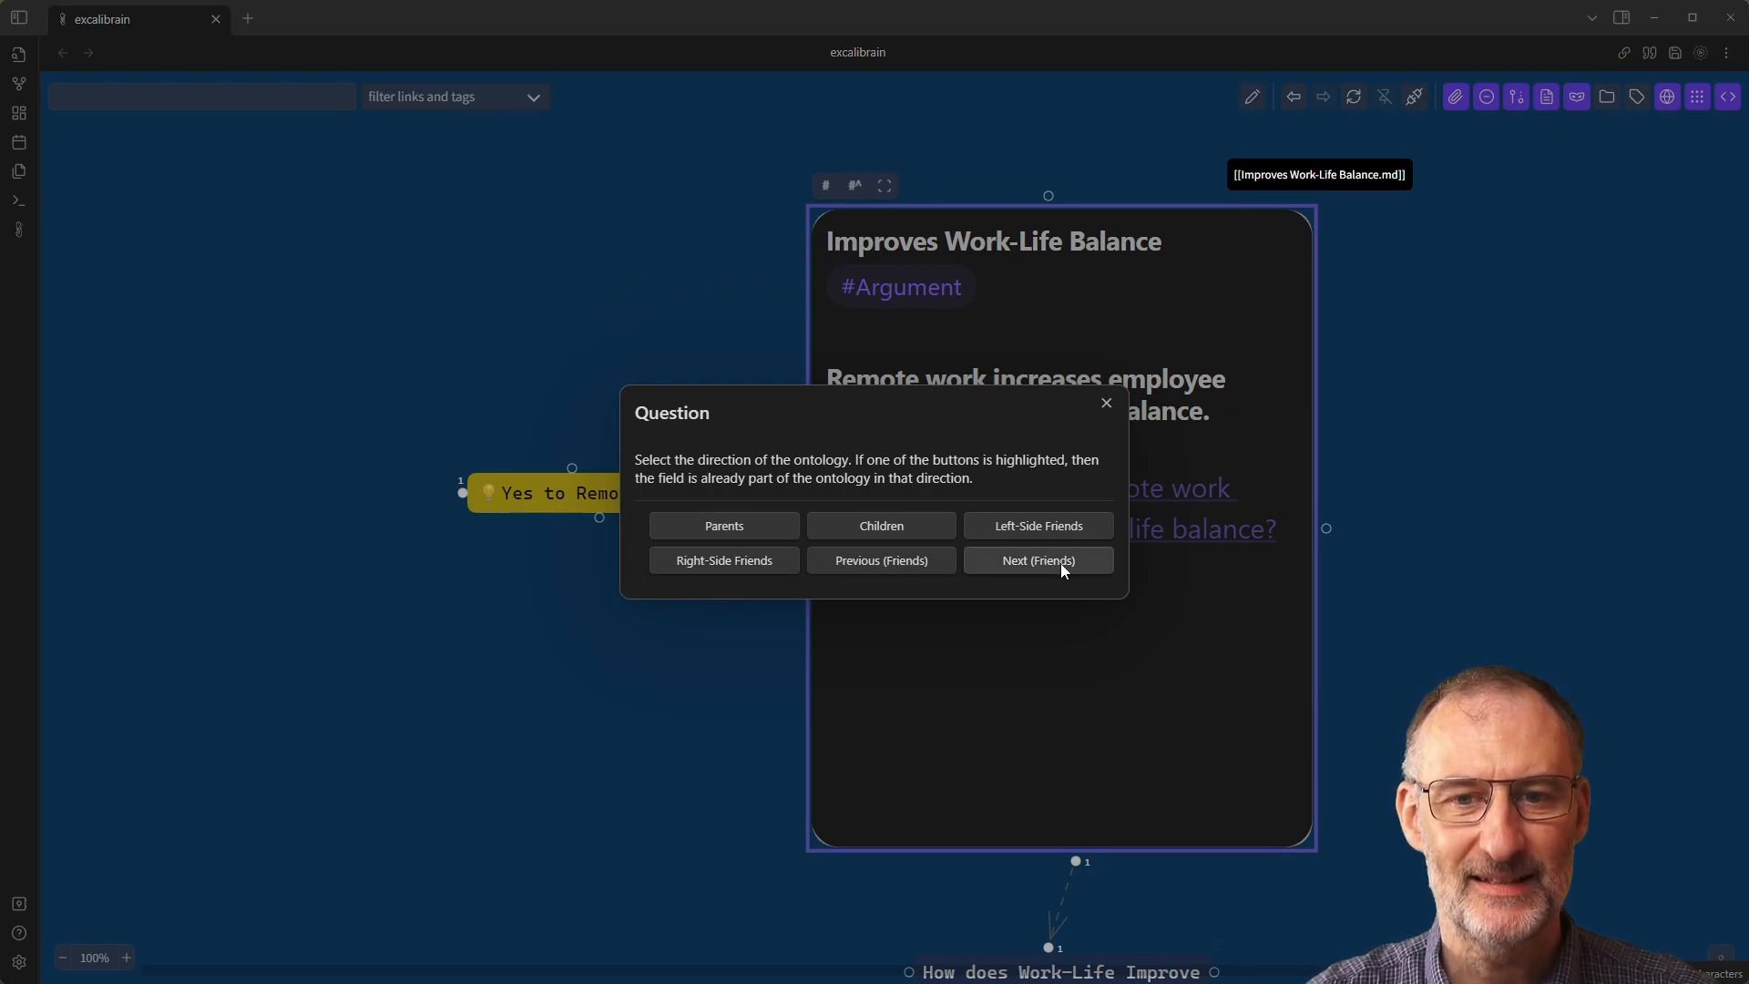
click(1037, 560)
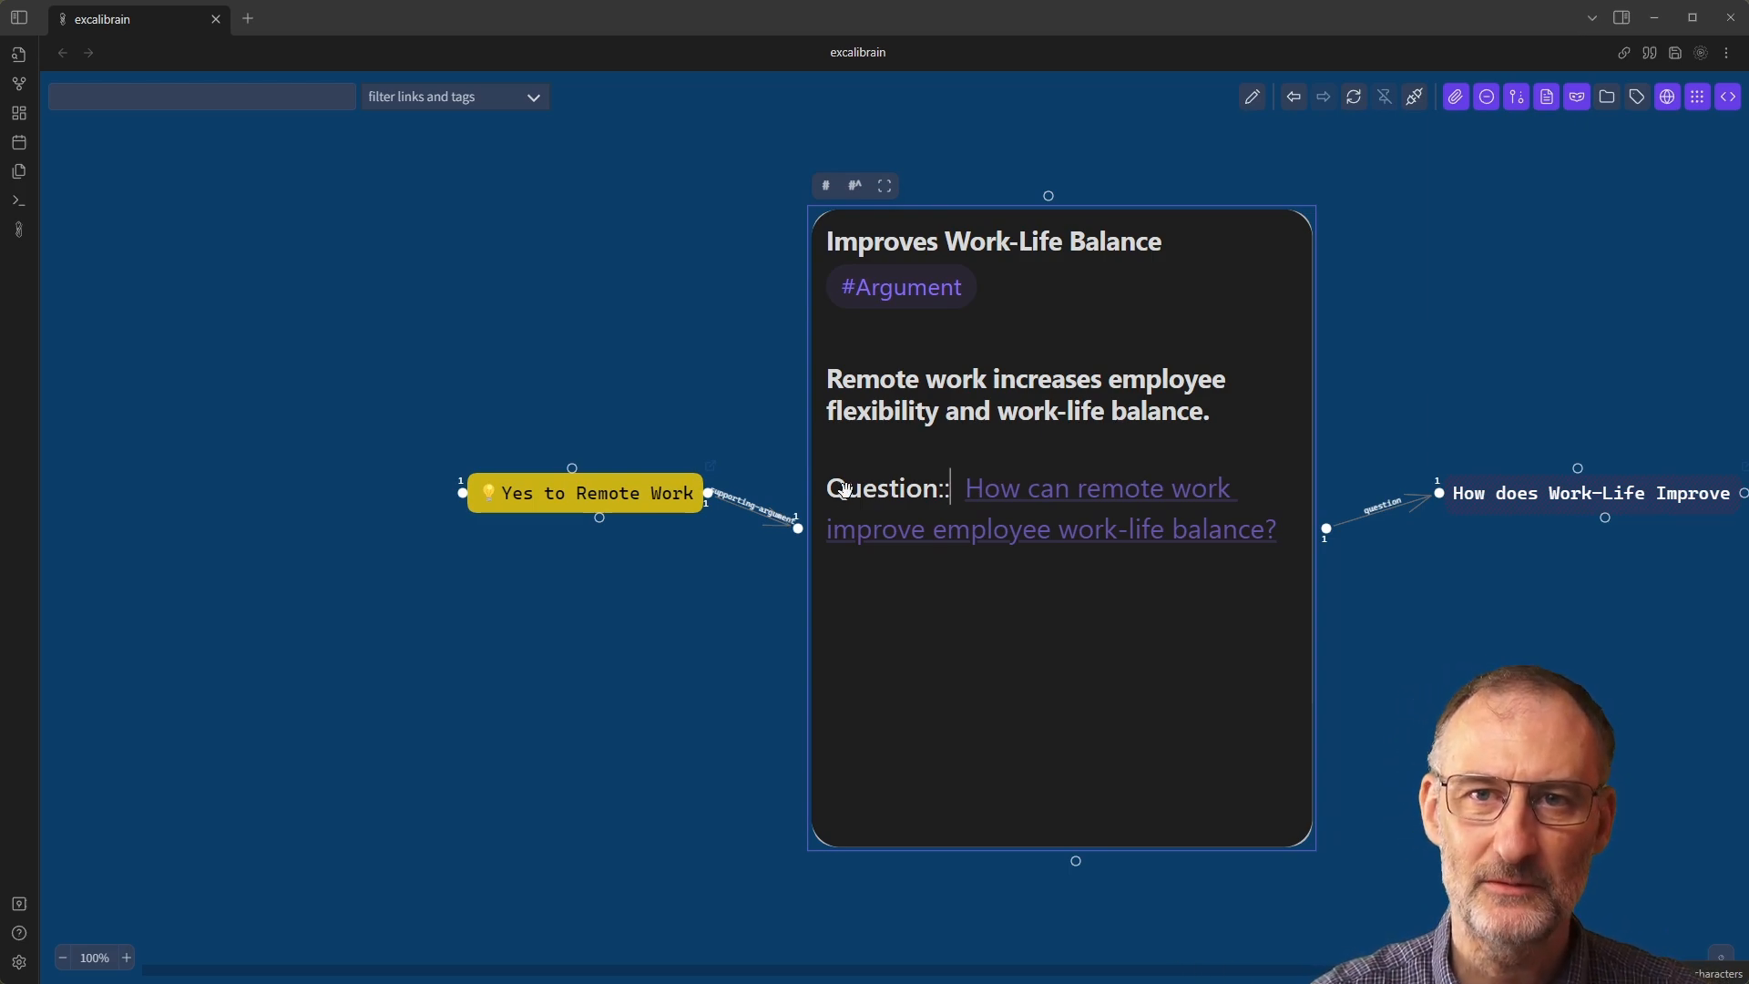
mouse_move(19, 957)
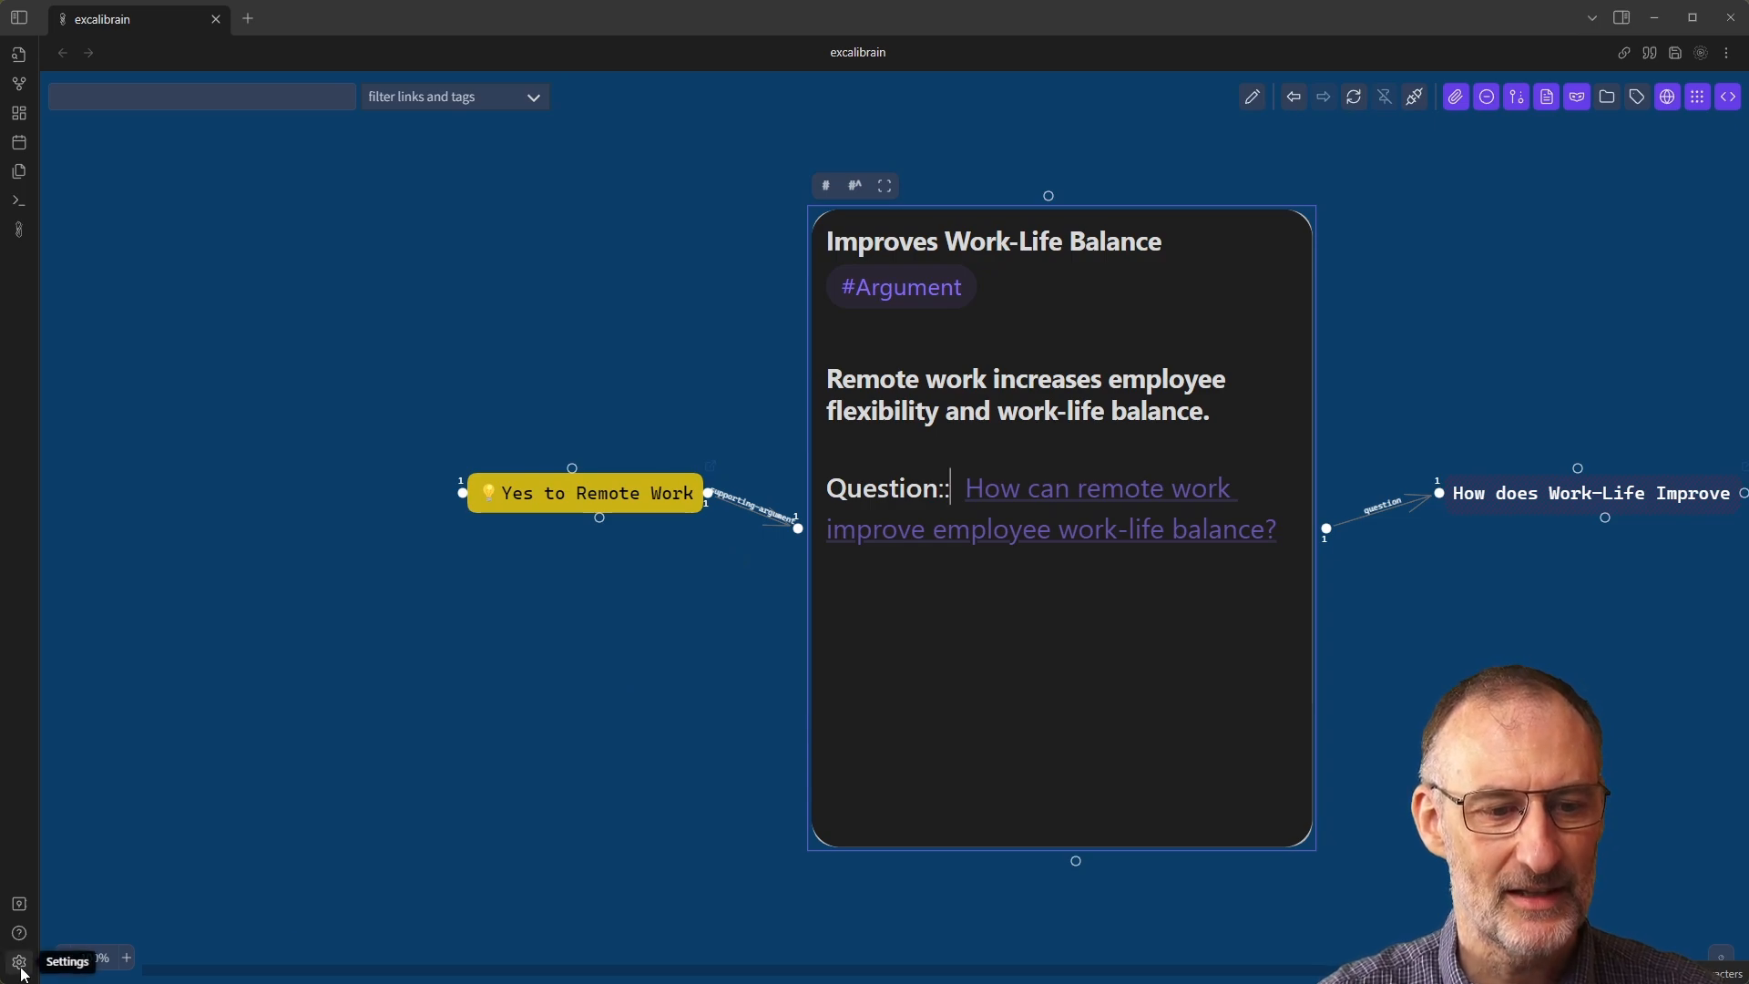
Select Next > Supporting Argument in the ExcaliBrain plugin's link style dropdown.
click(18, 959)
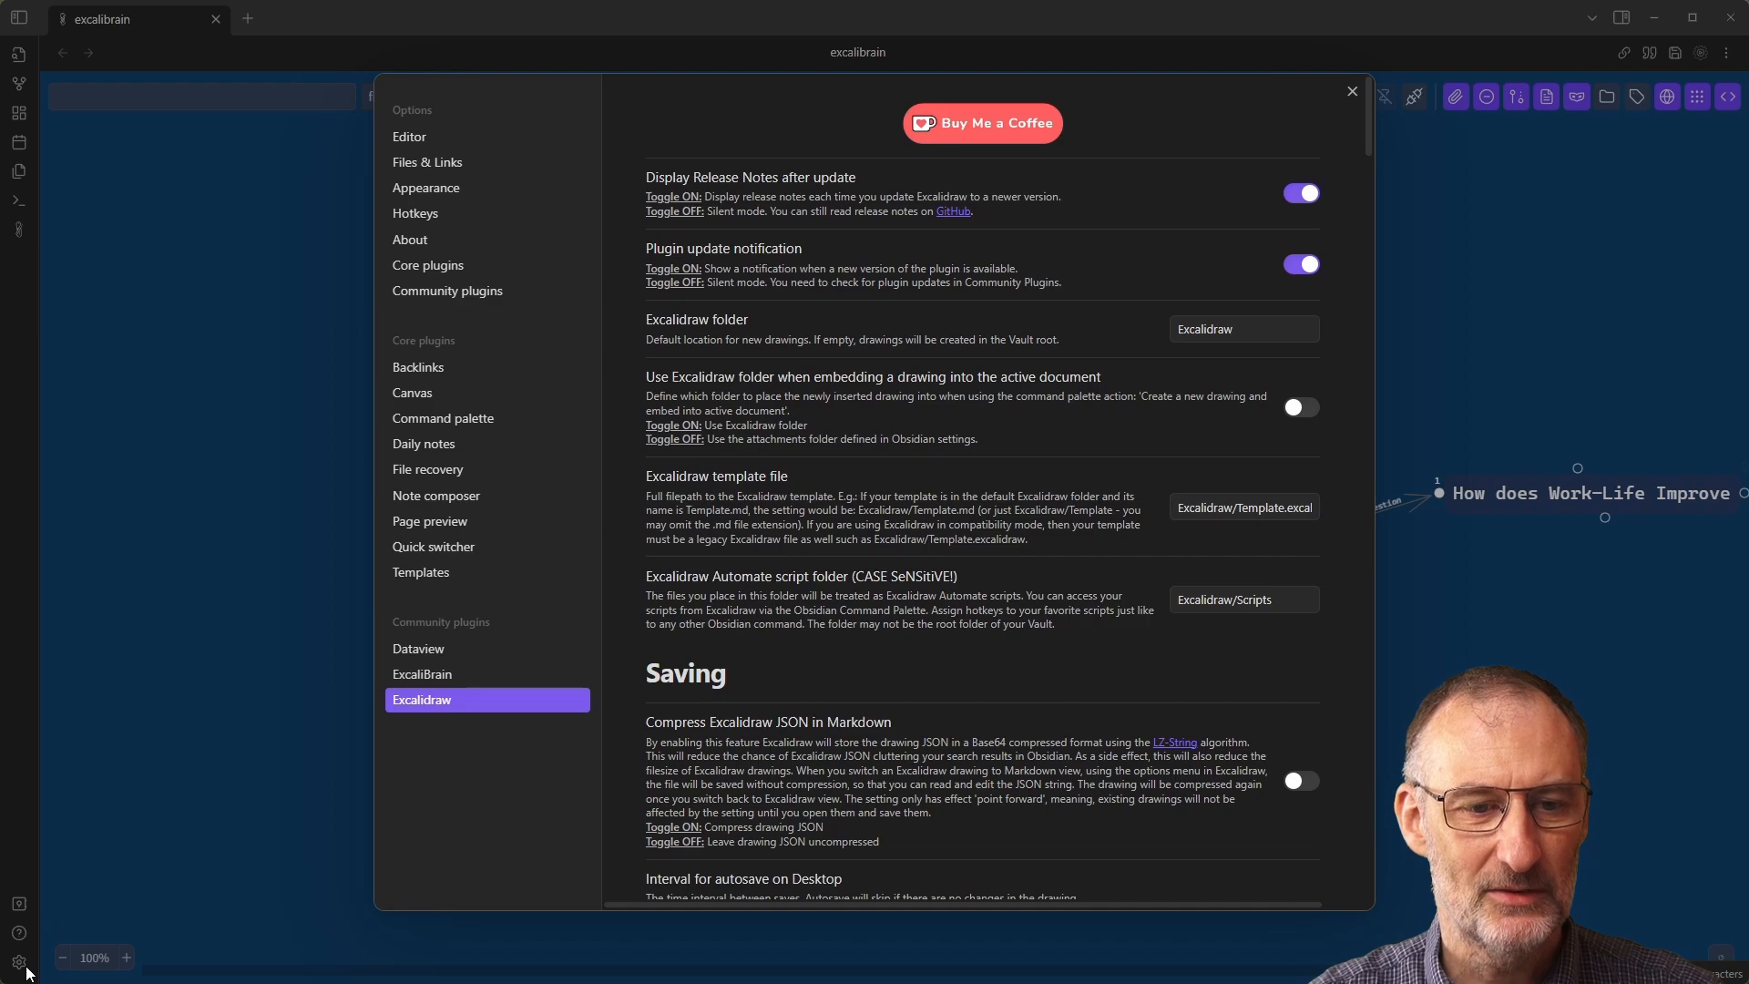
click(422, 674)
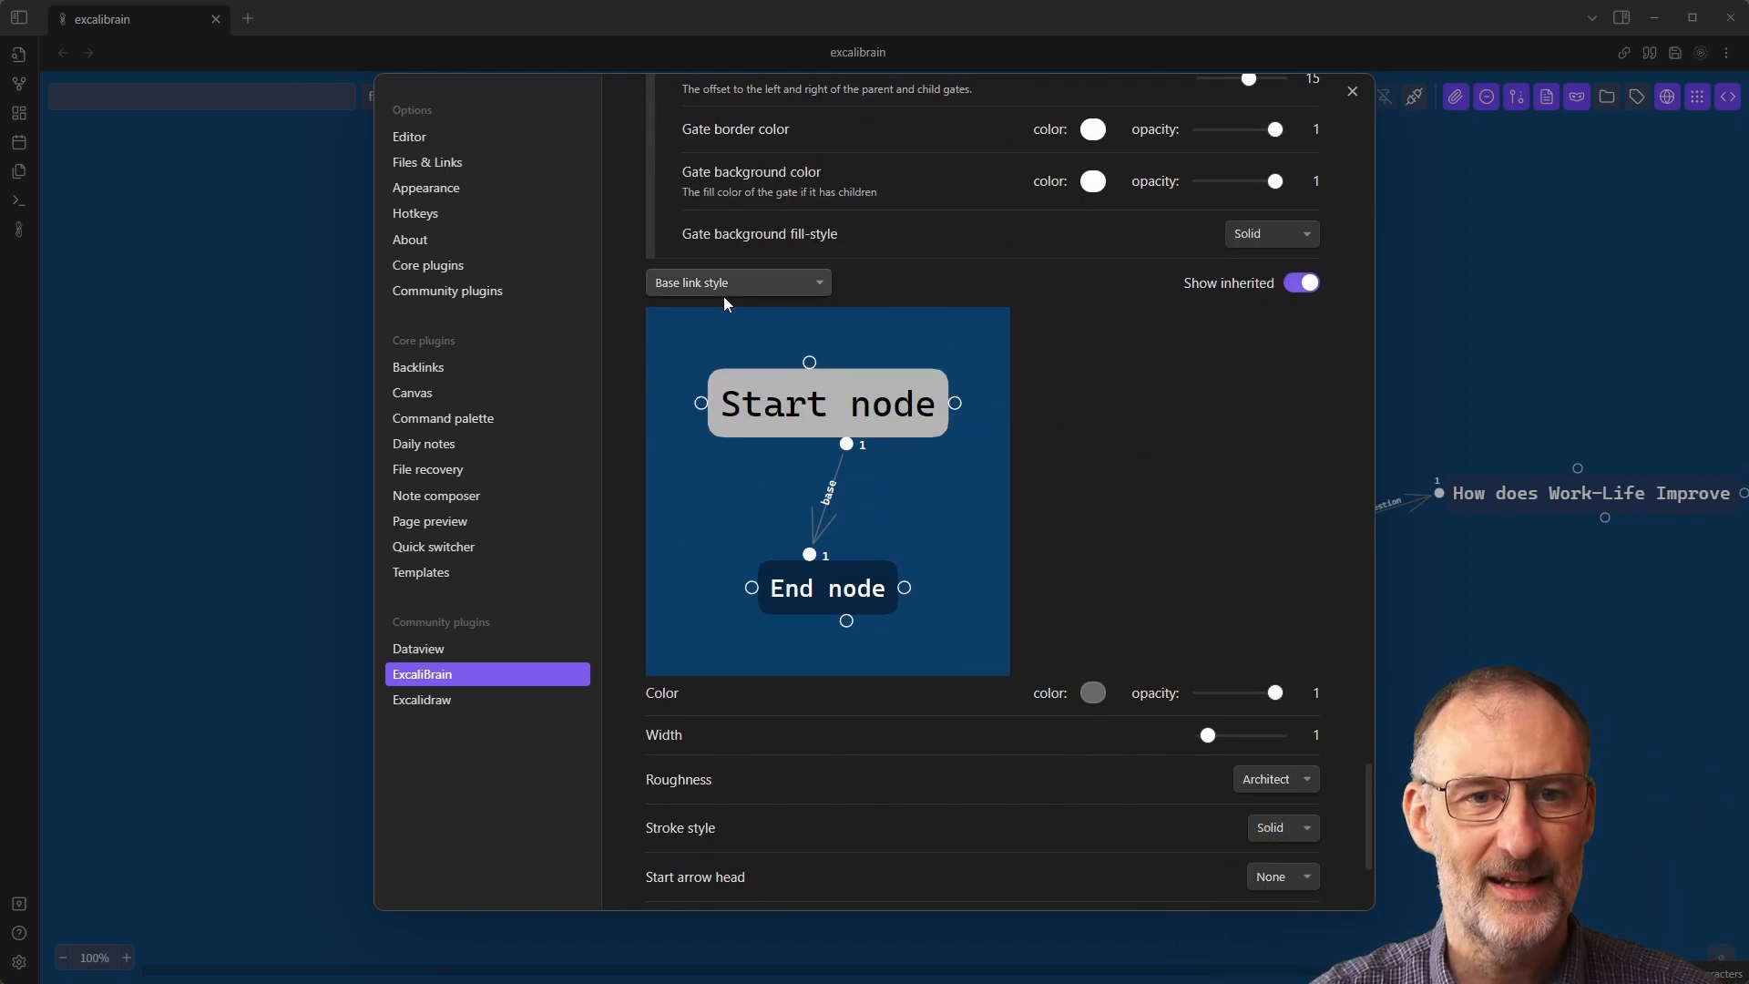
click(736, 281)
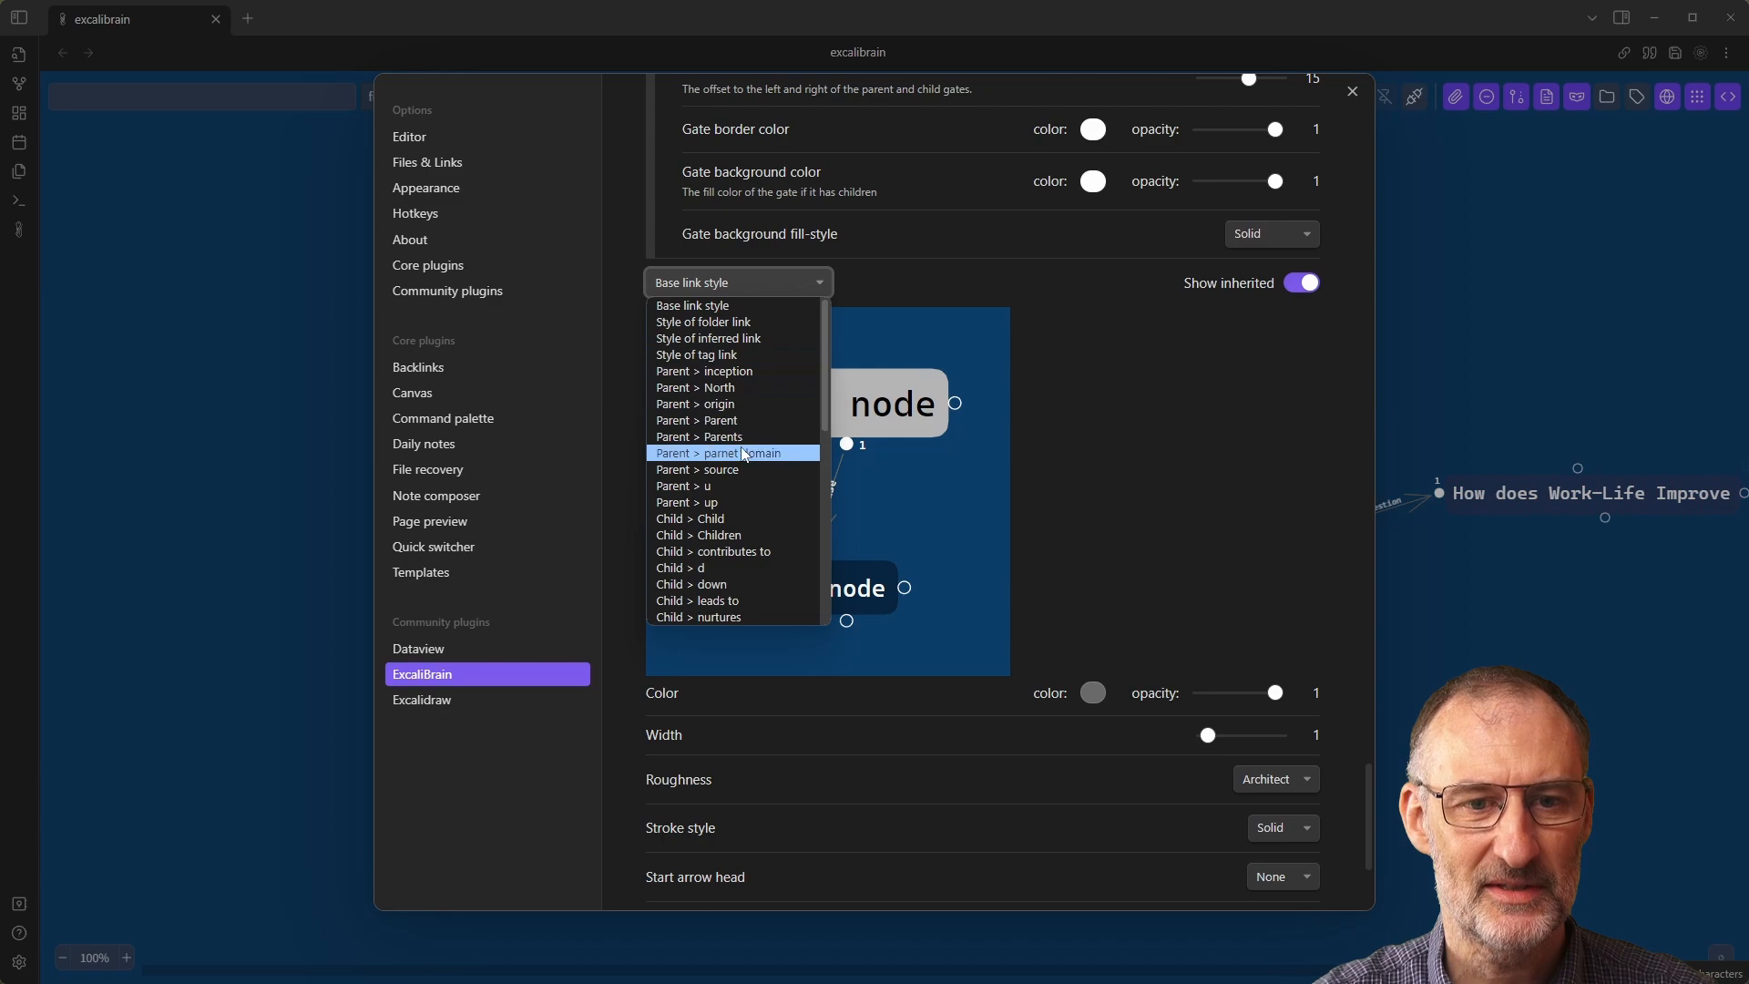
scroll(down, 3)
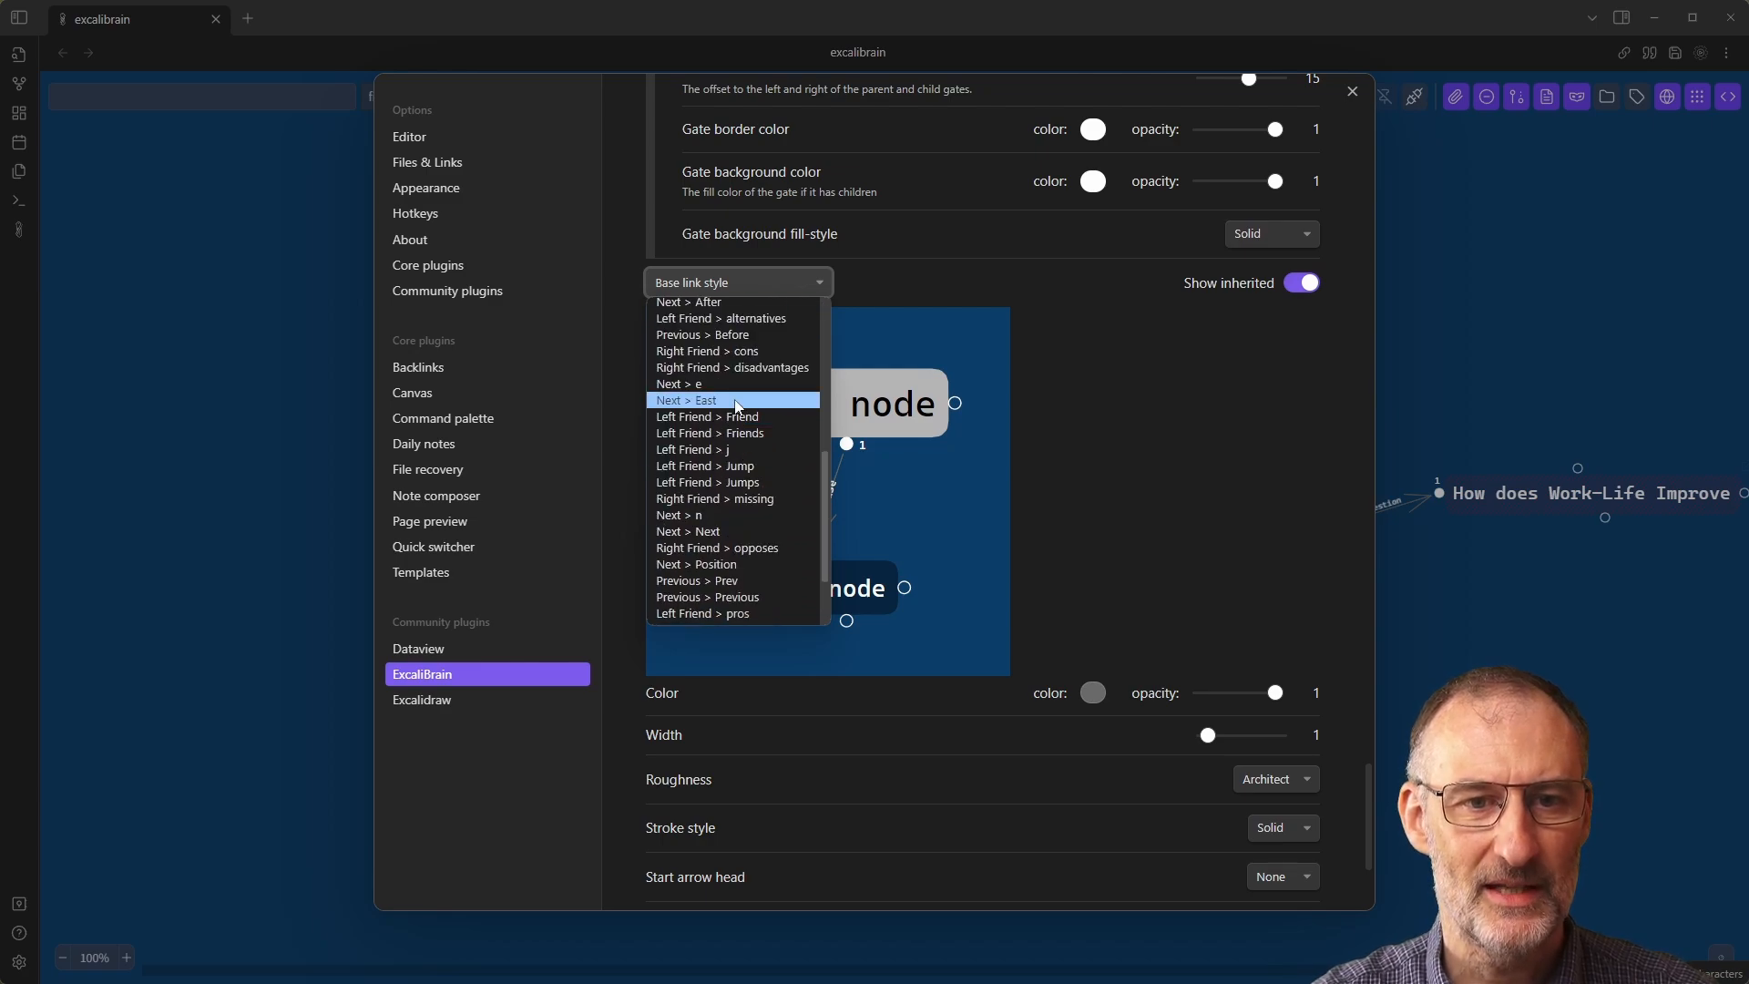
mouse_move(732, 531)
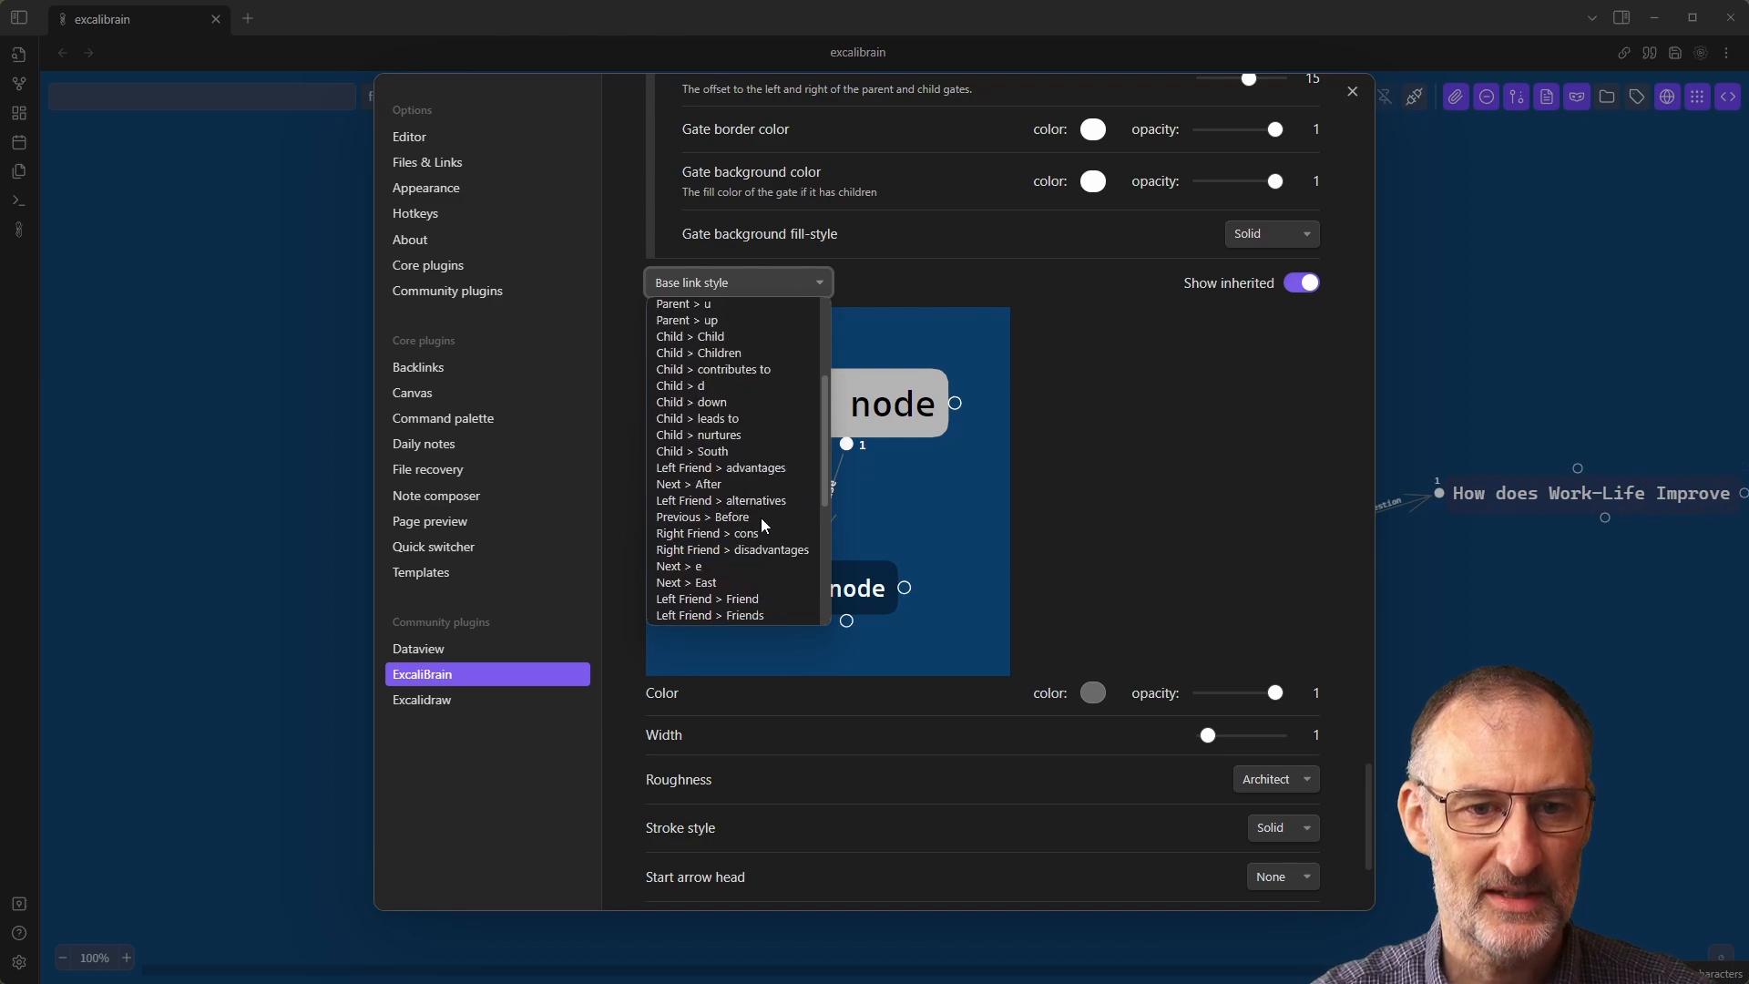
mouse_move(764, 451)
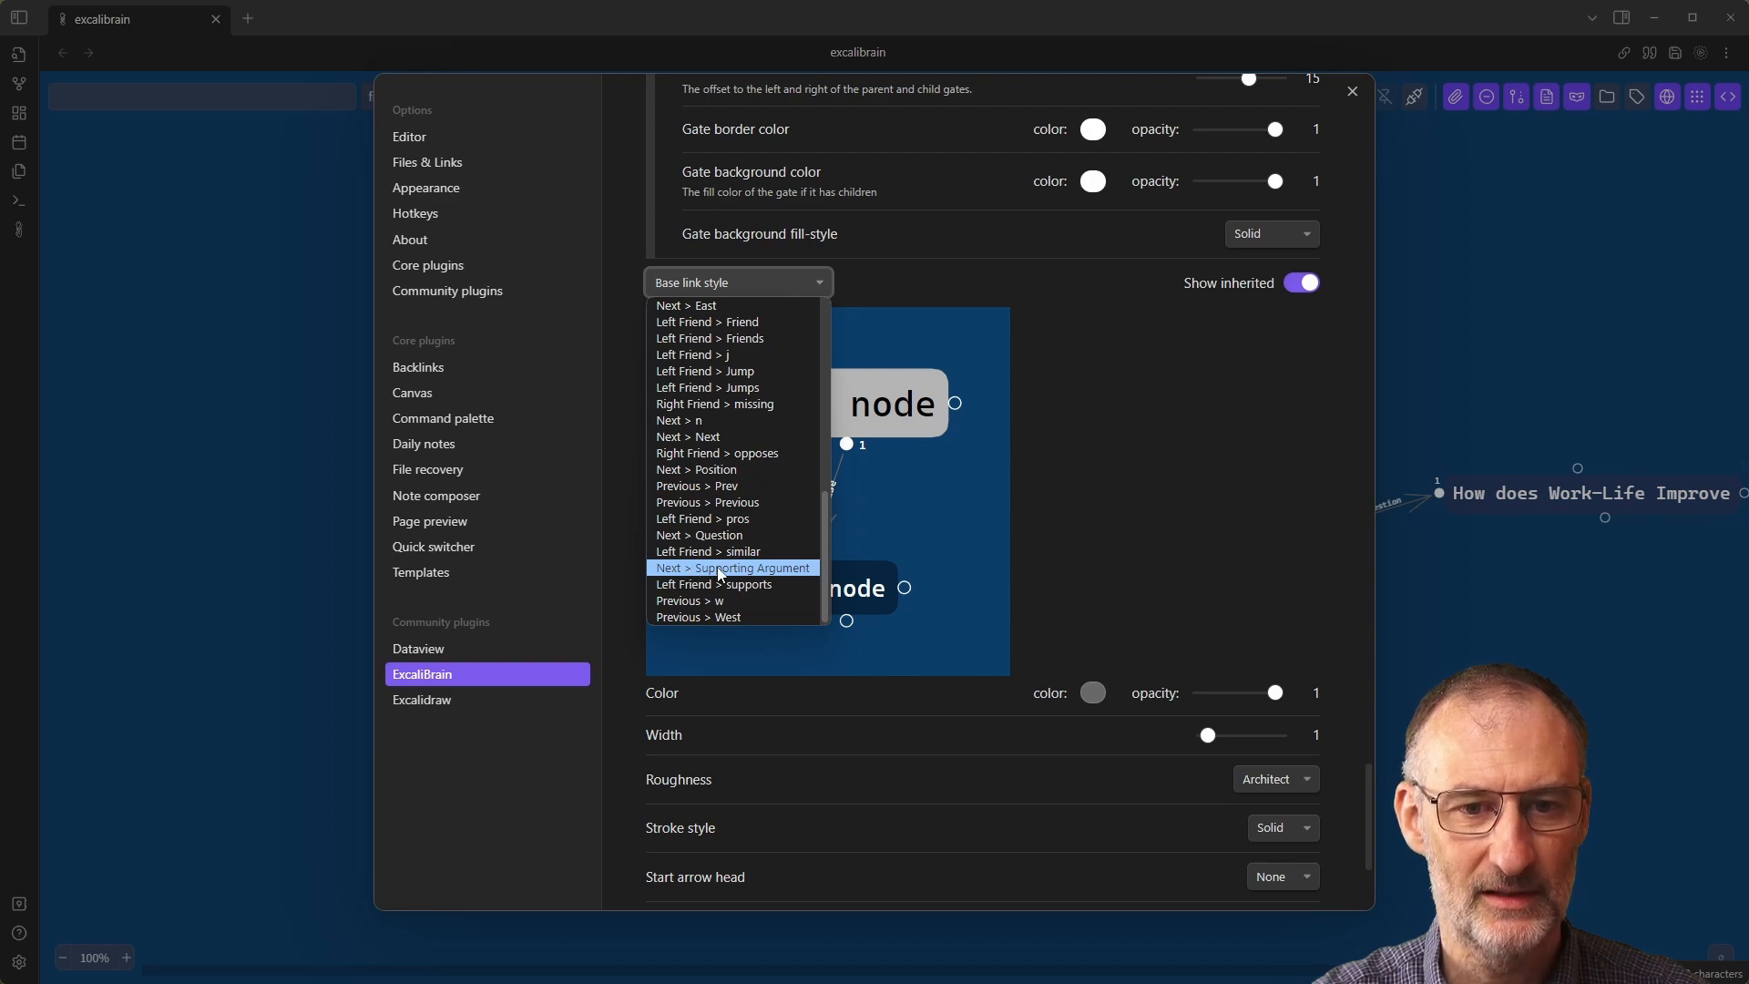
click(732, 568)
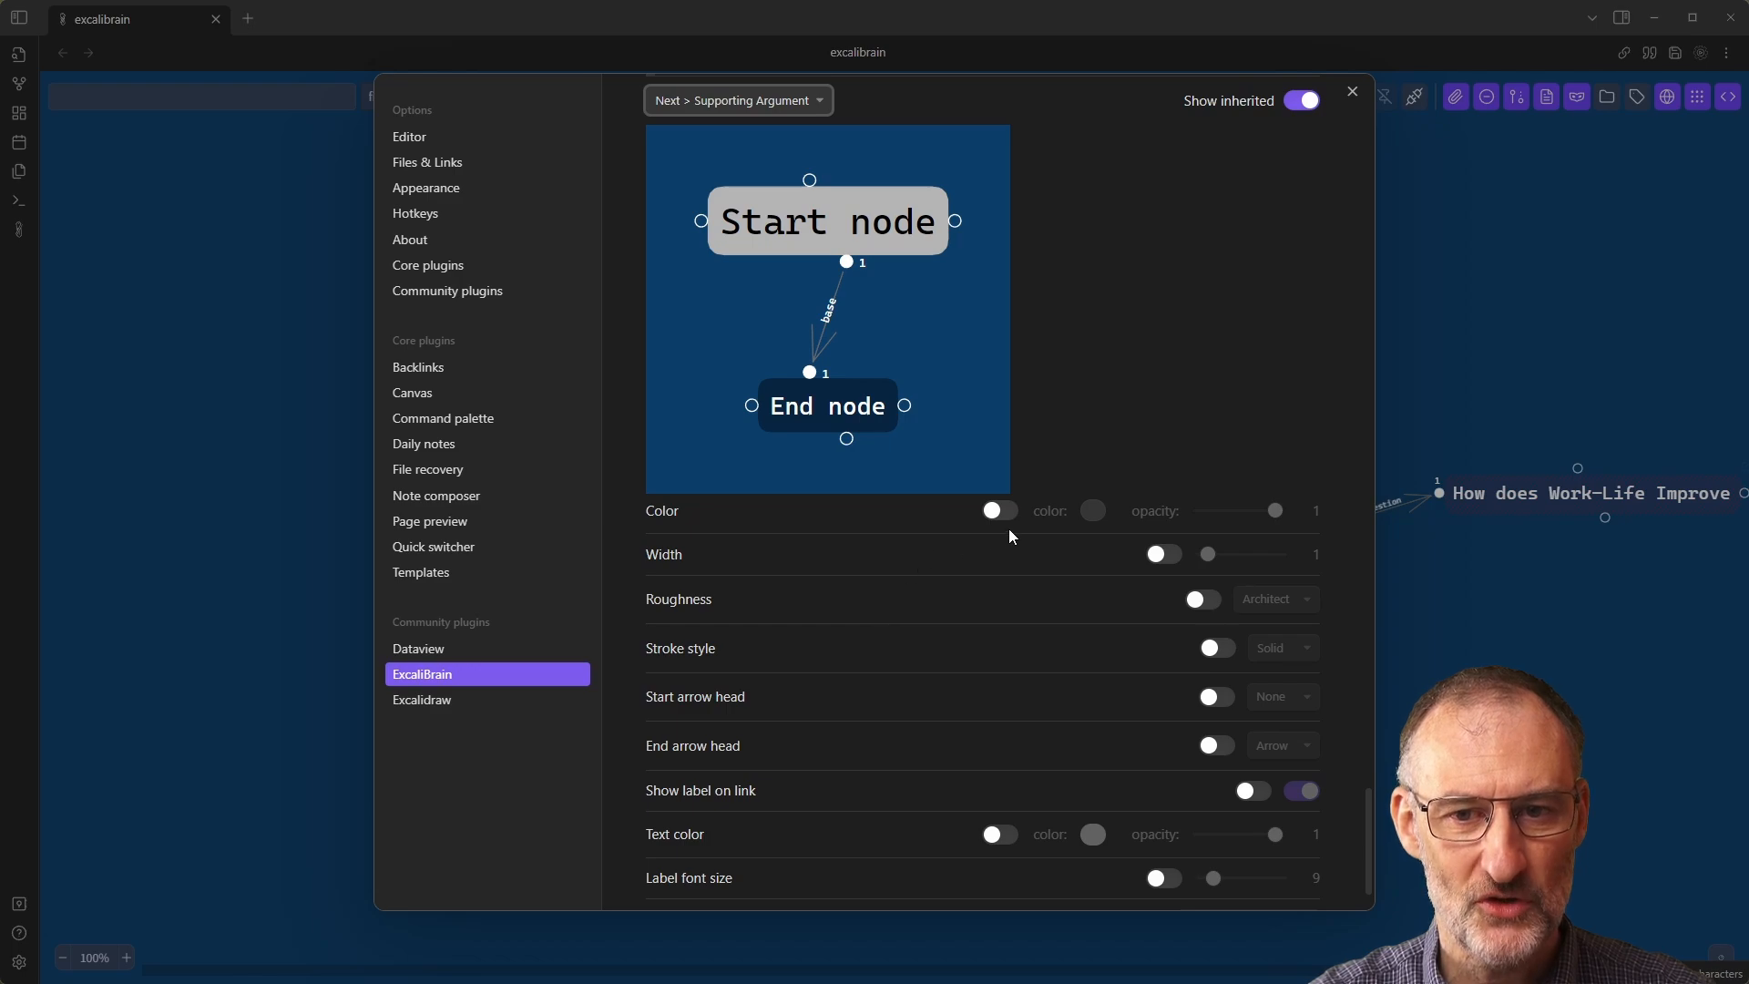
mouse_move(993, 512)
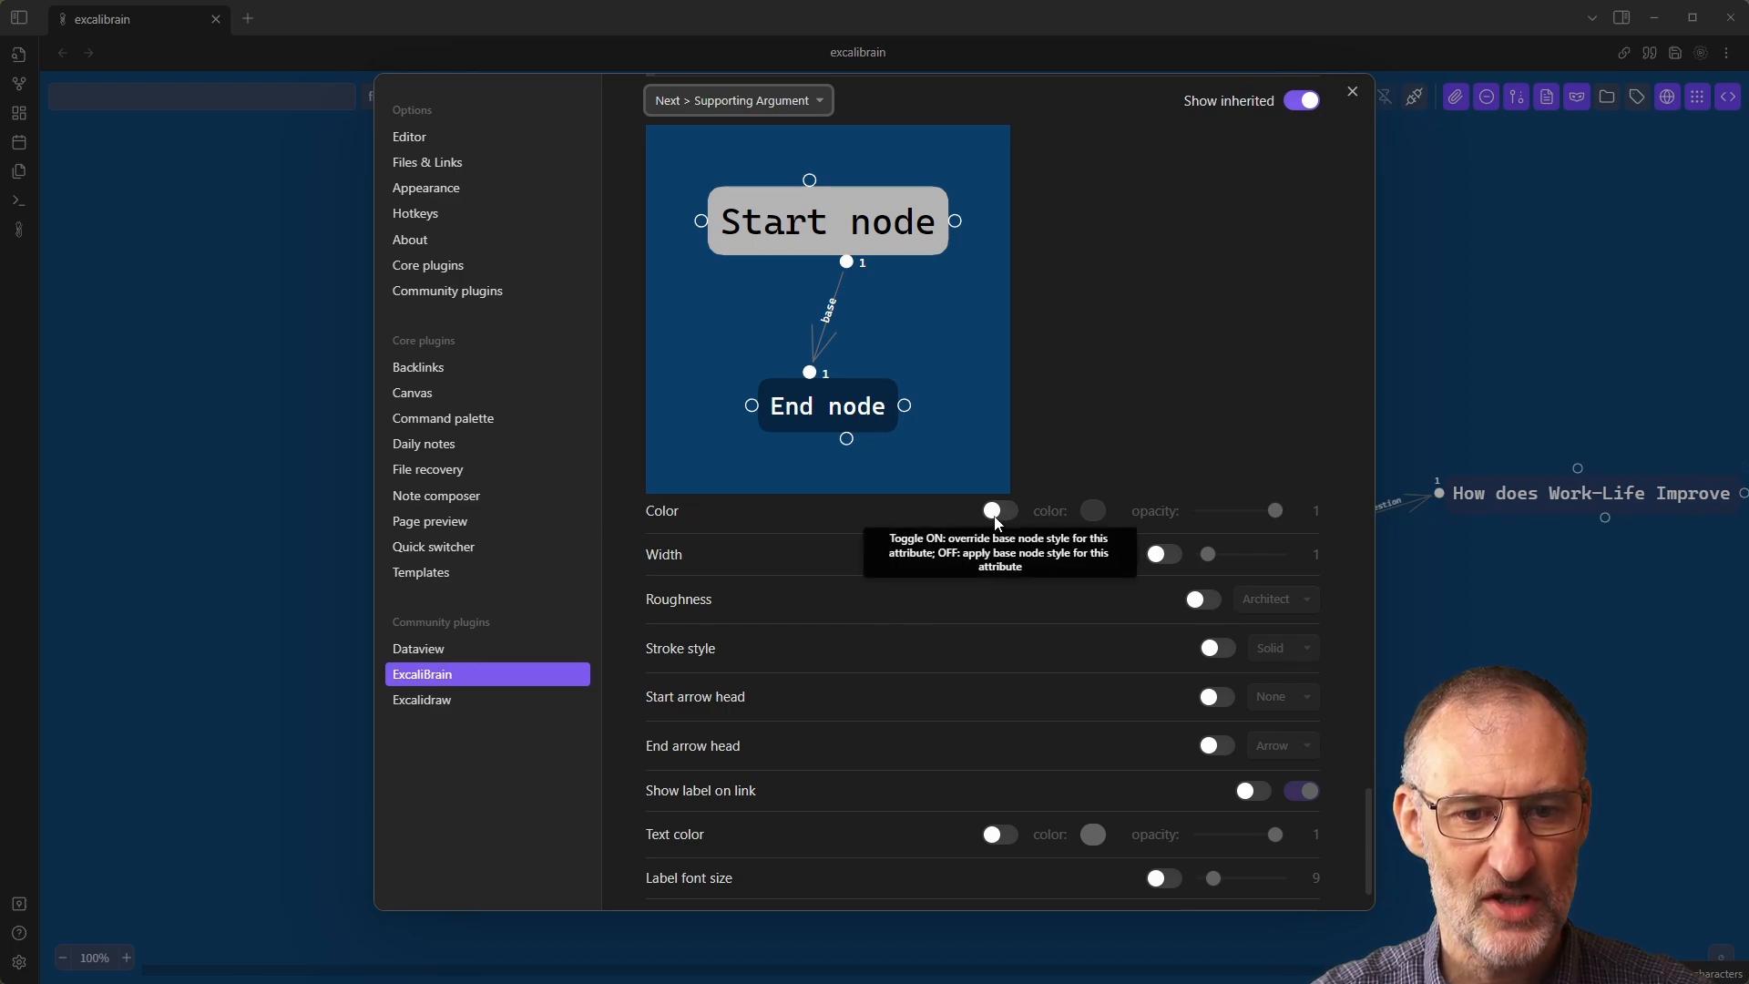
Override the Supporting Argument link colour to green and its width to 3.
click(996, 510)
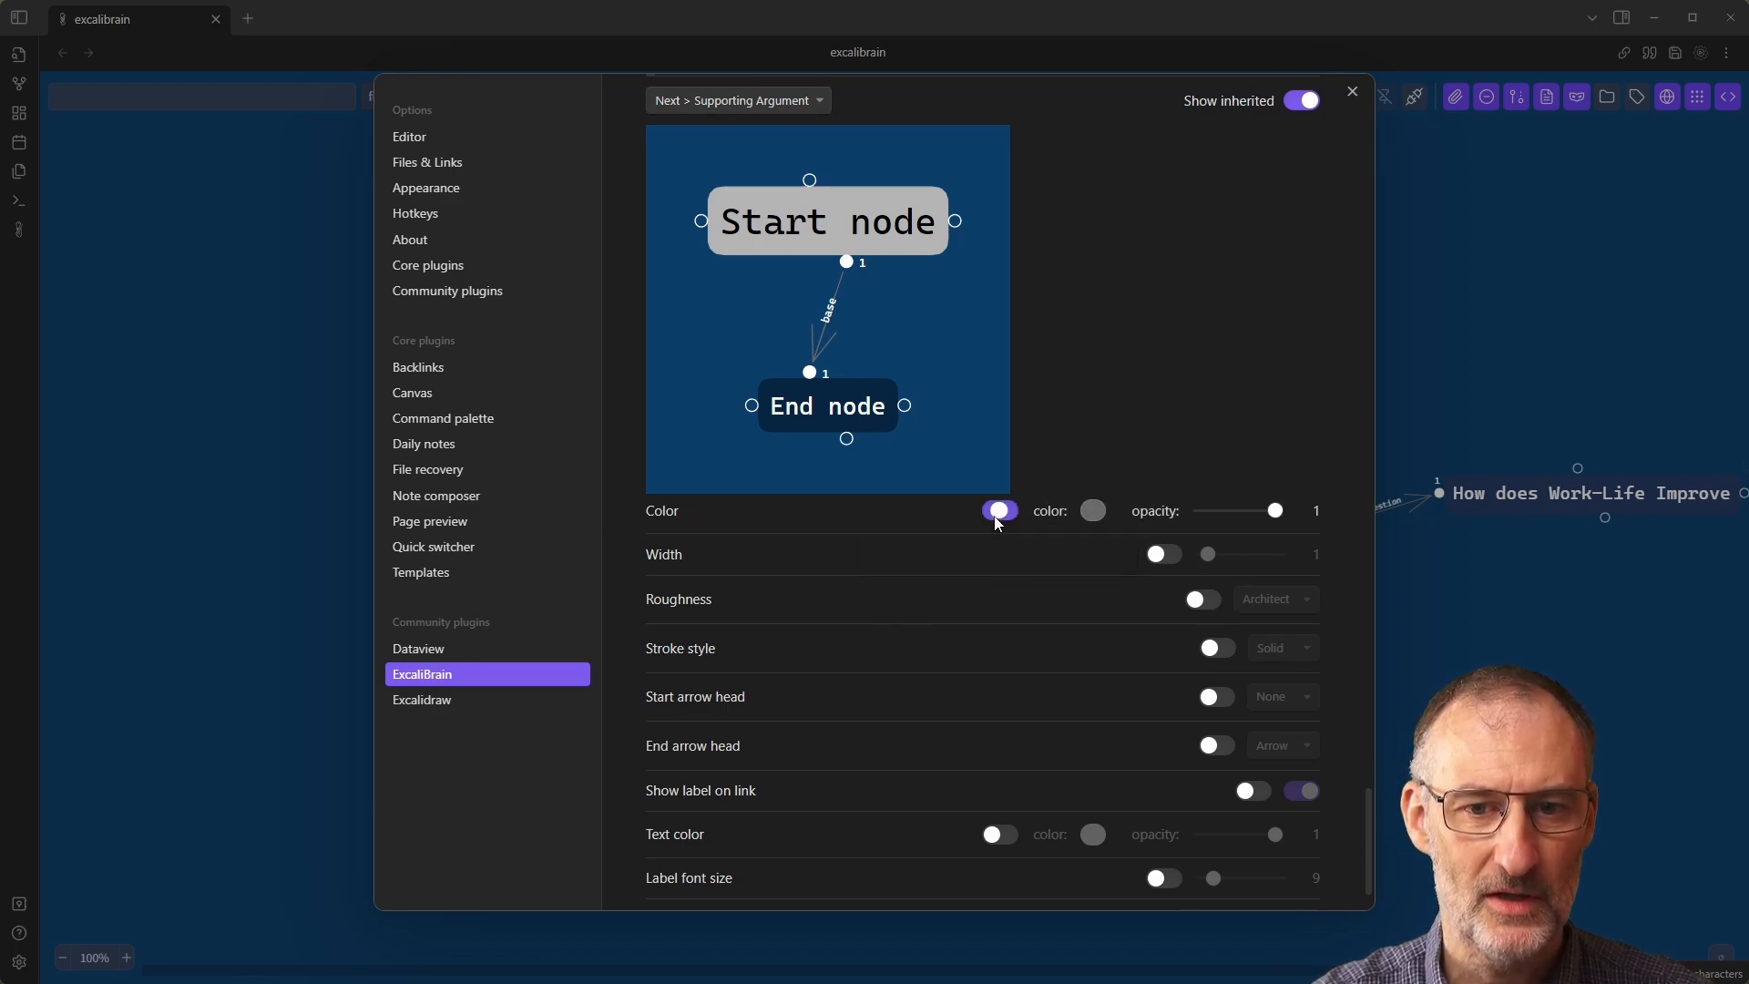
click(1092, 512)
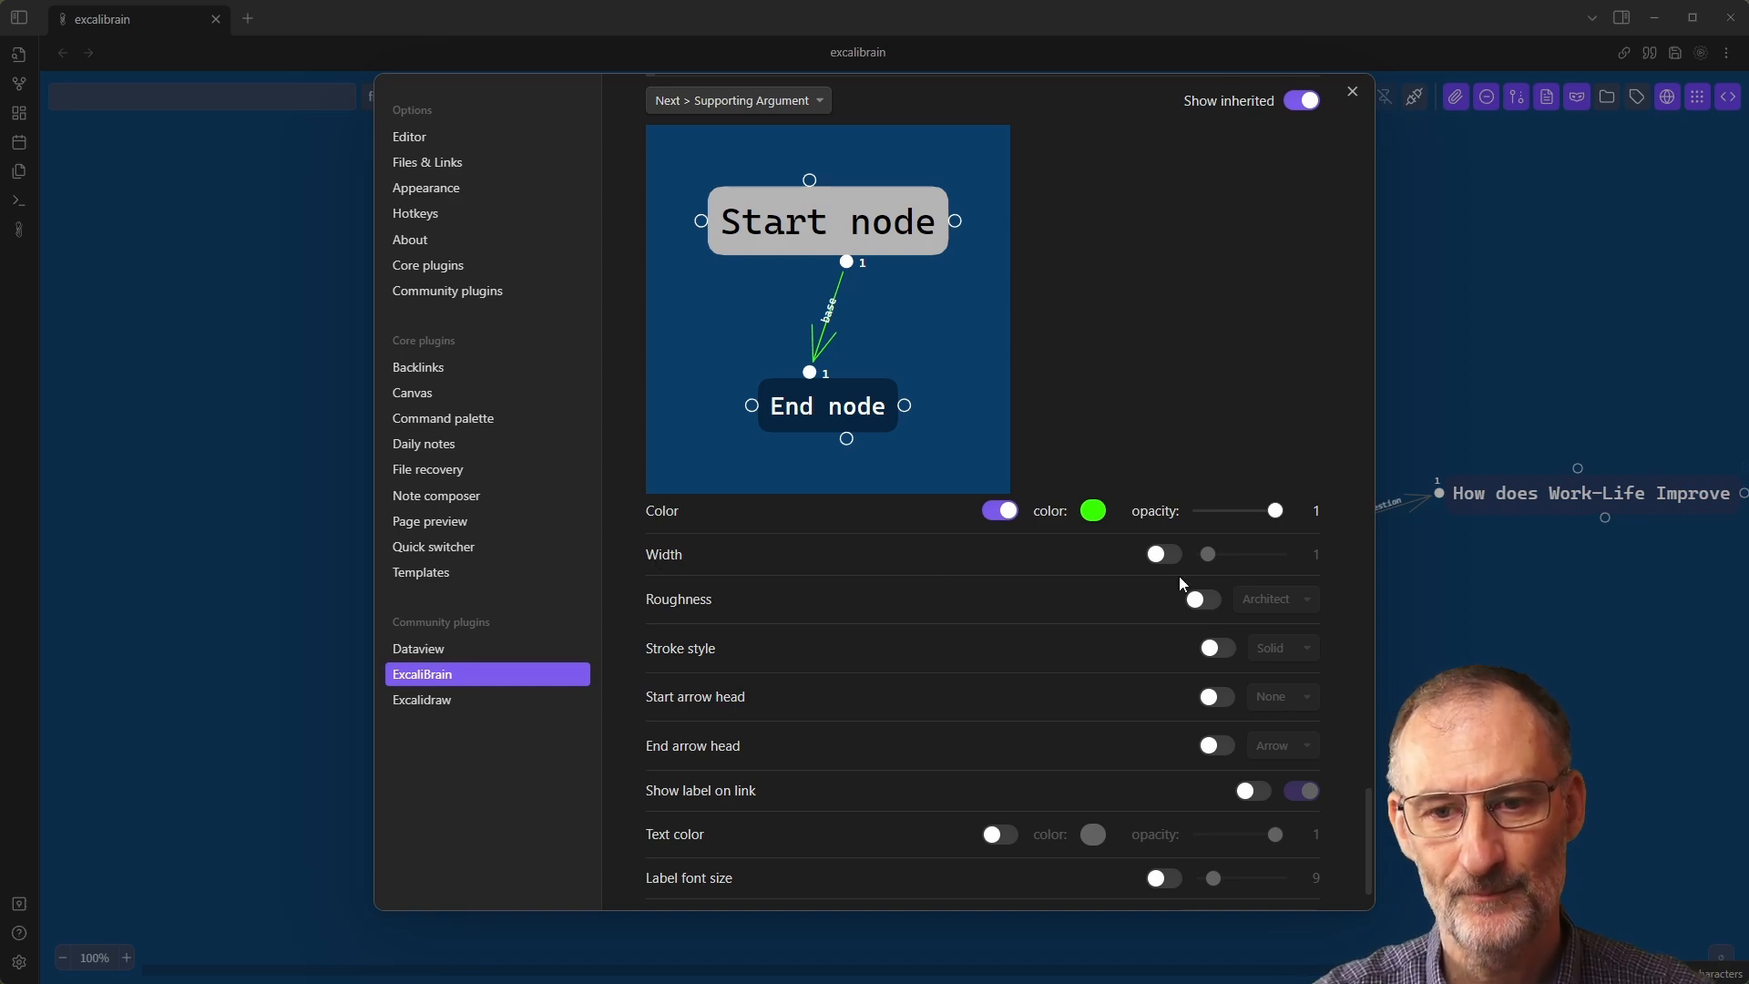
click(1161, 555)
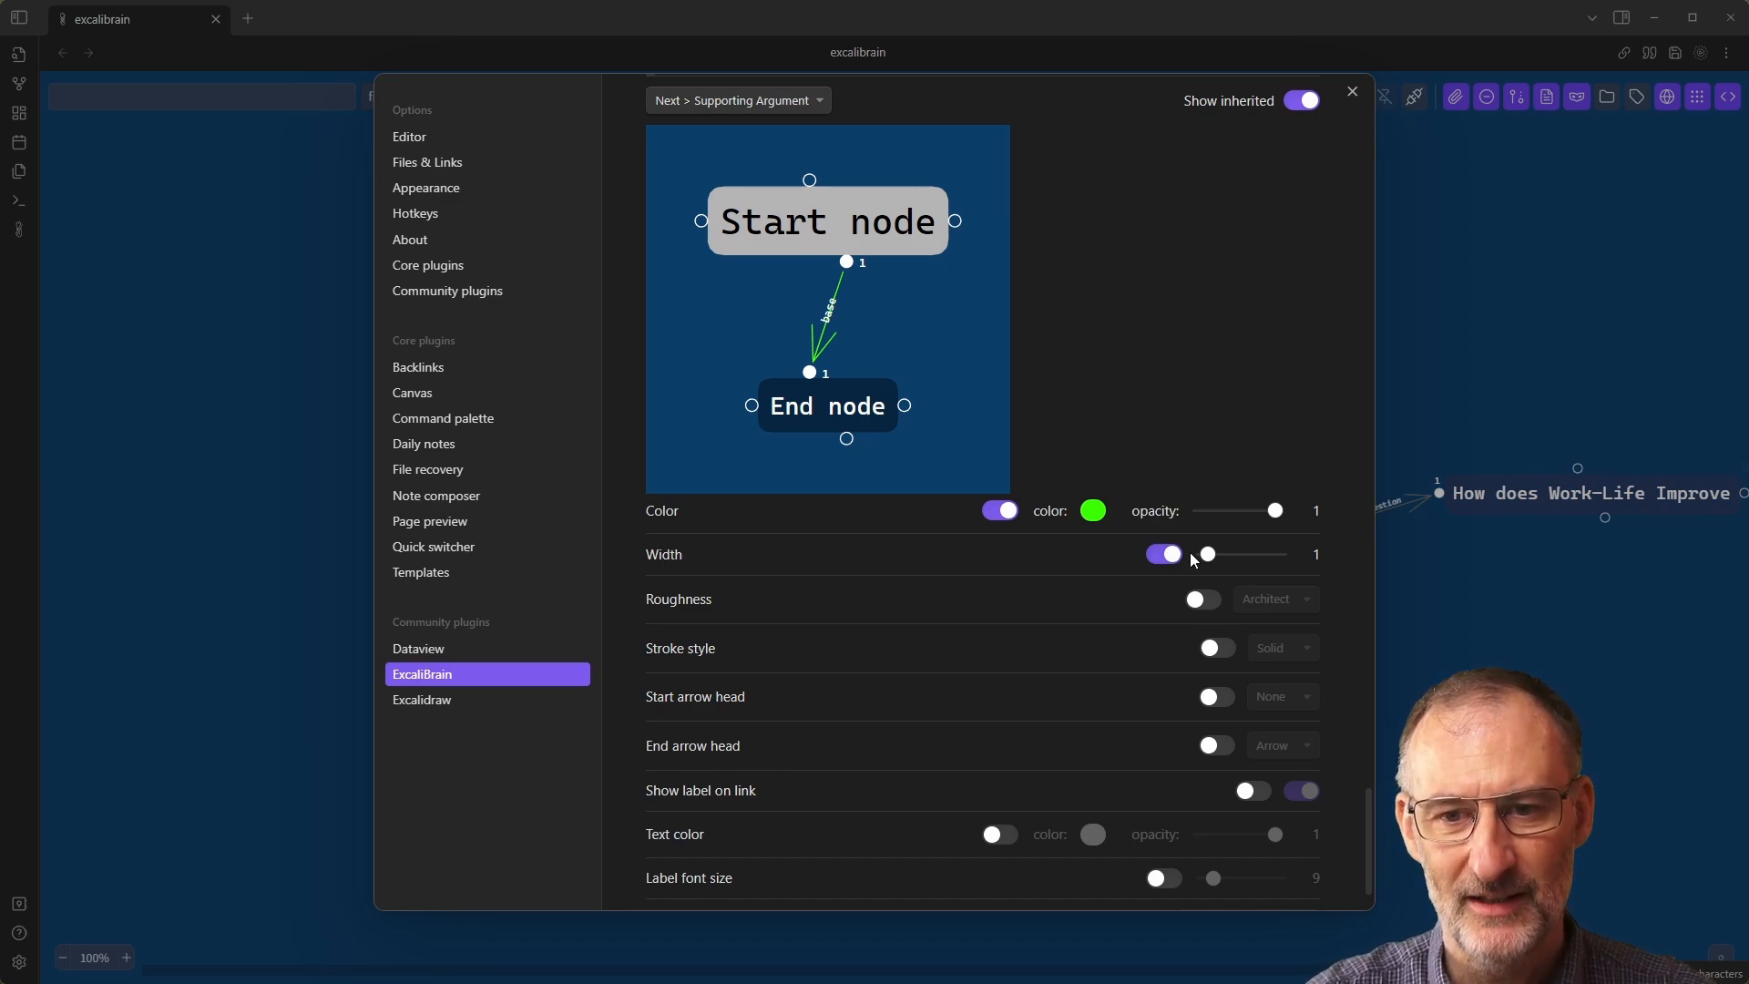
drag(1208, 555, 1224, 555)
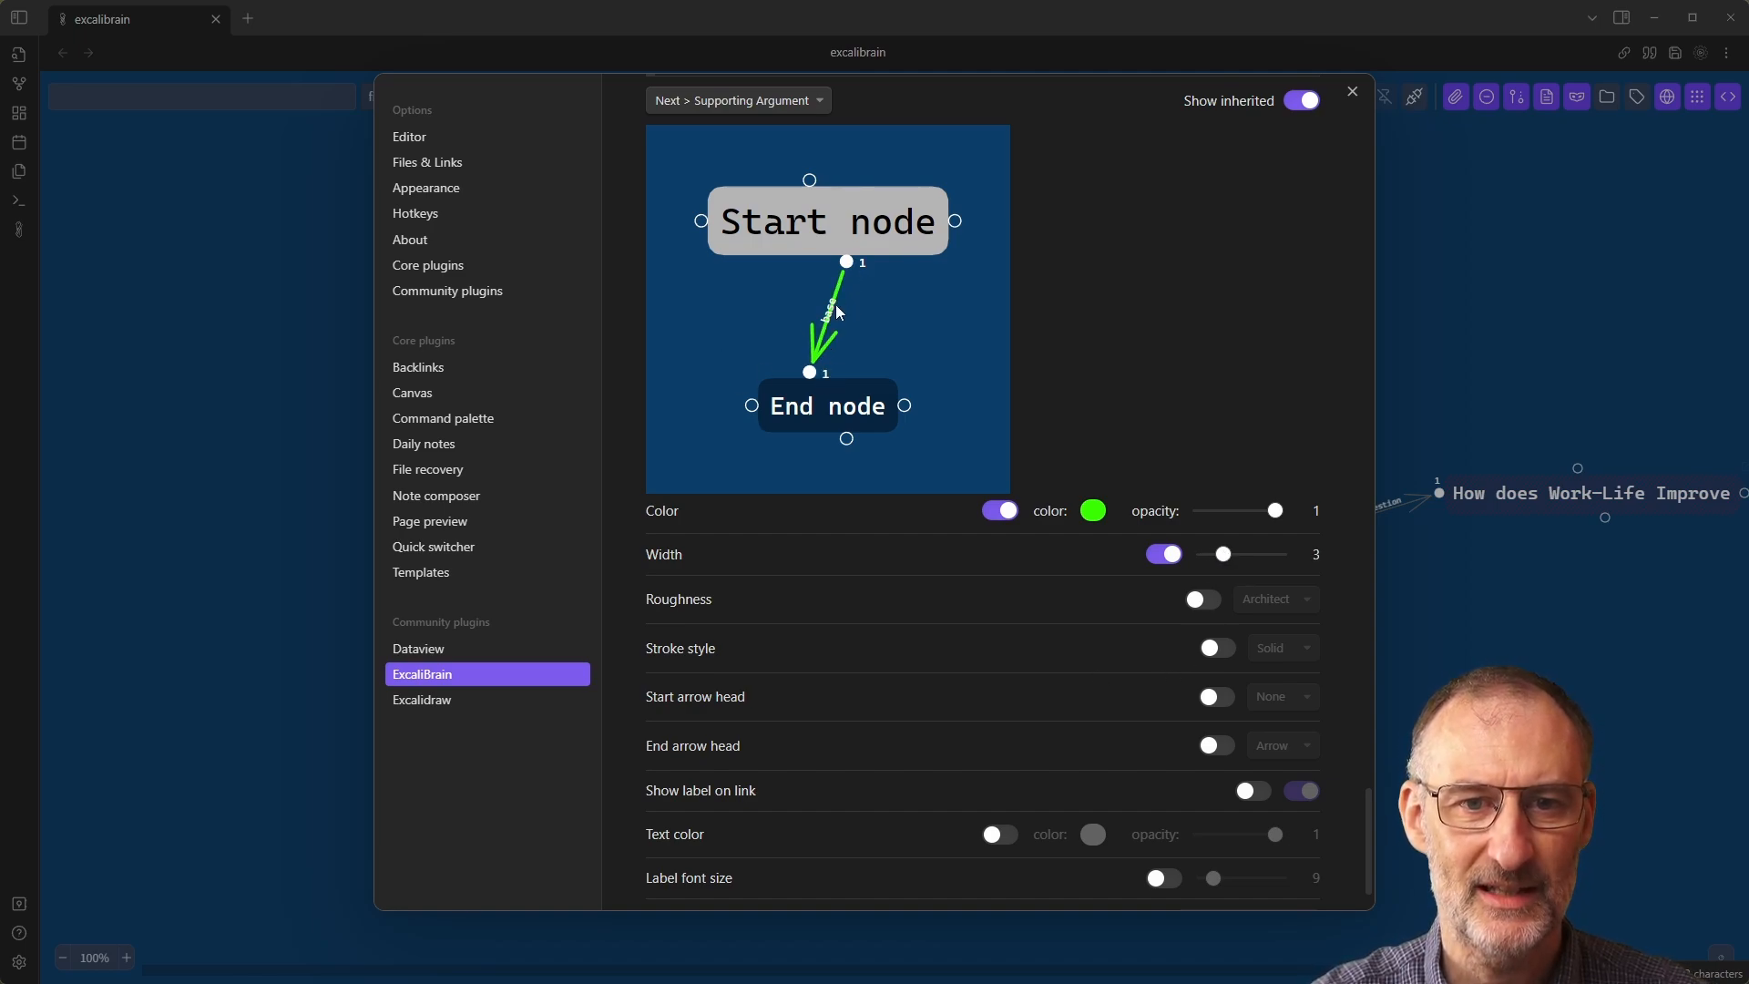
mouse_move(808, 500)
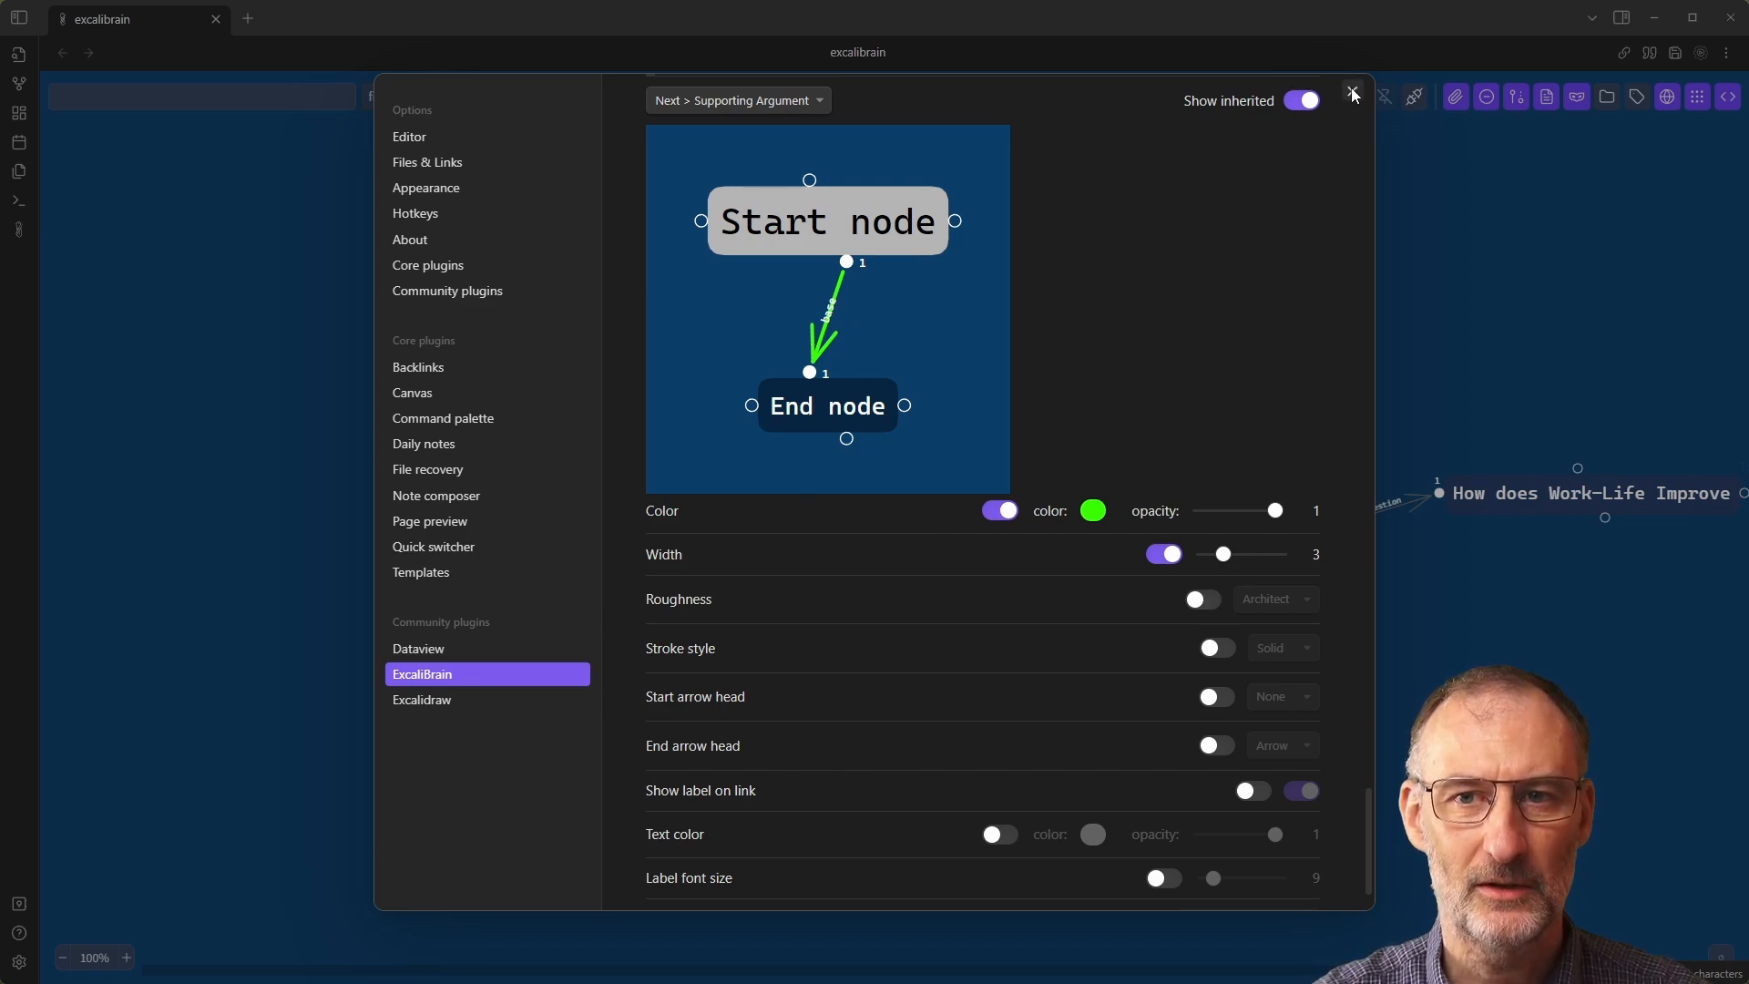
Close settings and centre the graph on Yes to Remote Work, then Improves Work-Life Balance.
click(1352, 91)
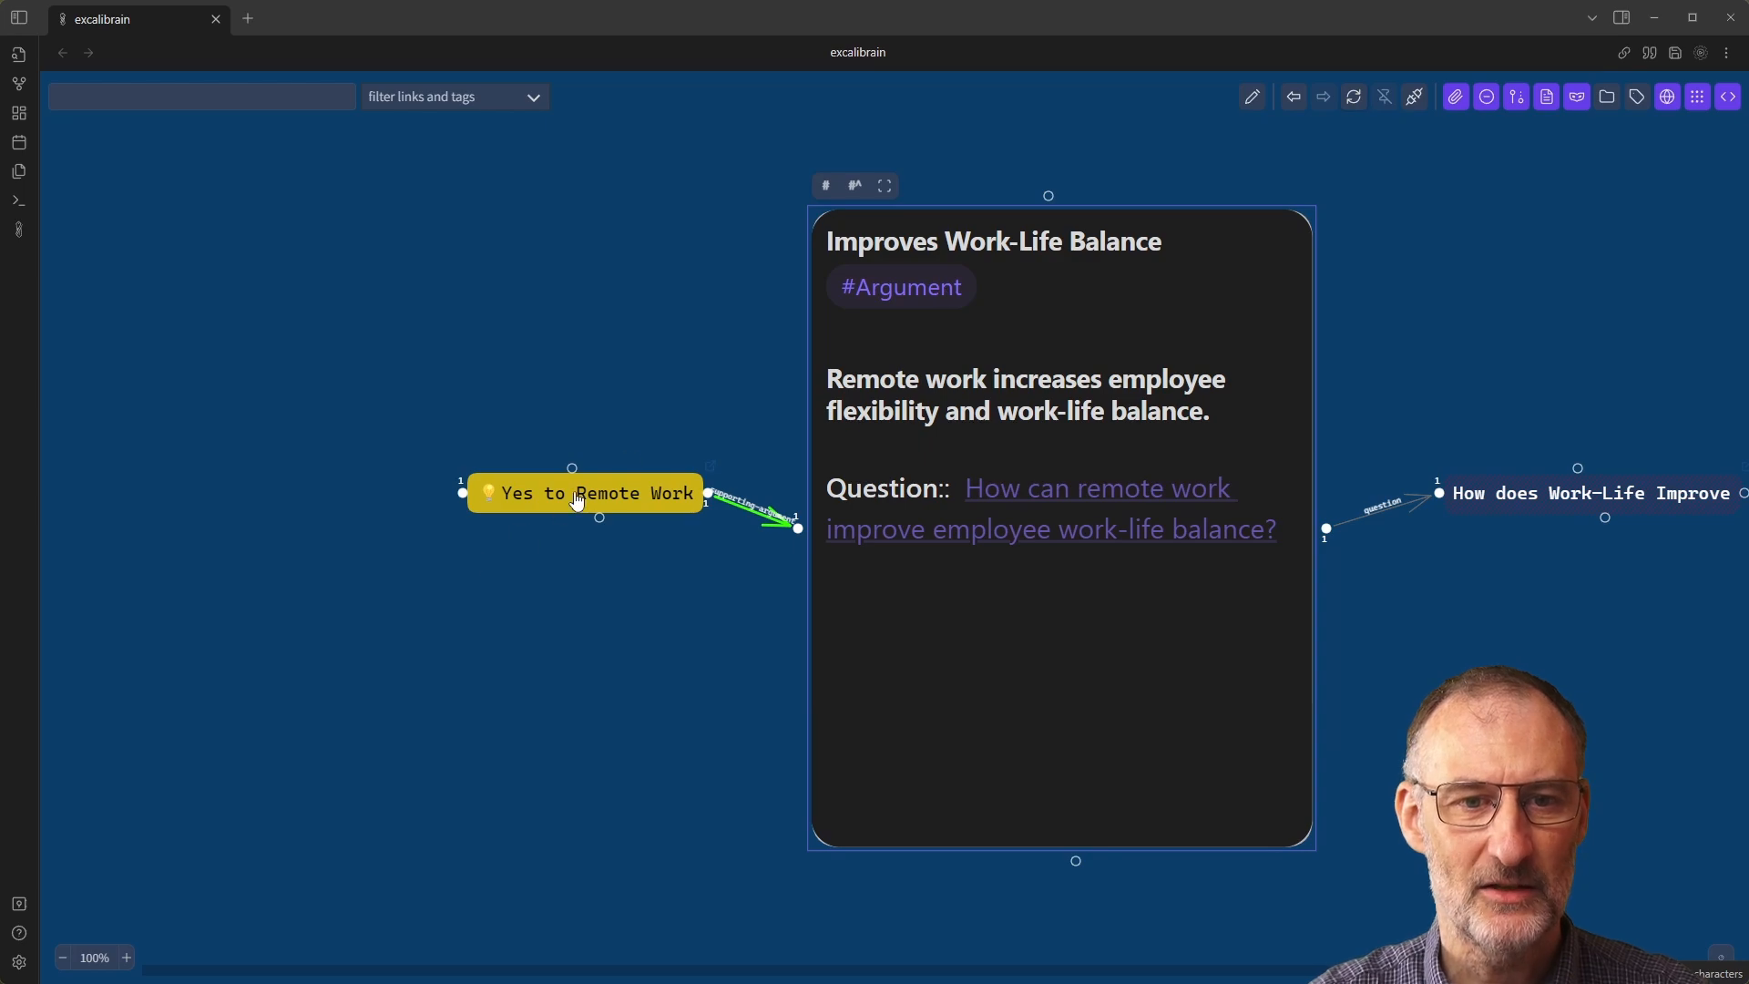
click(583, 493)
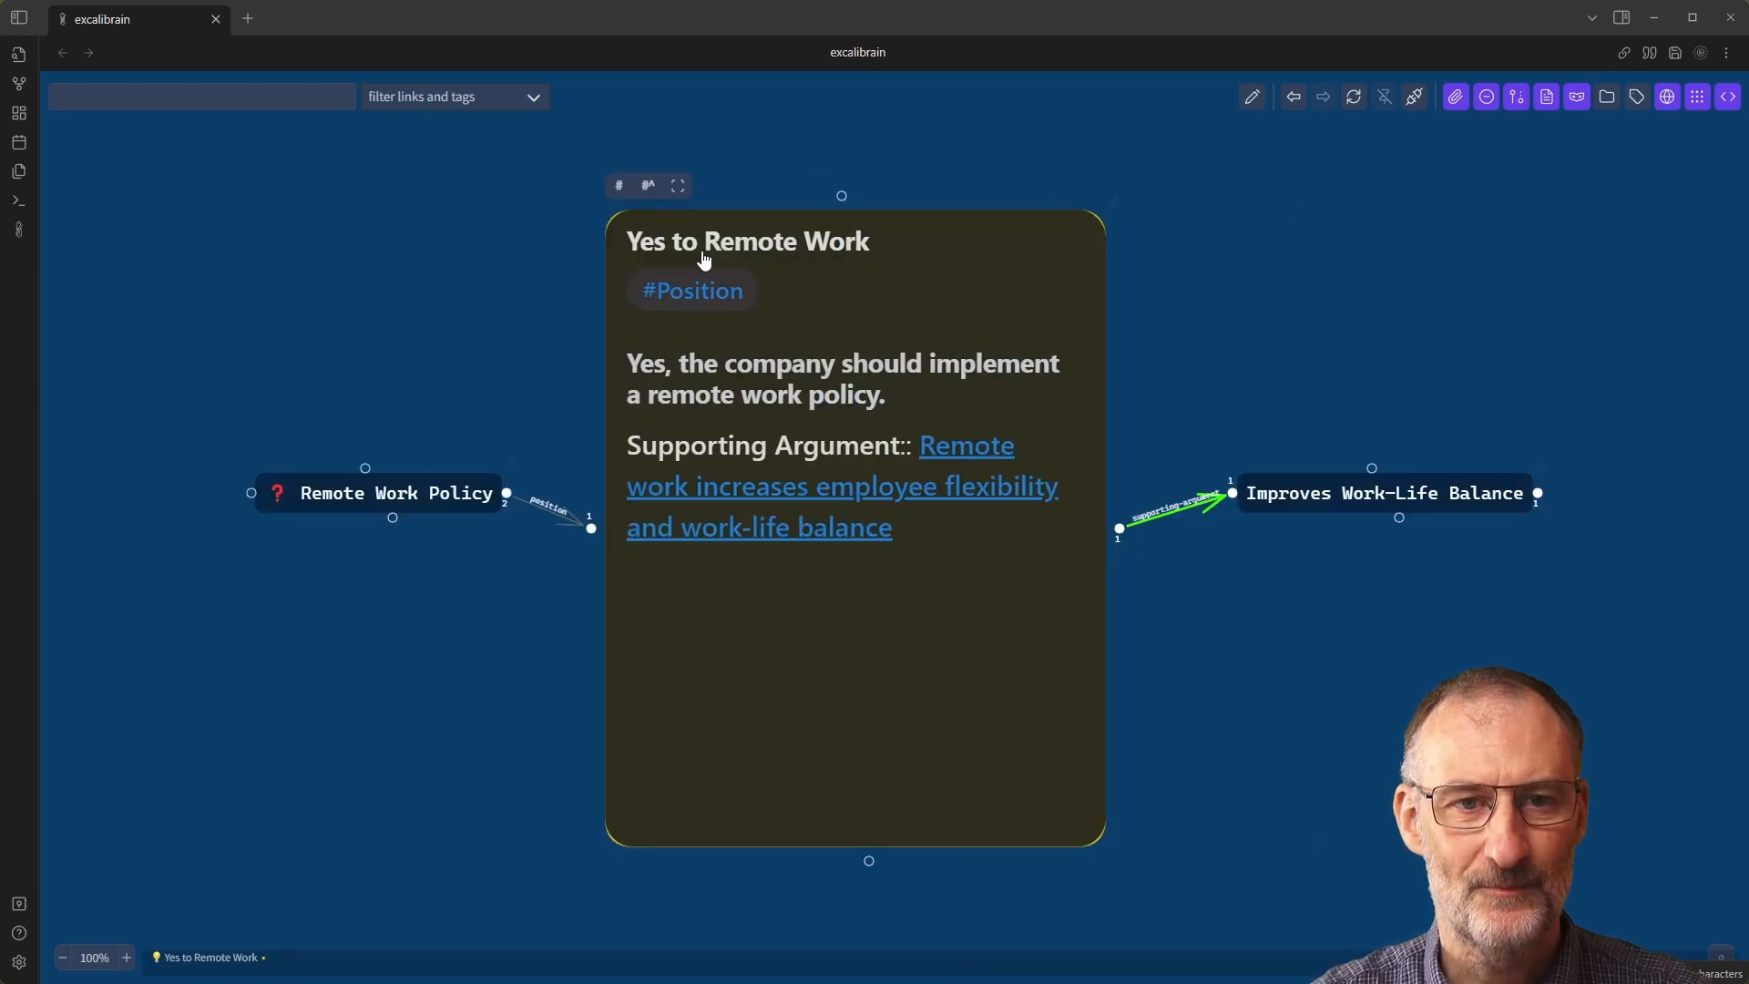
mouse_move(1125, 536)
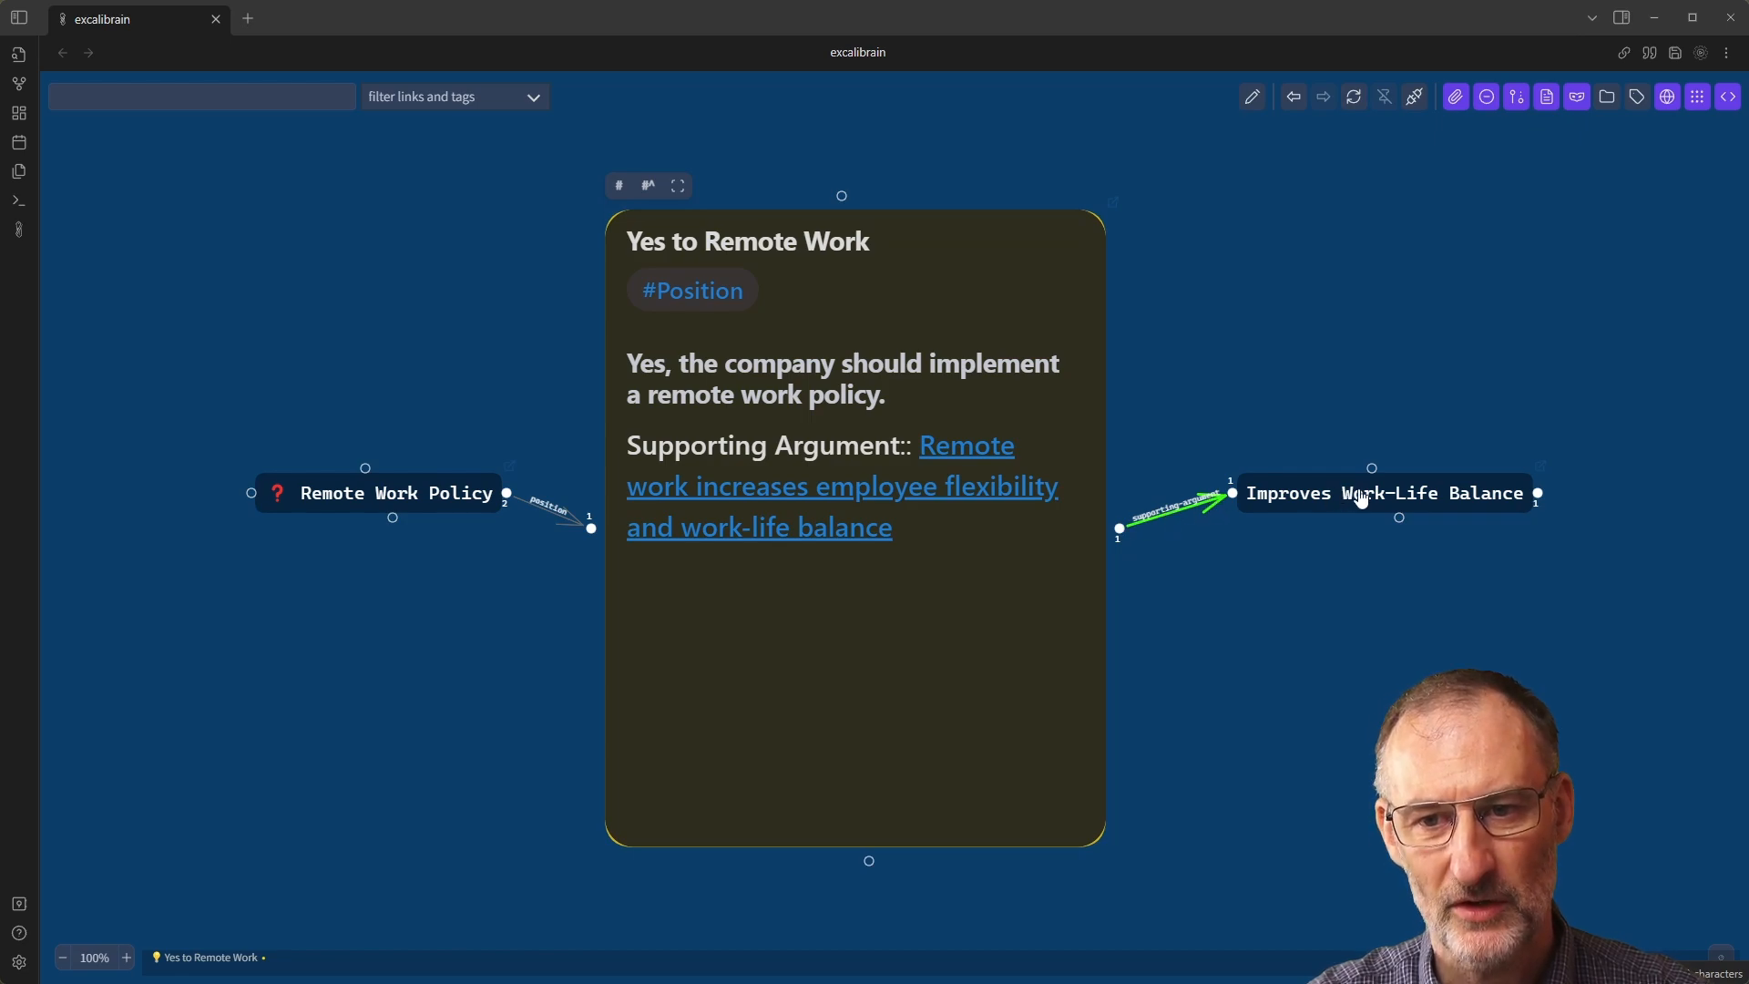
click(1388, 493)
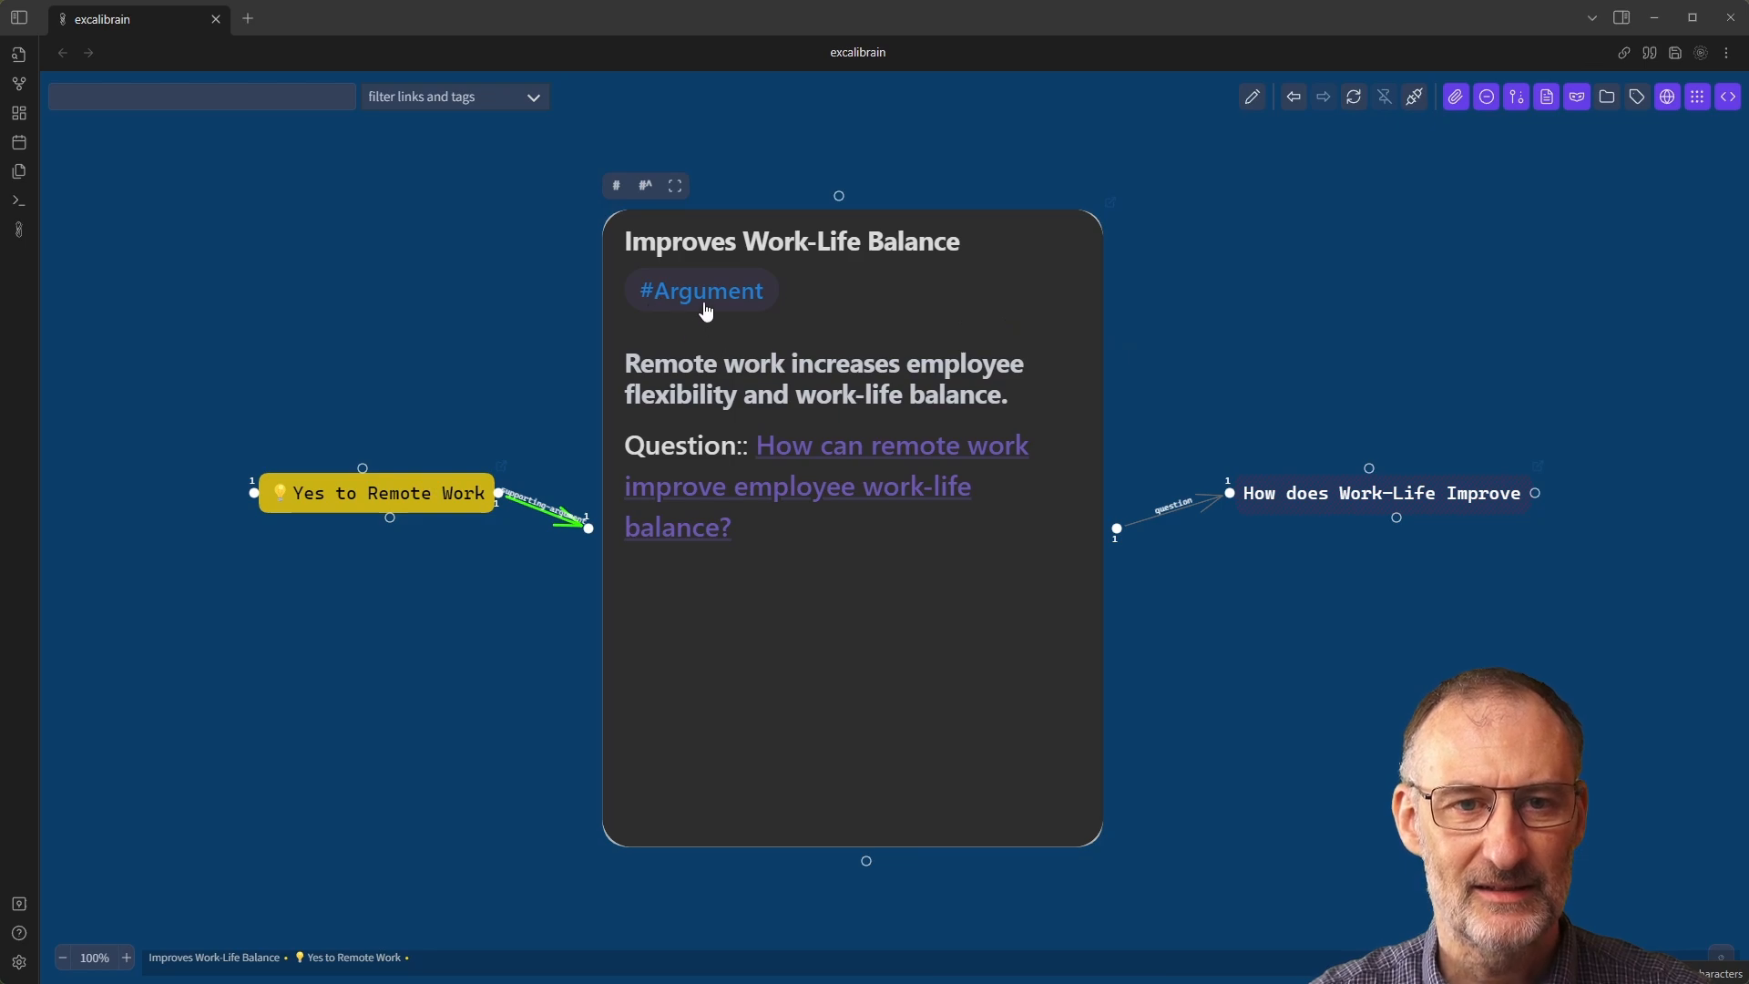
mouse_move(368, 493)
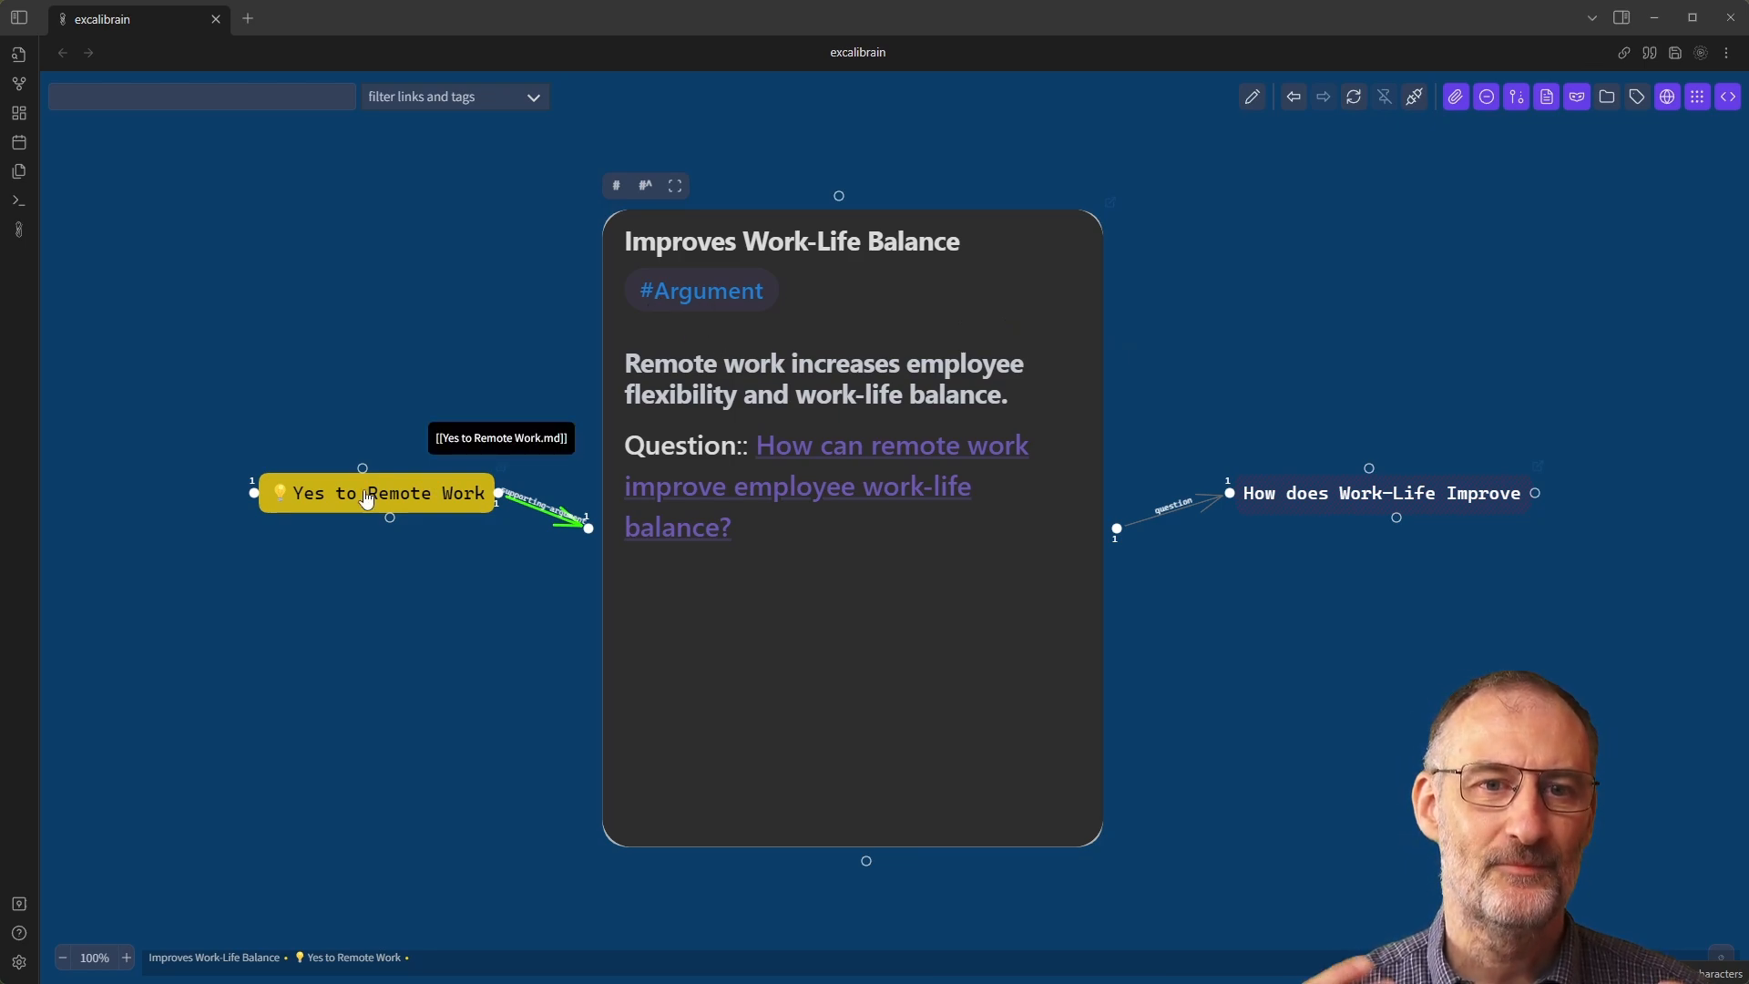